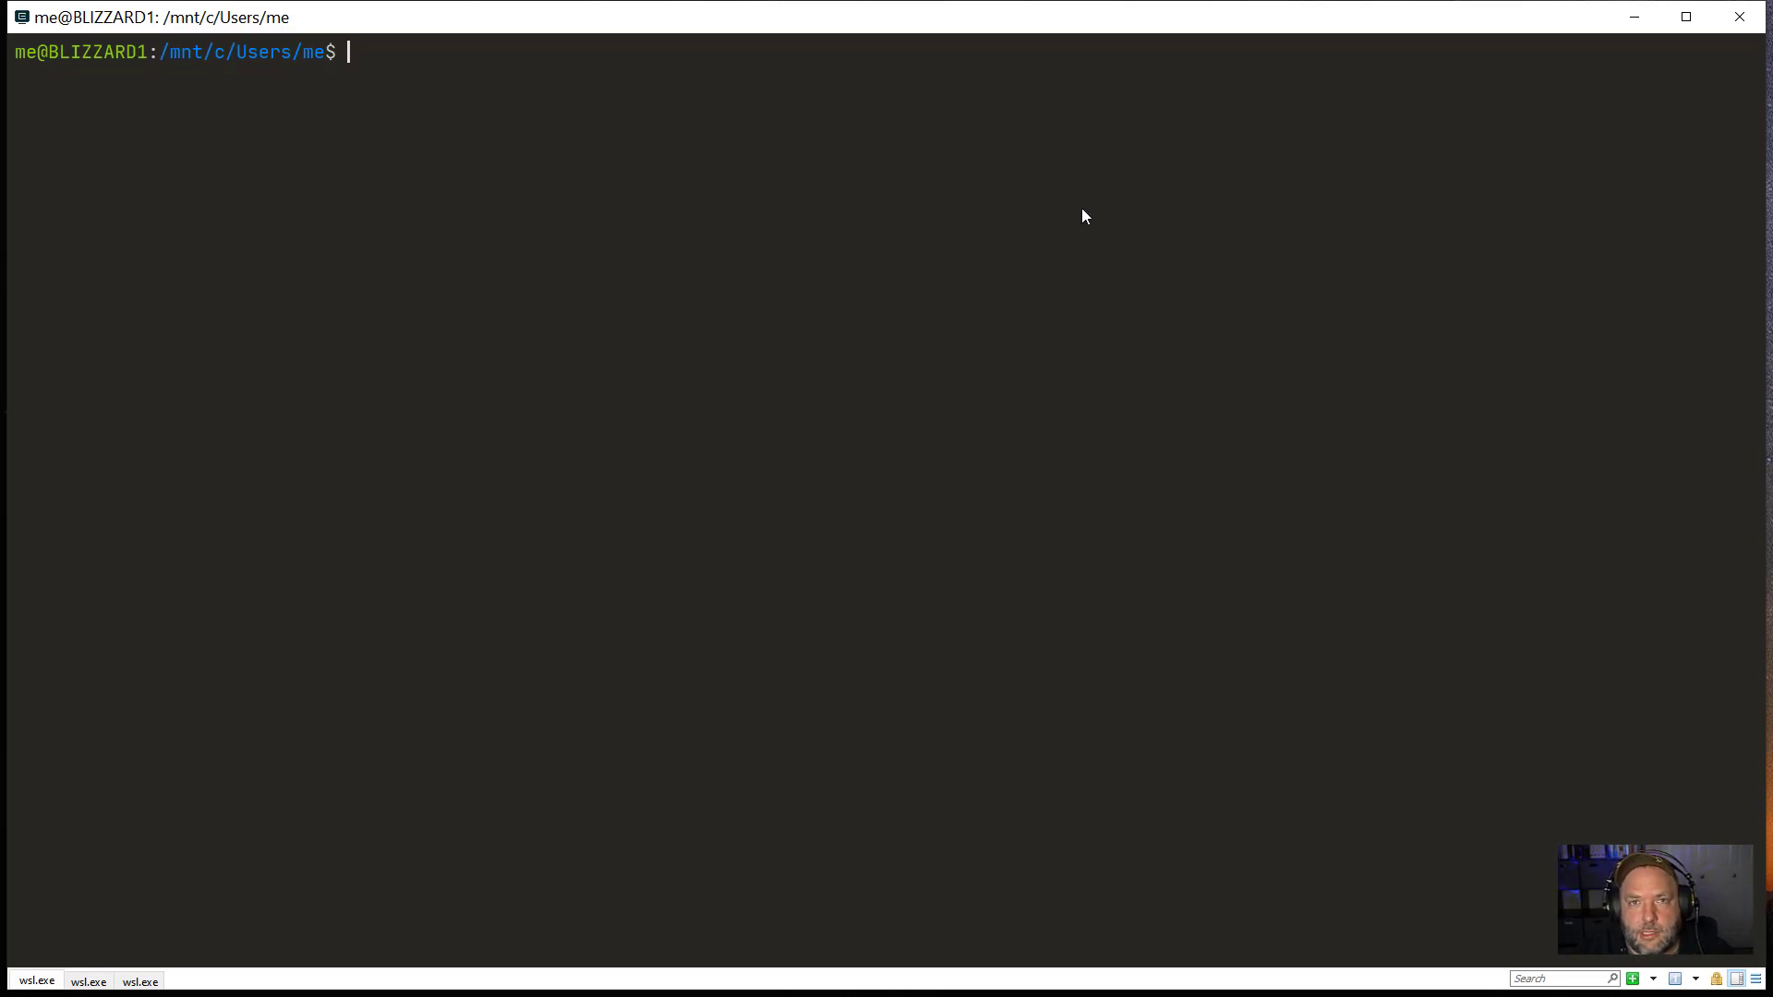
Step: Launch k9s from the WSL shell against the minikube cluster
type("k9s")
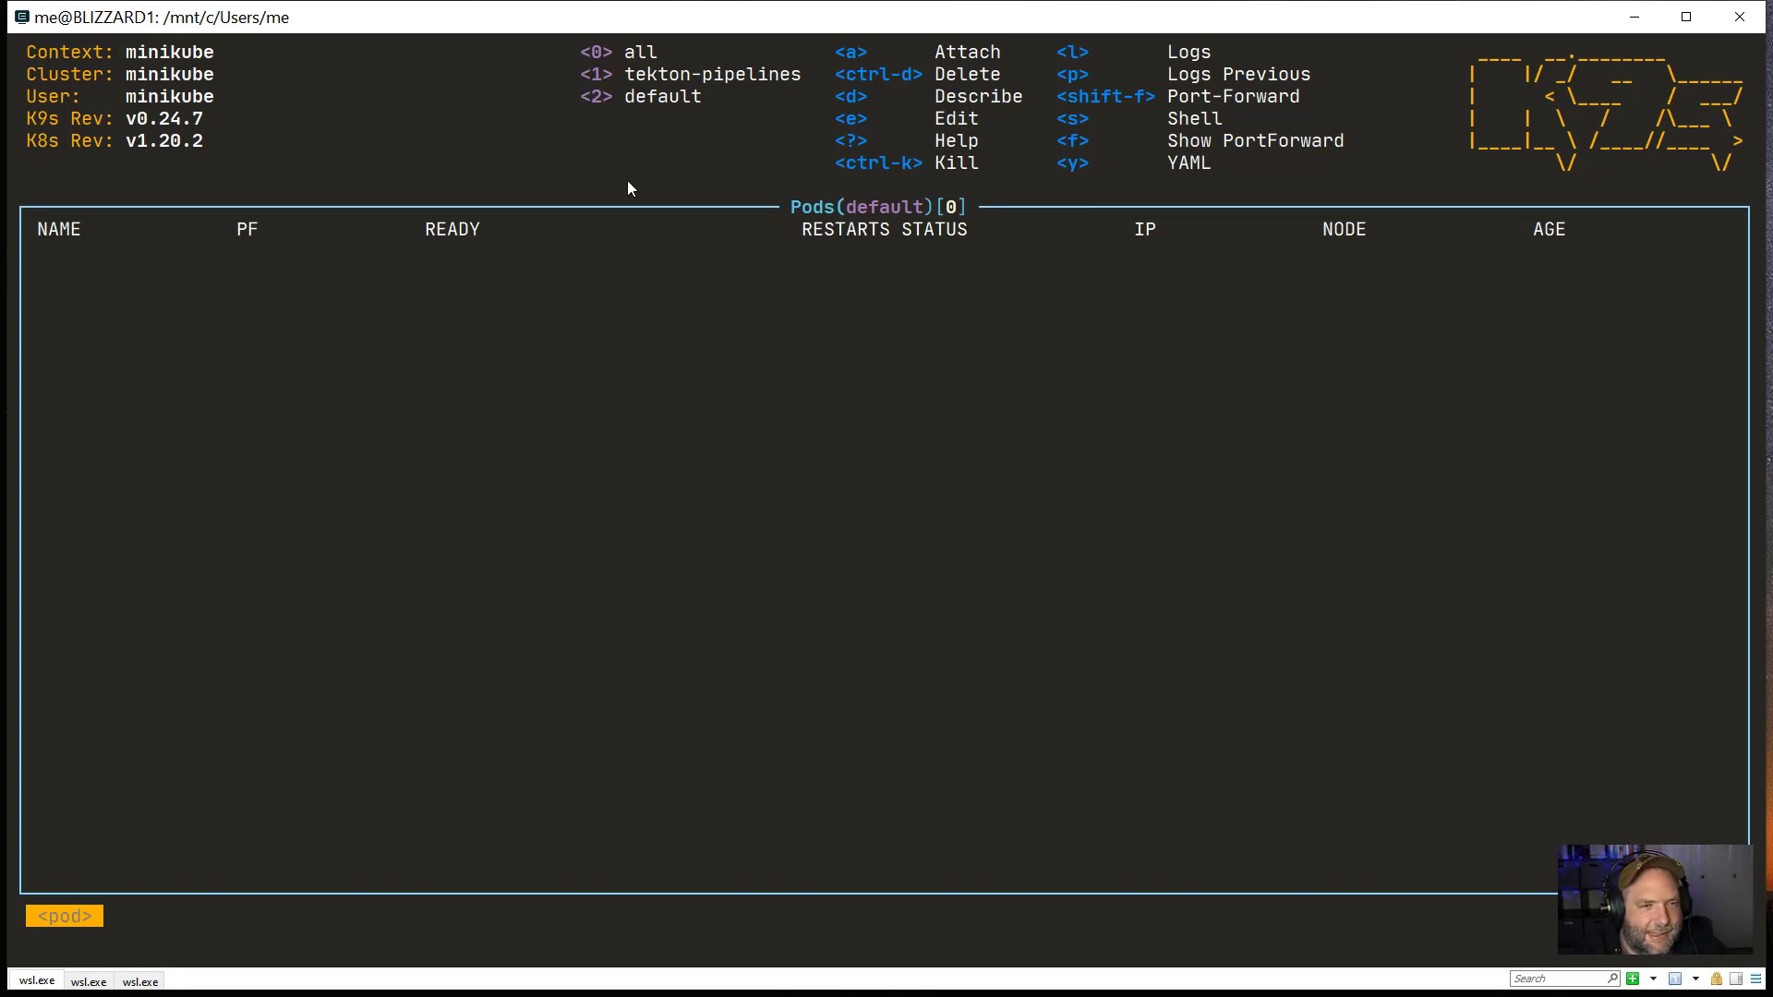
mouse_move(1161, 565)
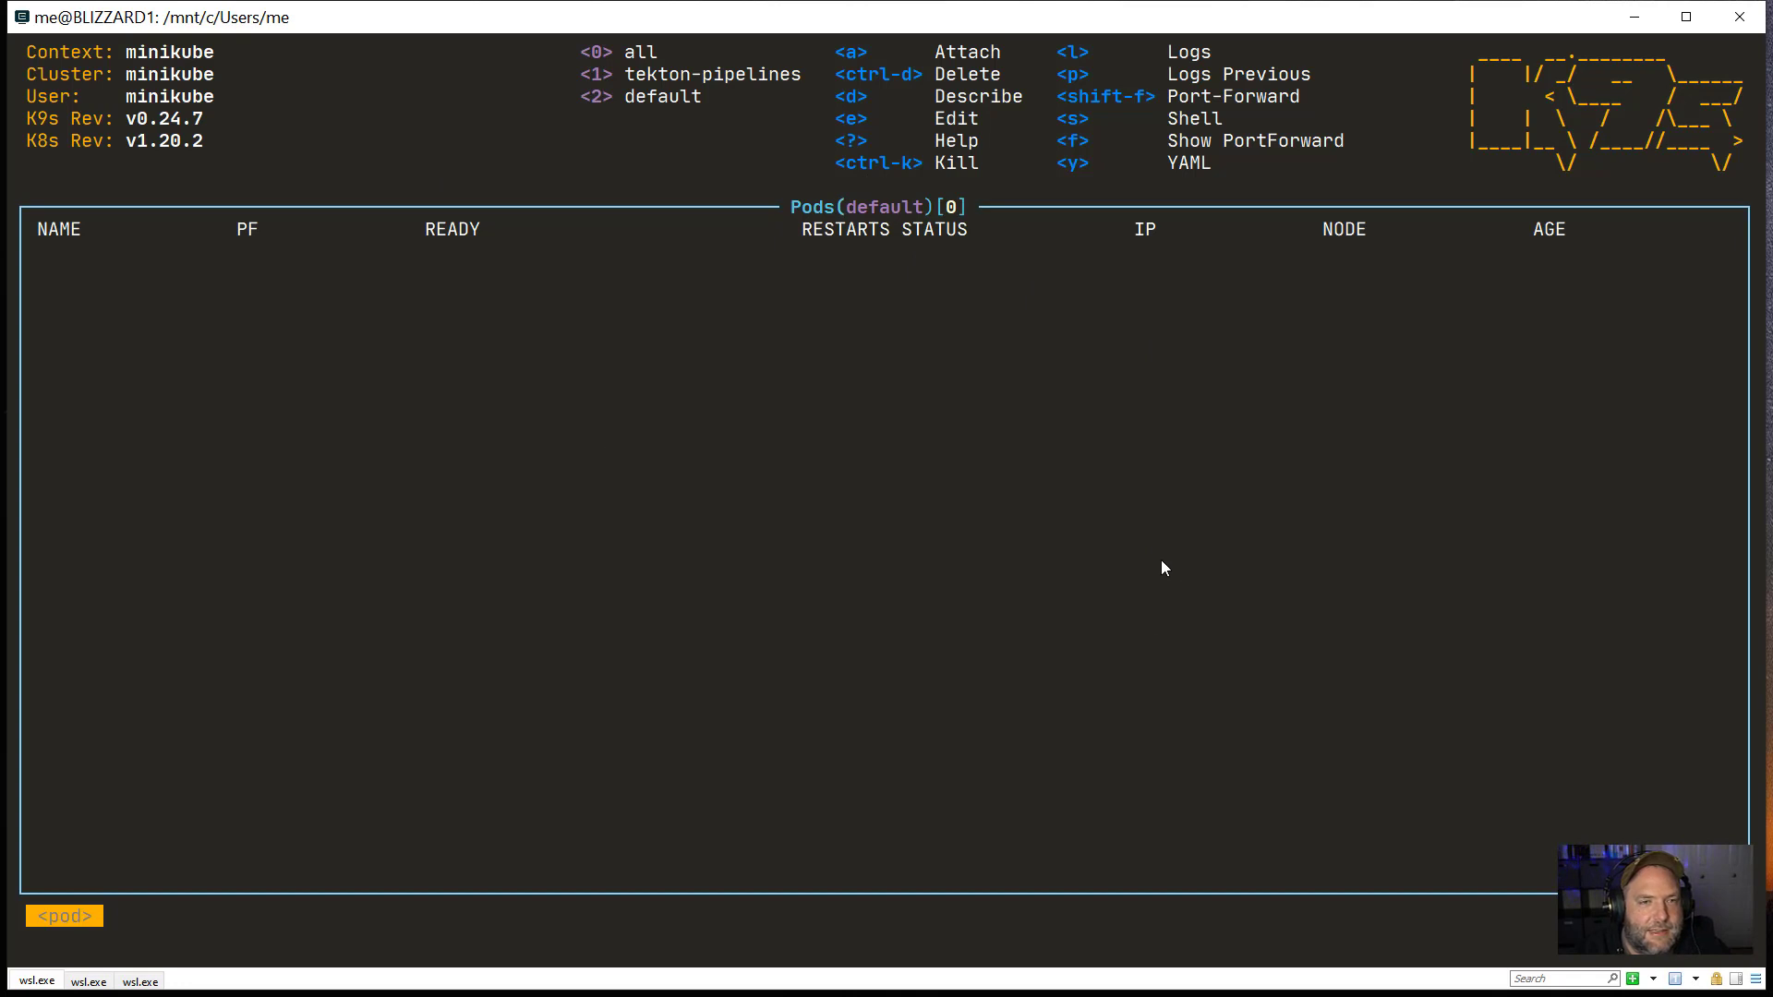
mouse_move(1619, 138)
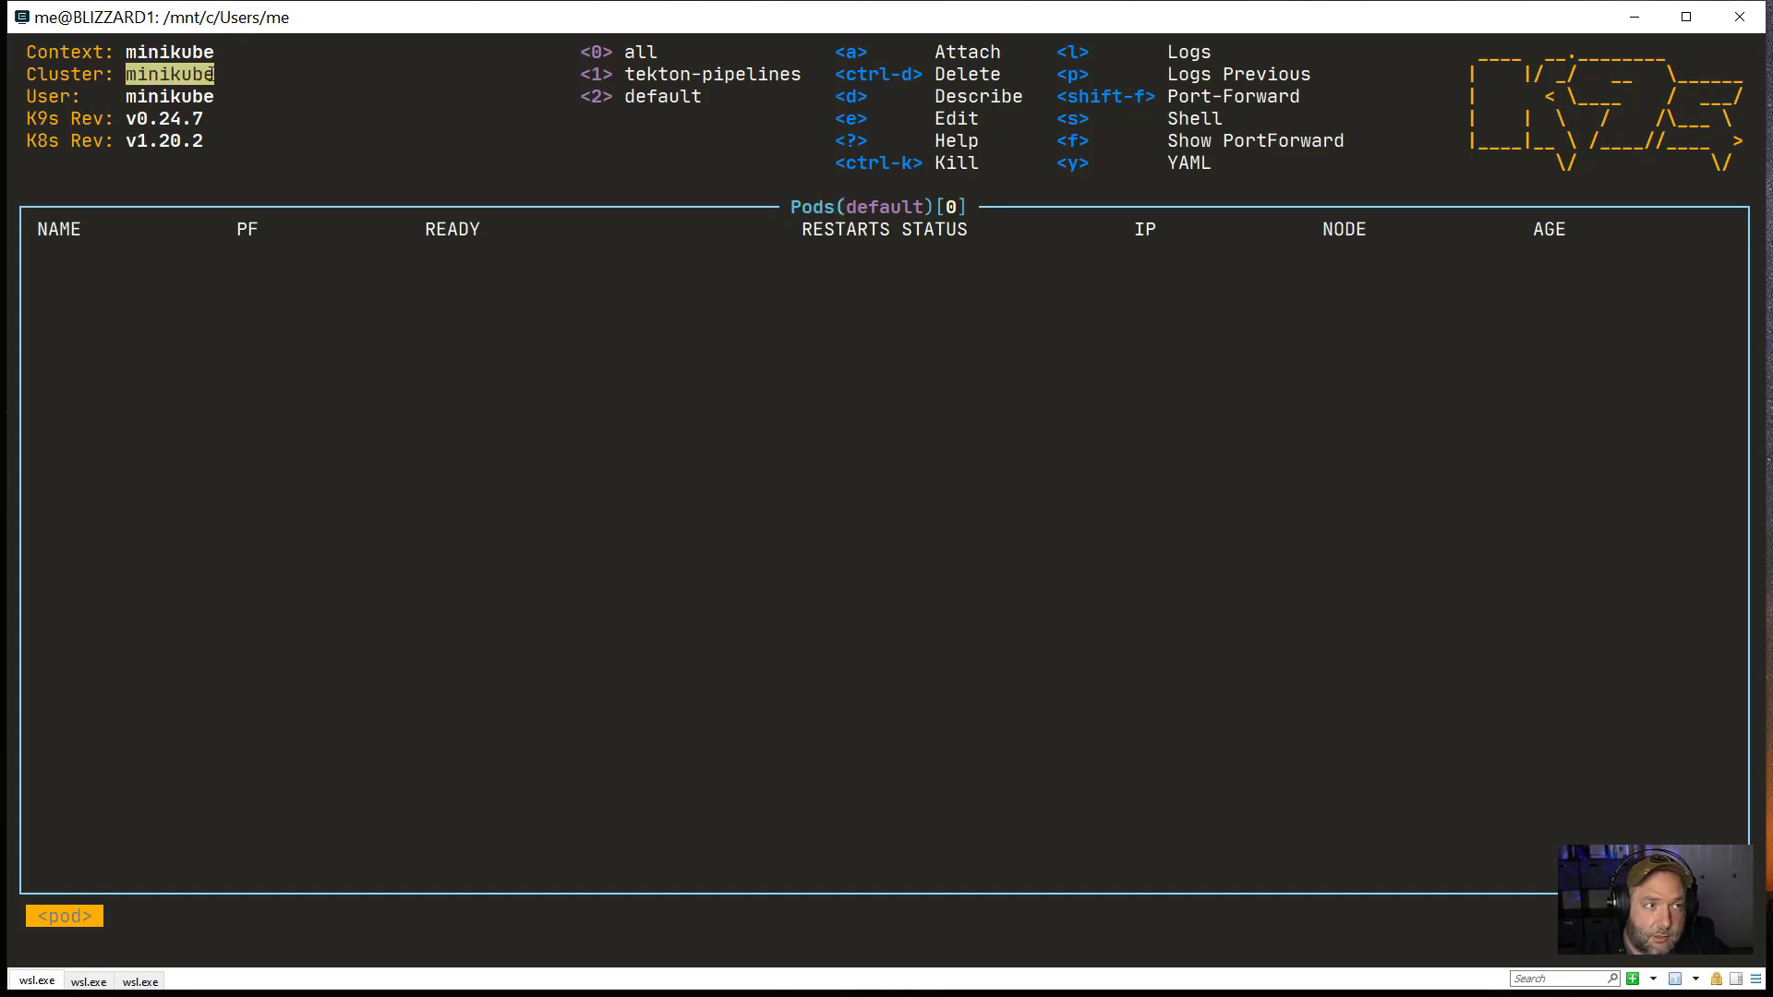
left_click(170, 96)
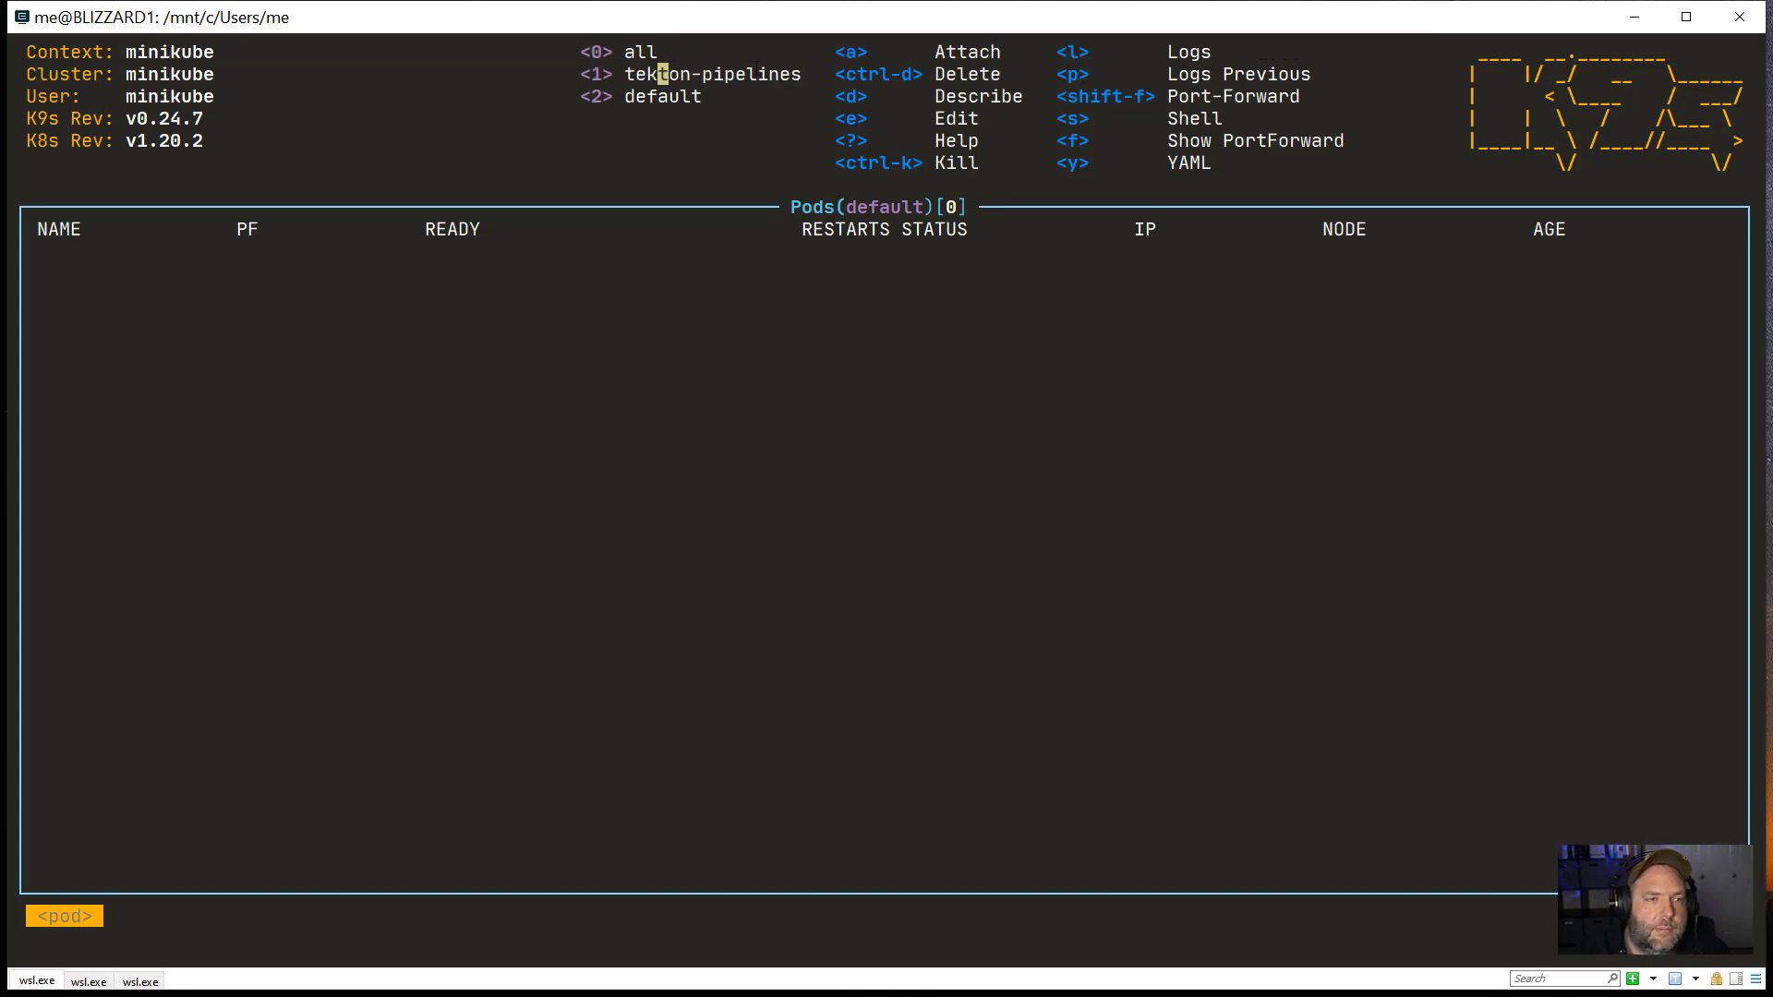
left_click(663, 96)
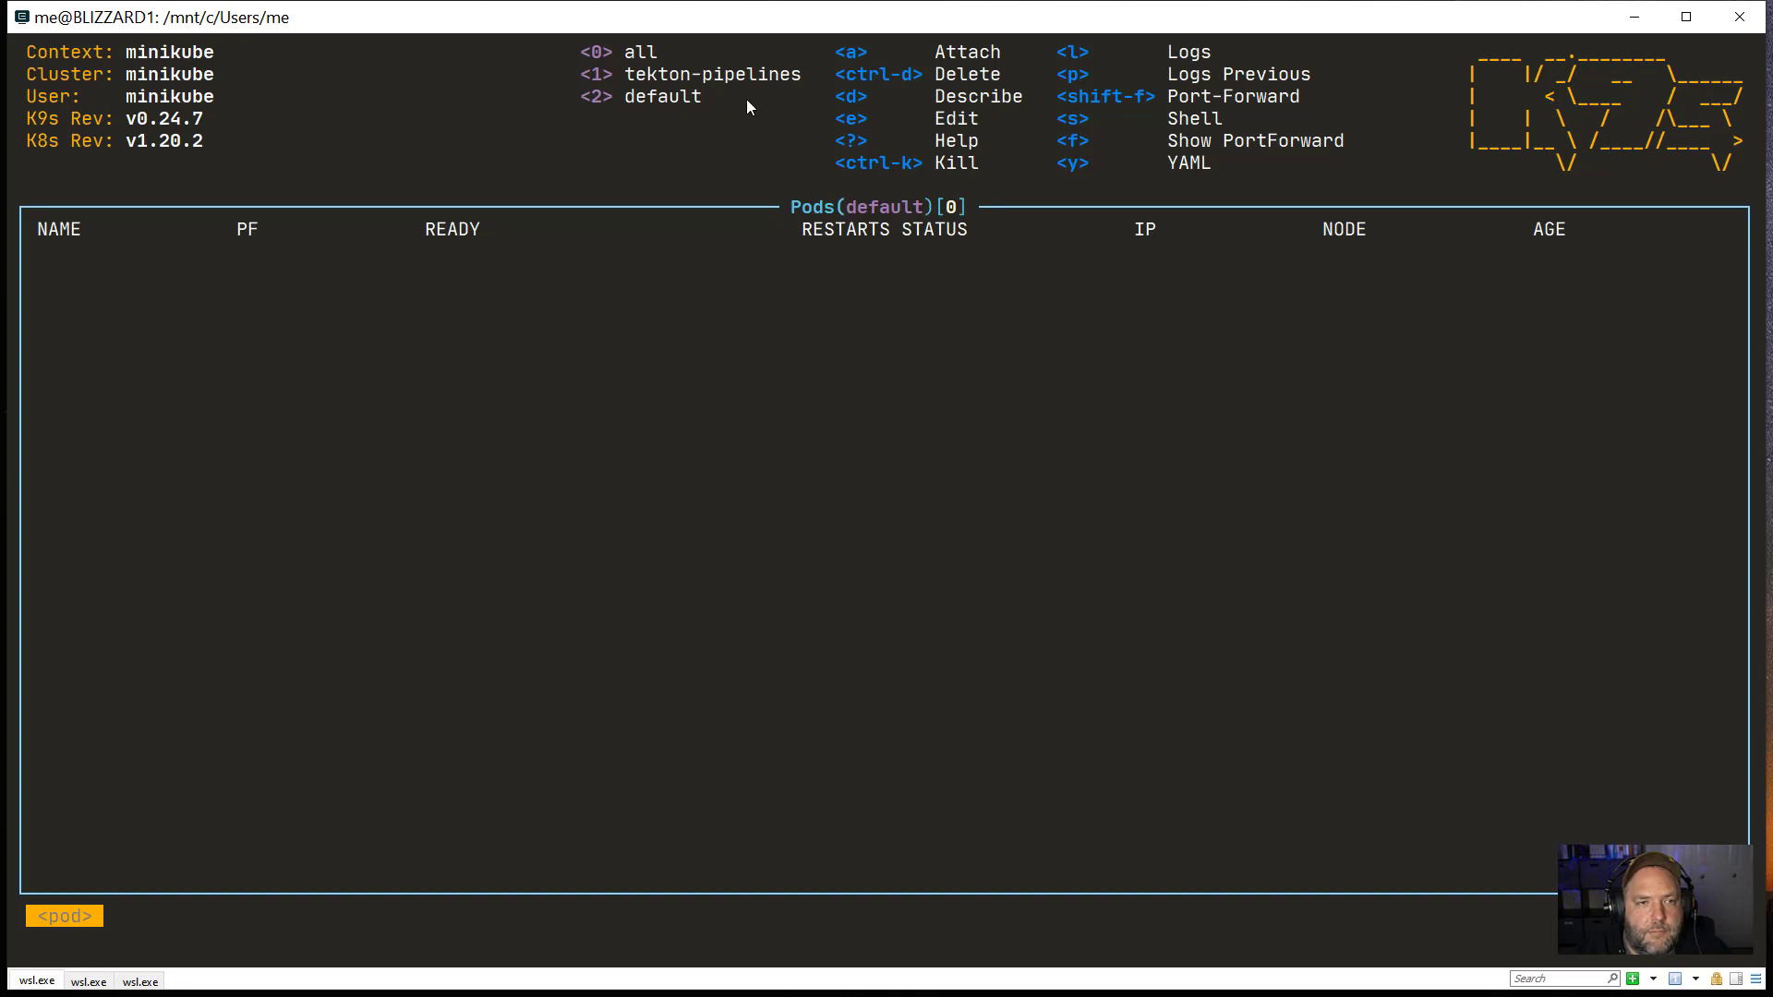
mouse_move(1210, 46)
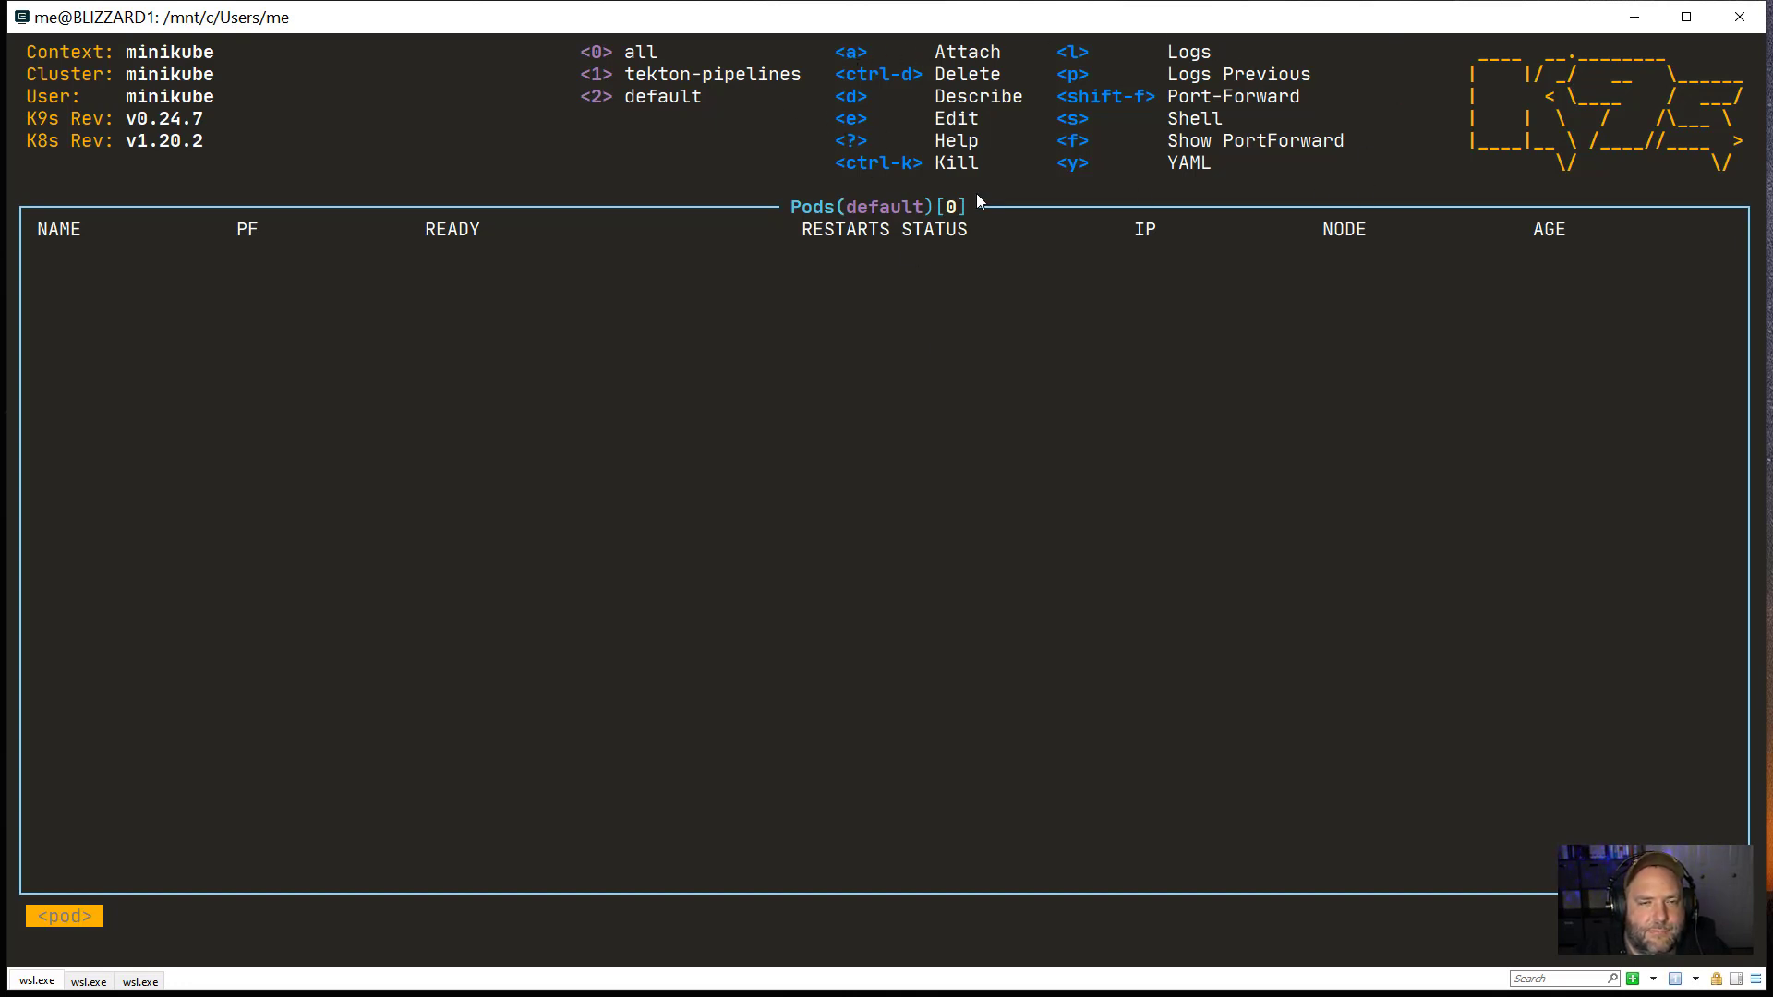
mouse_move(668, 267)
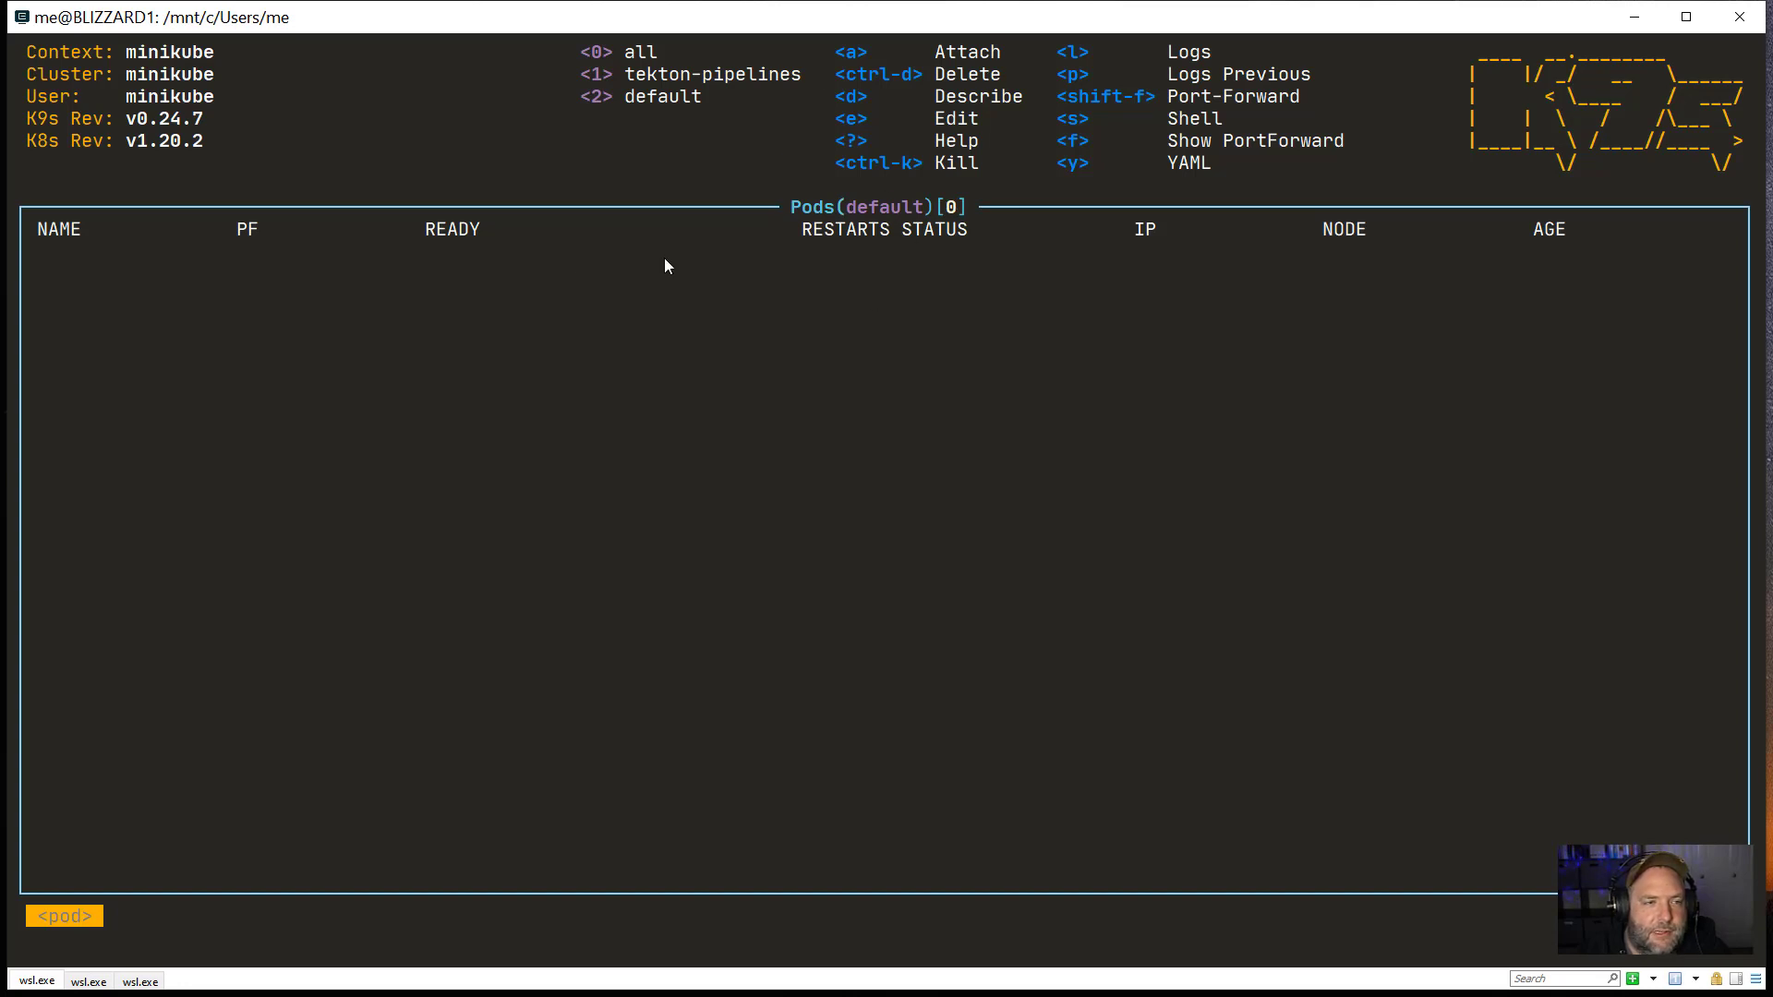
mouse_move(610, 87)
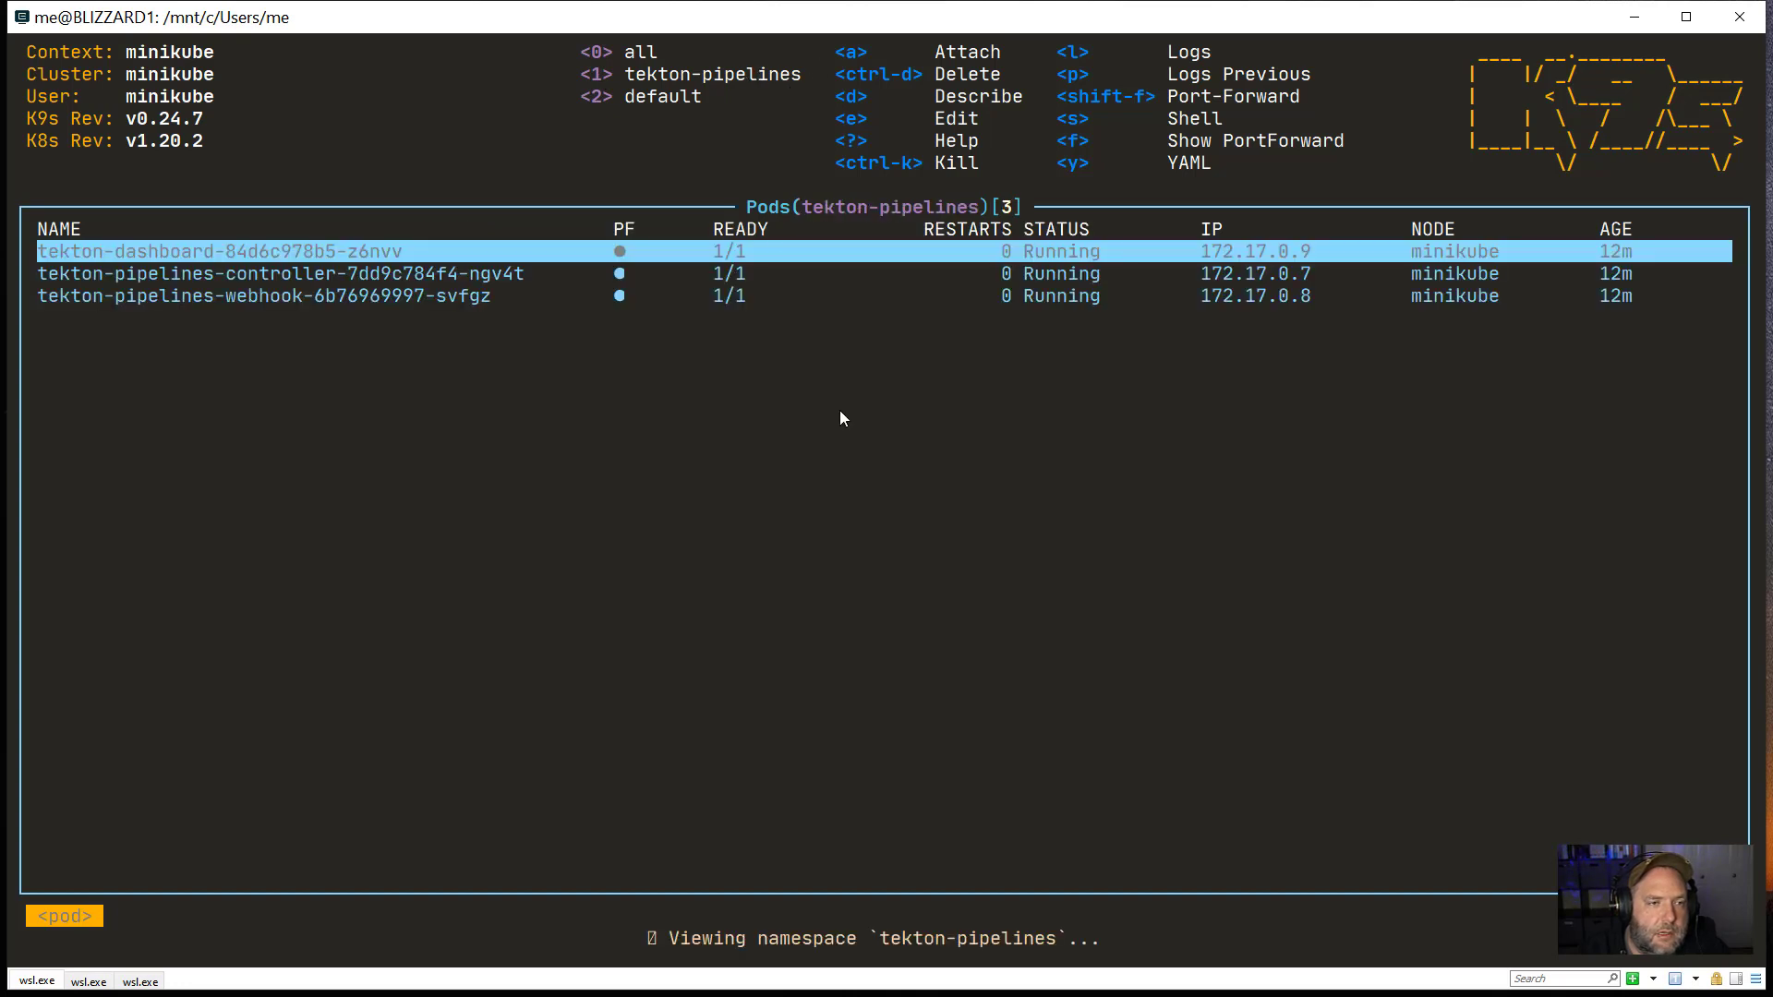
mouse_move(611, 413)
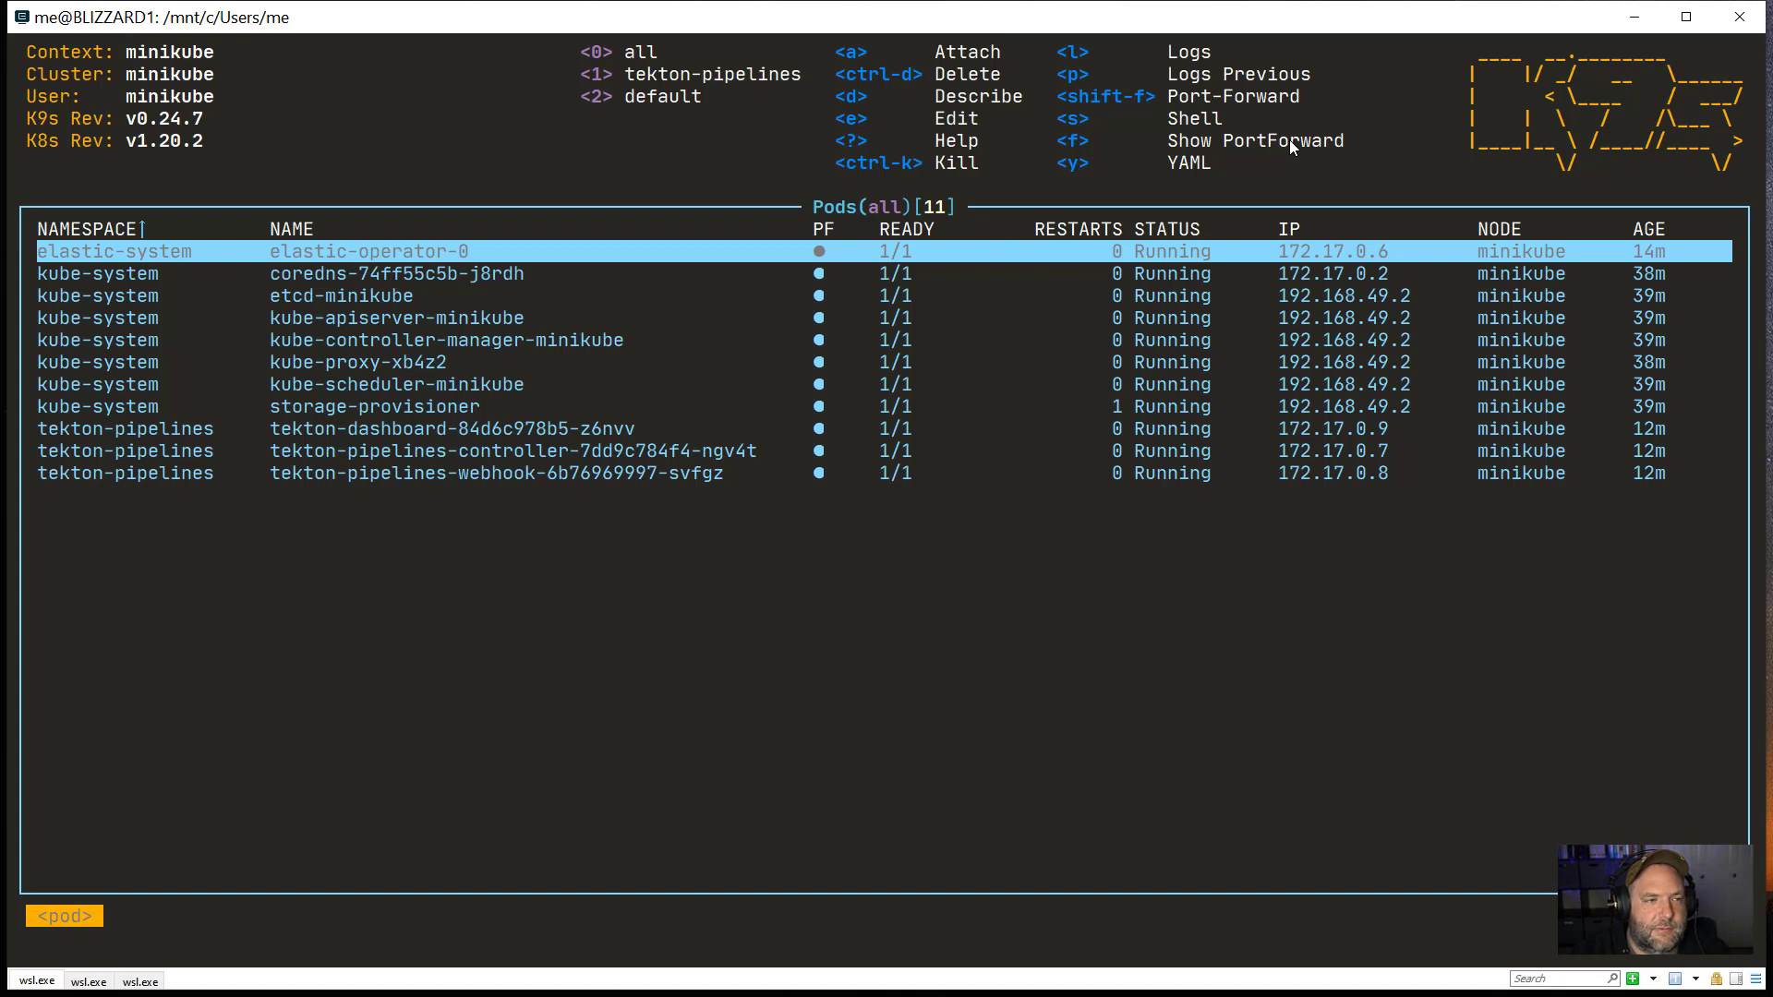
mouse_move(1081, 97)
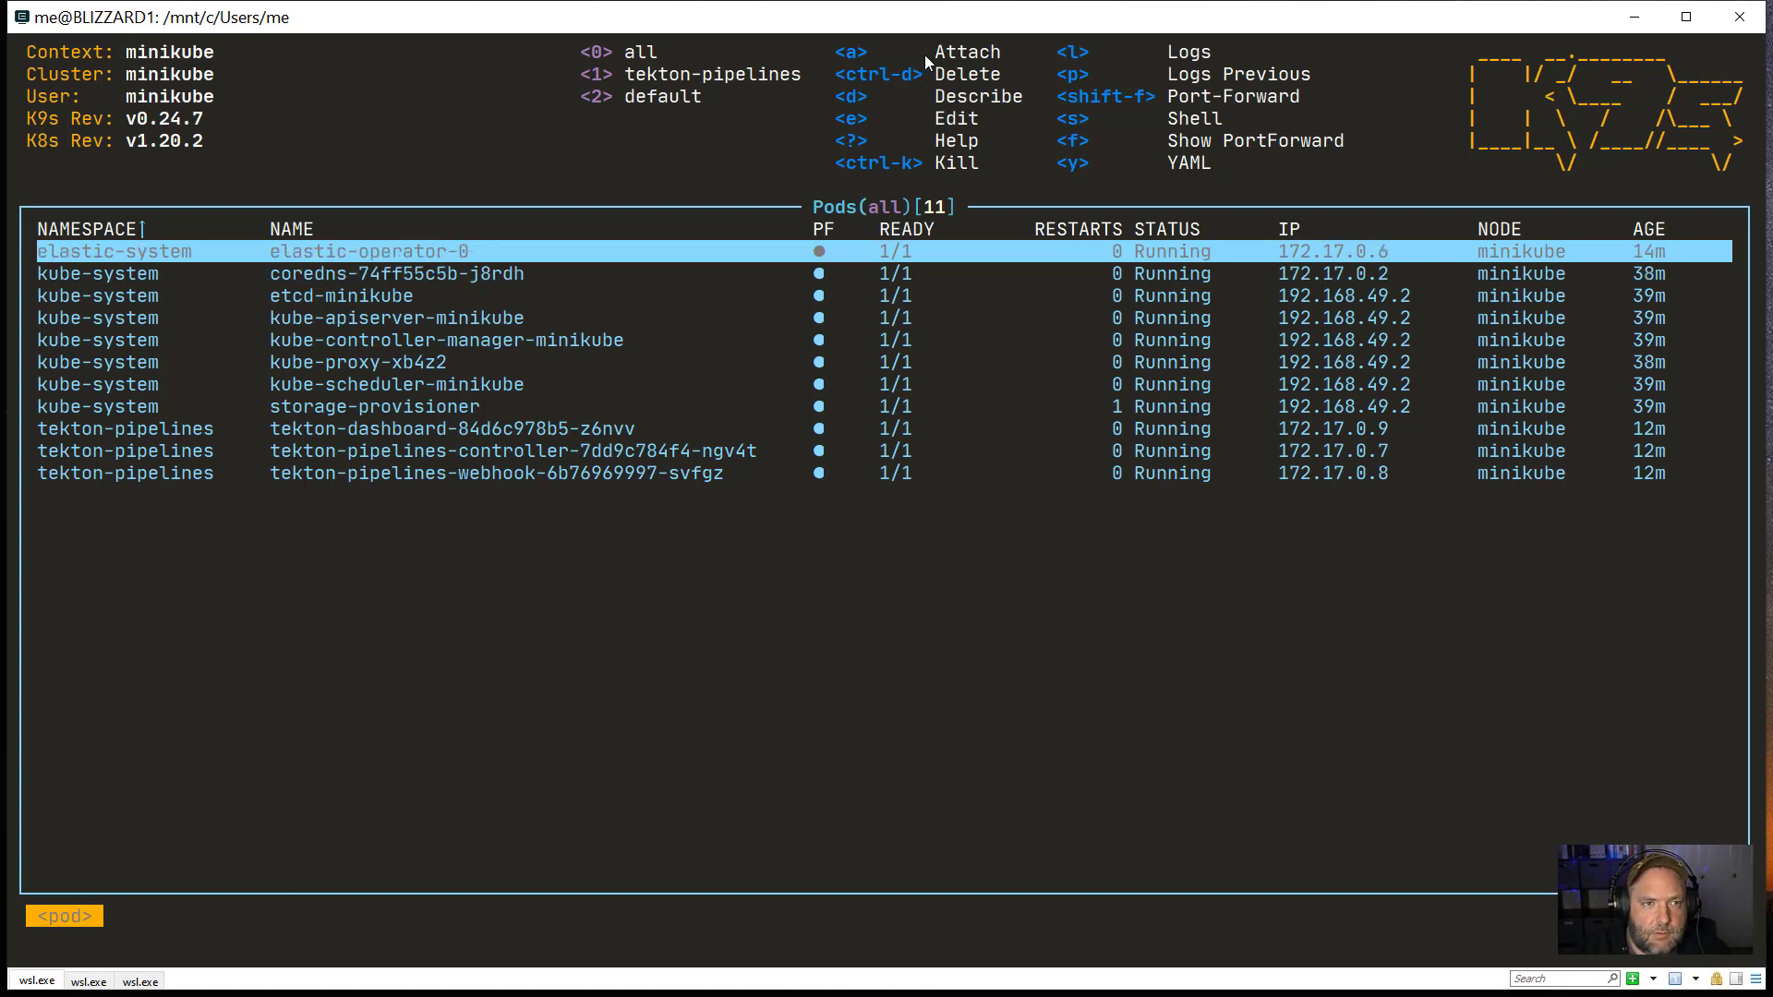
mouse_move(1174, 46)
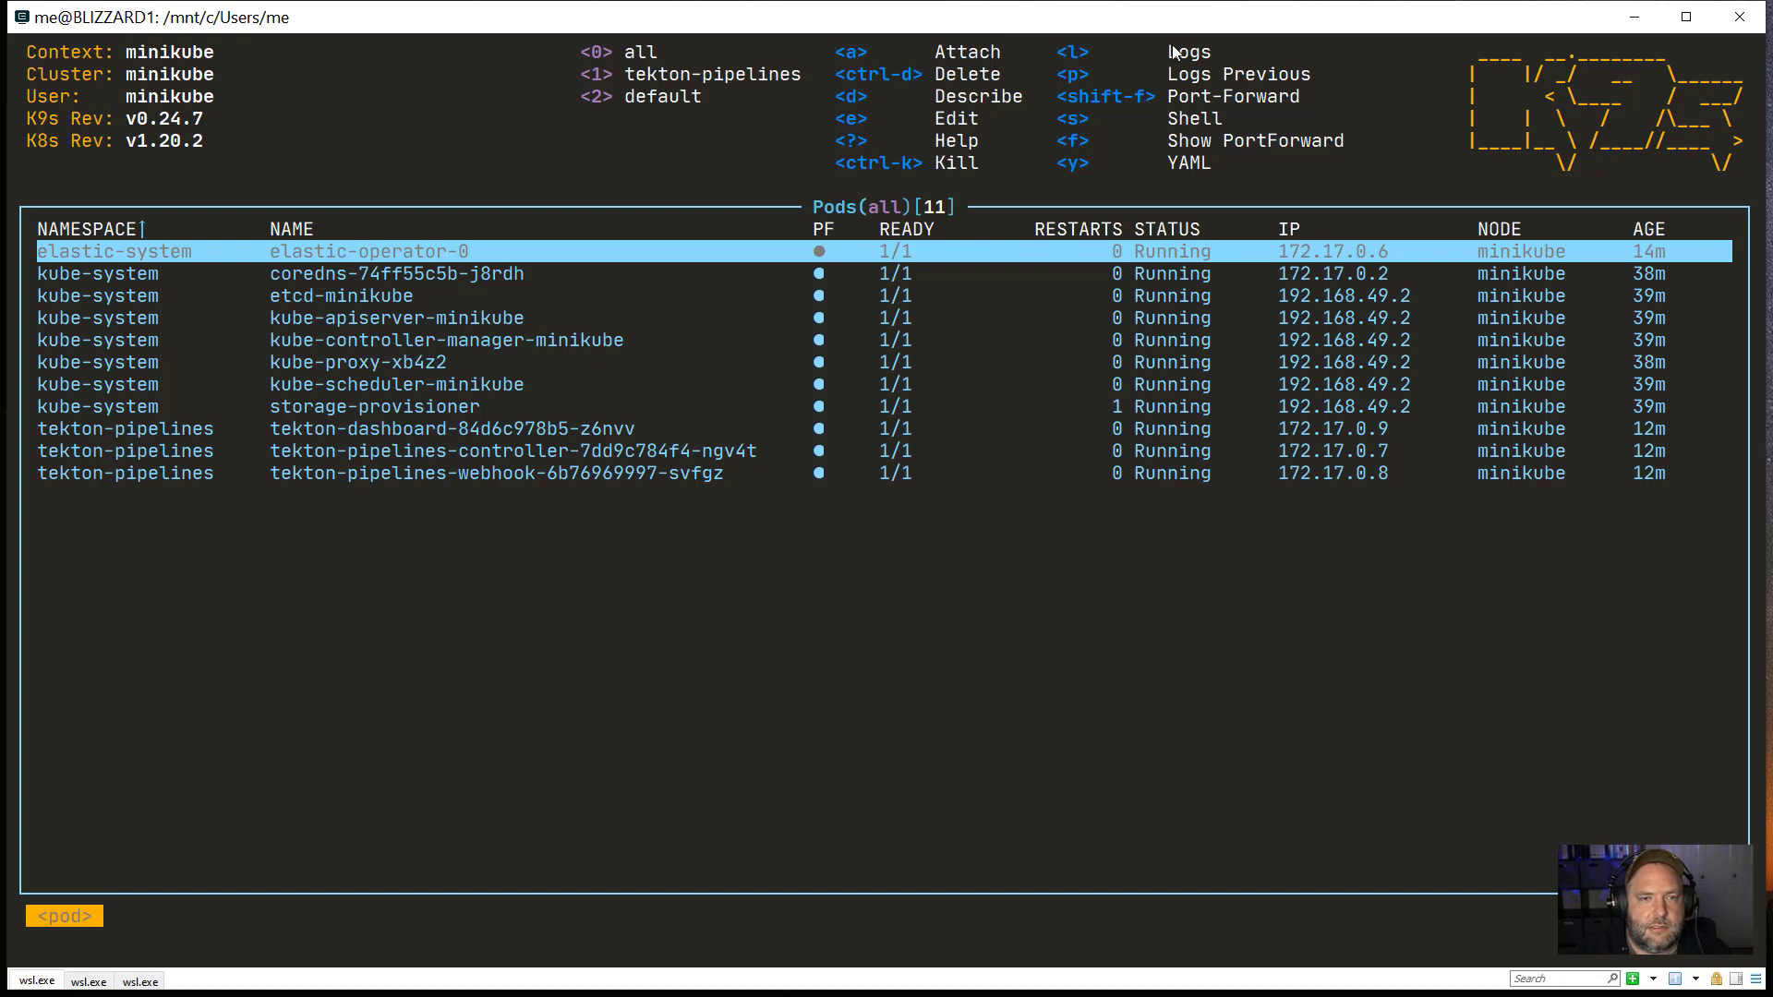
mouse_move(870, 37)
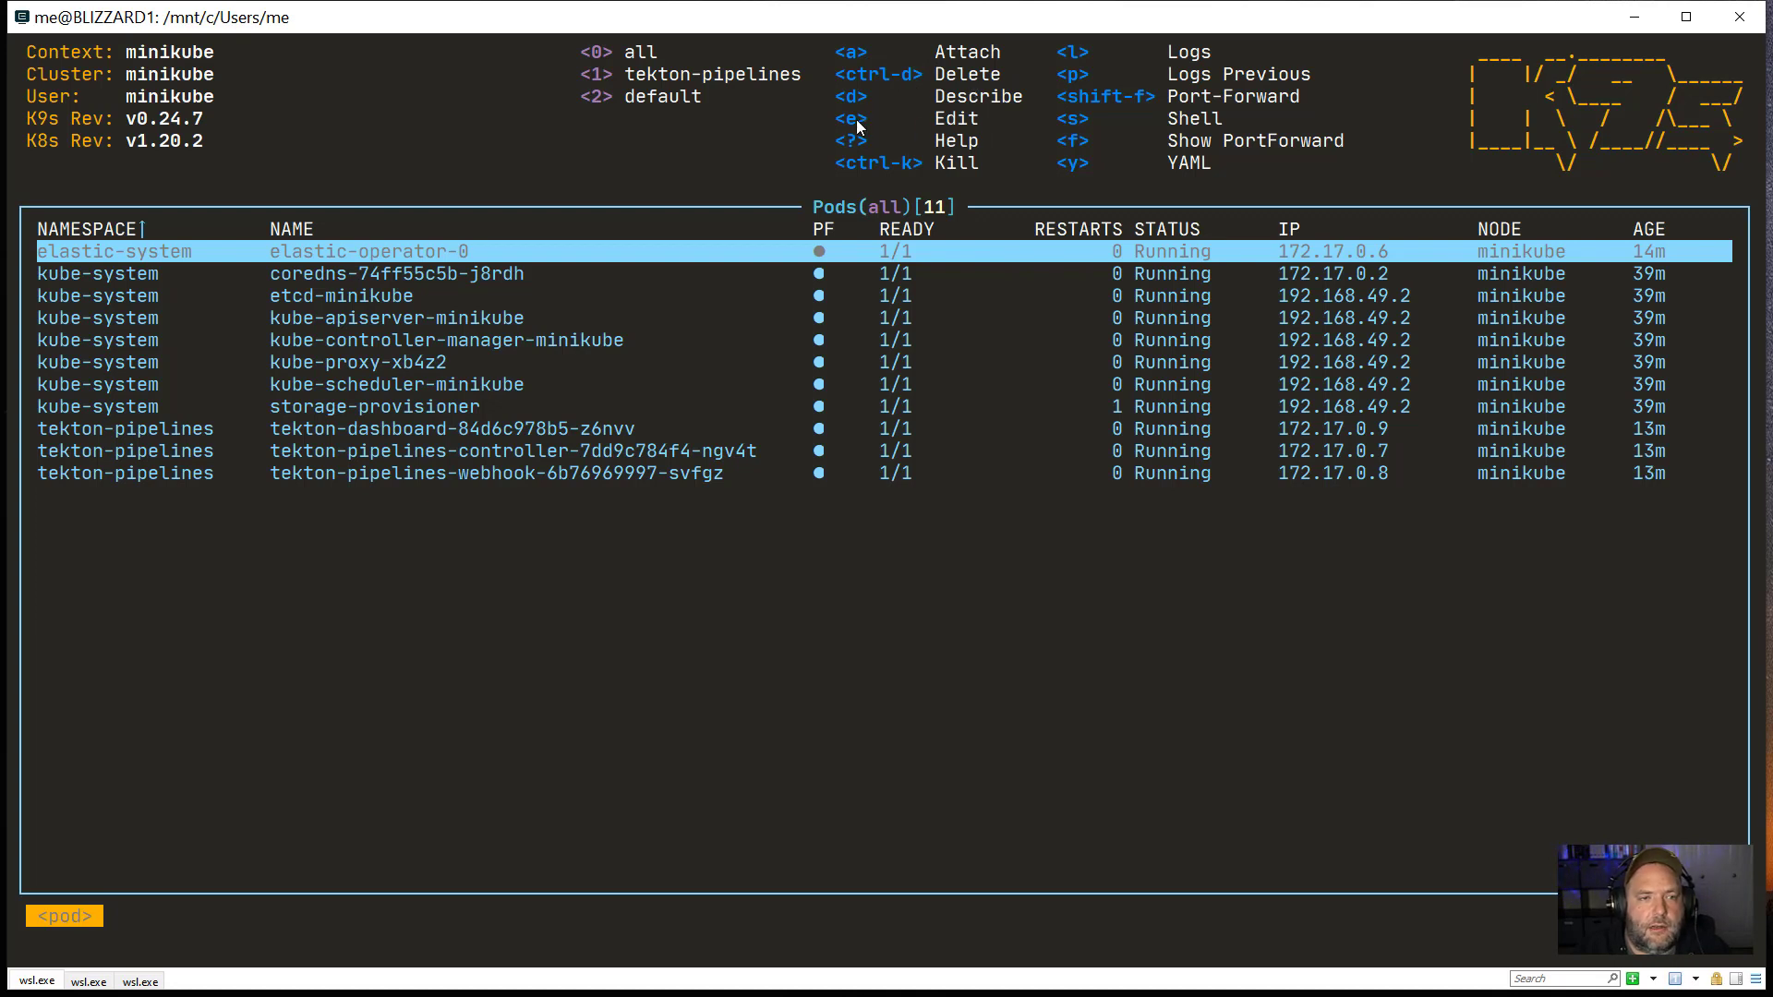
mouse_move(1100, 274)
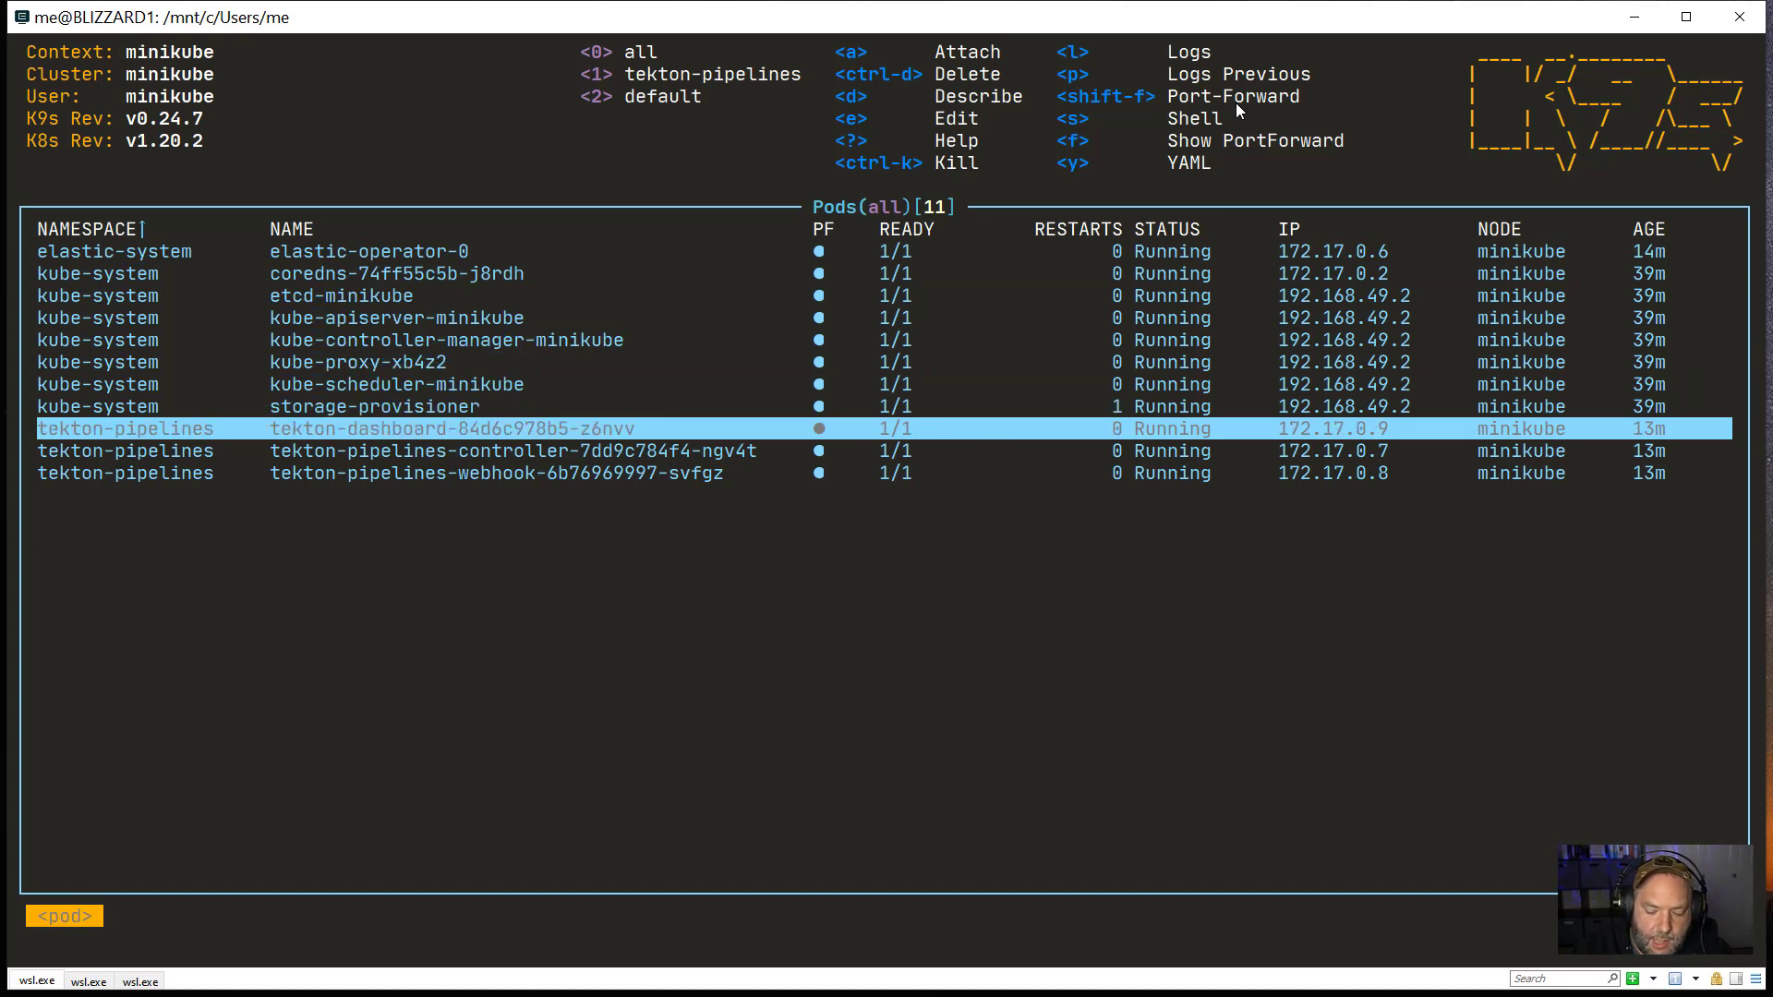
Step: Open the log view for the tekton-dashboard pod
key("l")
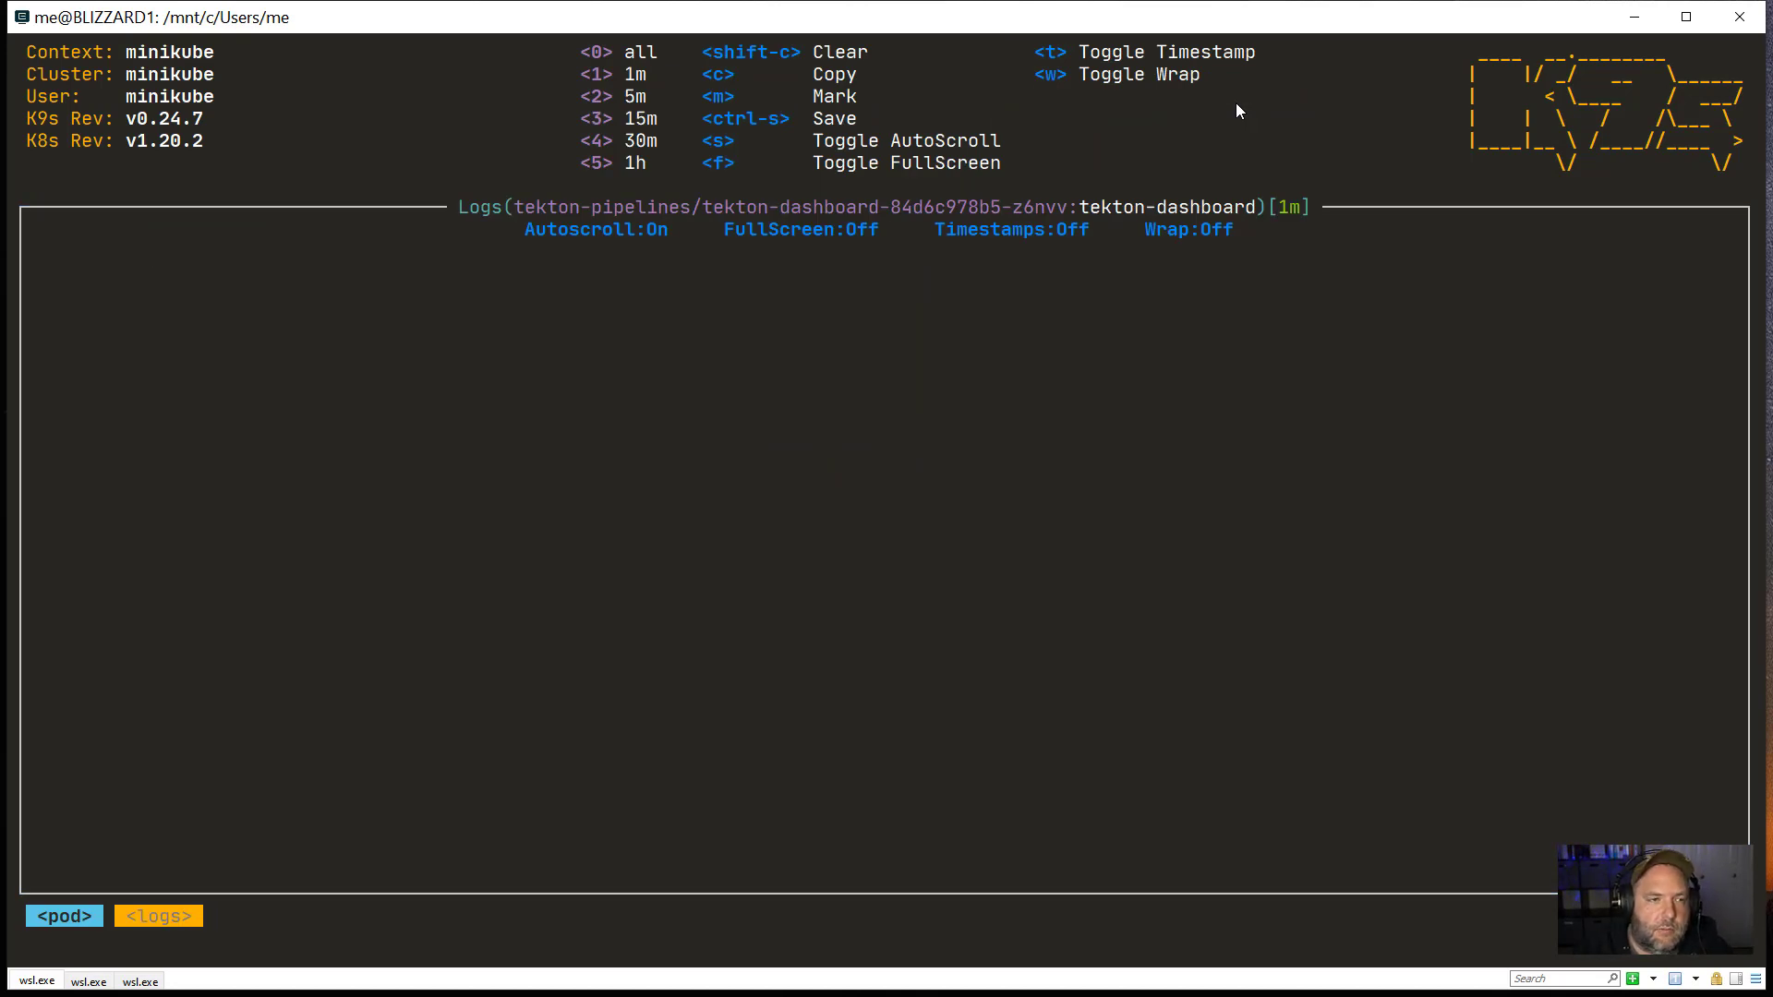
mouse_move(1240, 173)
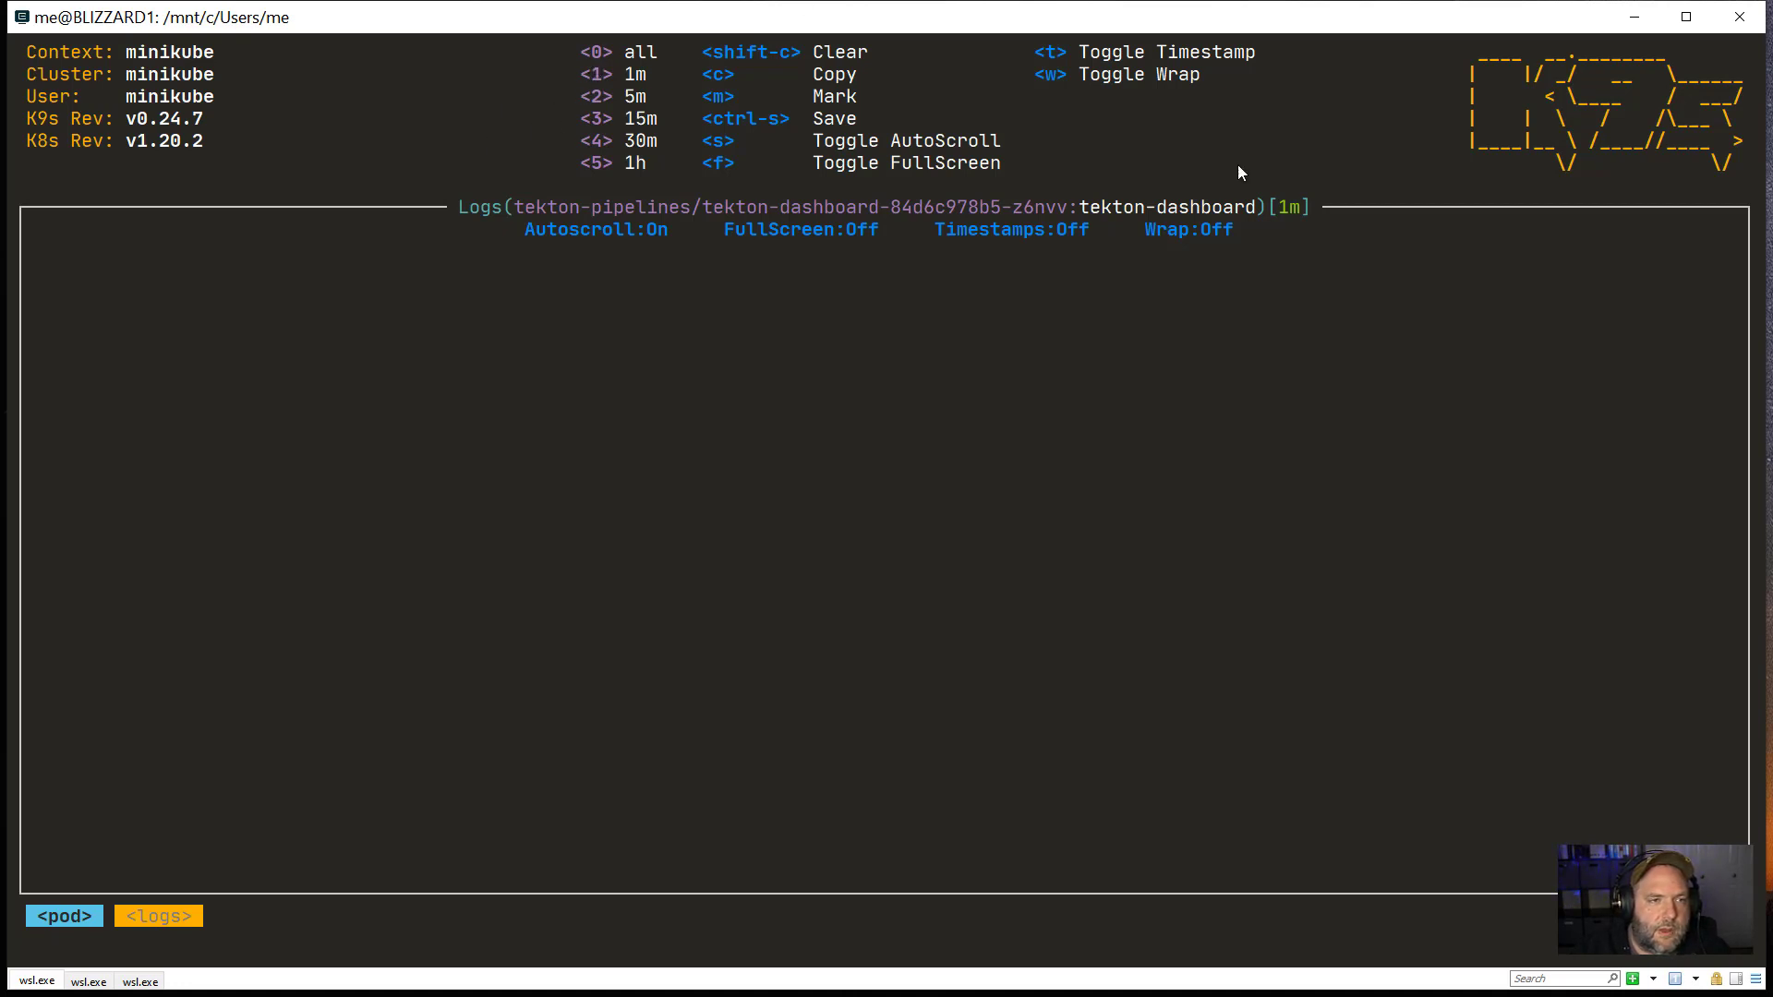
mouse_move(622, 74)
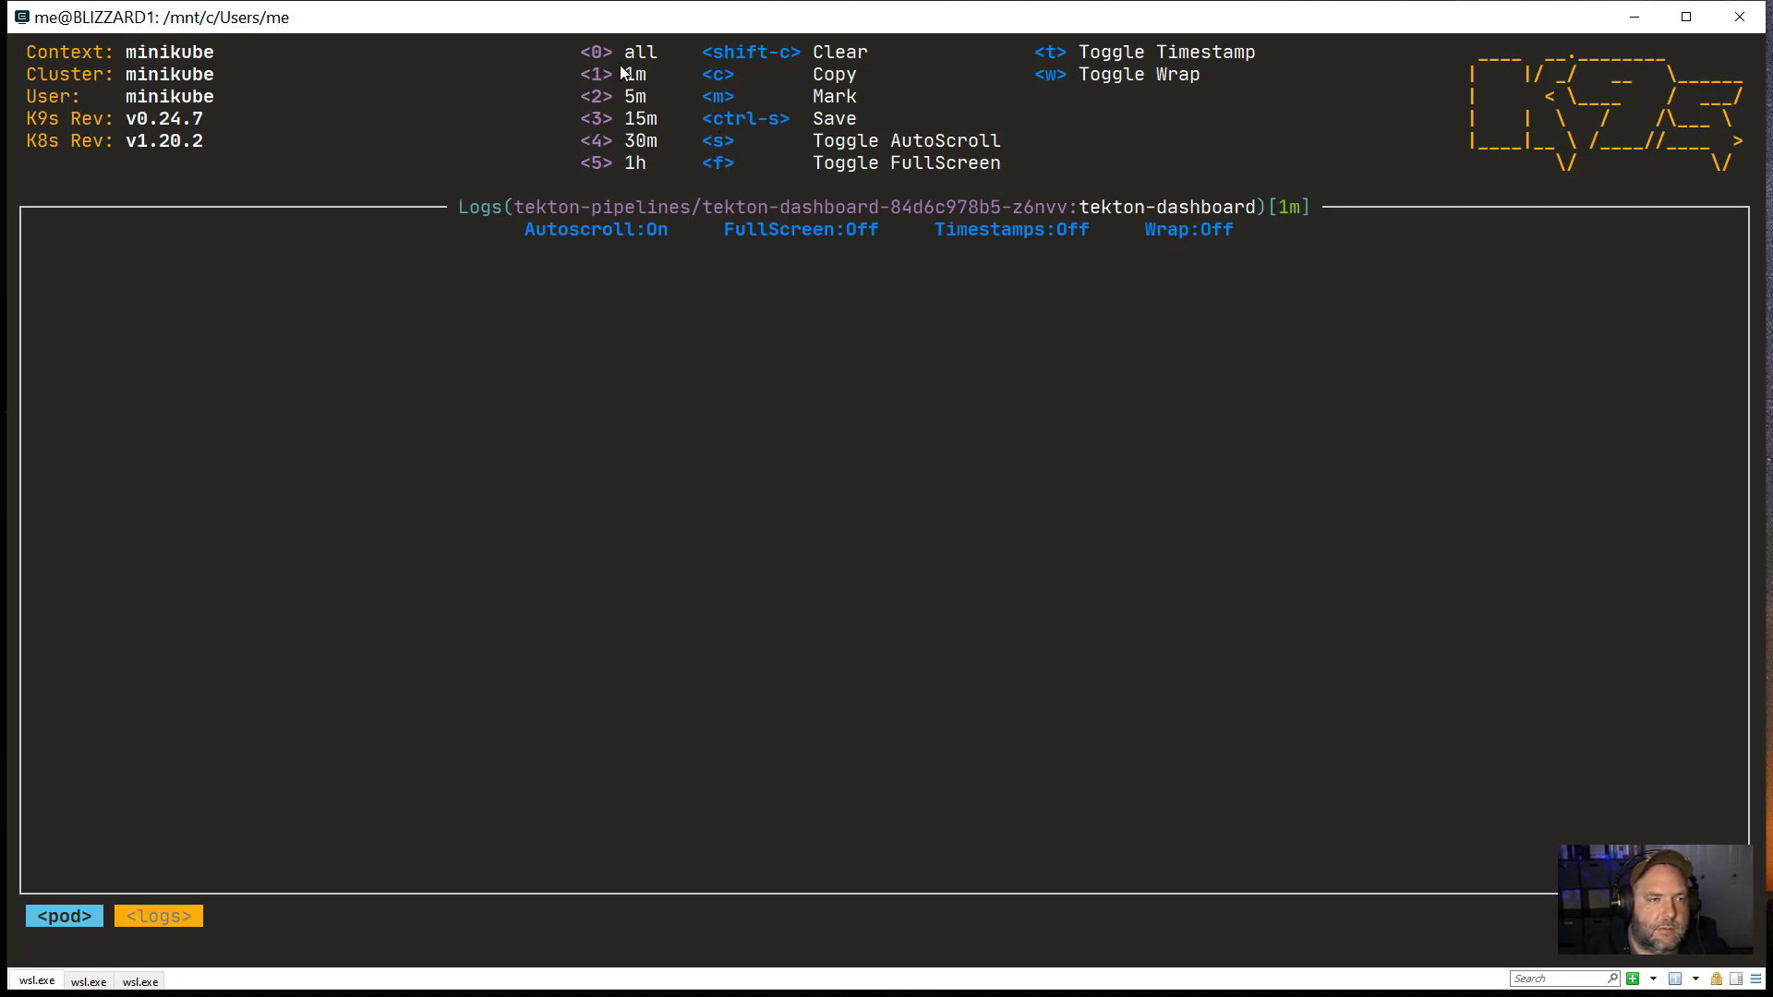
mouse_move(765, 75)
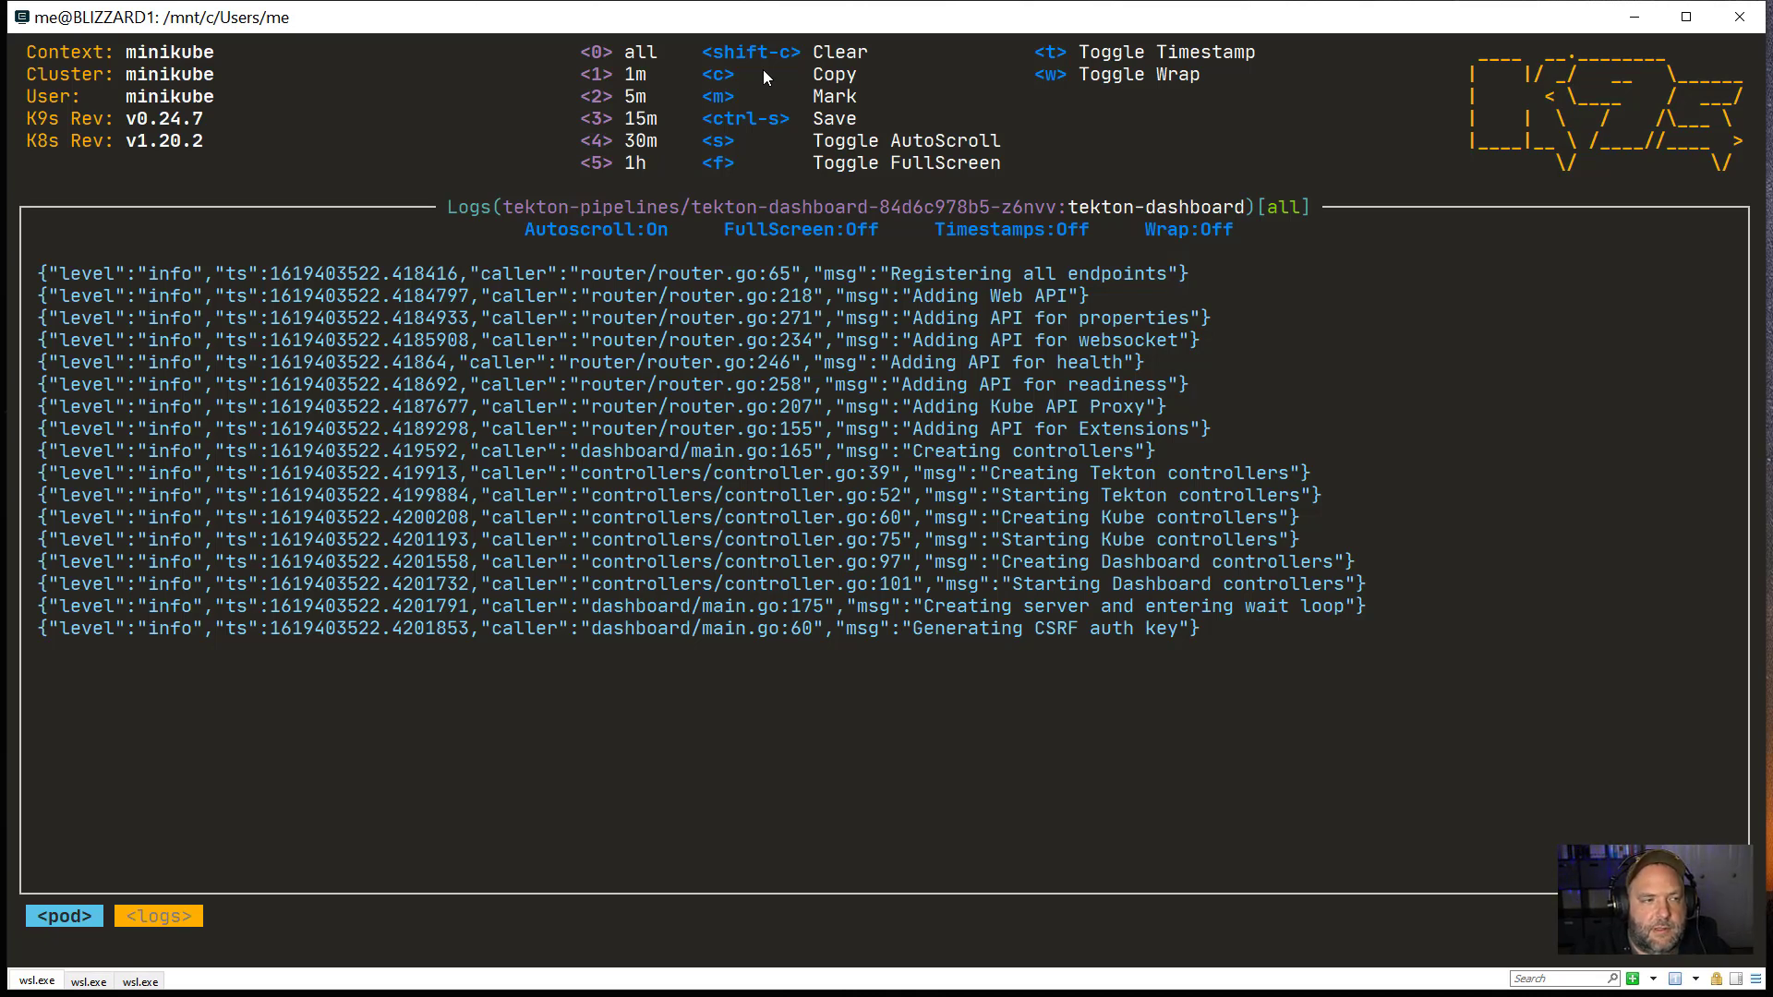
mouse_move(294, 638)
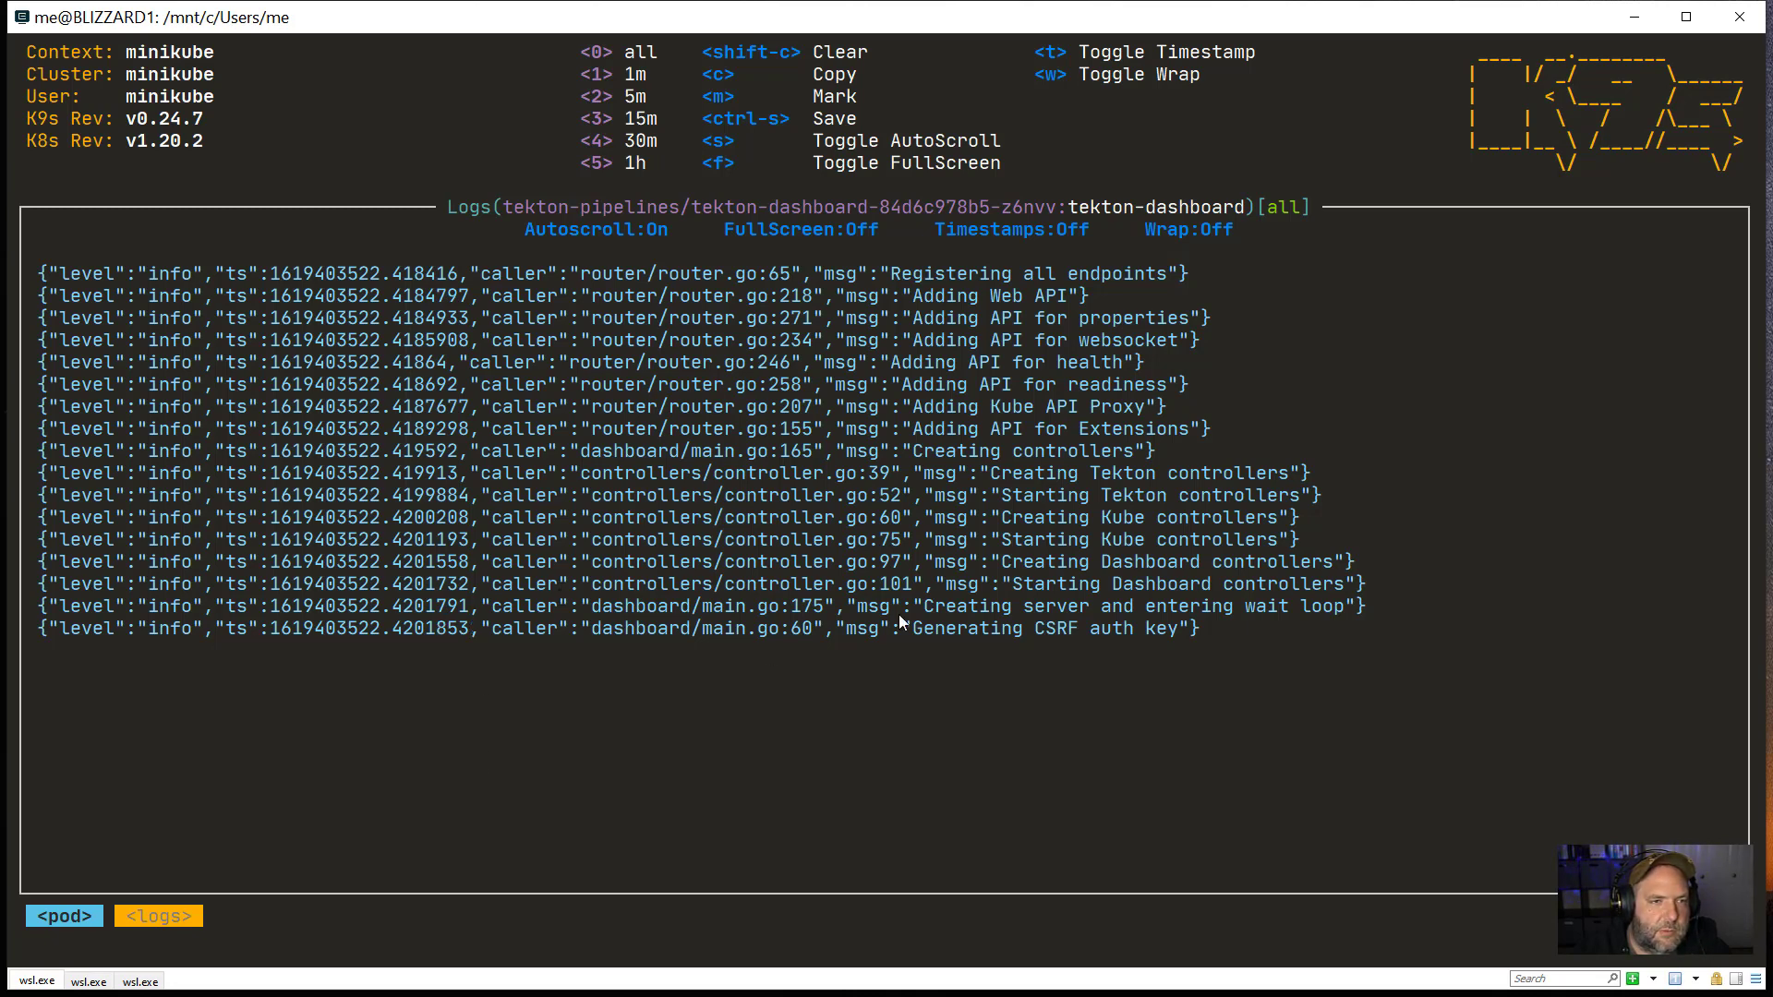
mouse_move(1084, 51)
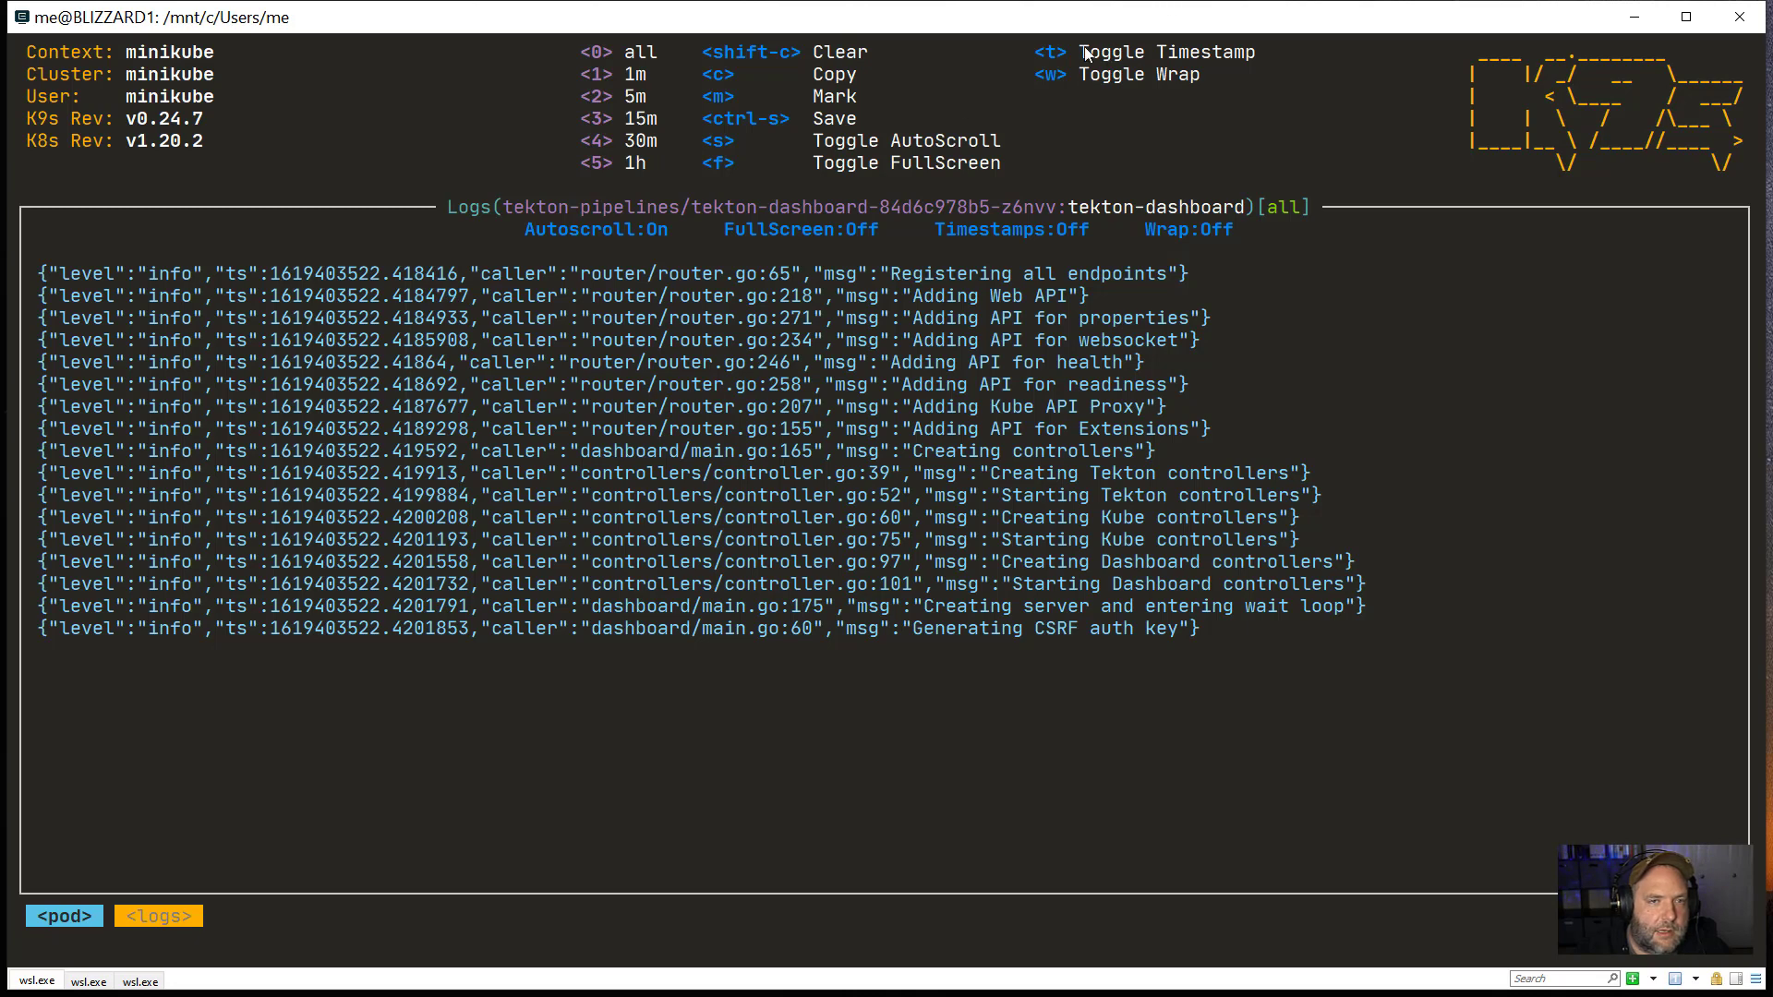
mouse_move(1331, 293)
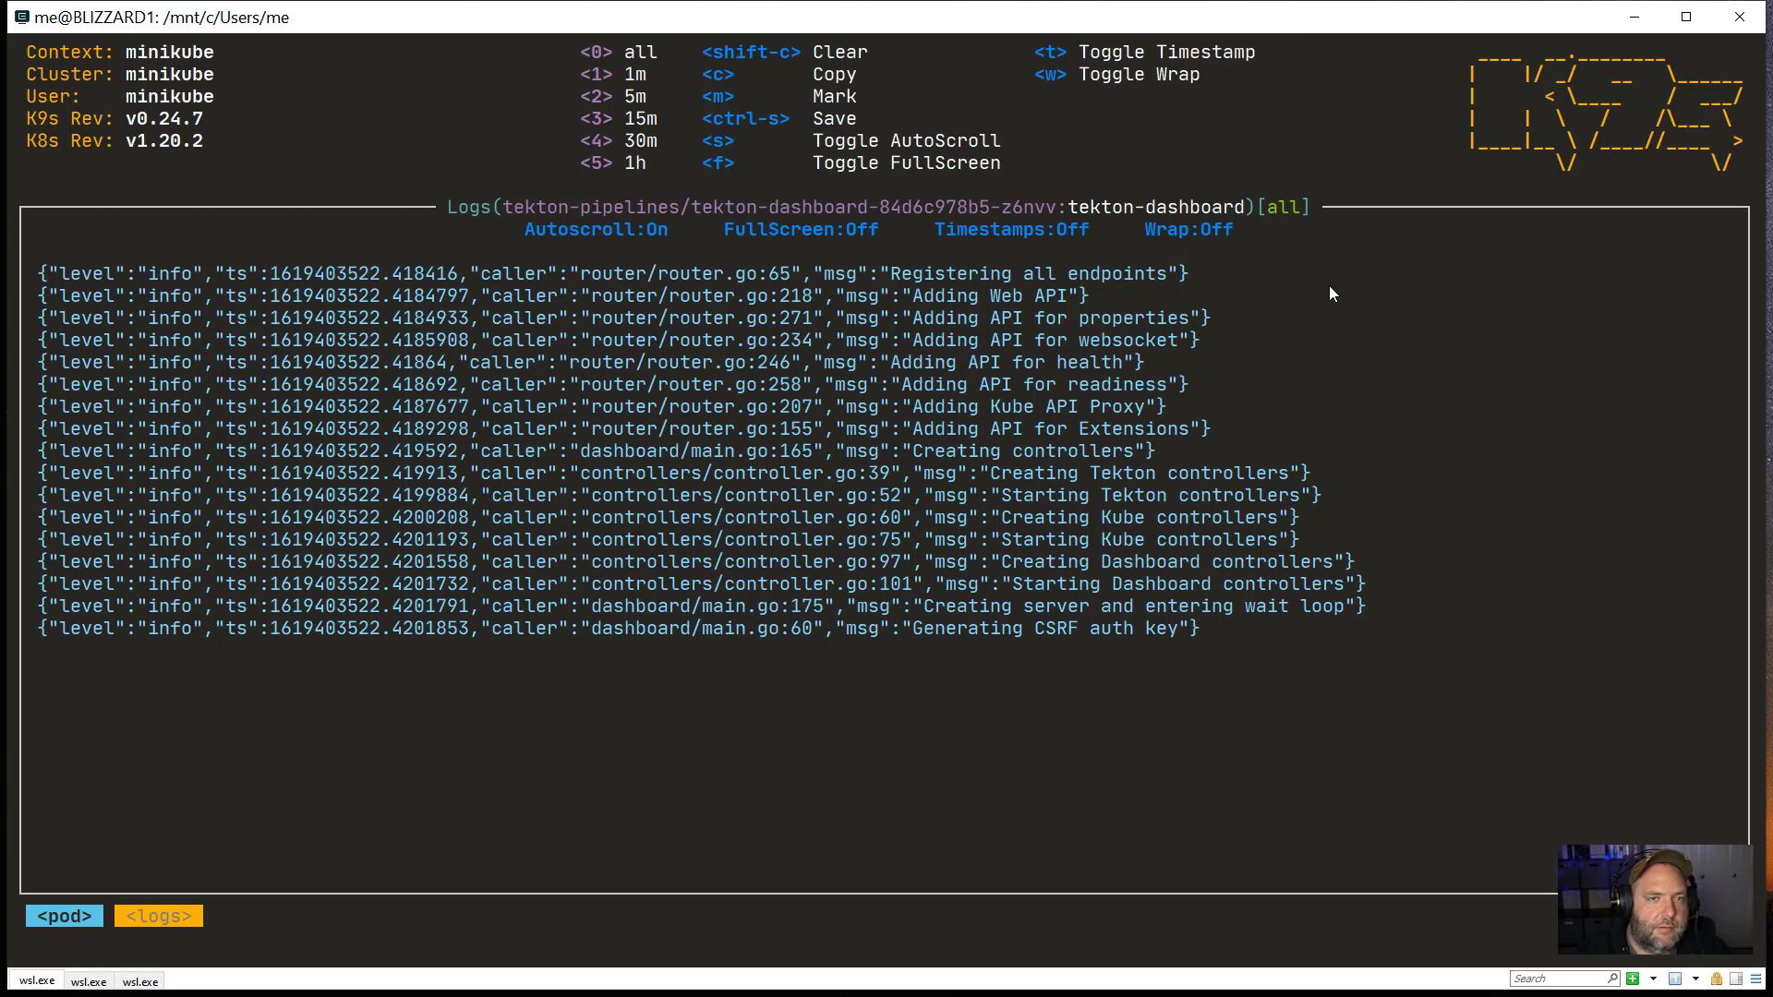
Step: Turn on timestamps for every tekton-dashboard log line
key("t")
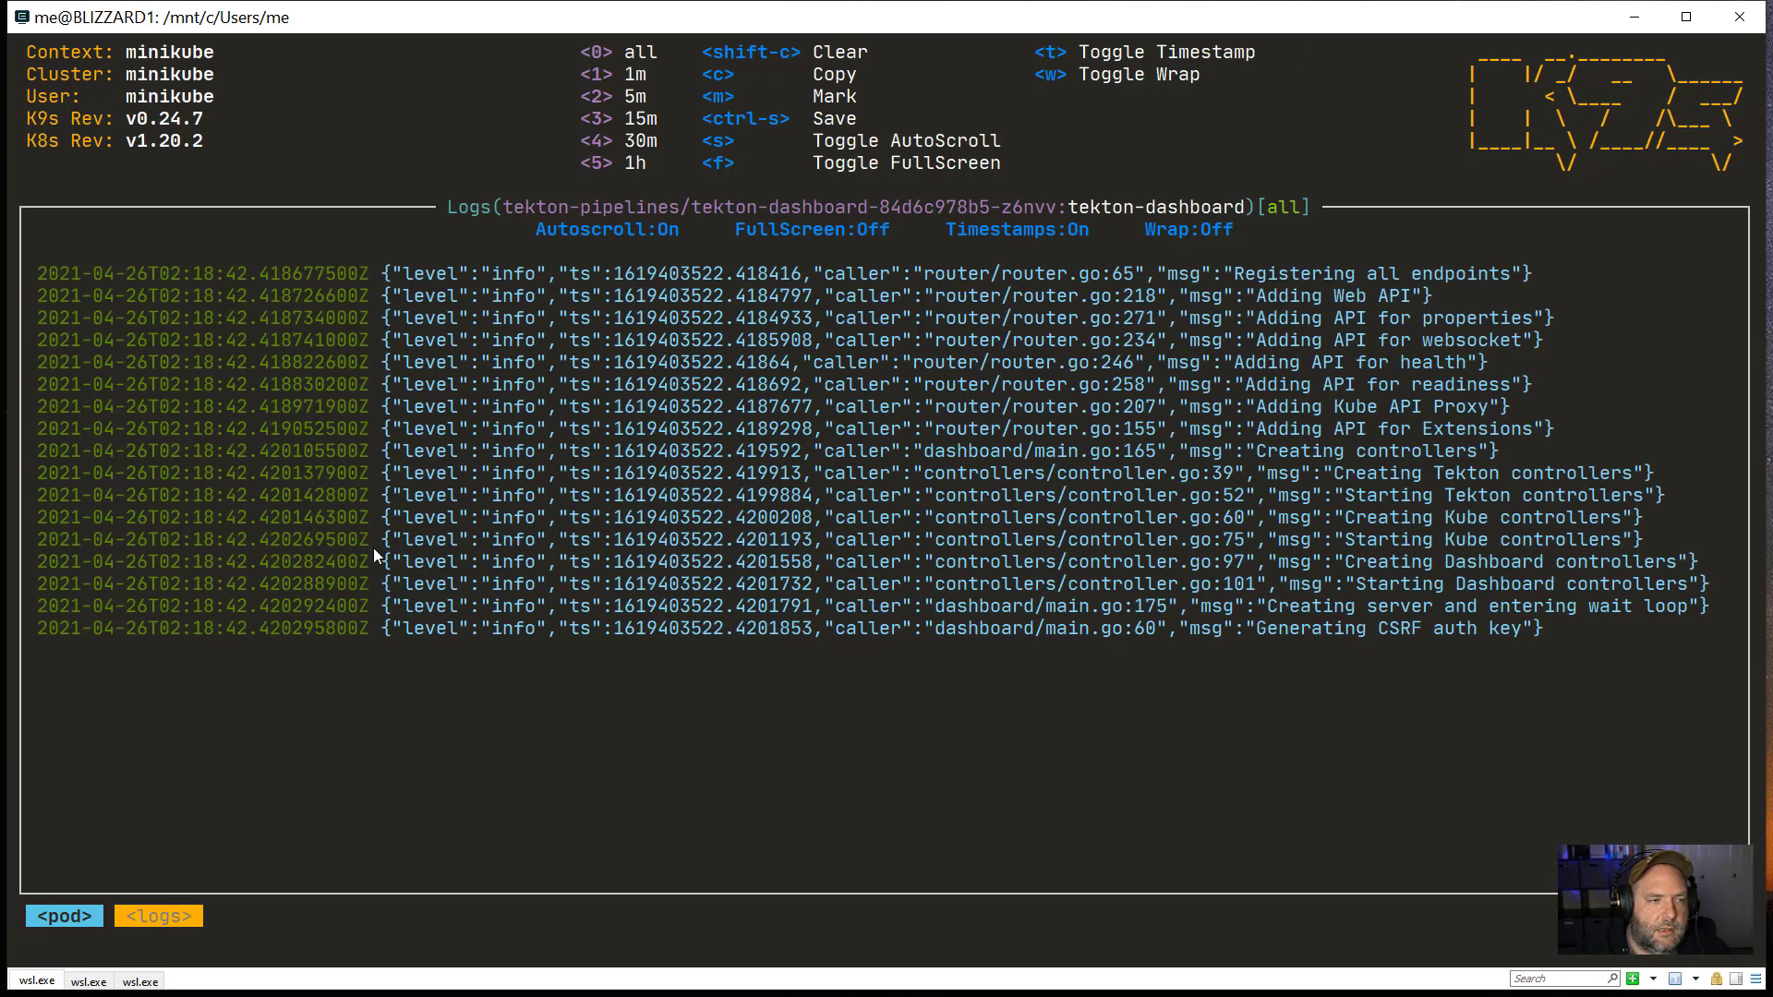
mouse_move(857, 535)
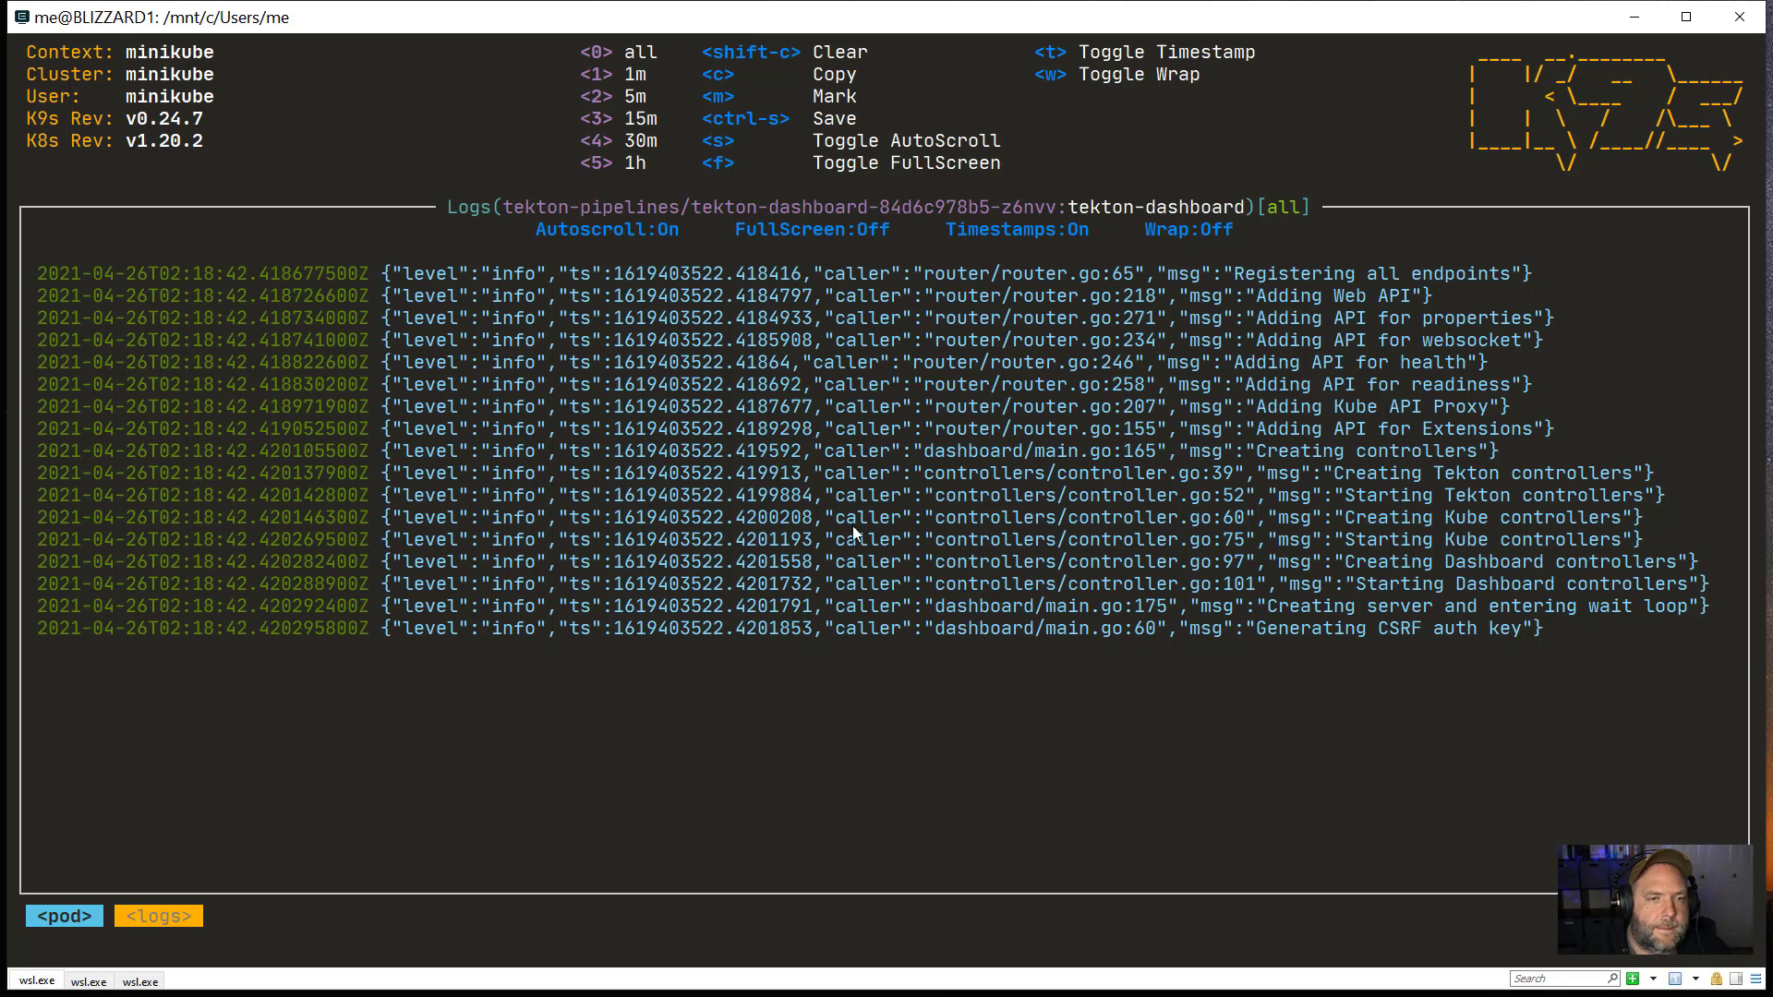
mouse_move(1166, 600)
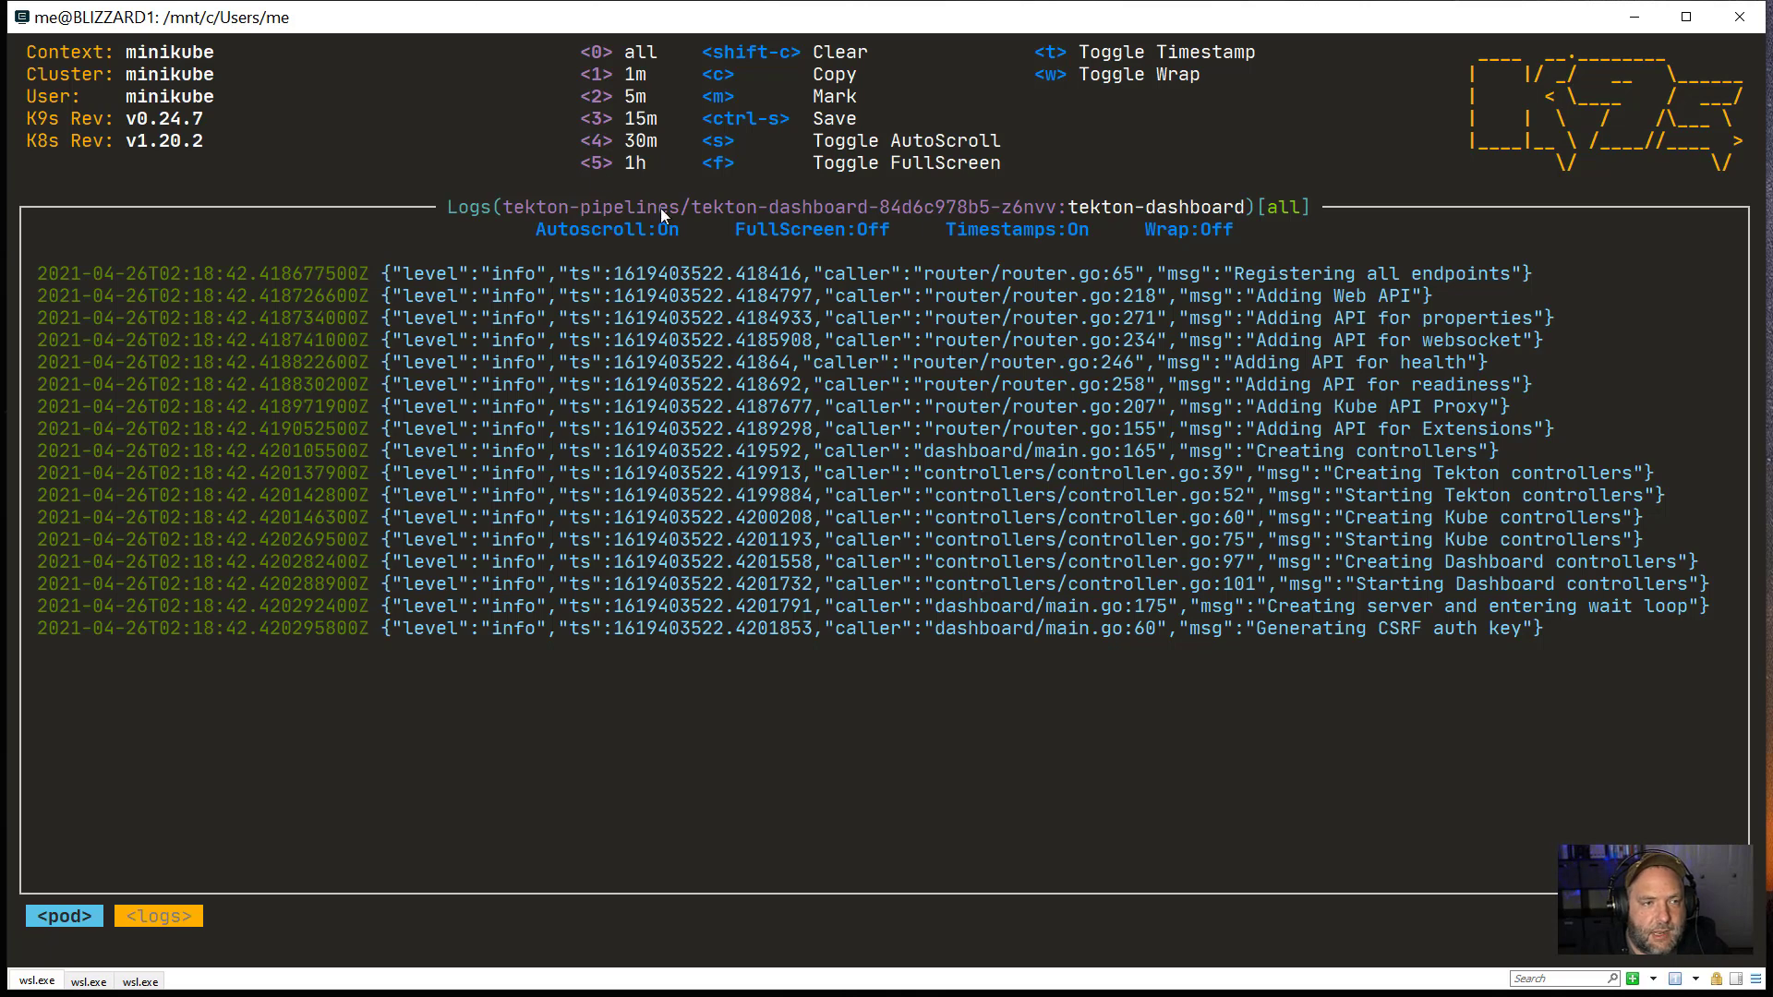
mouse_move(1374, 378)
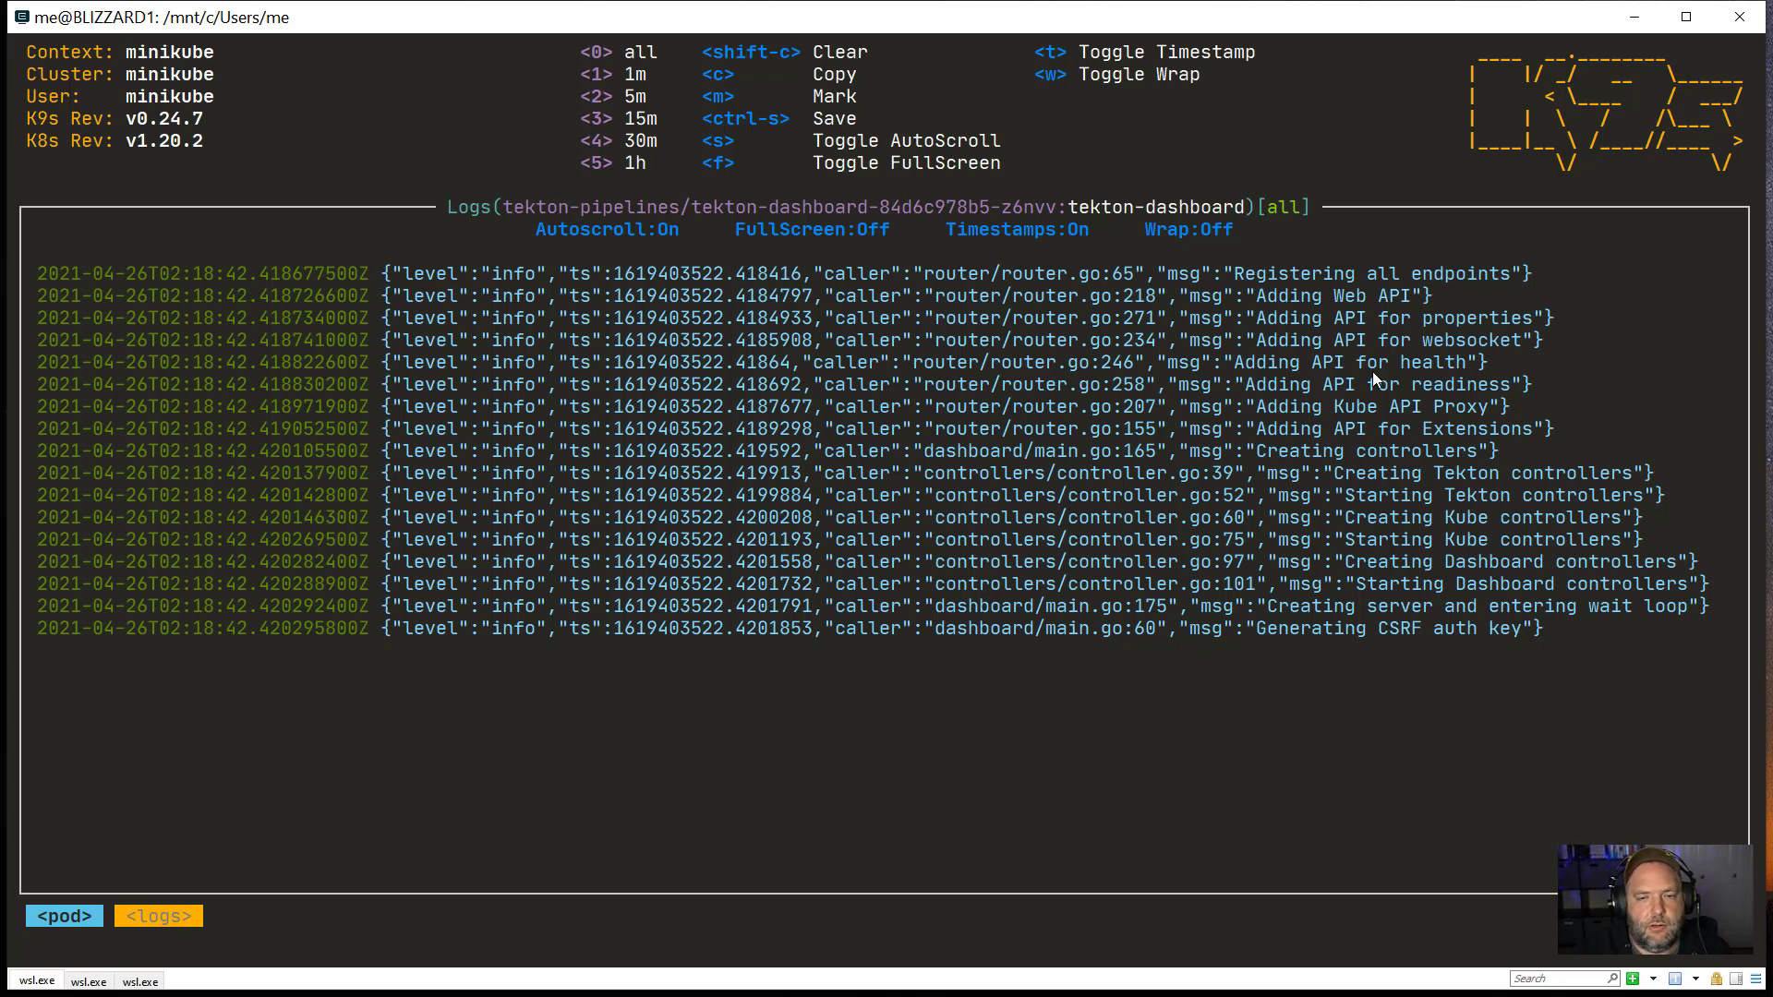
mouse_move(771, 79)
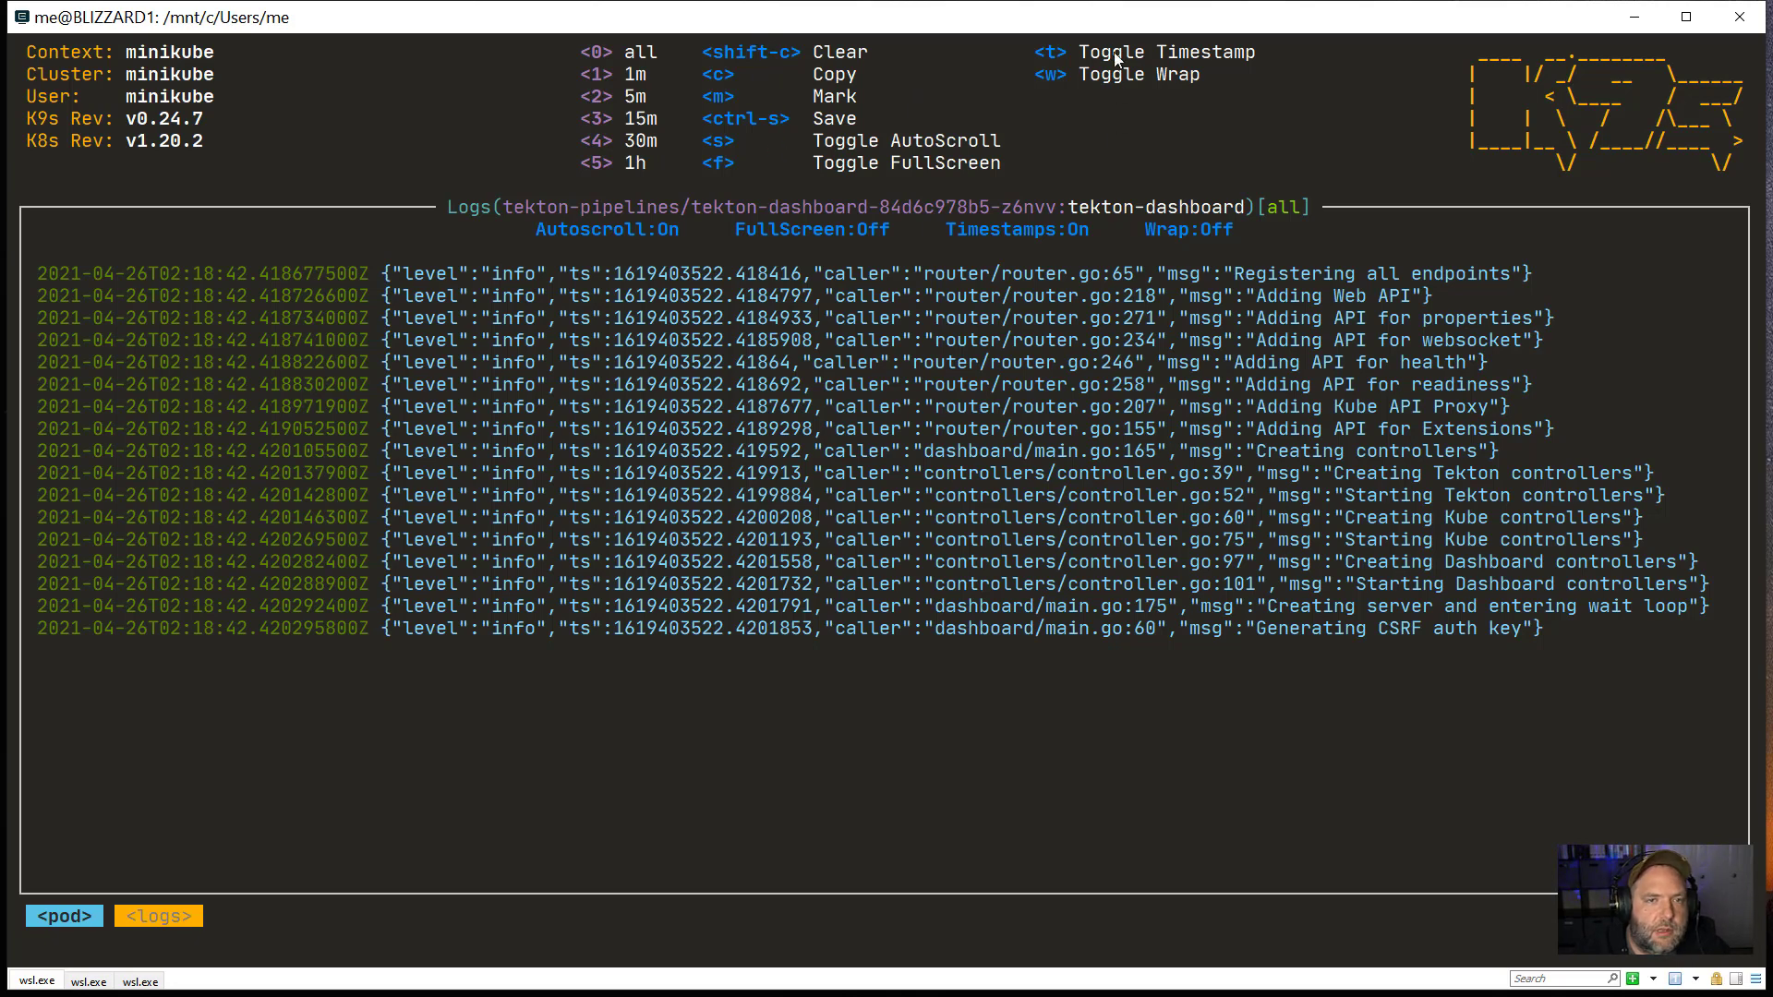
mouse_move(1286, 107)
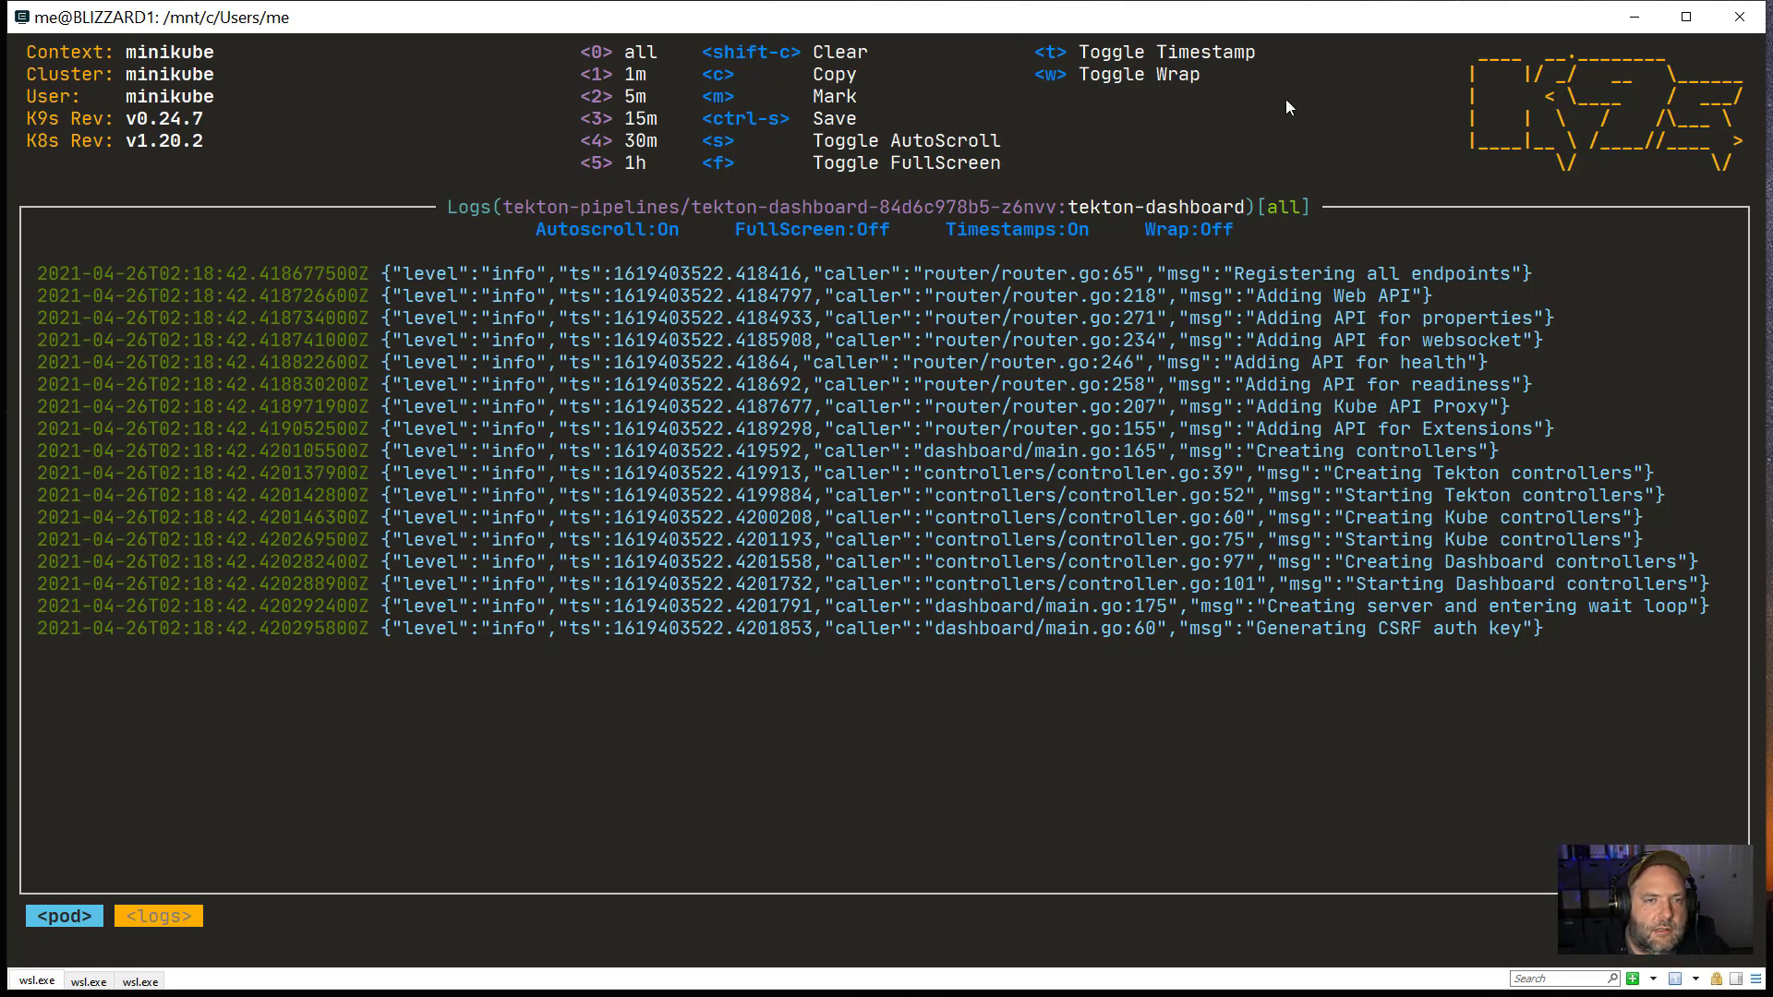
mouse_move(637, 196)
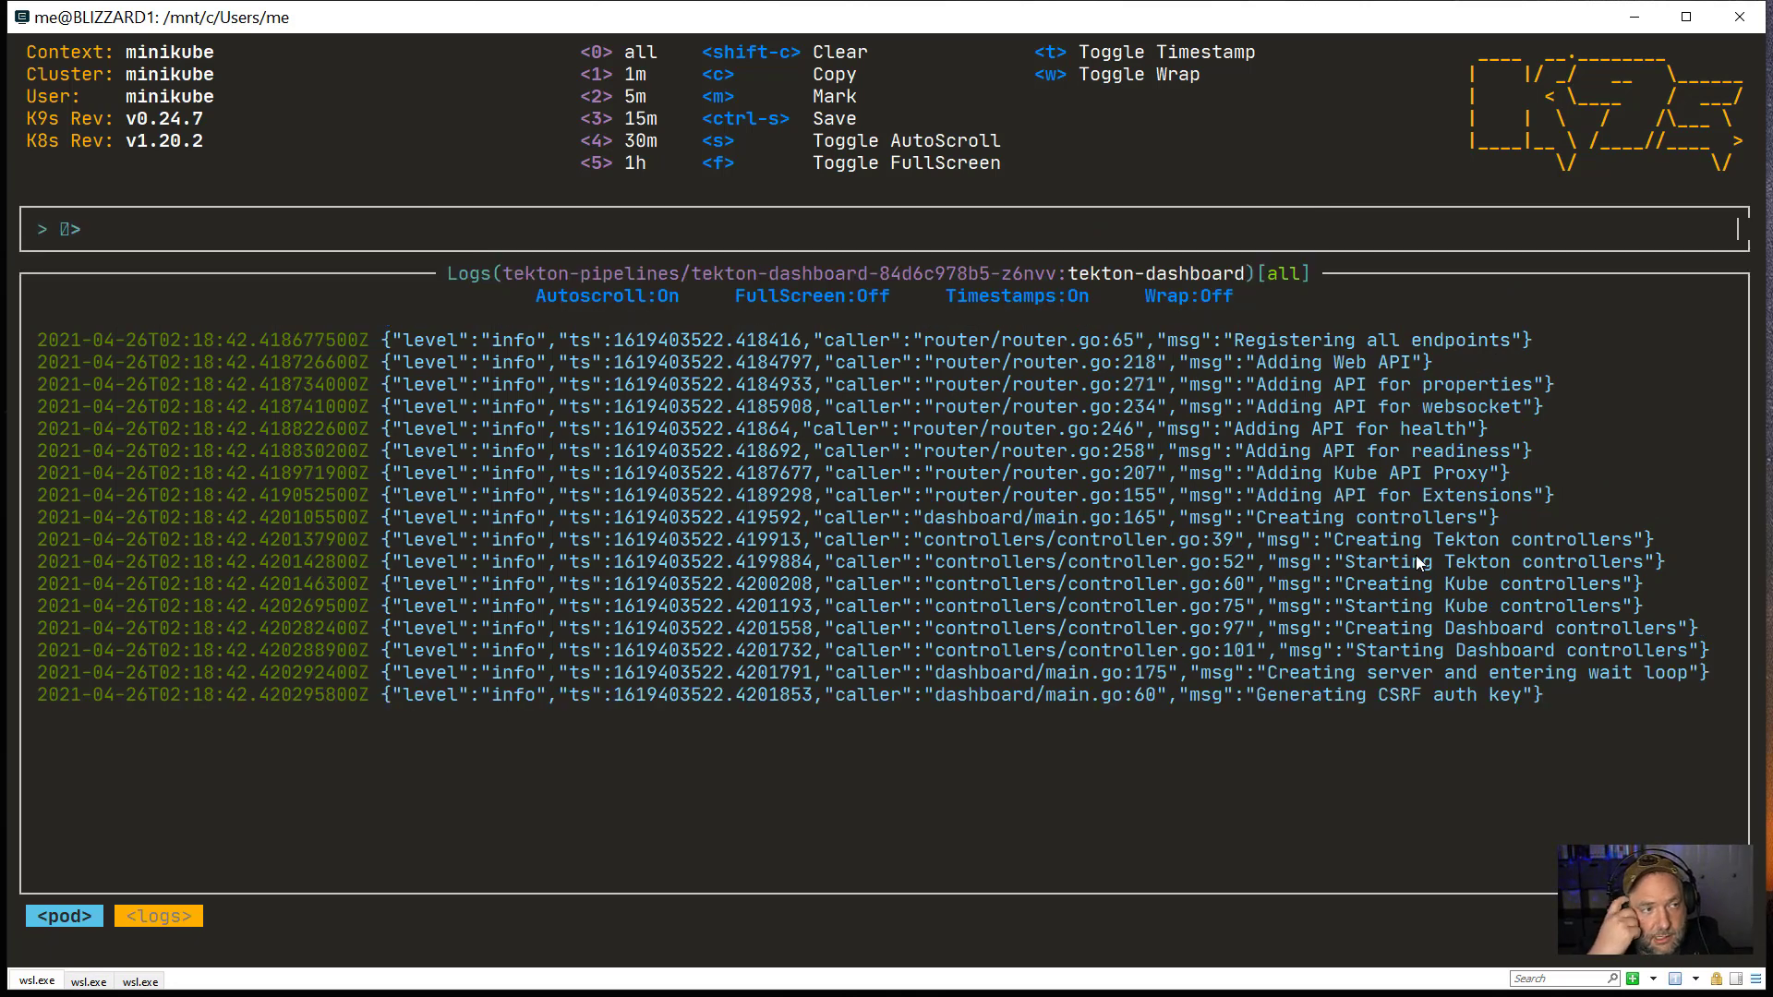
mouse_move(1006, 679)
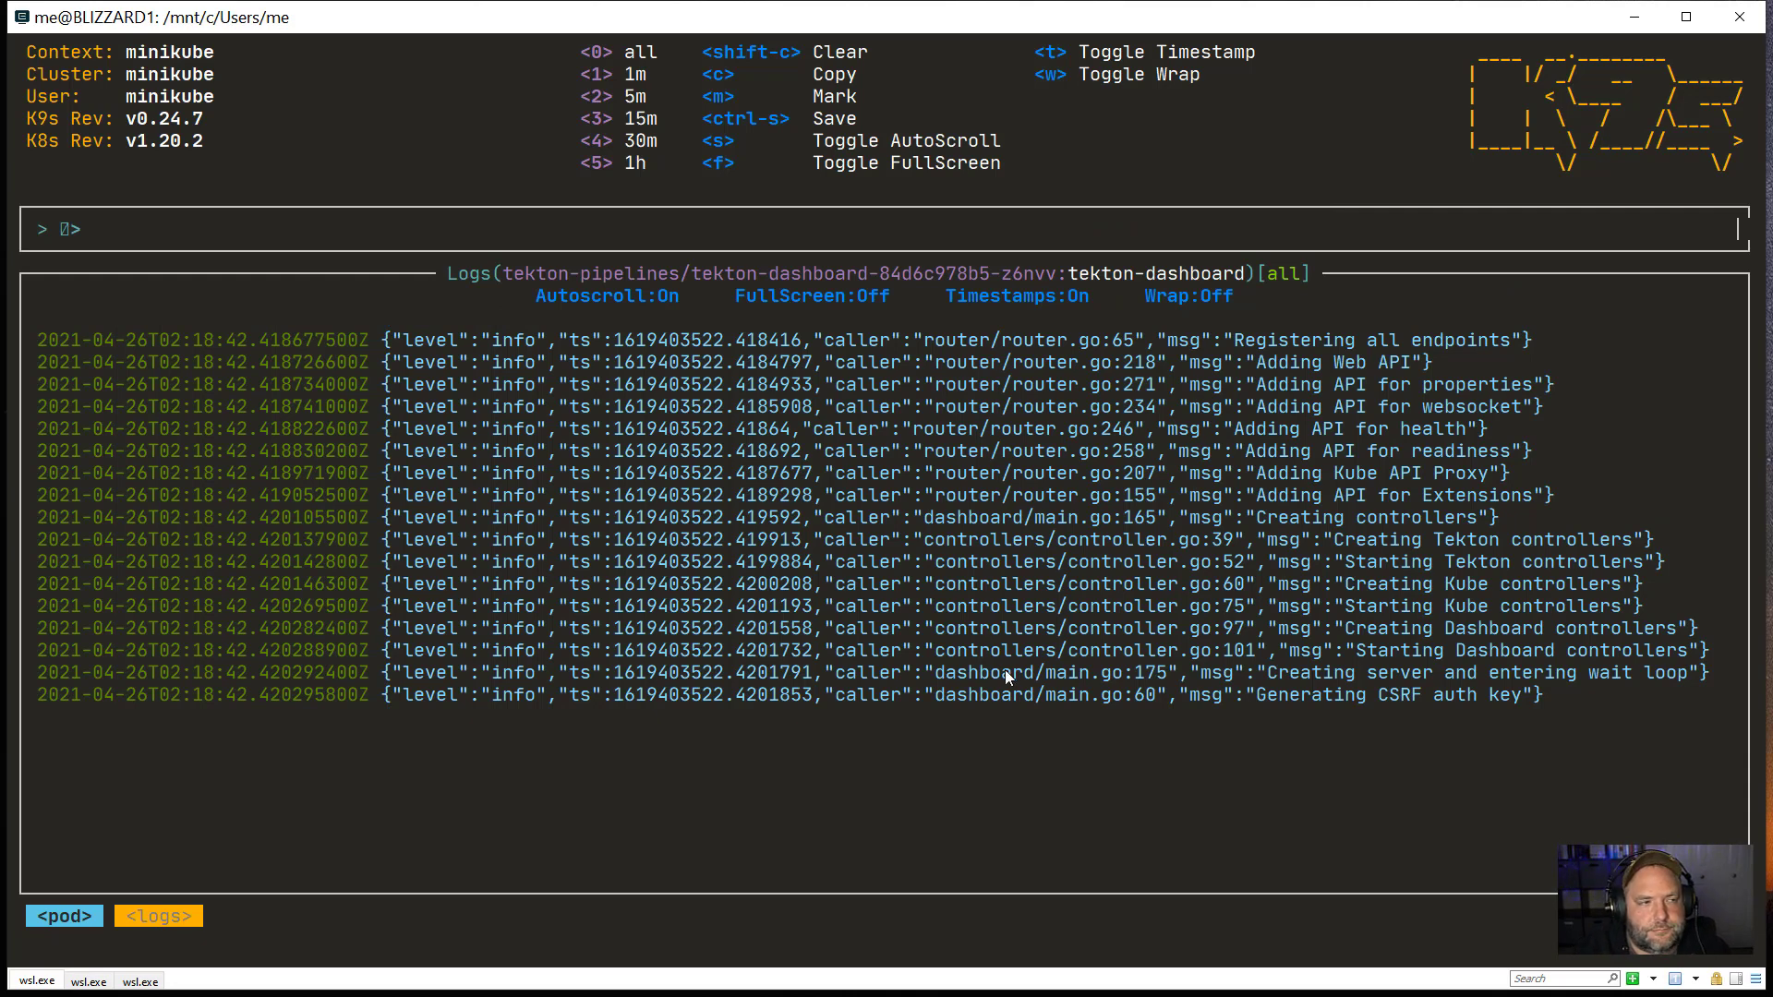
mouse_move(926, 815)
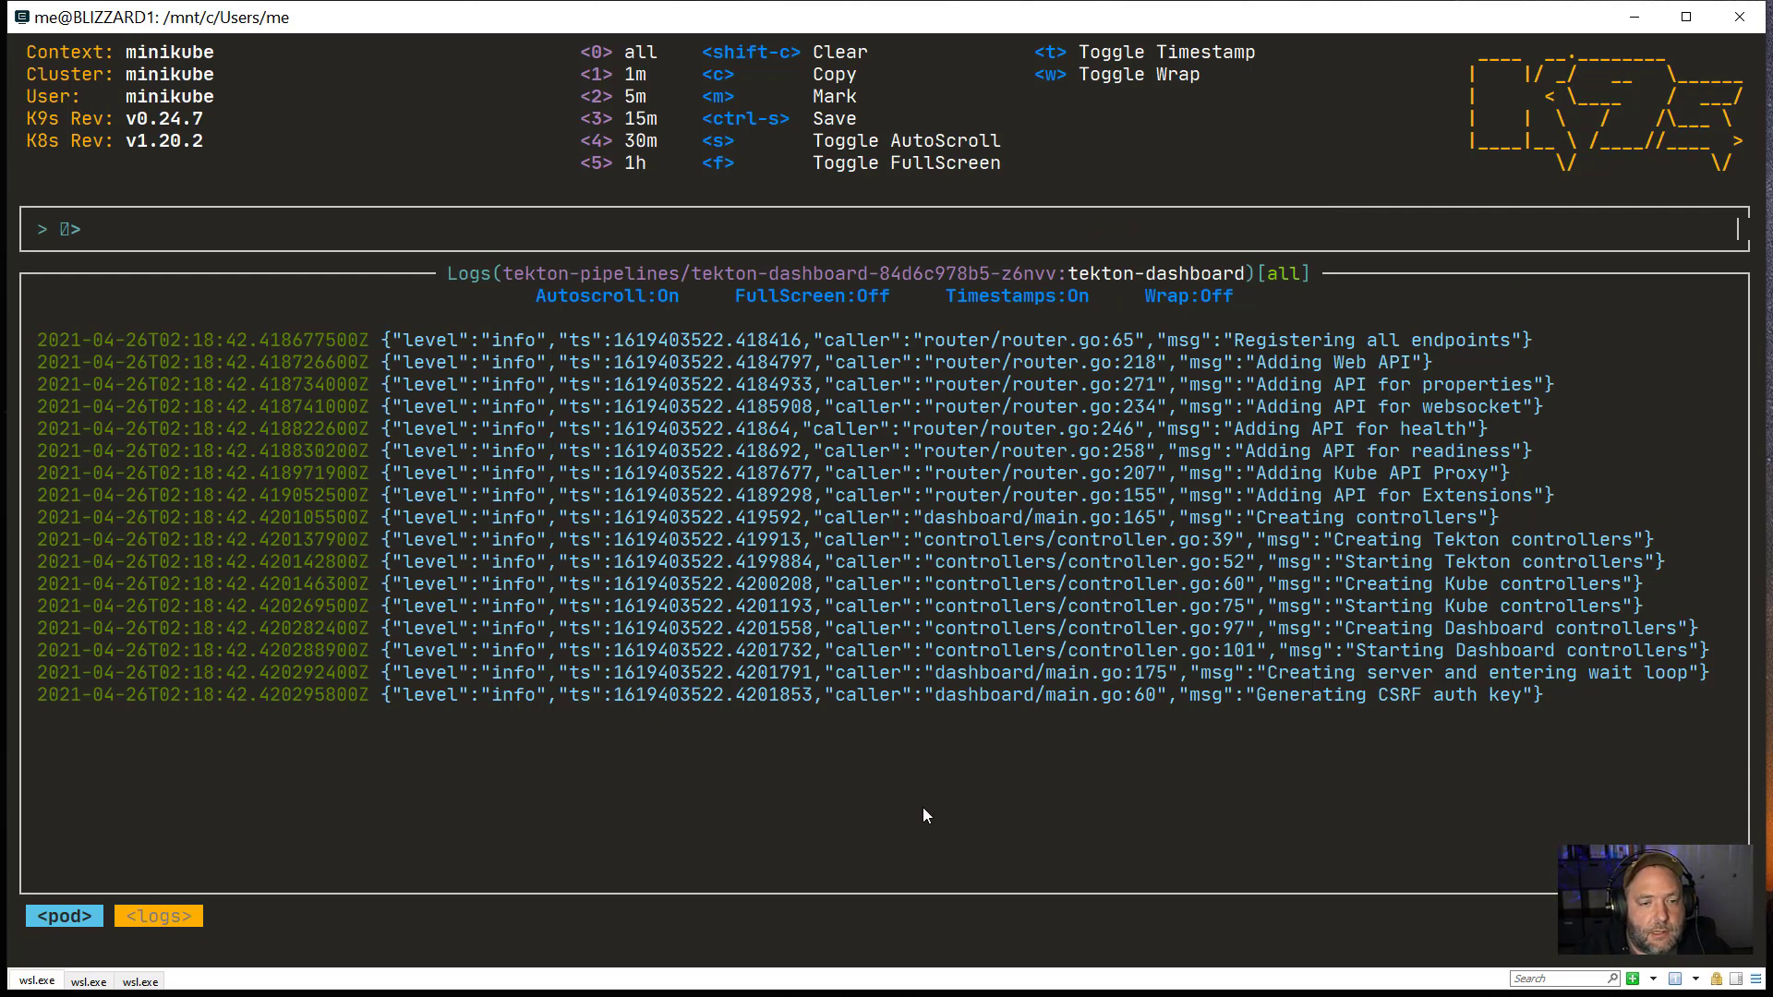
mouse_move(1346, 722)
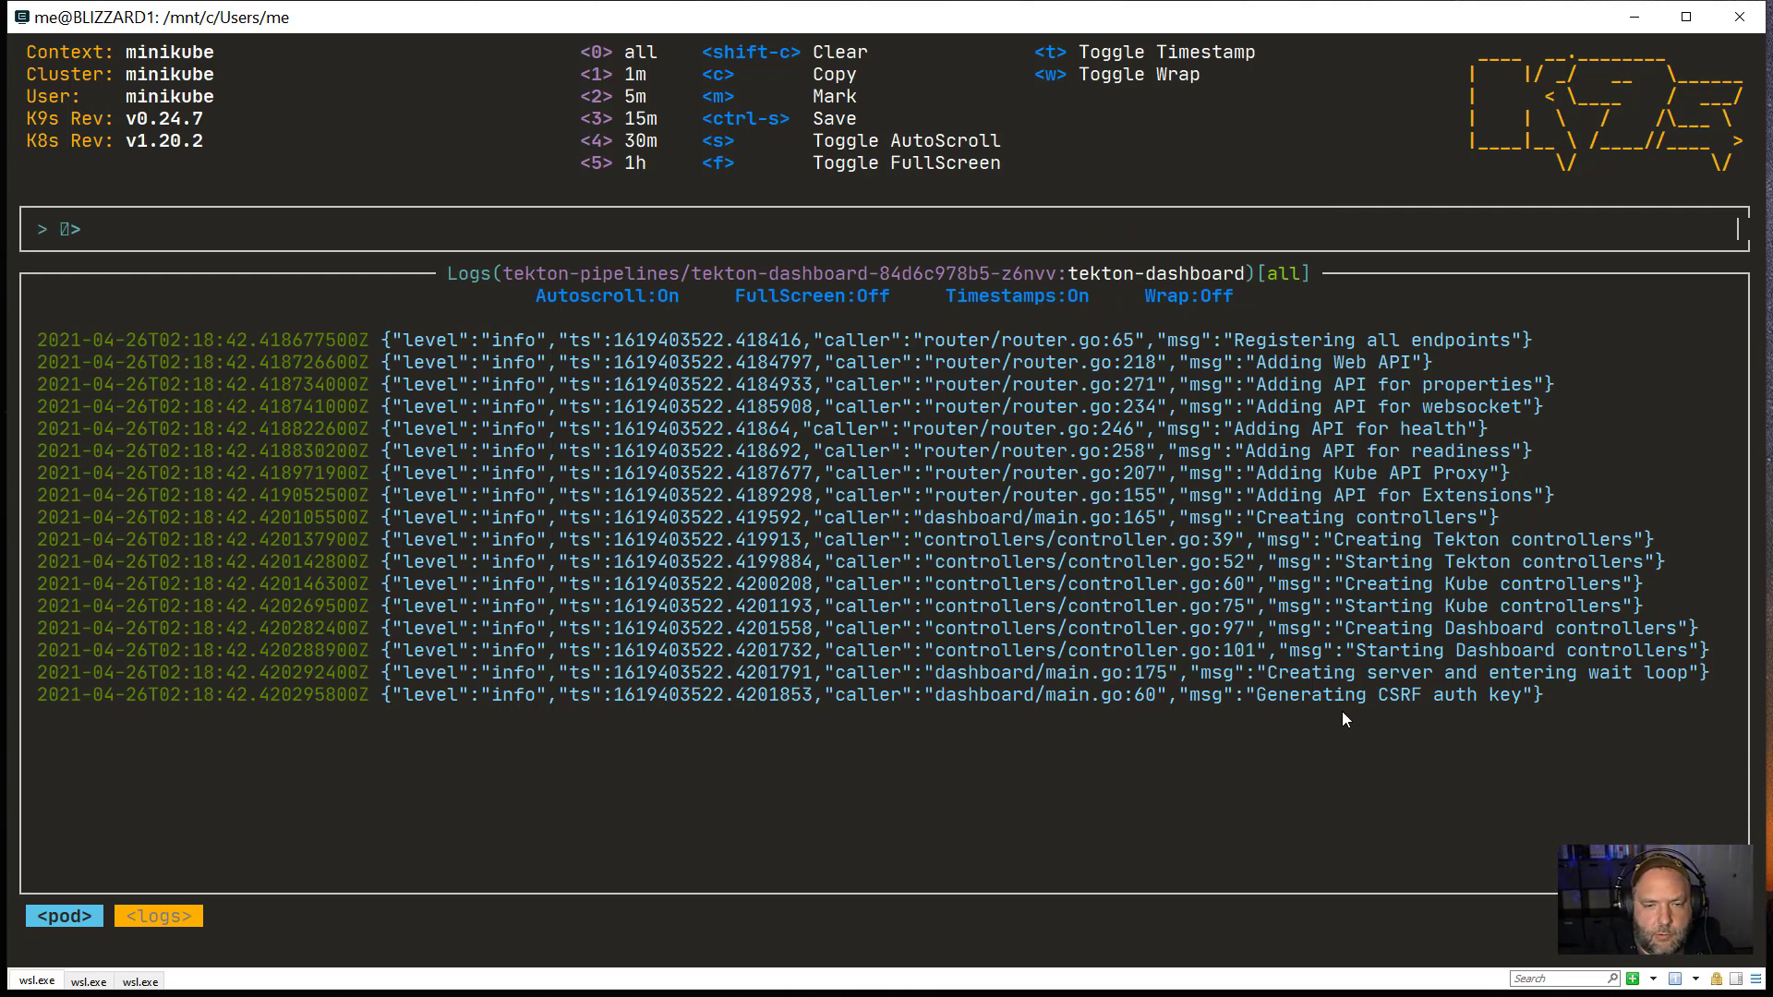
Step: Filter the tekton-dashboard logs by 'St', then clear the filter and leave
type("Start")
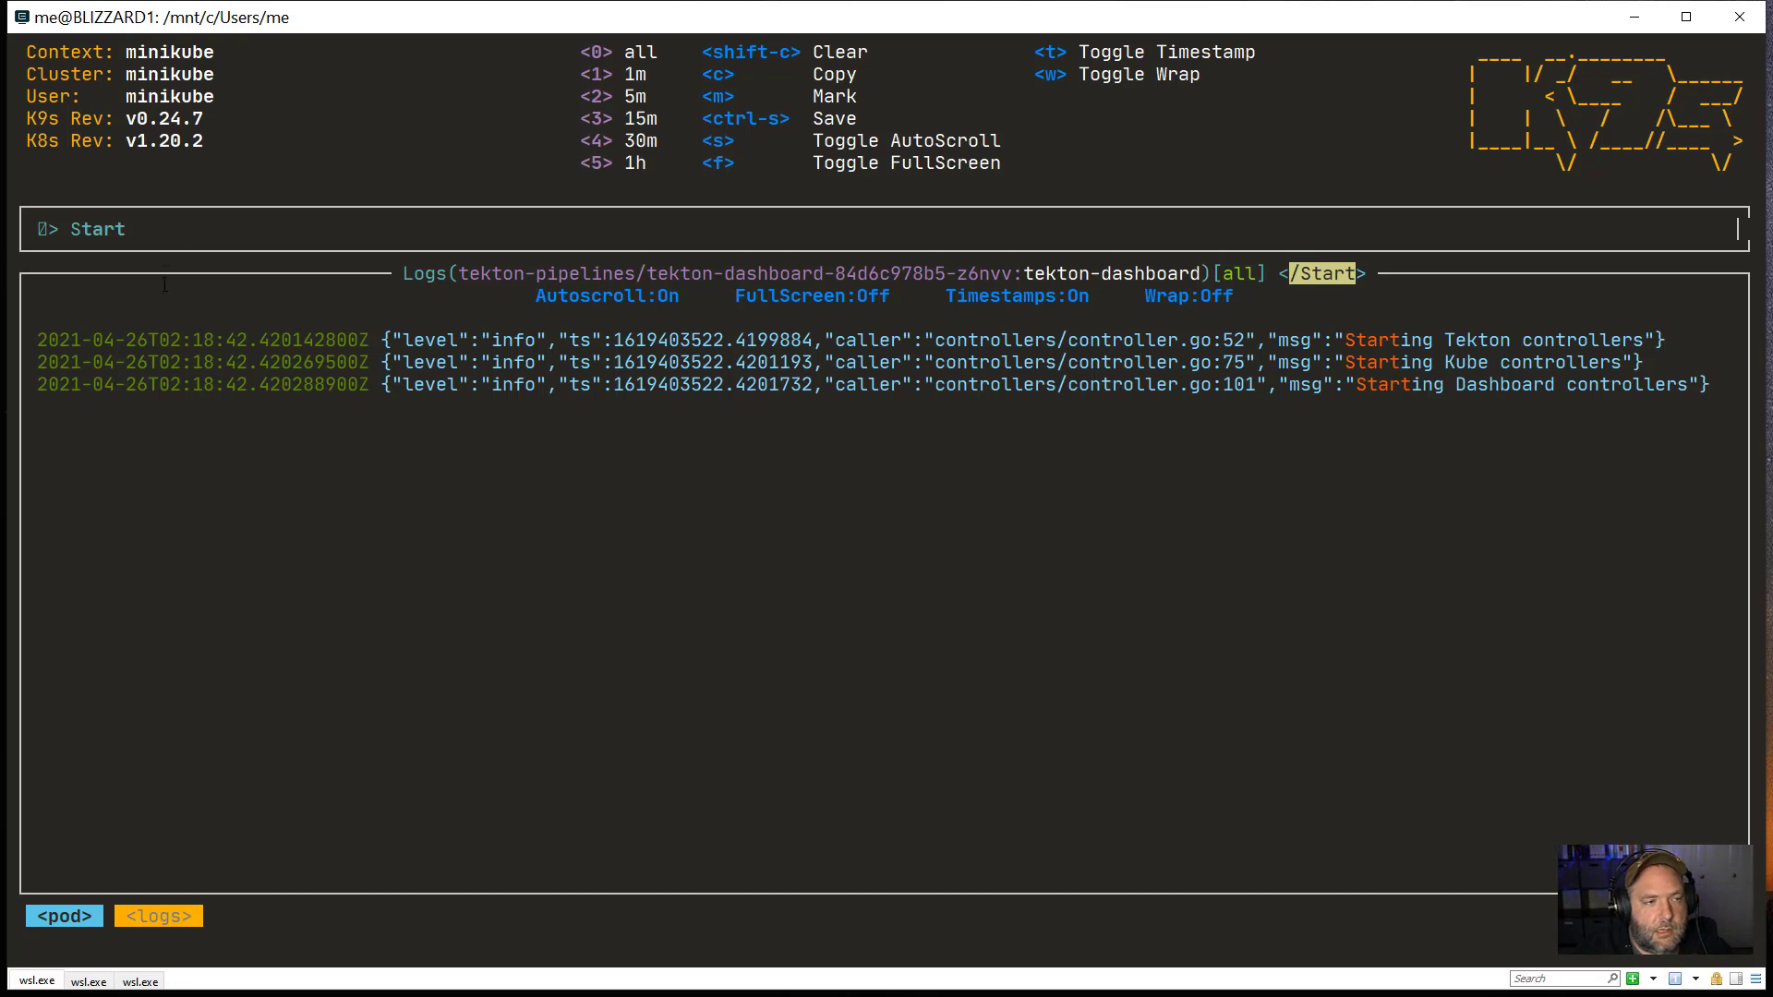
key("BackSpace")
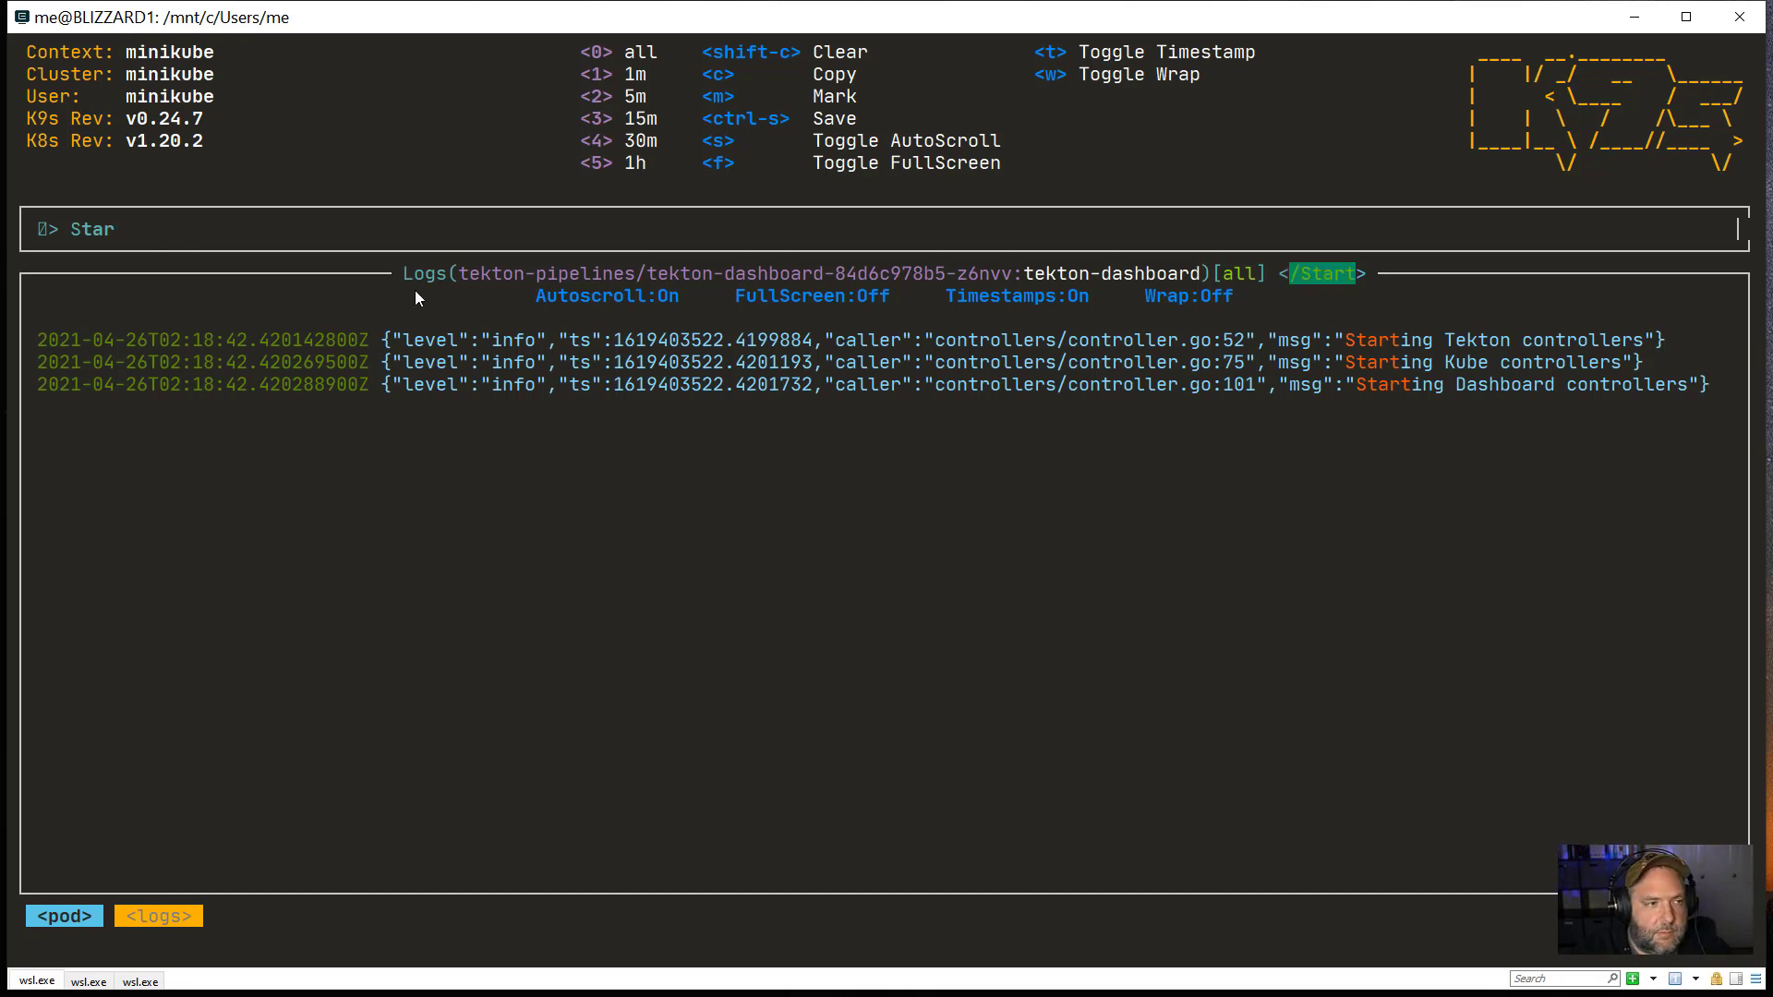
key("Escape")
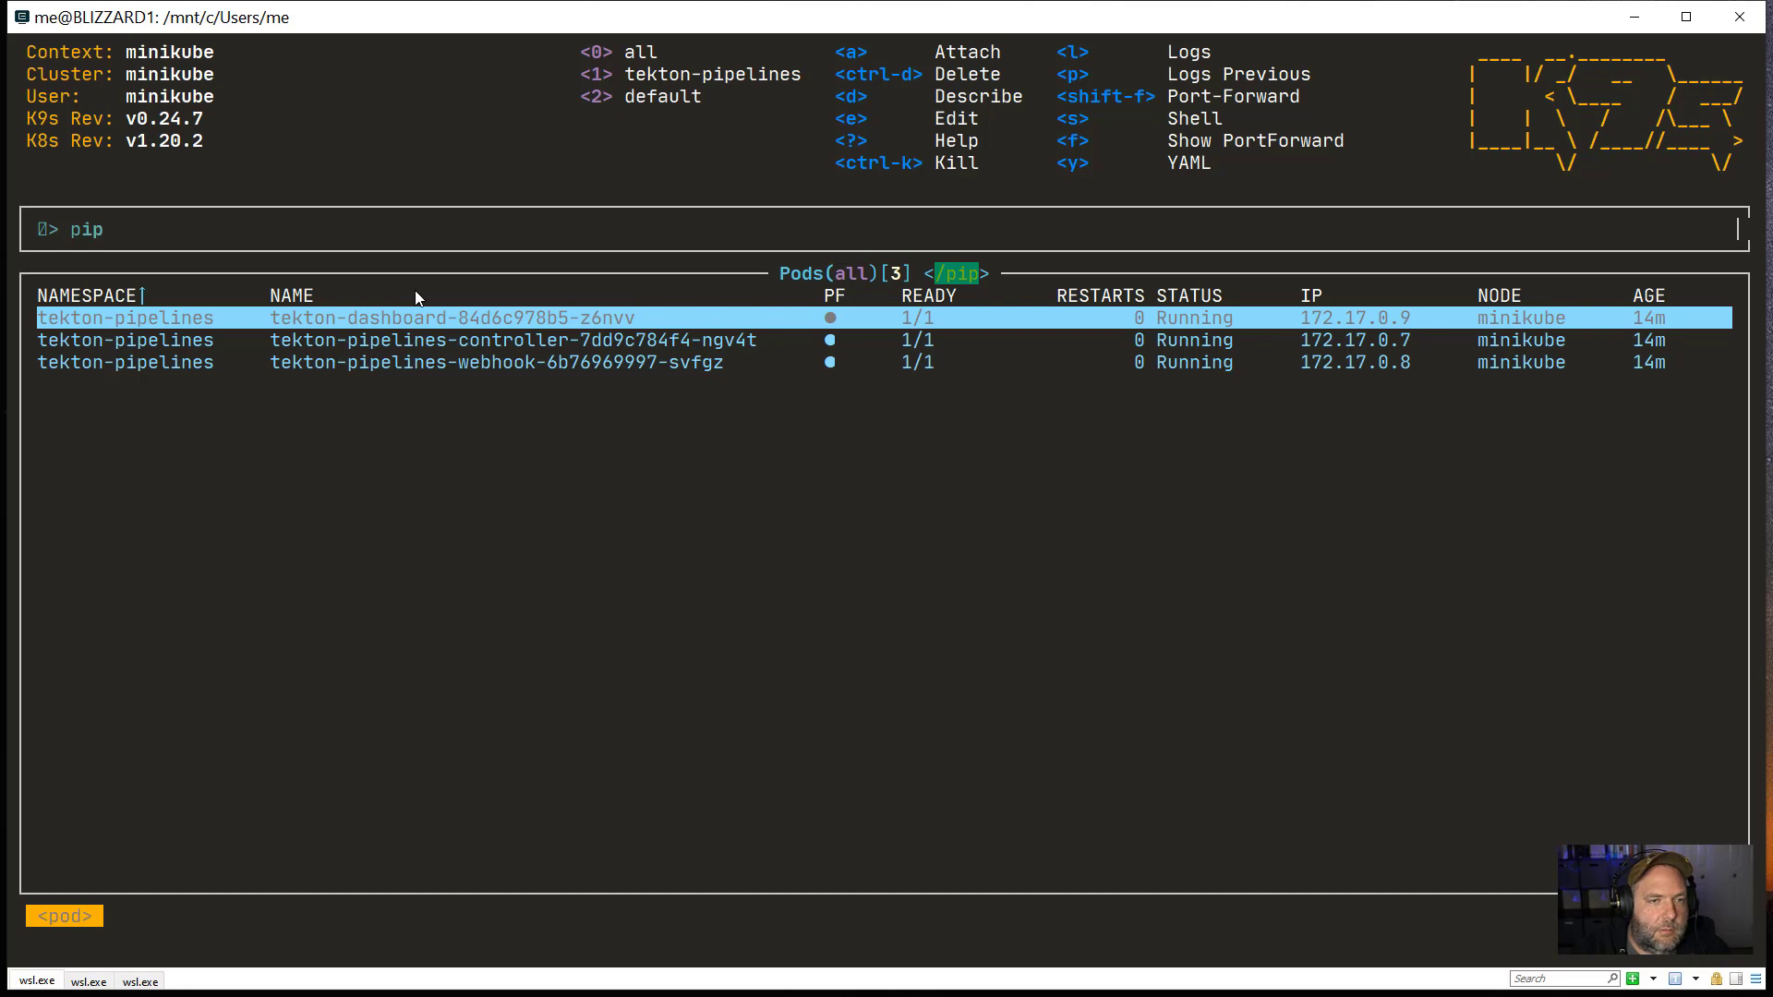
Step: Clear the pip filter and filter the pod list by IP 172.17
key("Escape")
type("Running")
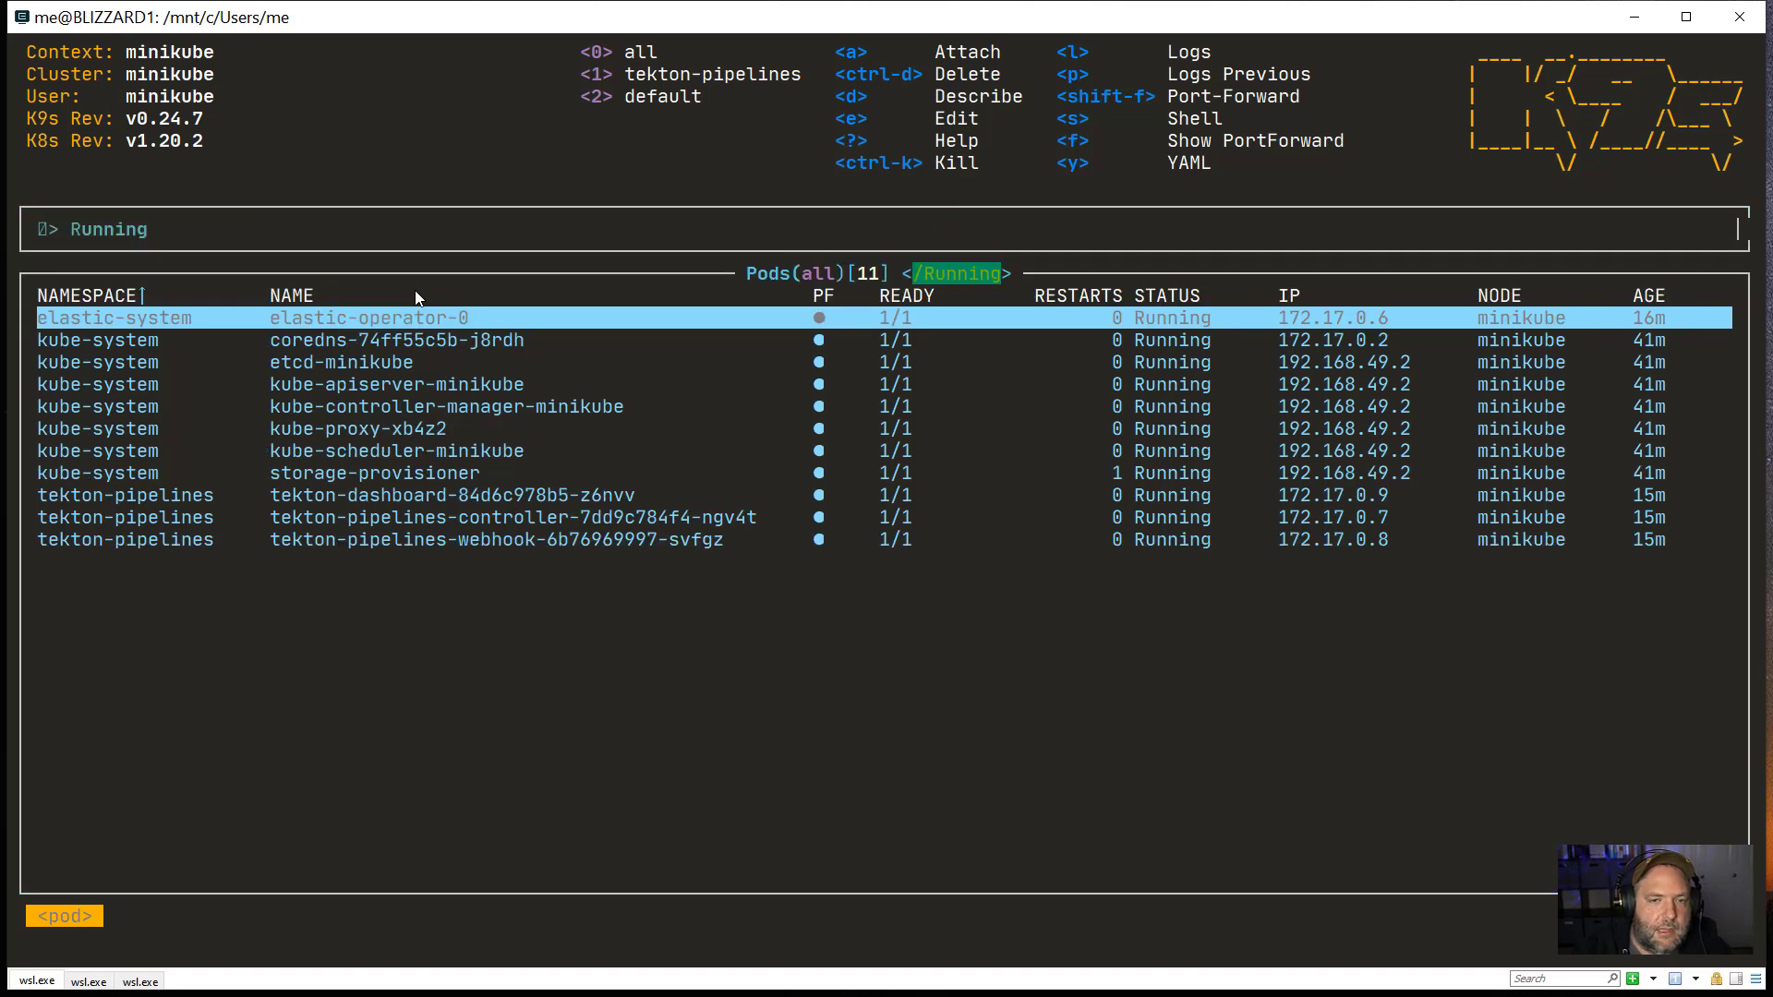
type("1")
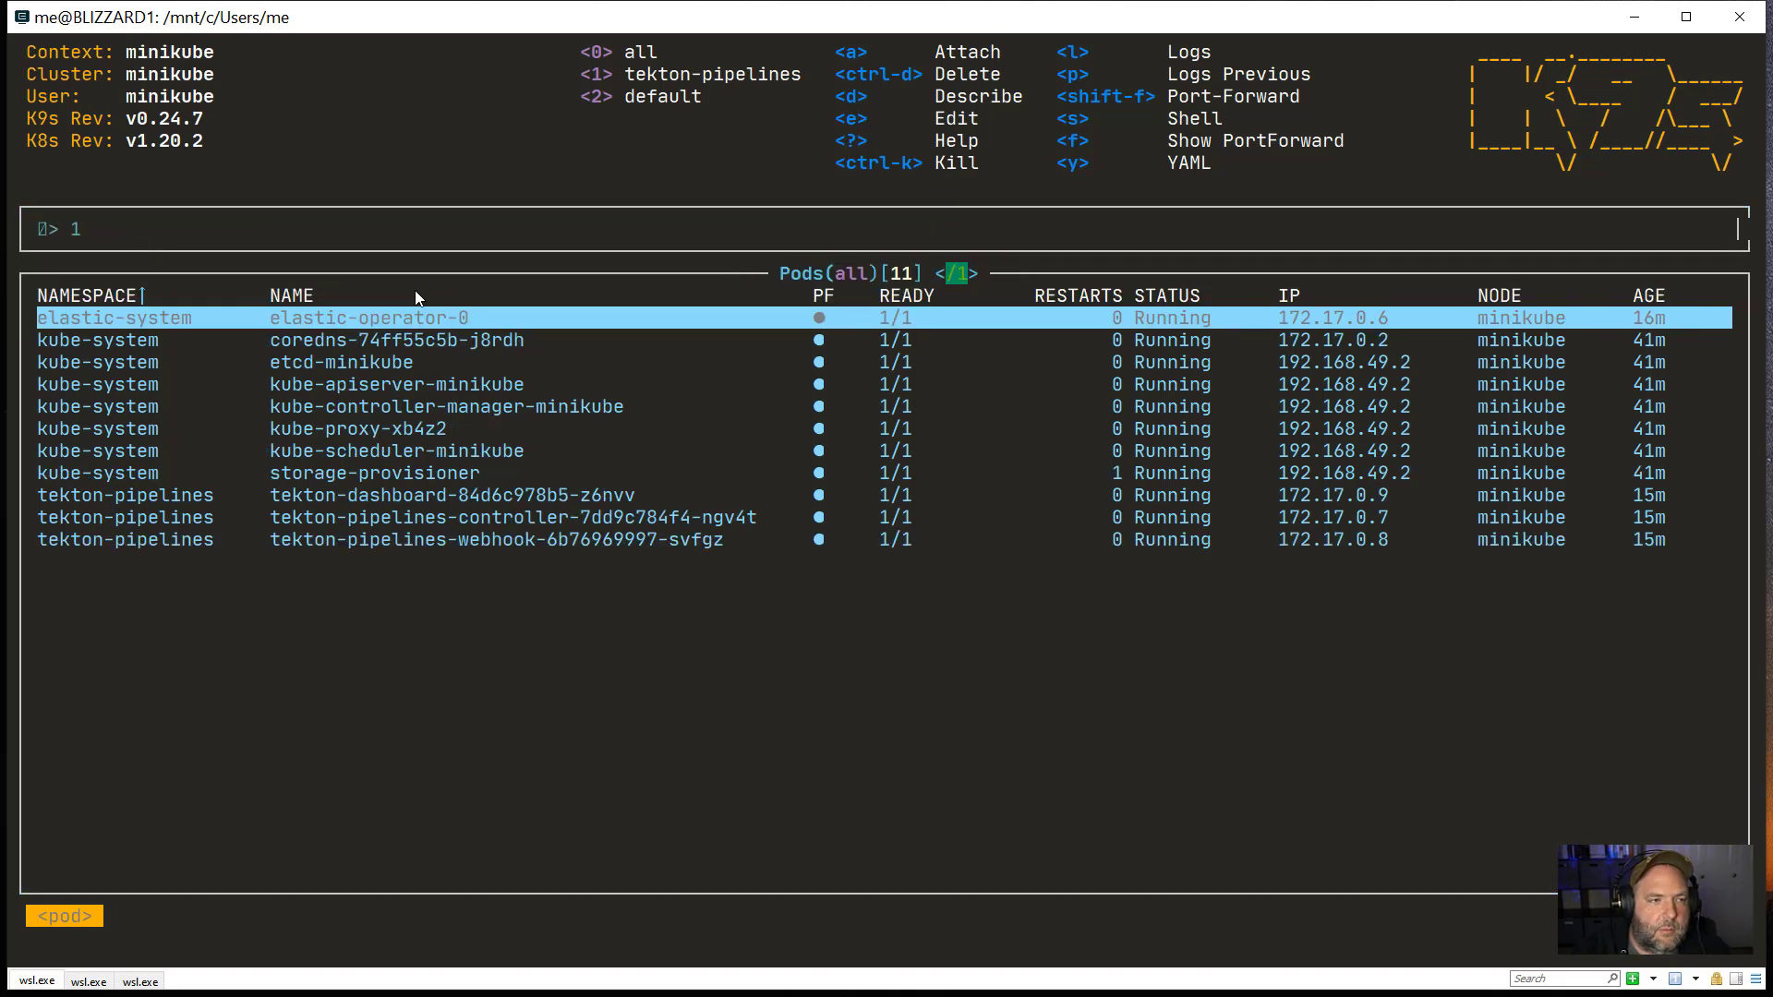
type("72.17.")
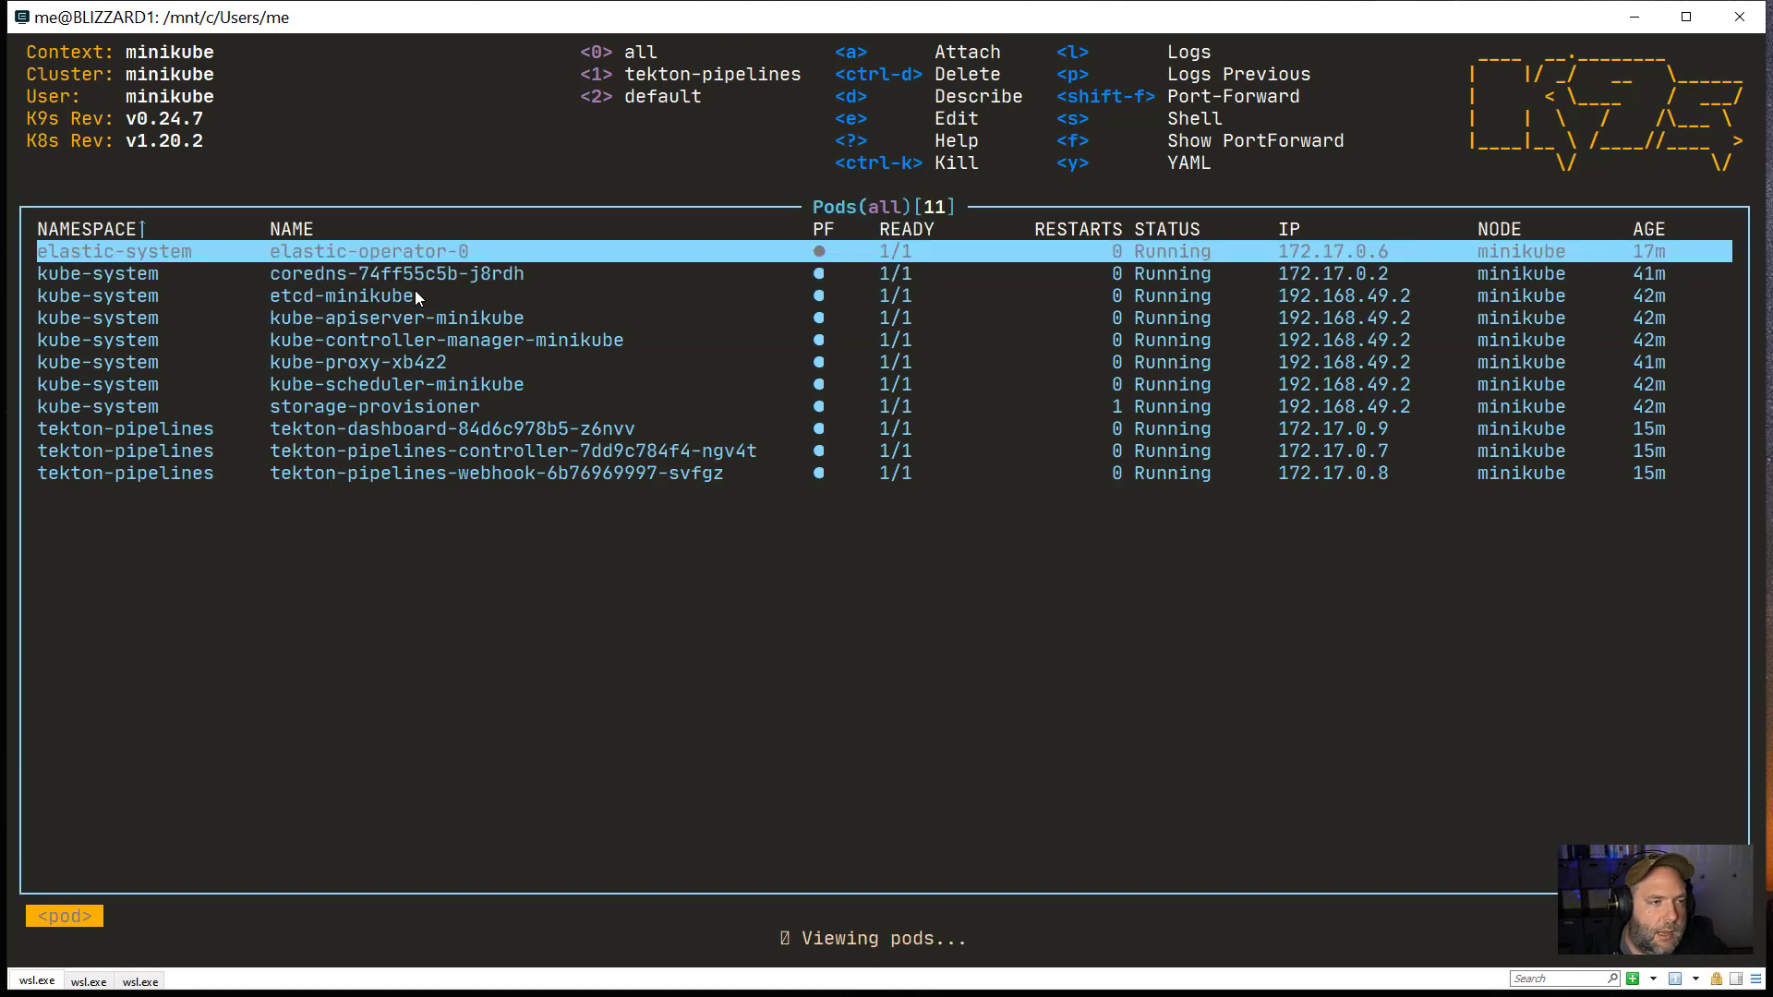
Step: List namespaces with :namespace and select kube-node-lease
type(":namespace")
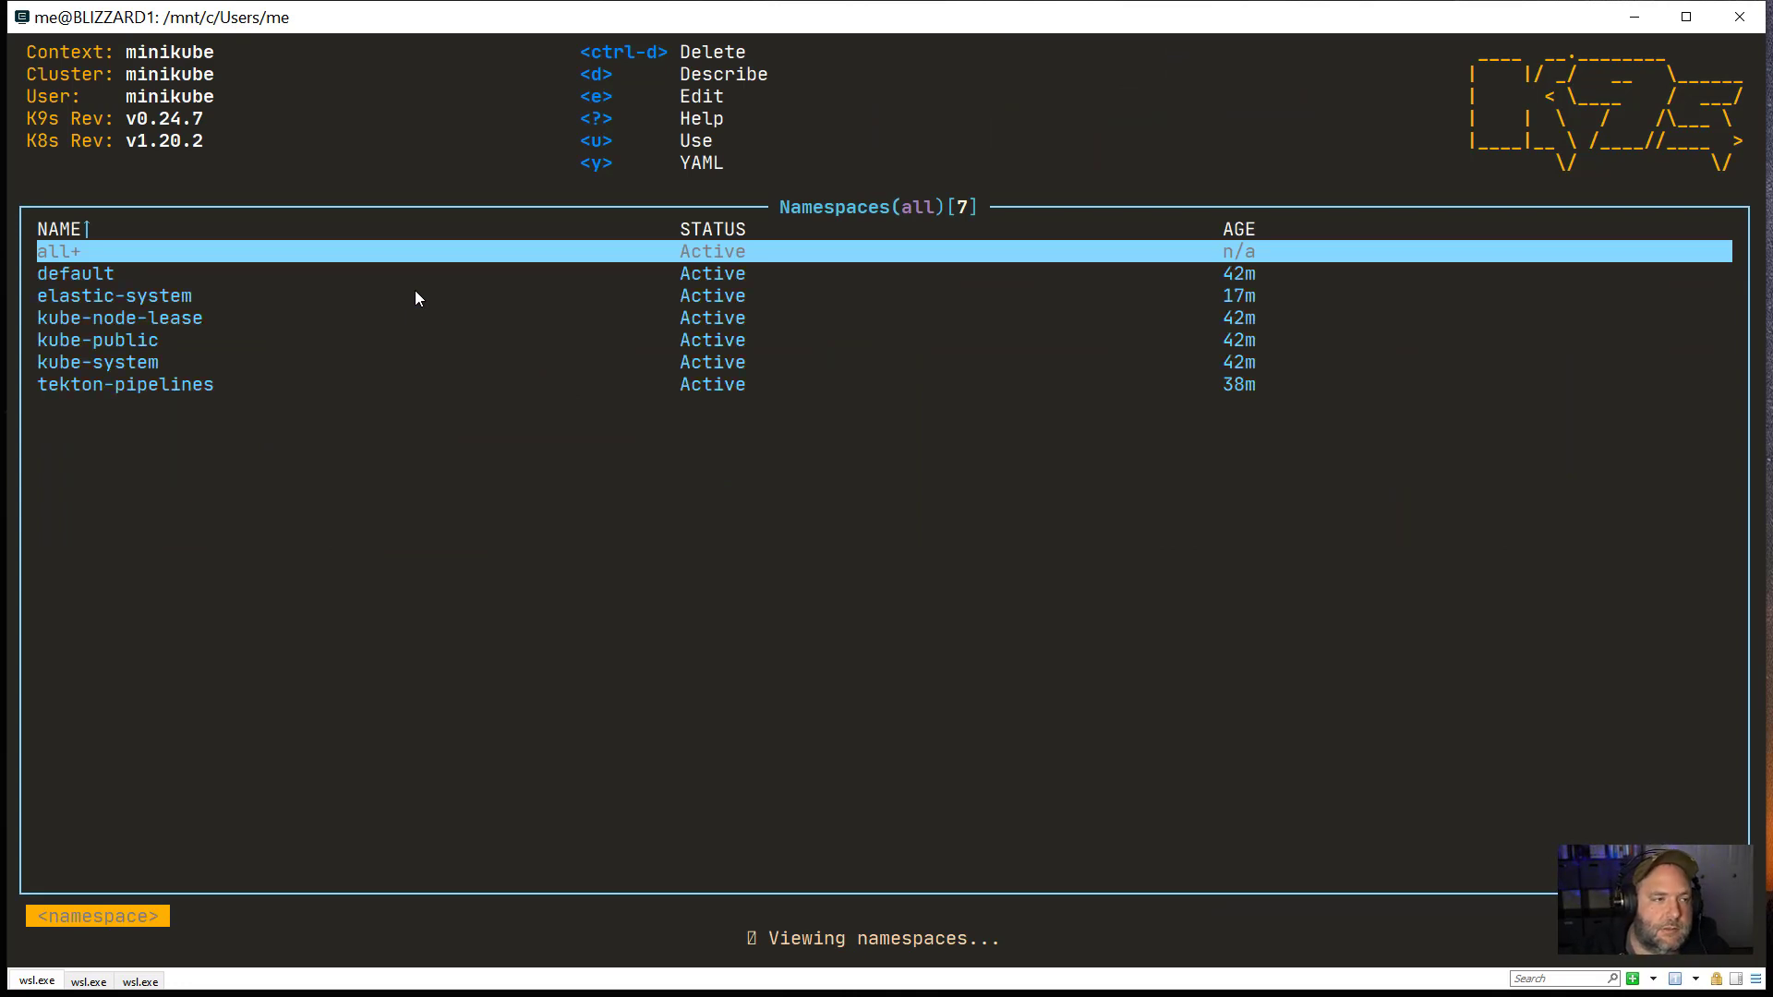
mouse_move(717, 71)
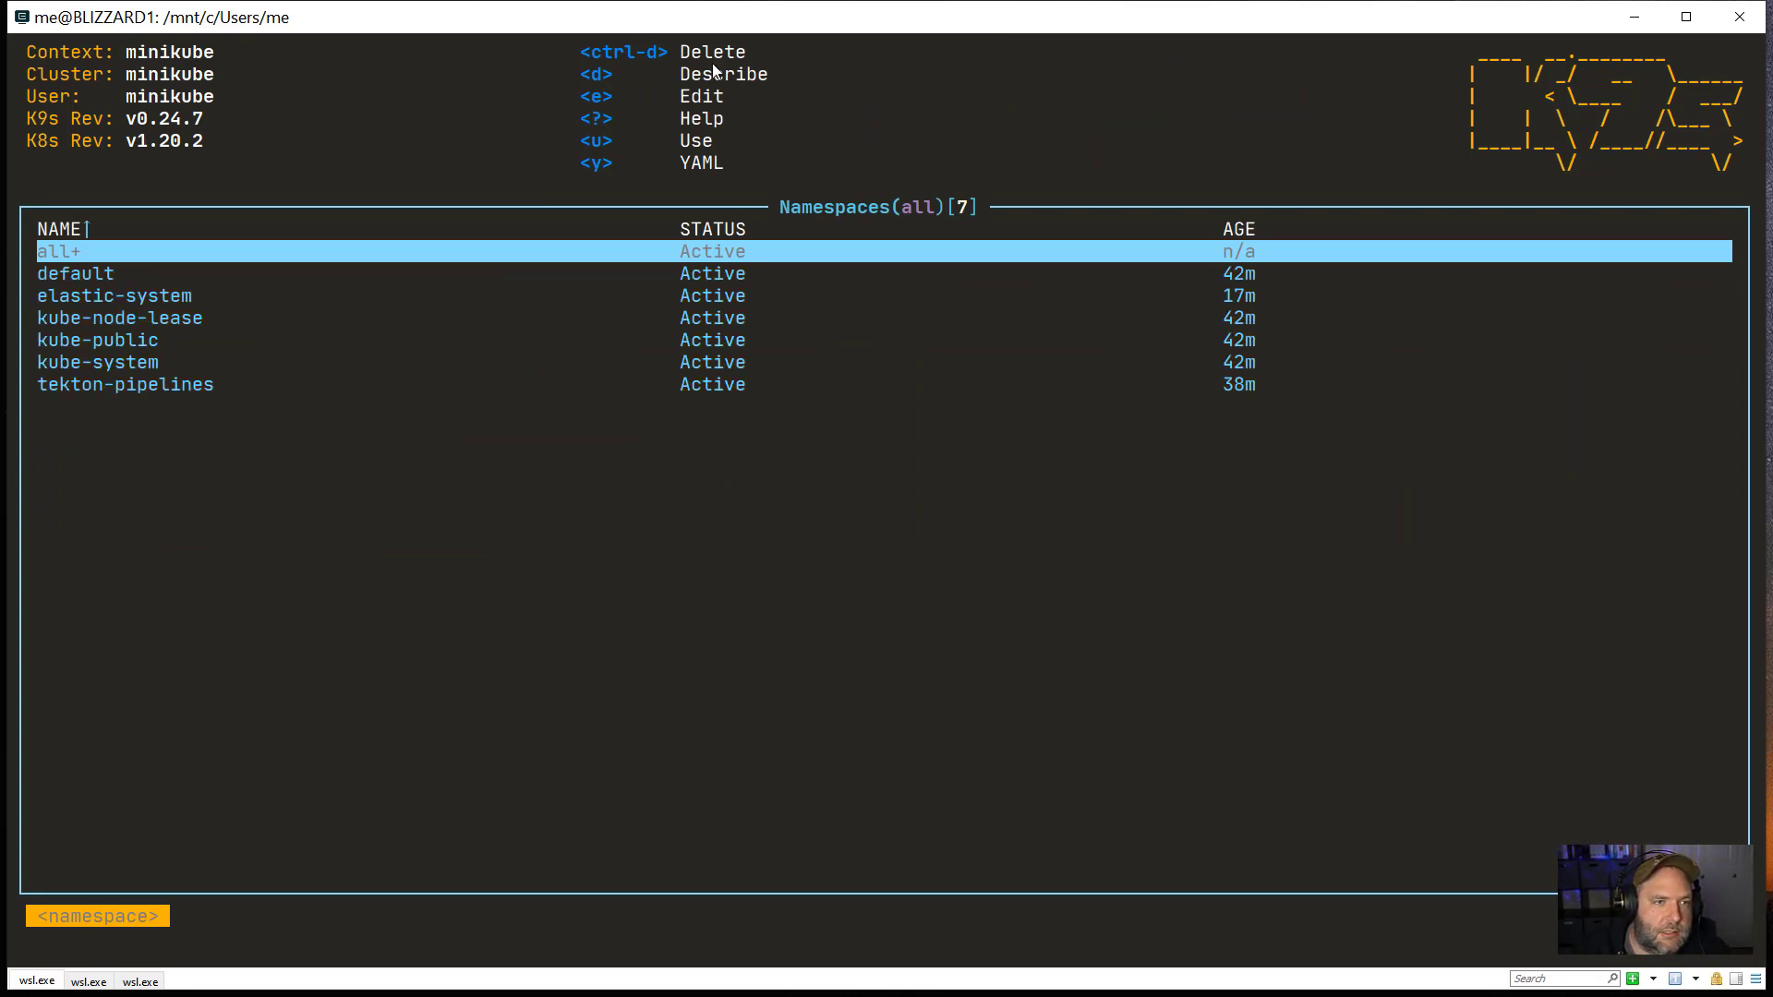
mouse_move(1443, 628)
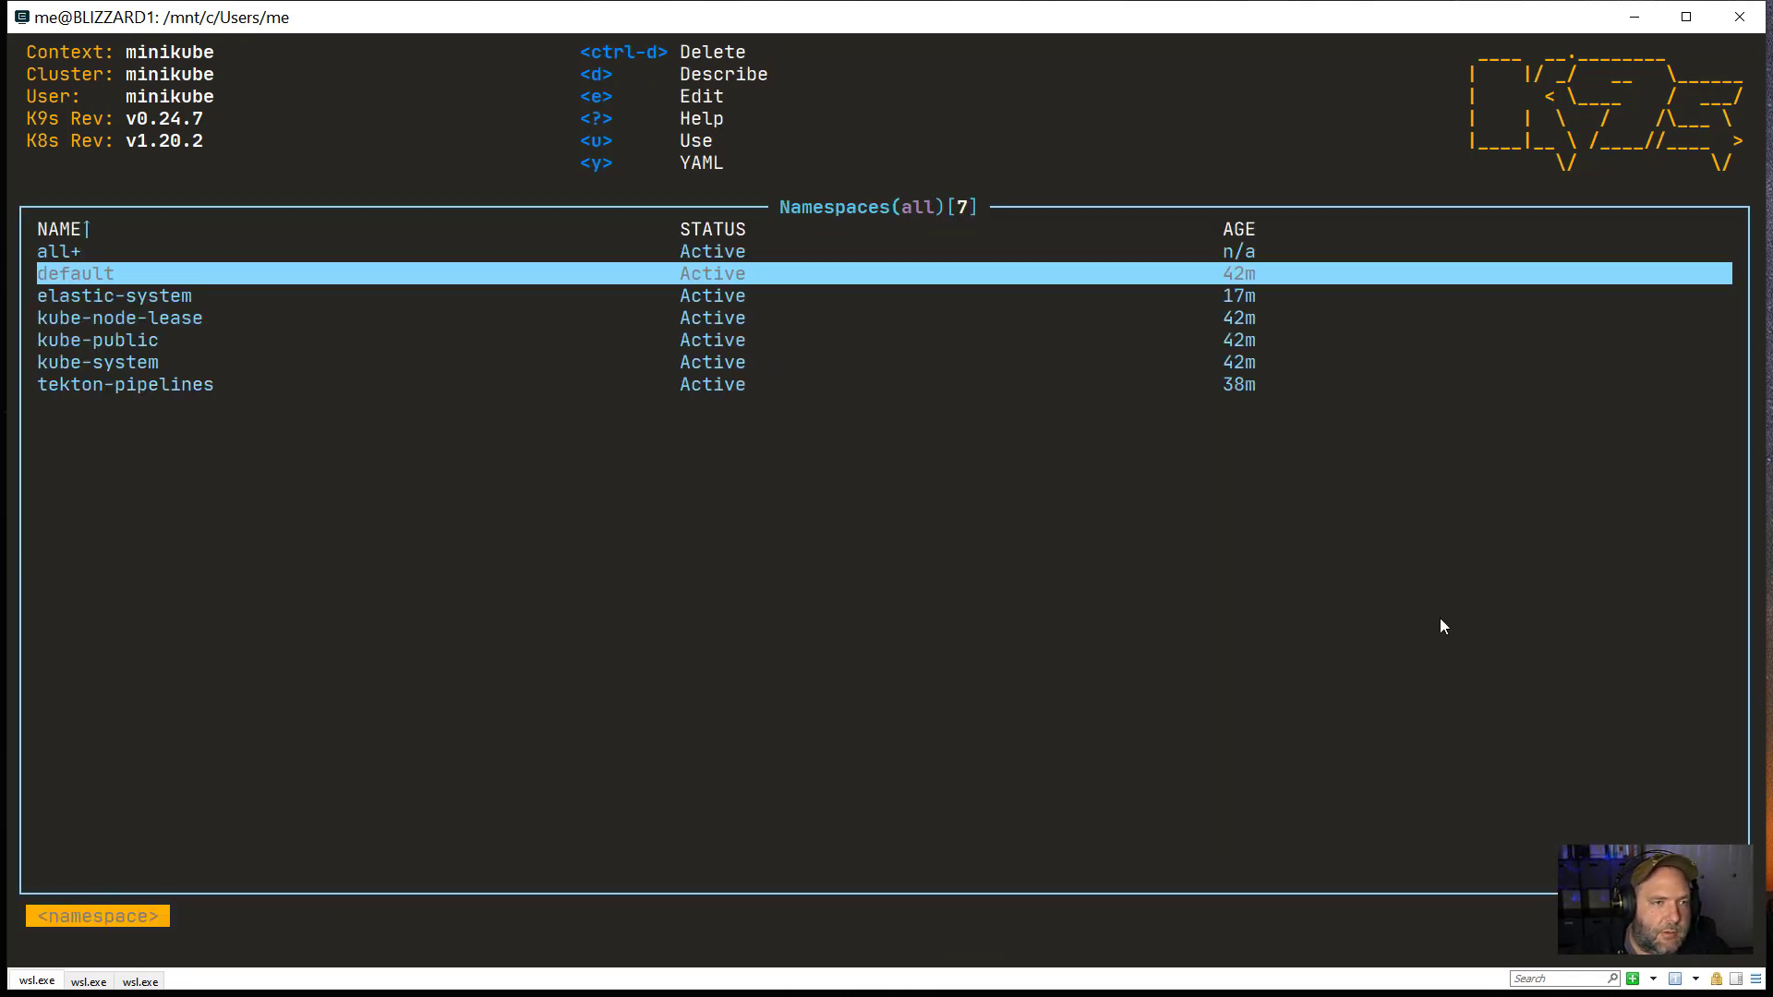
key("Down")
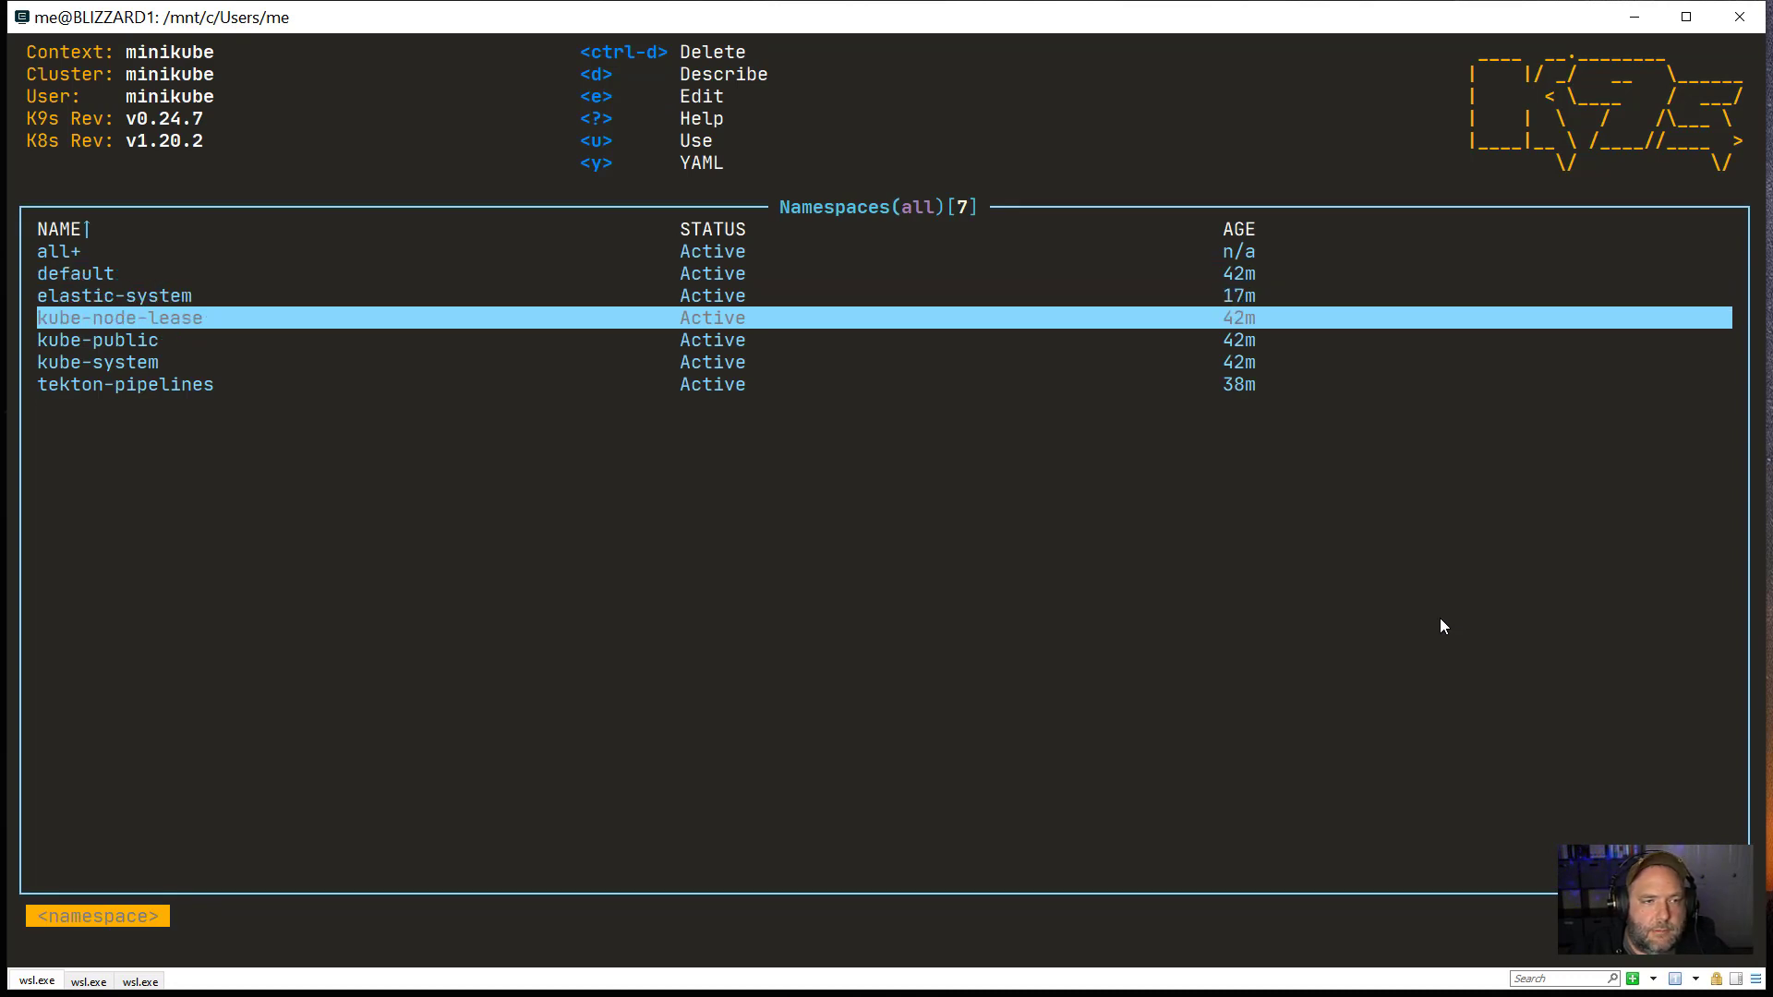
Step: Show the kube-node-lease YAML, then browse the contexts list to linode
key("y")
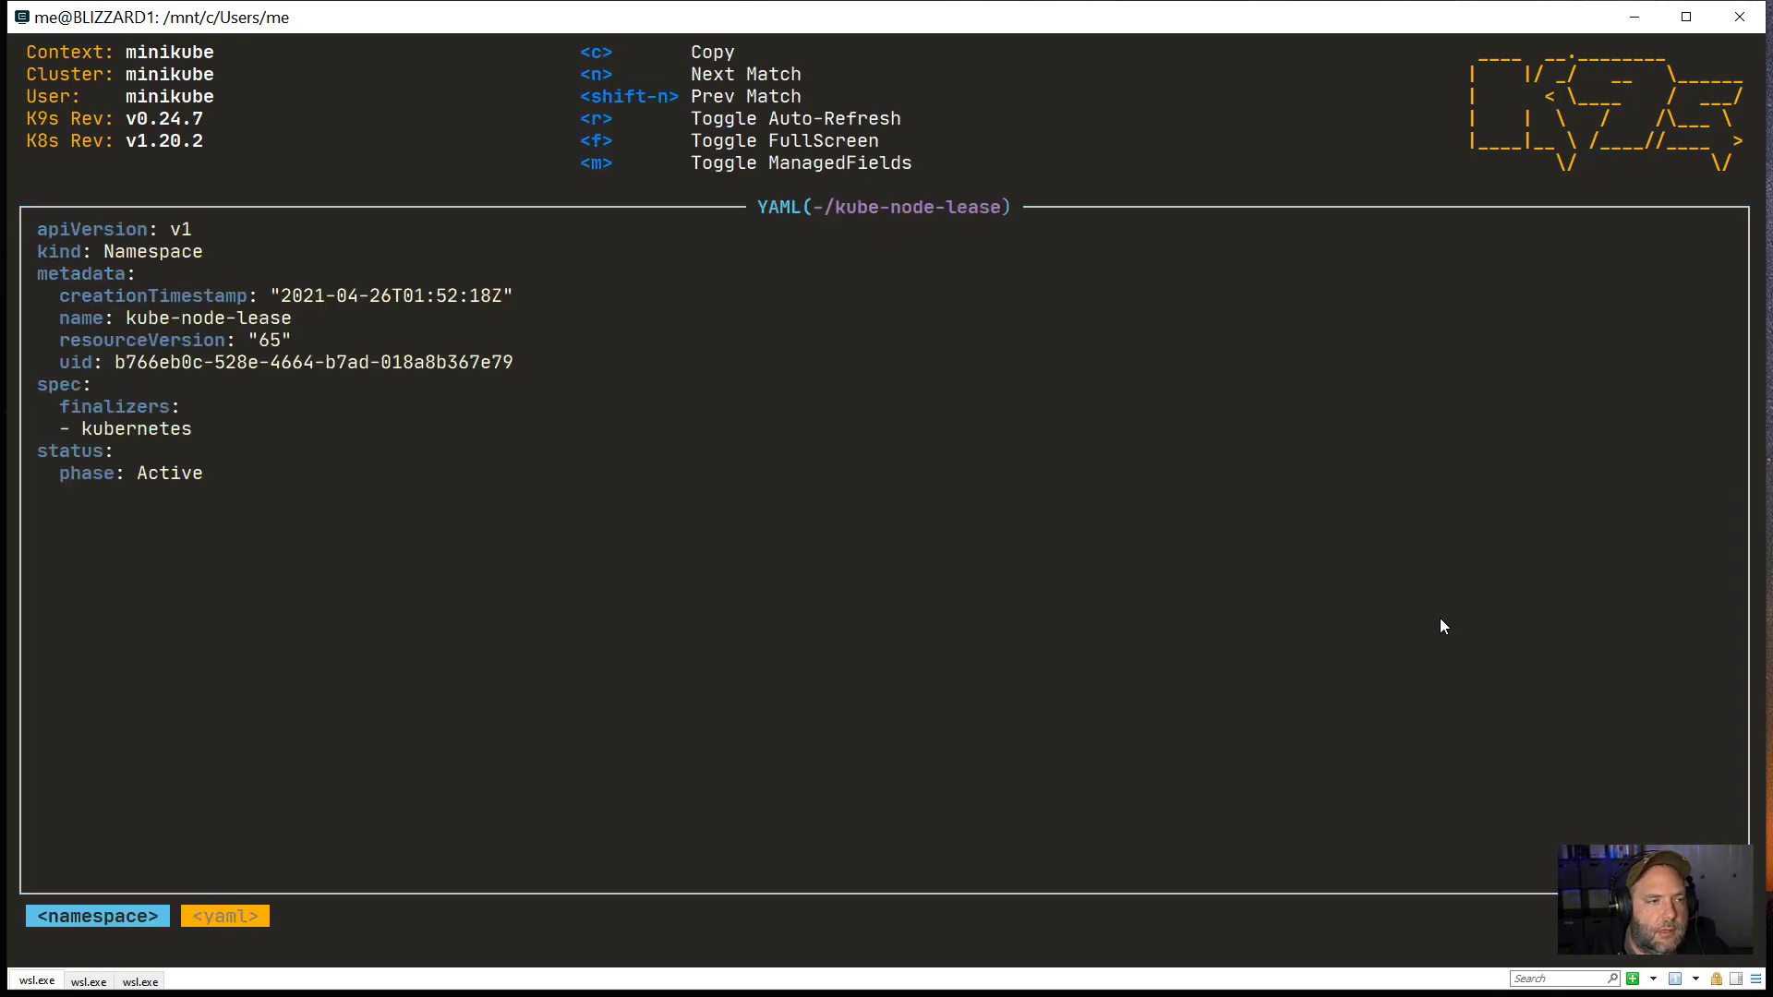
key("Escape")
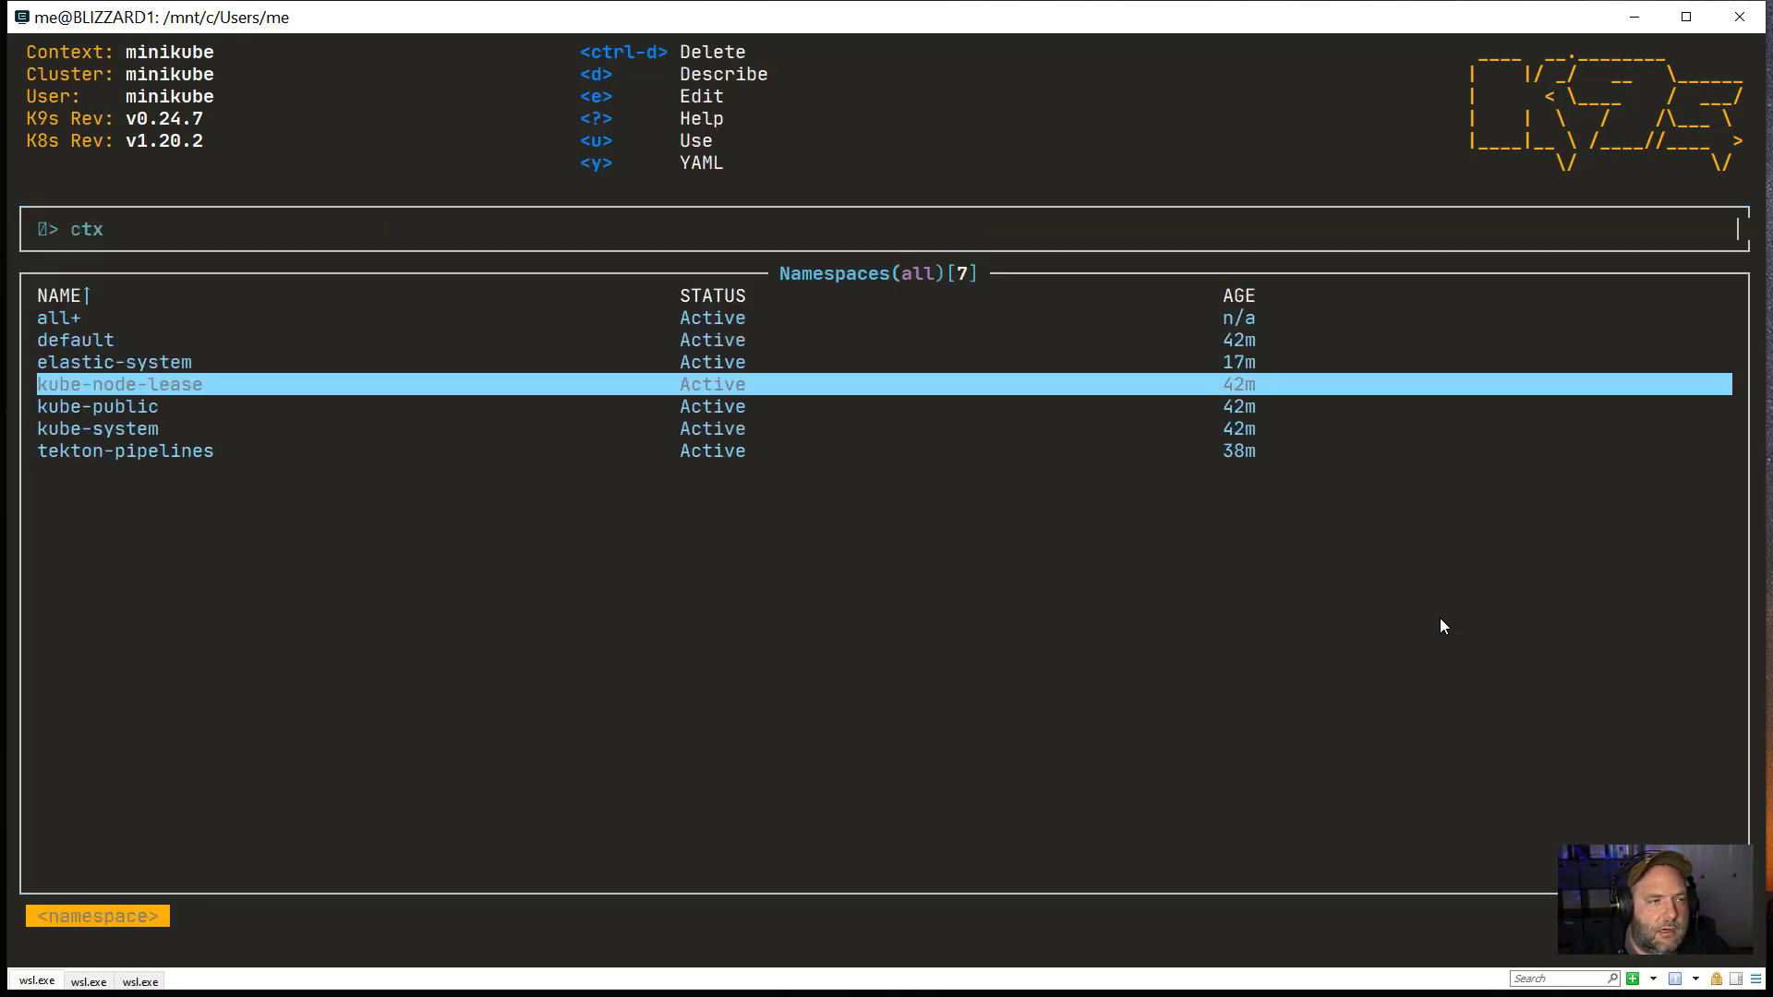
key("Enter")
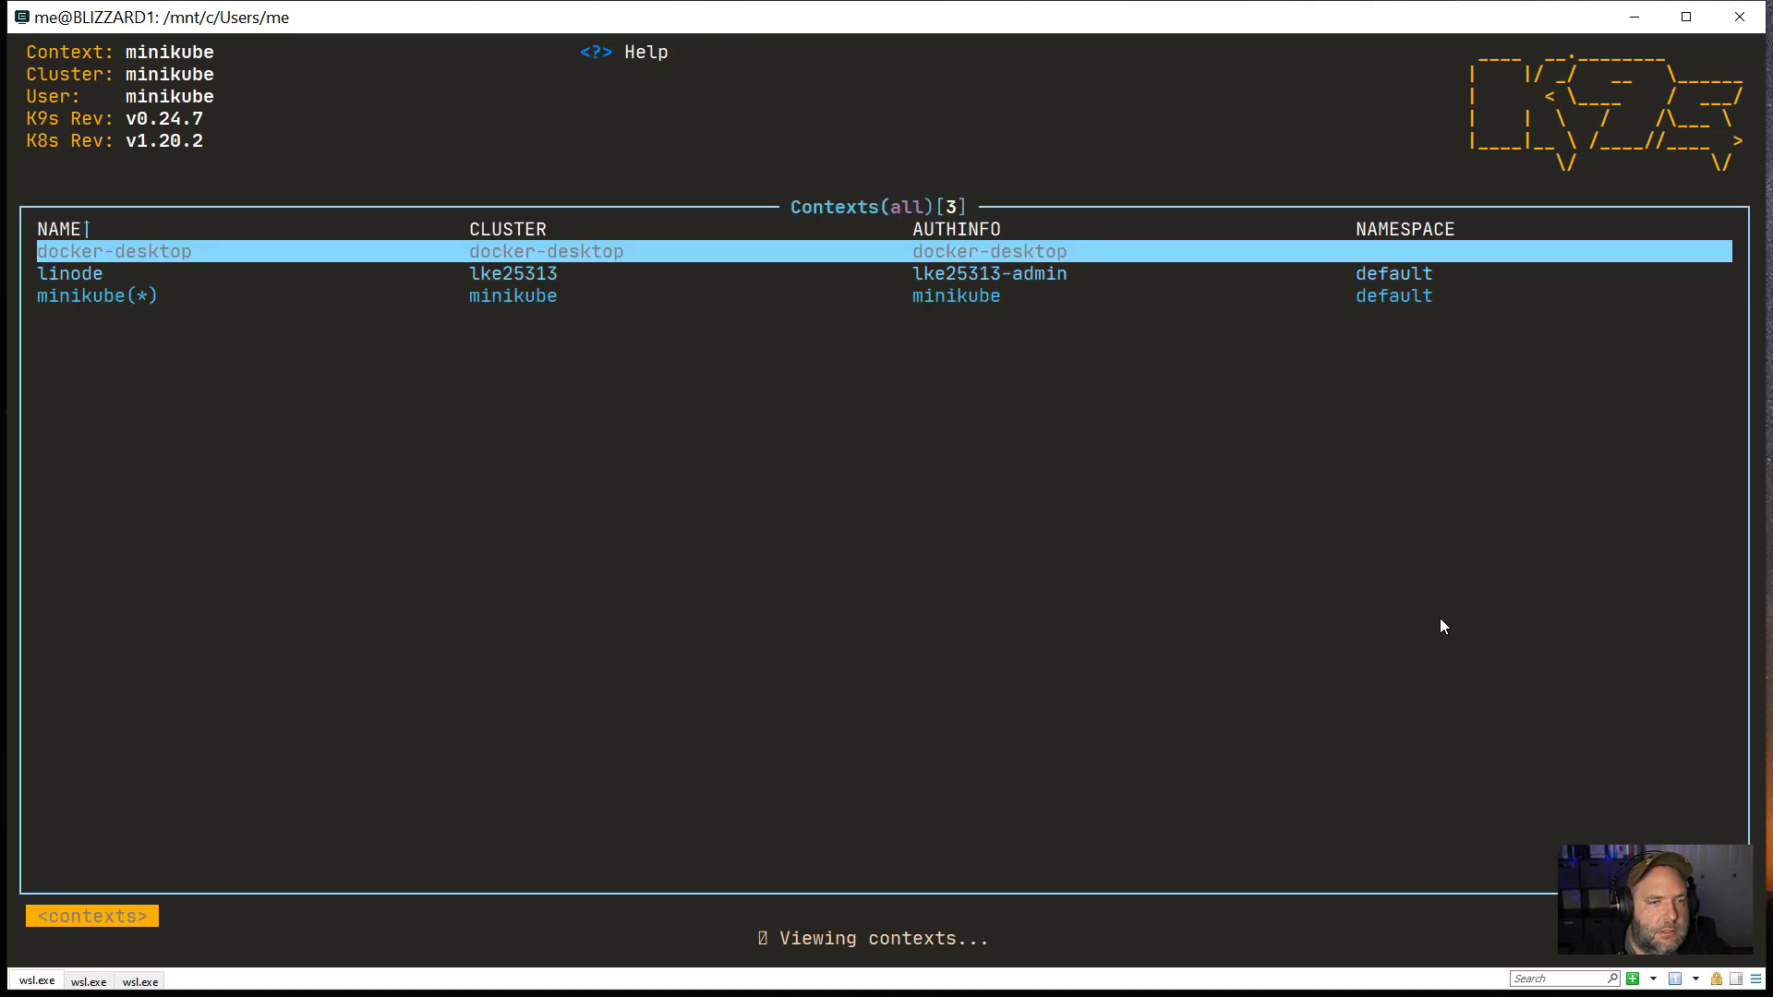
key("Down")
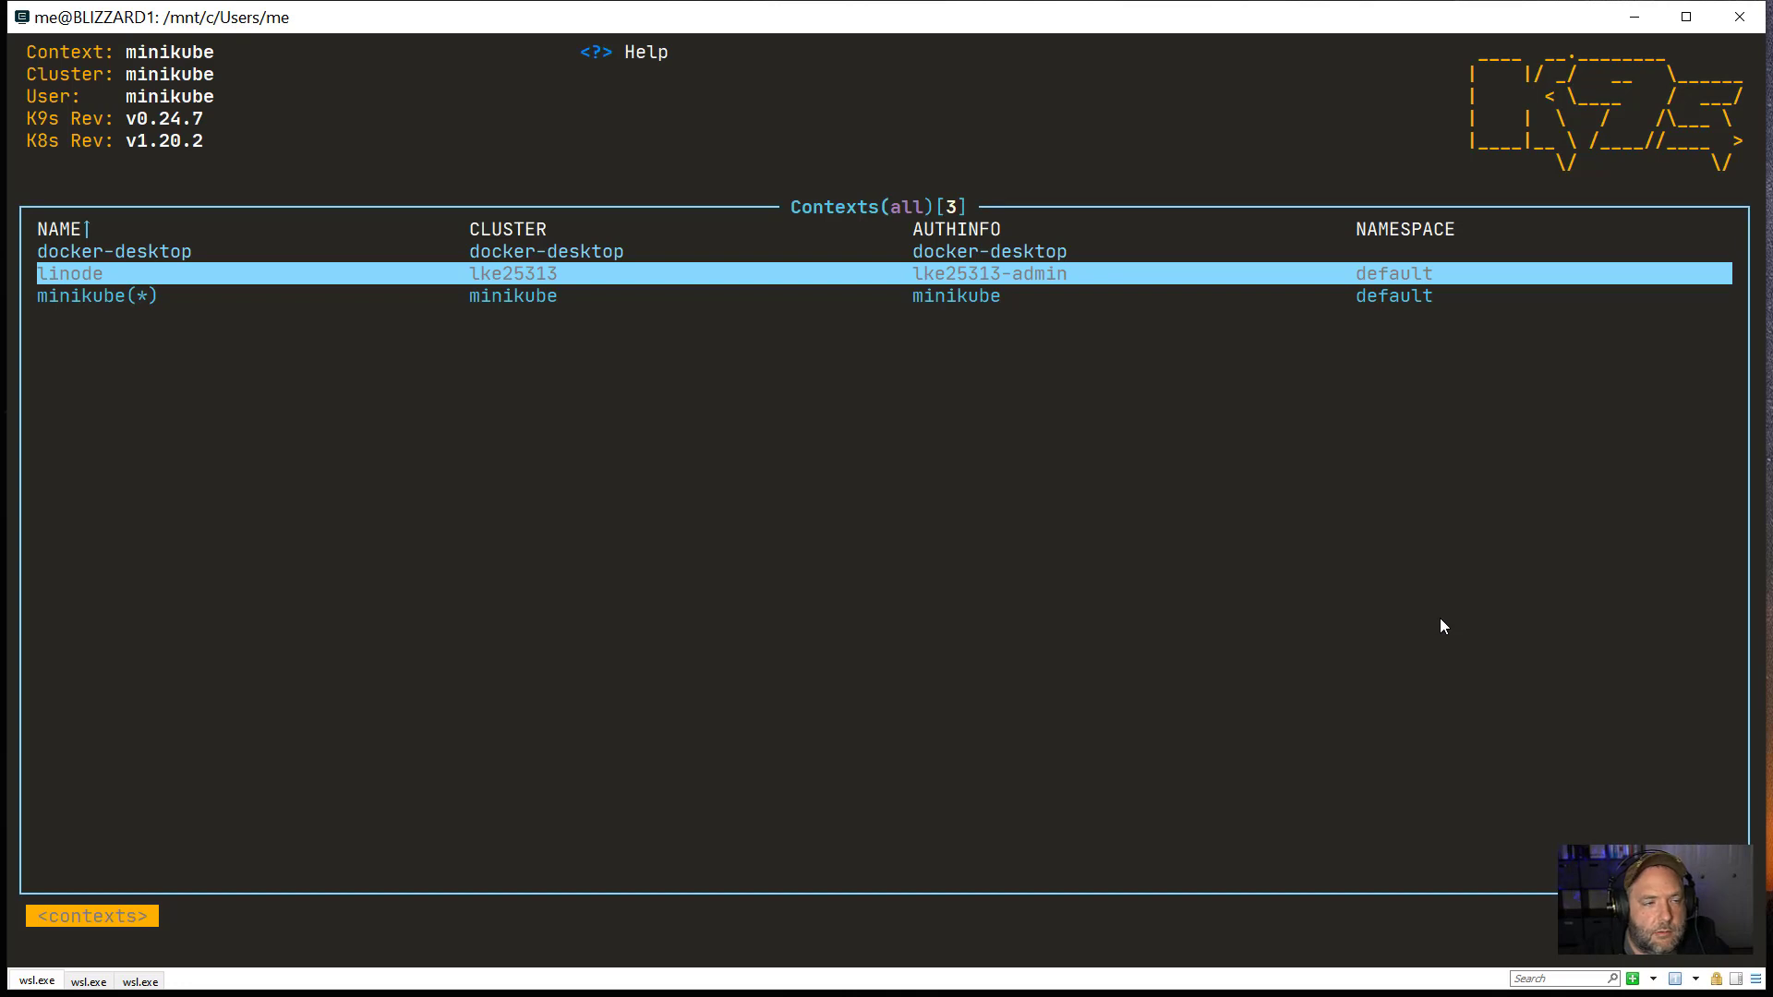
Step: Leave contexts unchanged, list services and select tekton-dashboard
key(":")
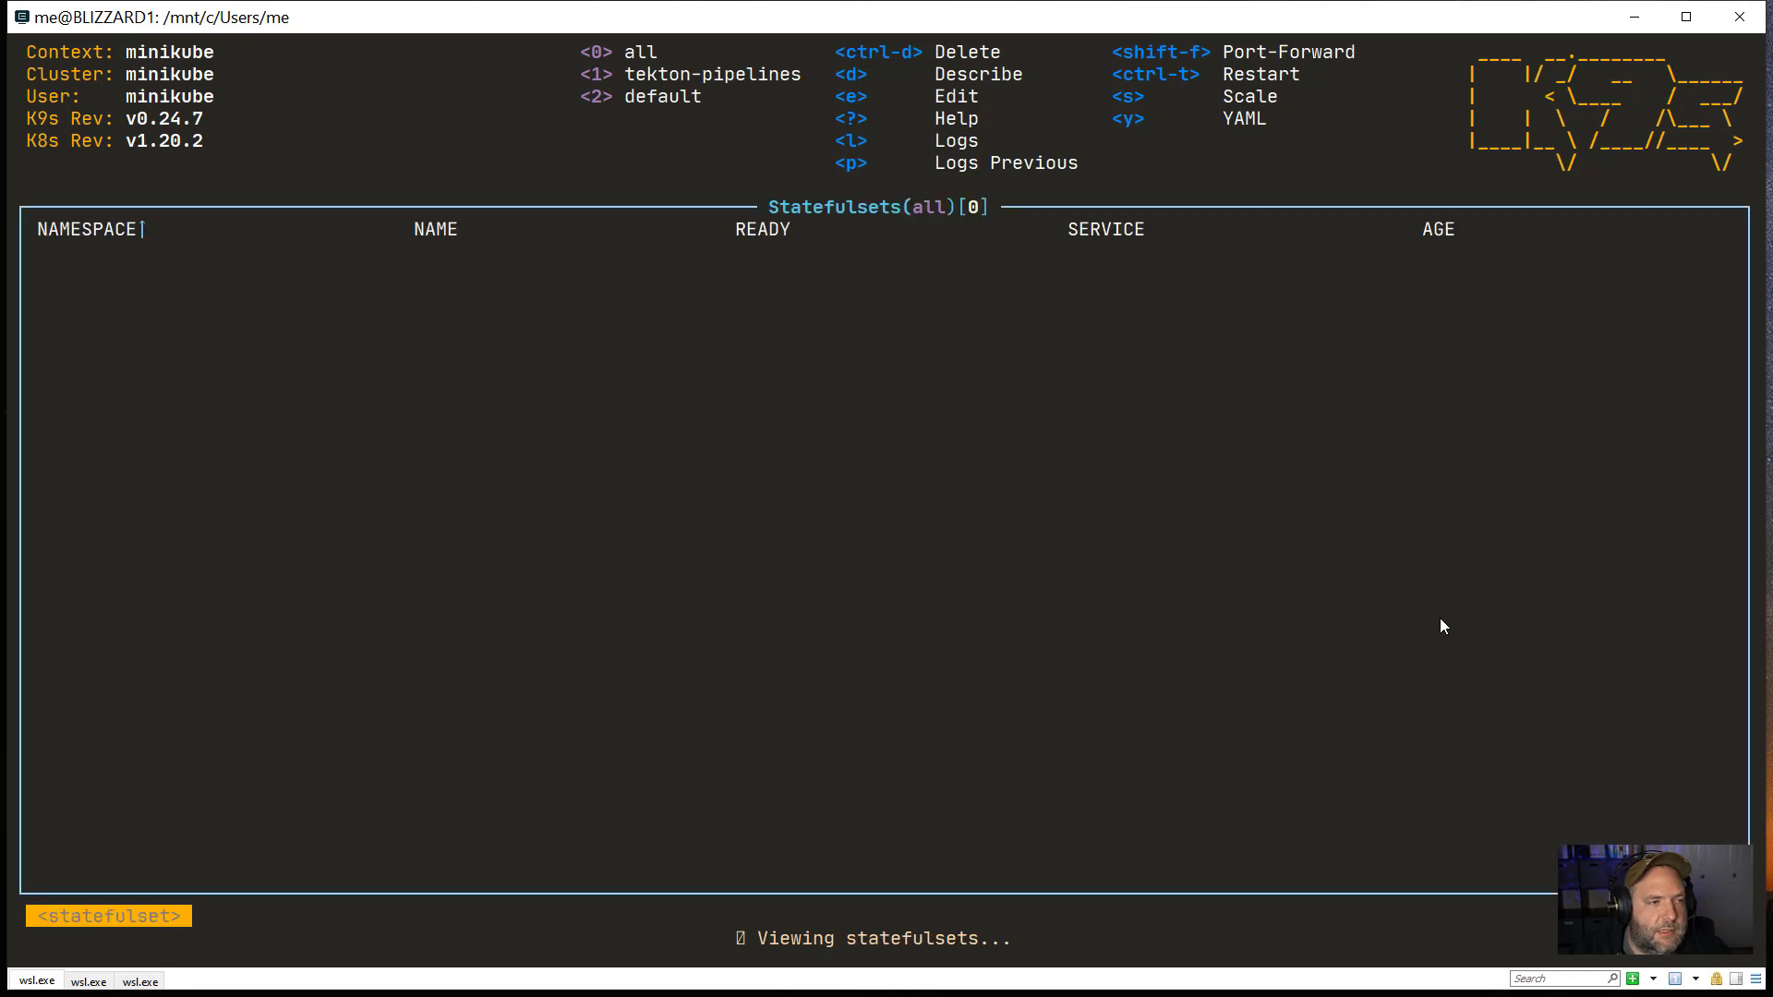
type("svc")
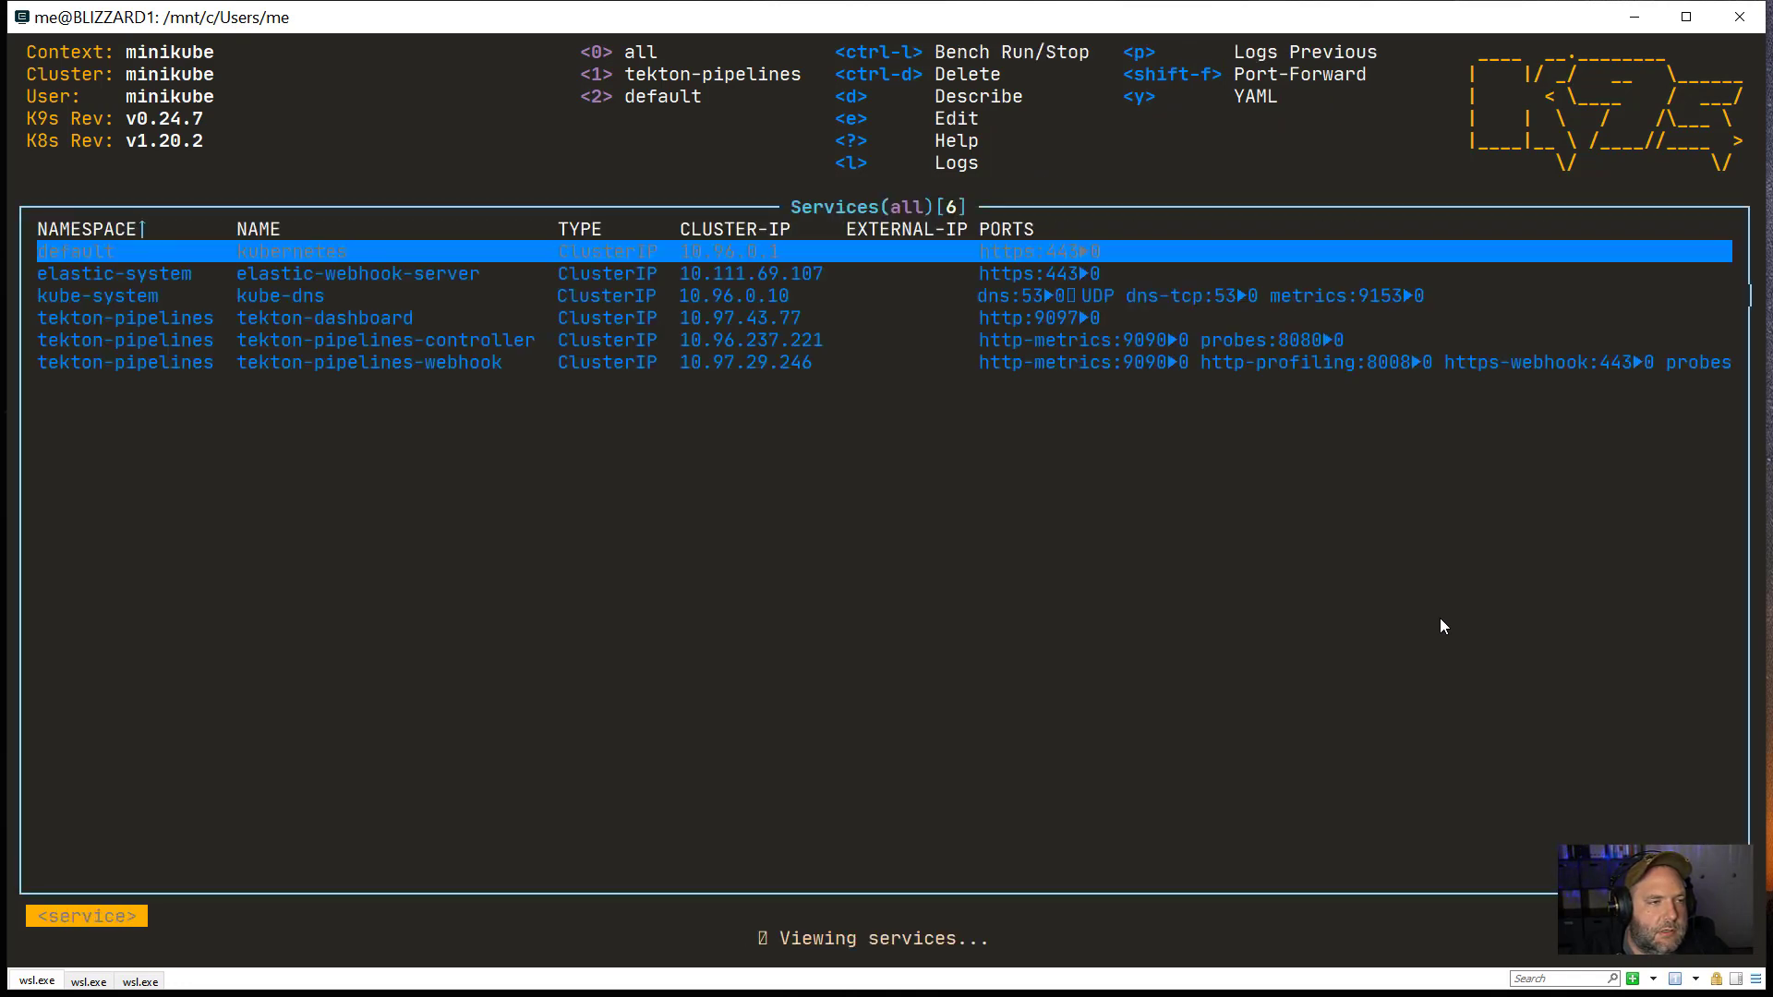
key("Down")
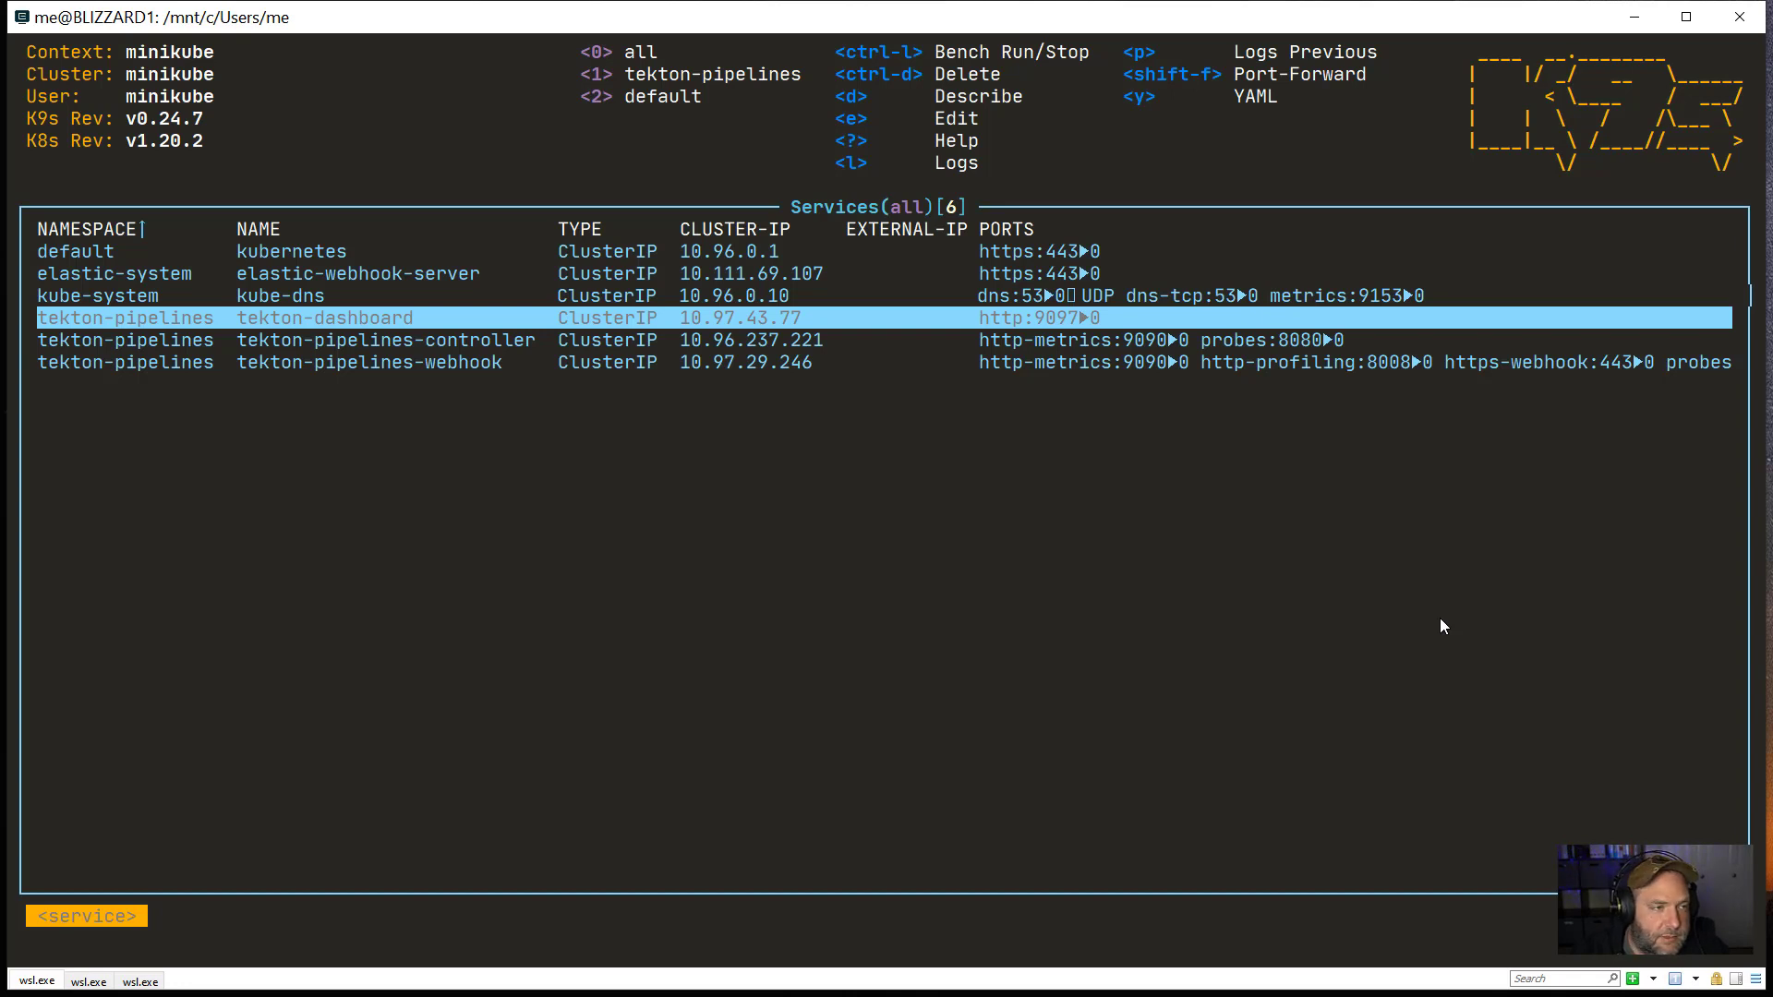
Step: Filter the services list, trying 'kube' before settling on 'tekton'
type("kube")
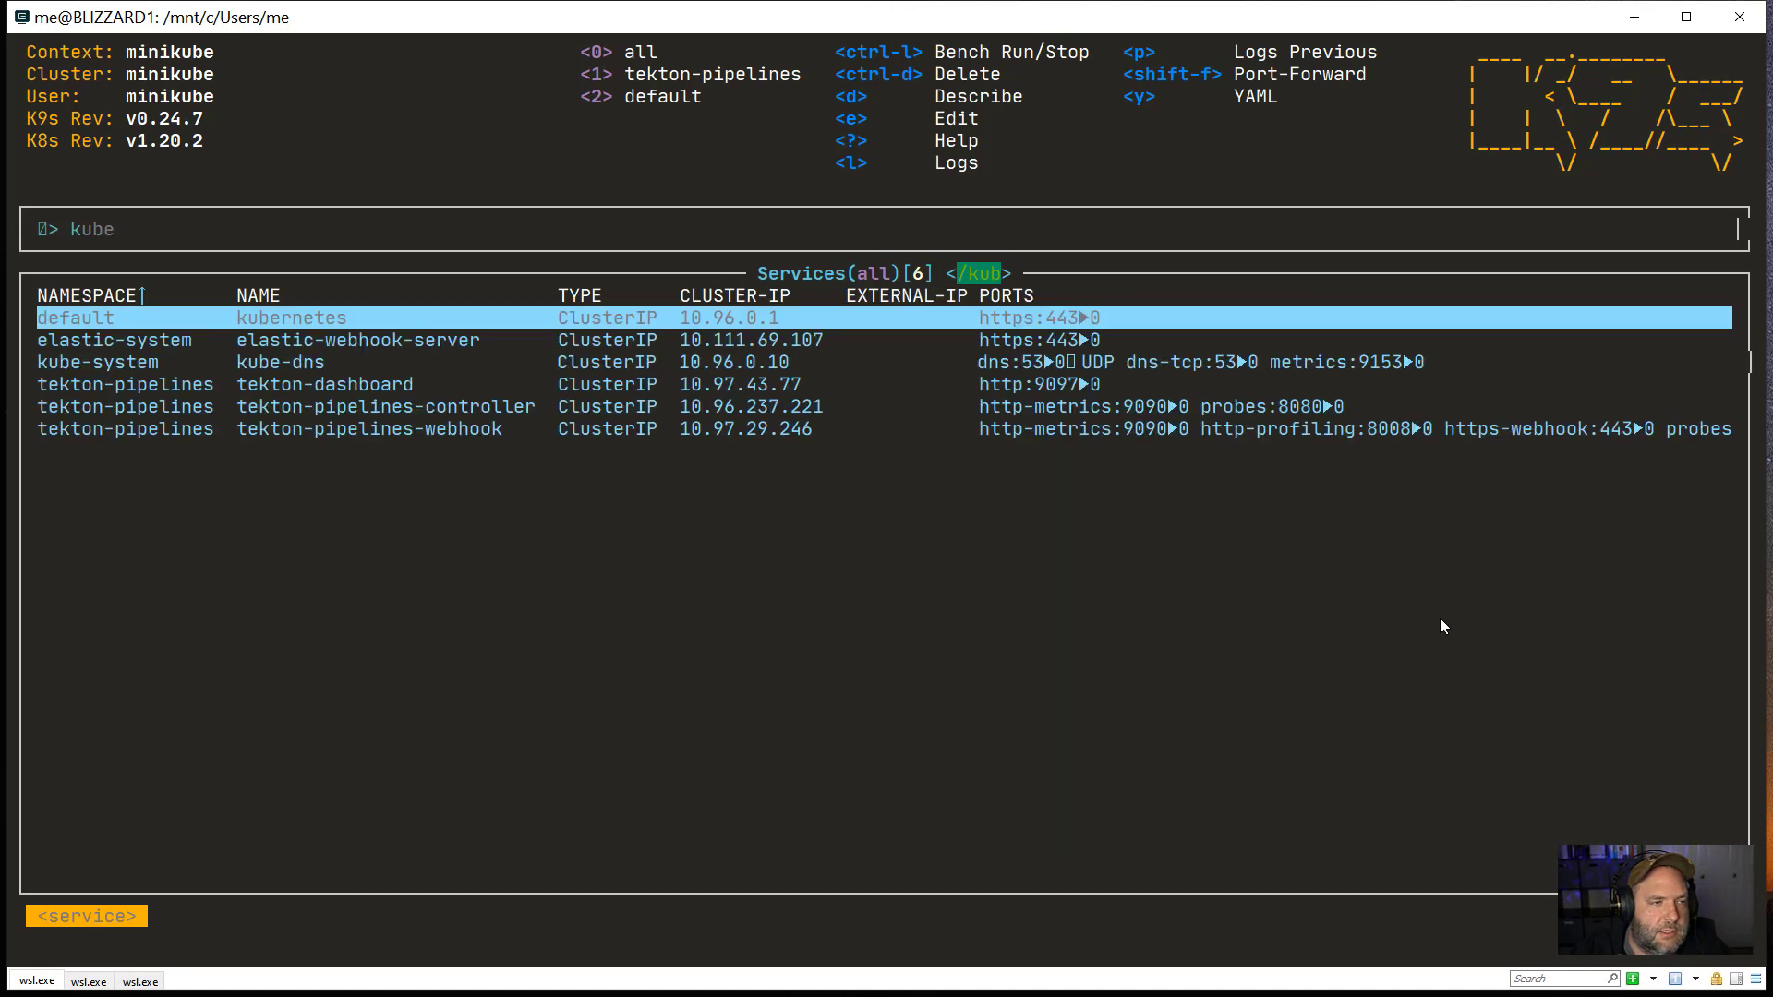
type("tekt")
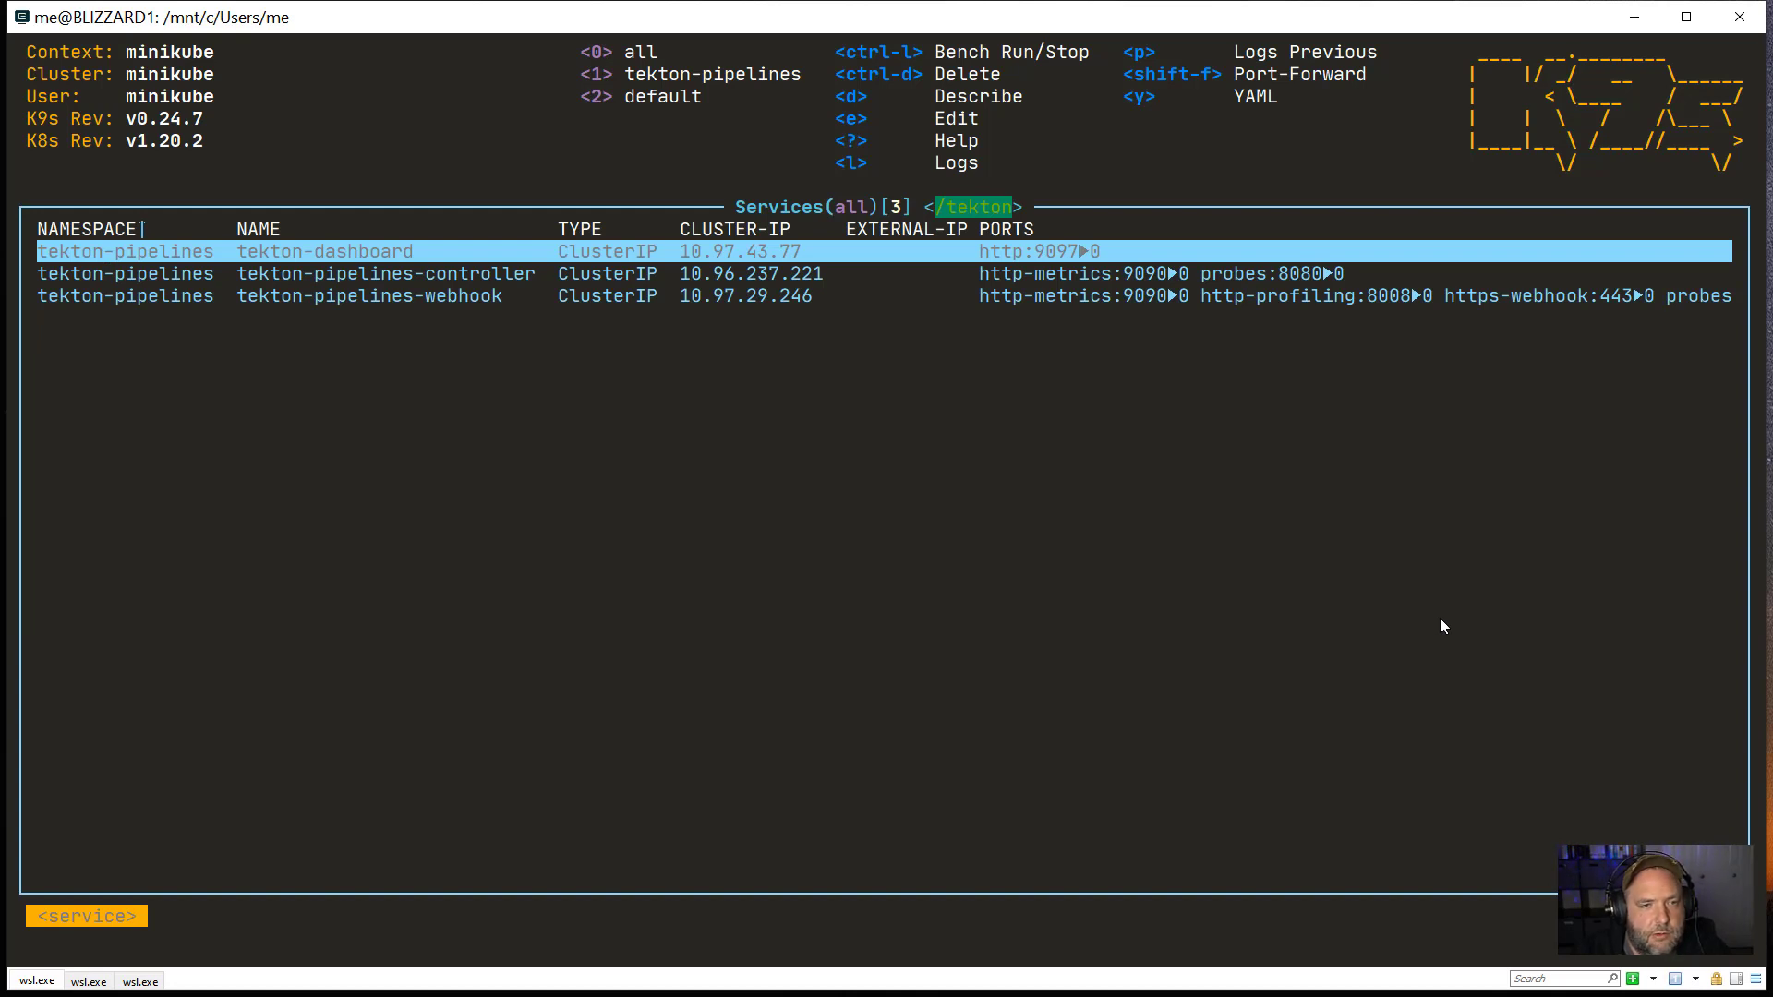
mouse_move(638, 7)
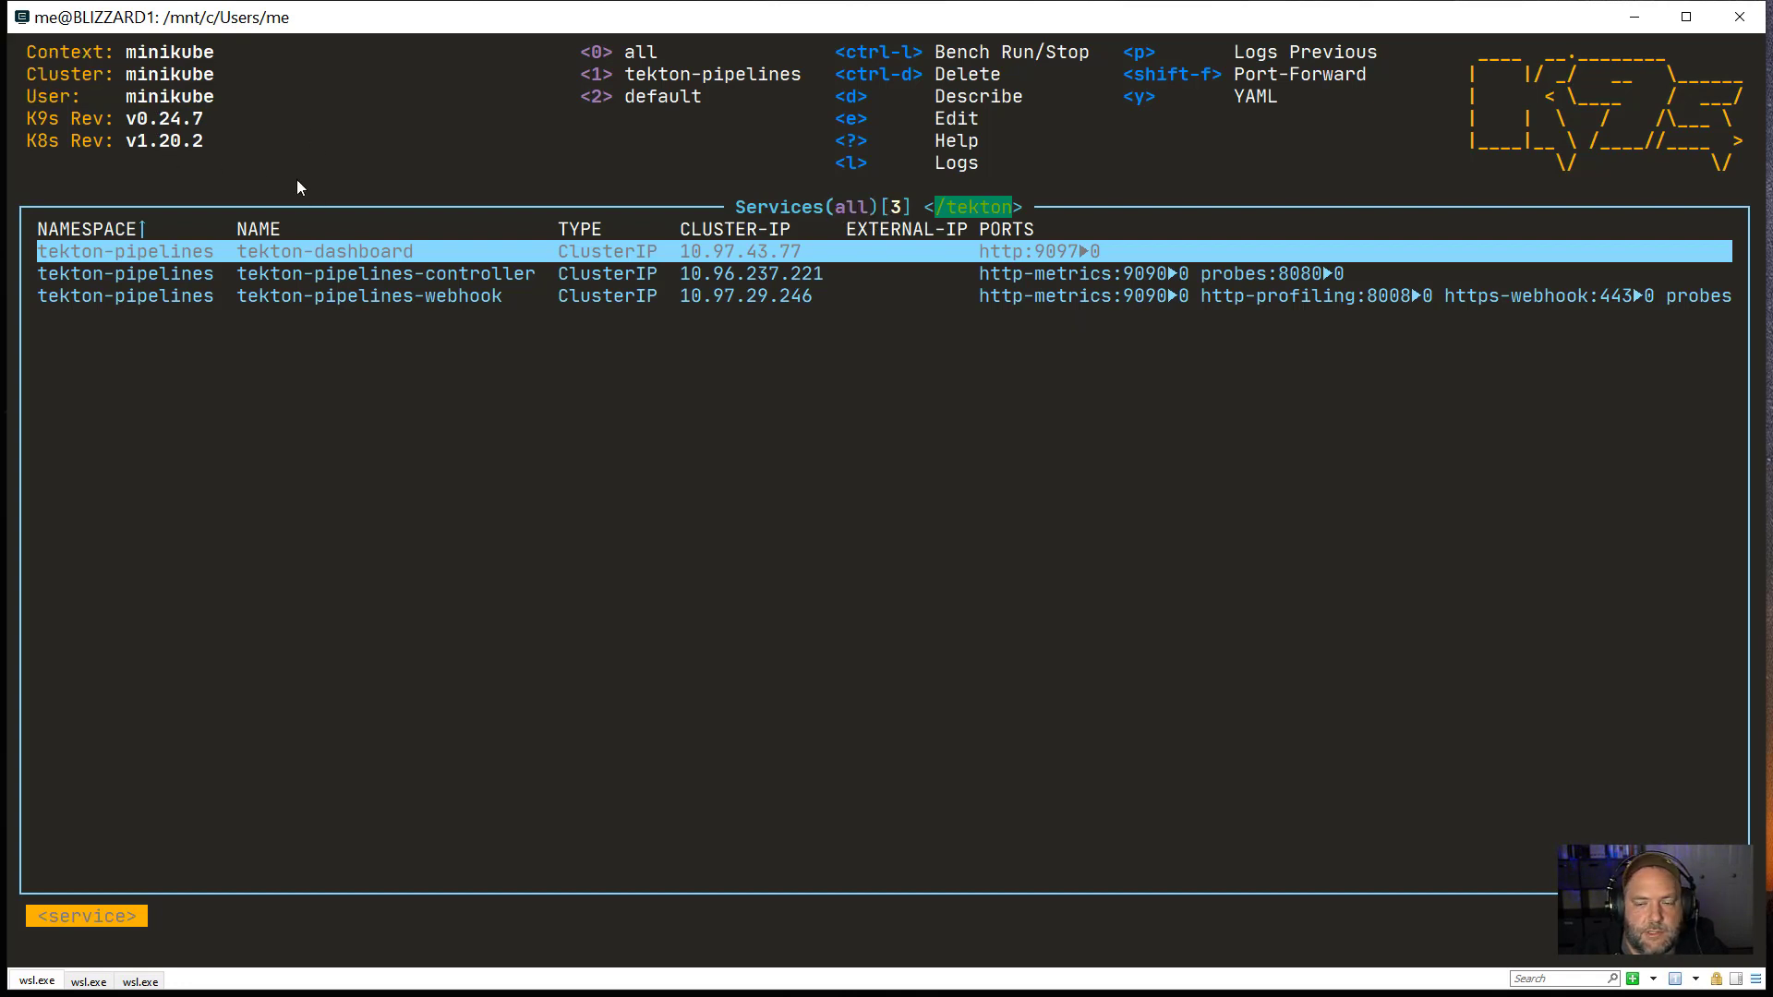
mouse_move(922, 89)
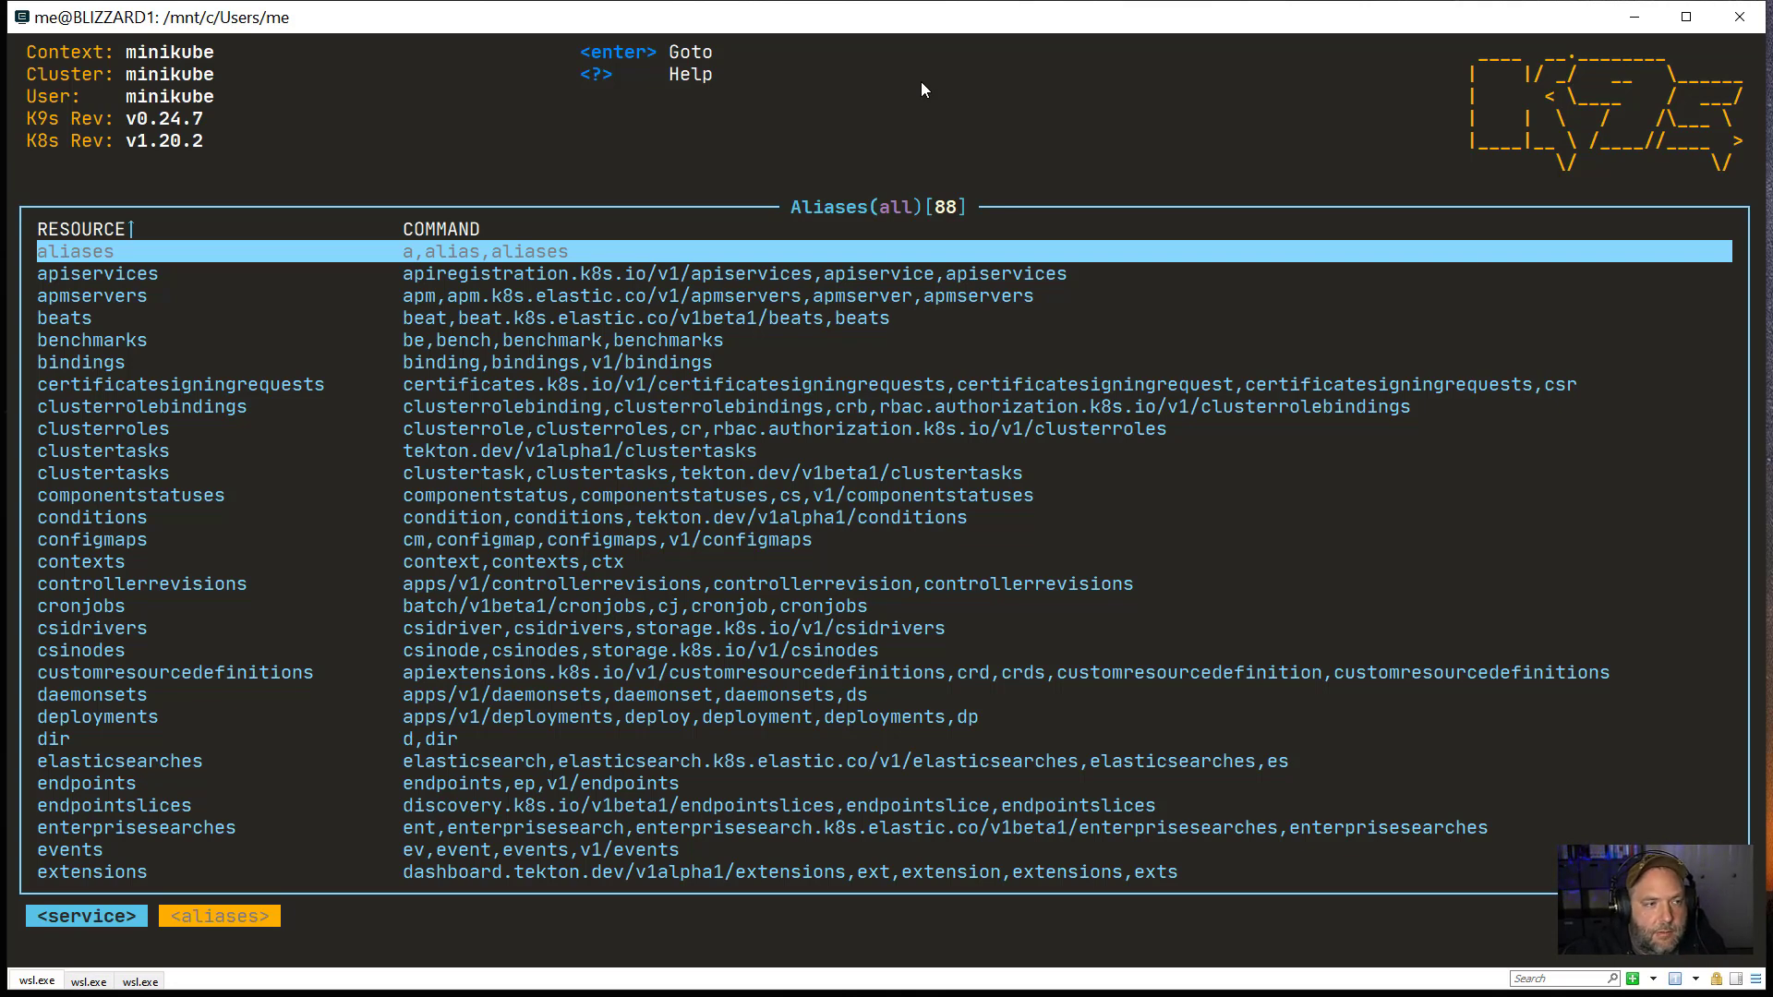
Step: Browse the alias list down to cronjobs, then bring up the Popeye report
key("Down")
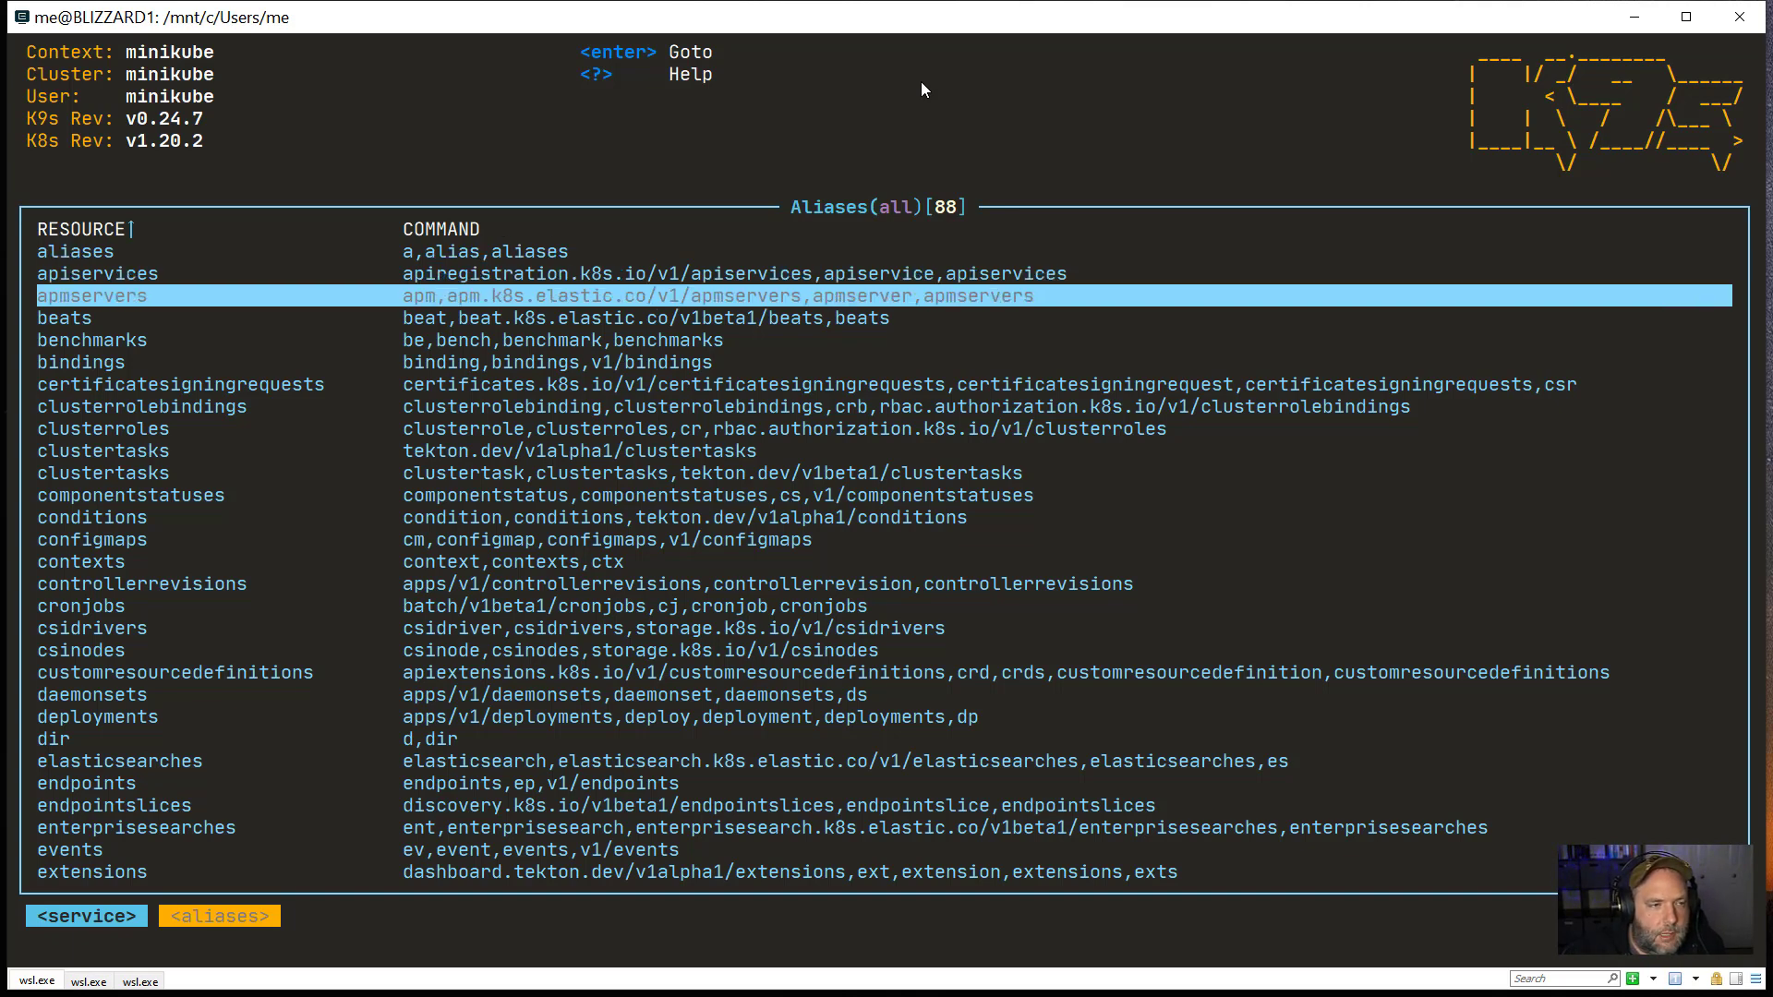
key("Down")
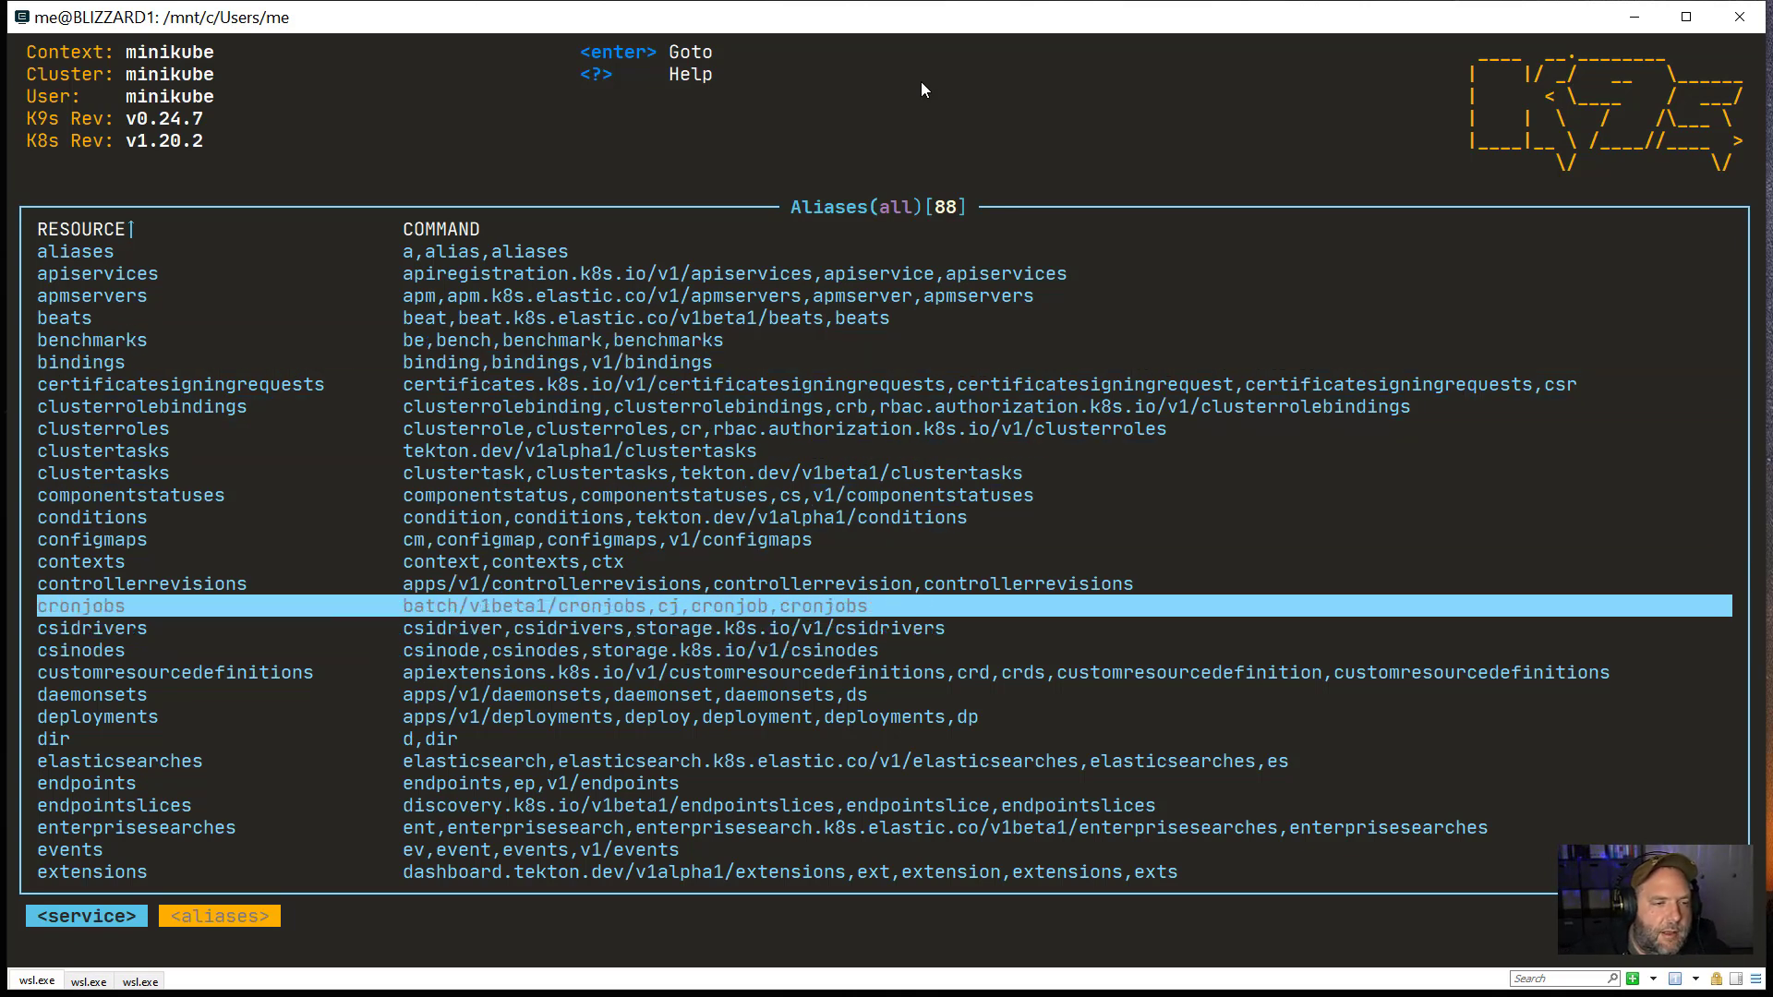
type("tekton")
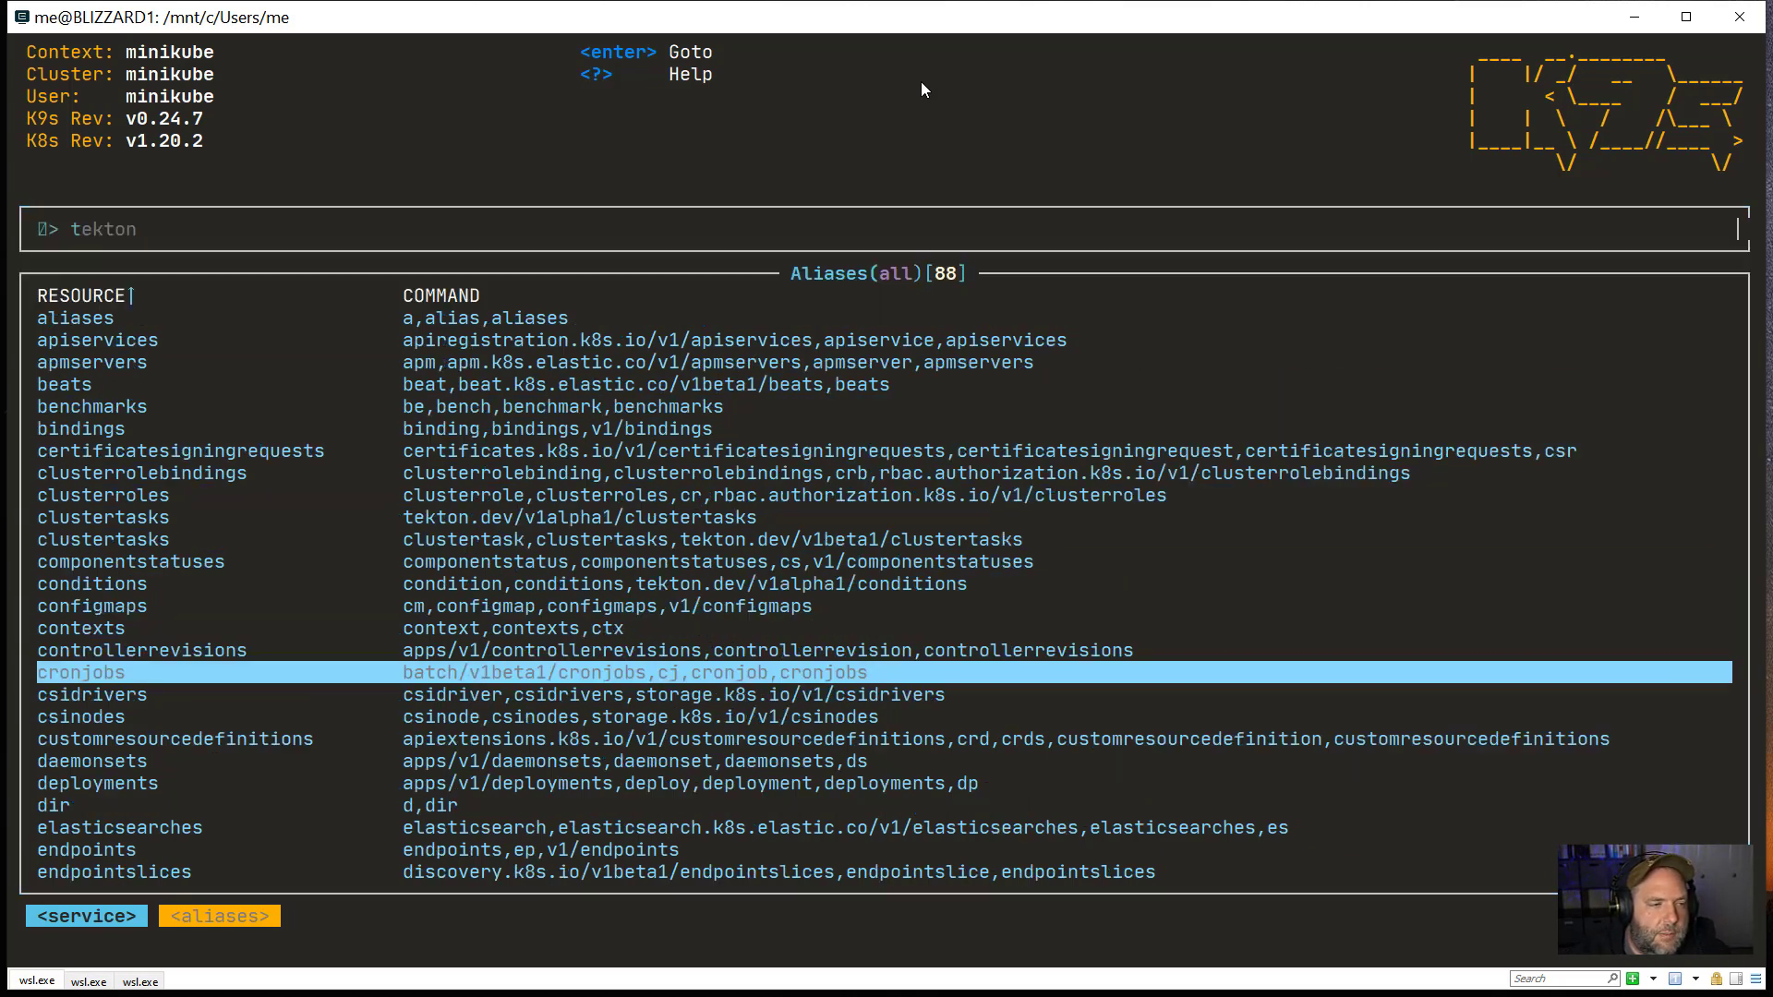
type("pop")
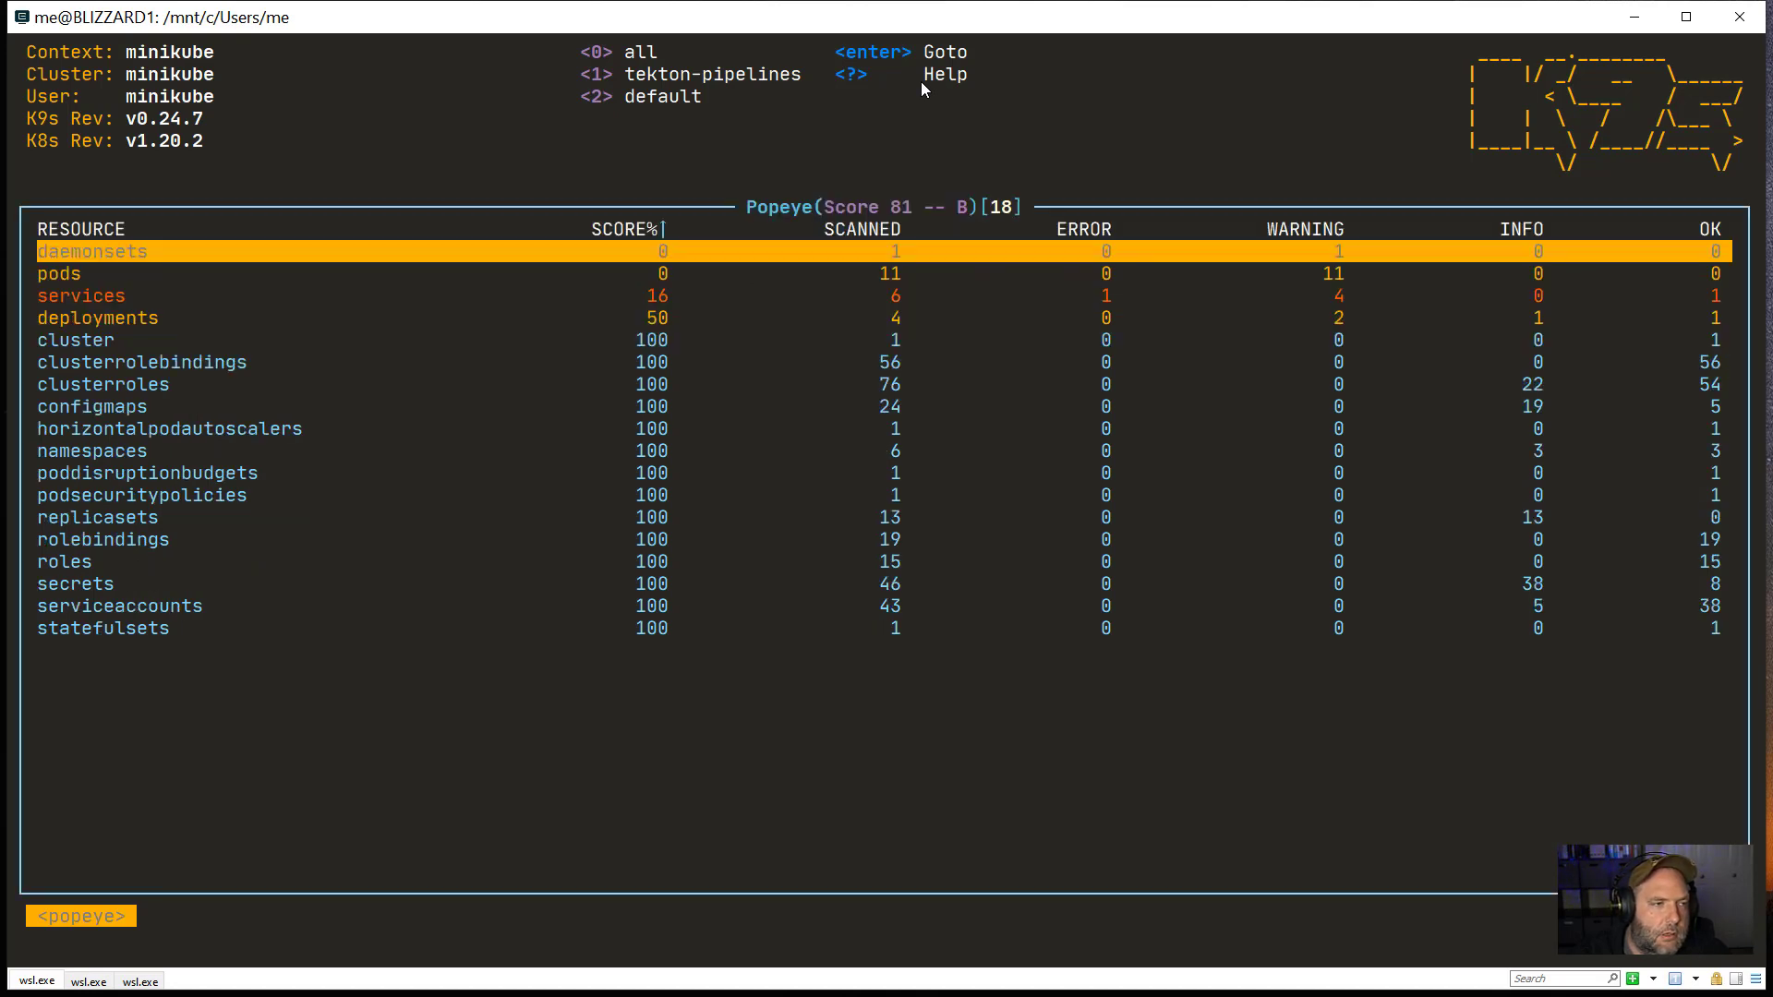
Step: Inspect Popeye's service findings down to the webhook server issue, then return to aliases
type("pop")
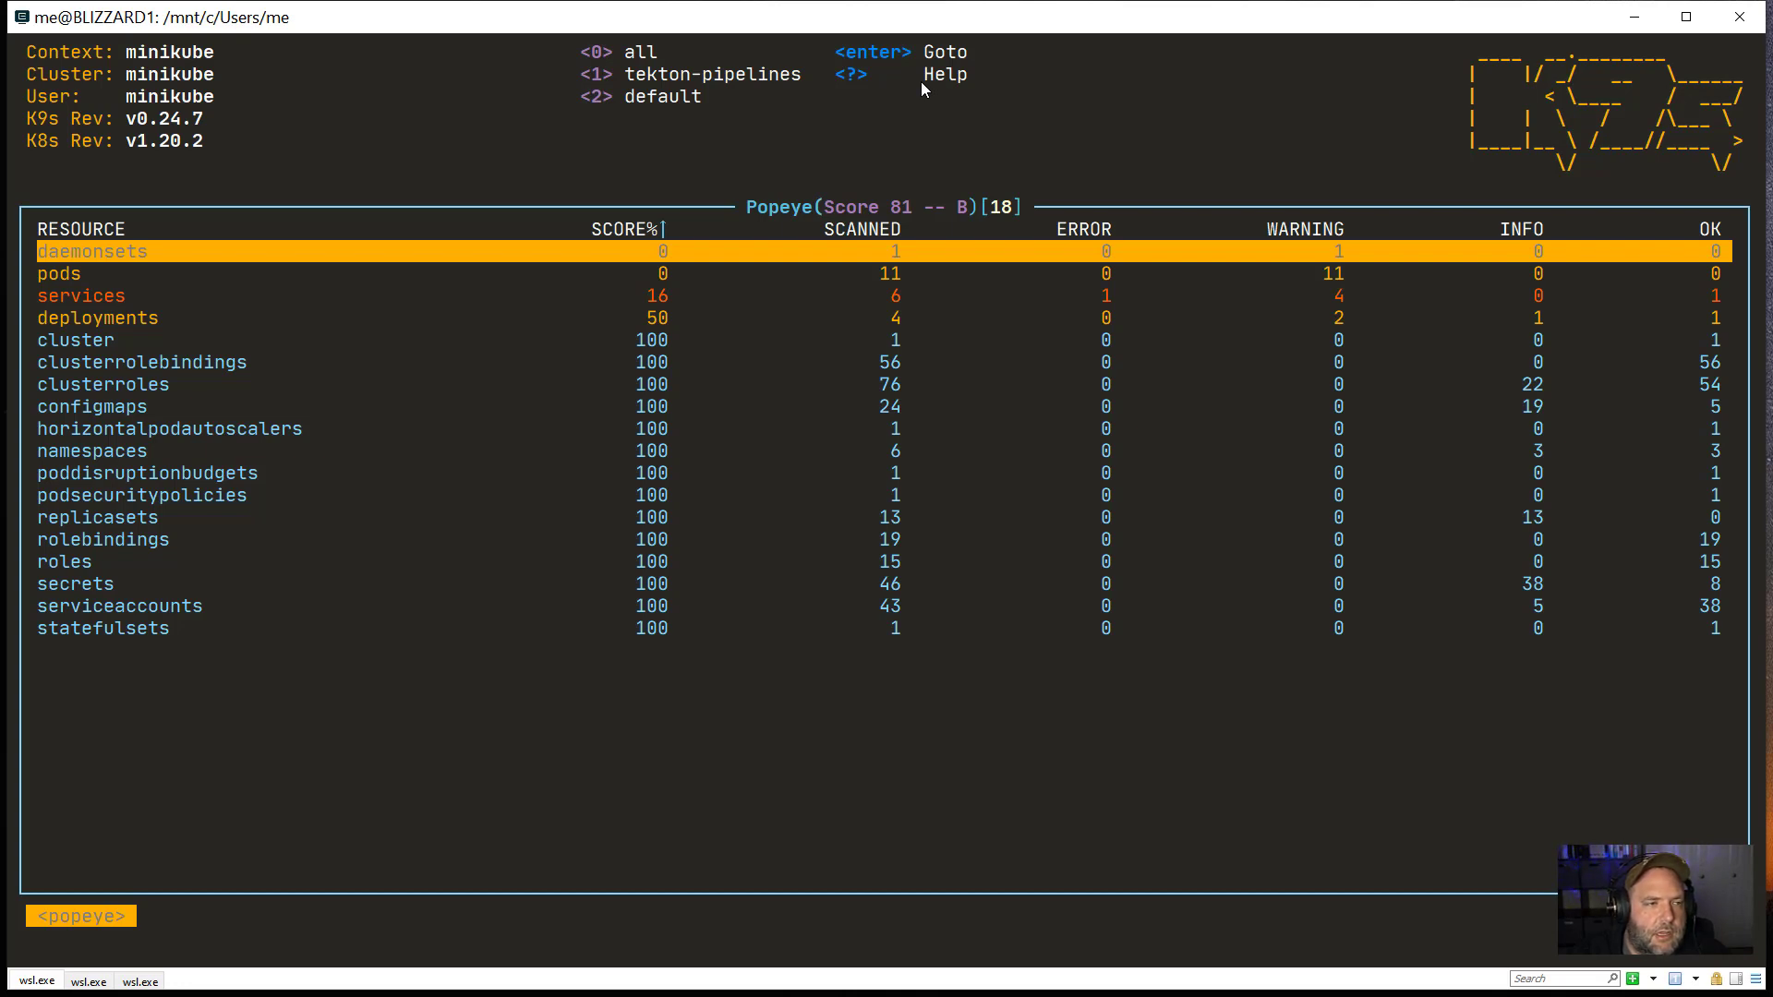
key("Down")
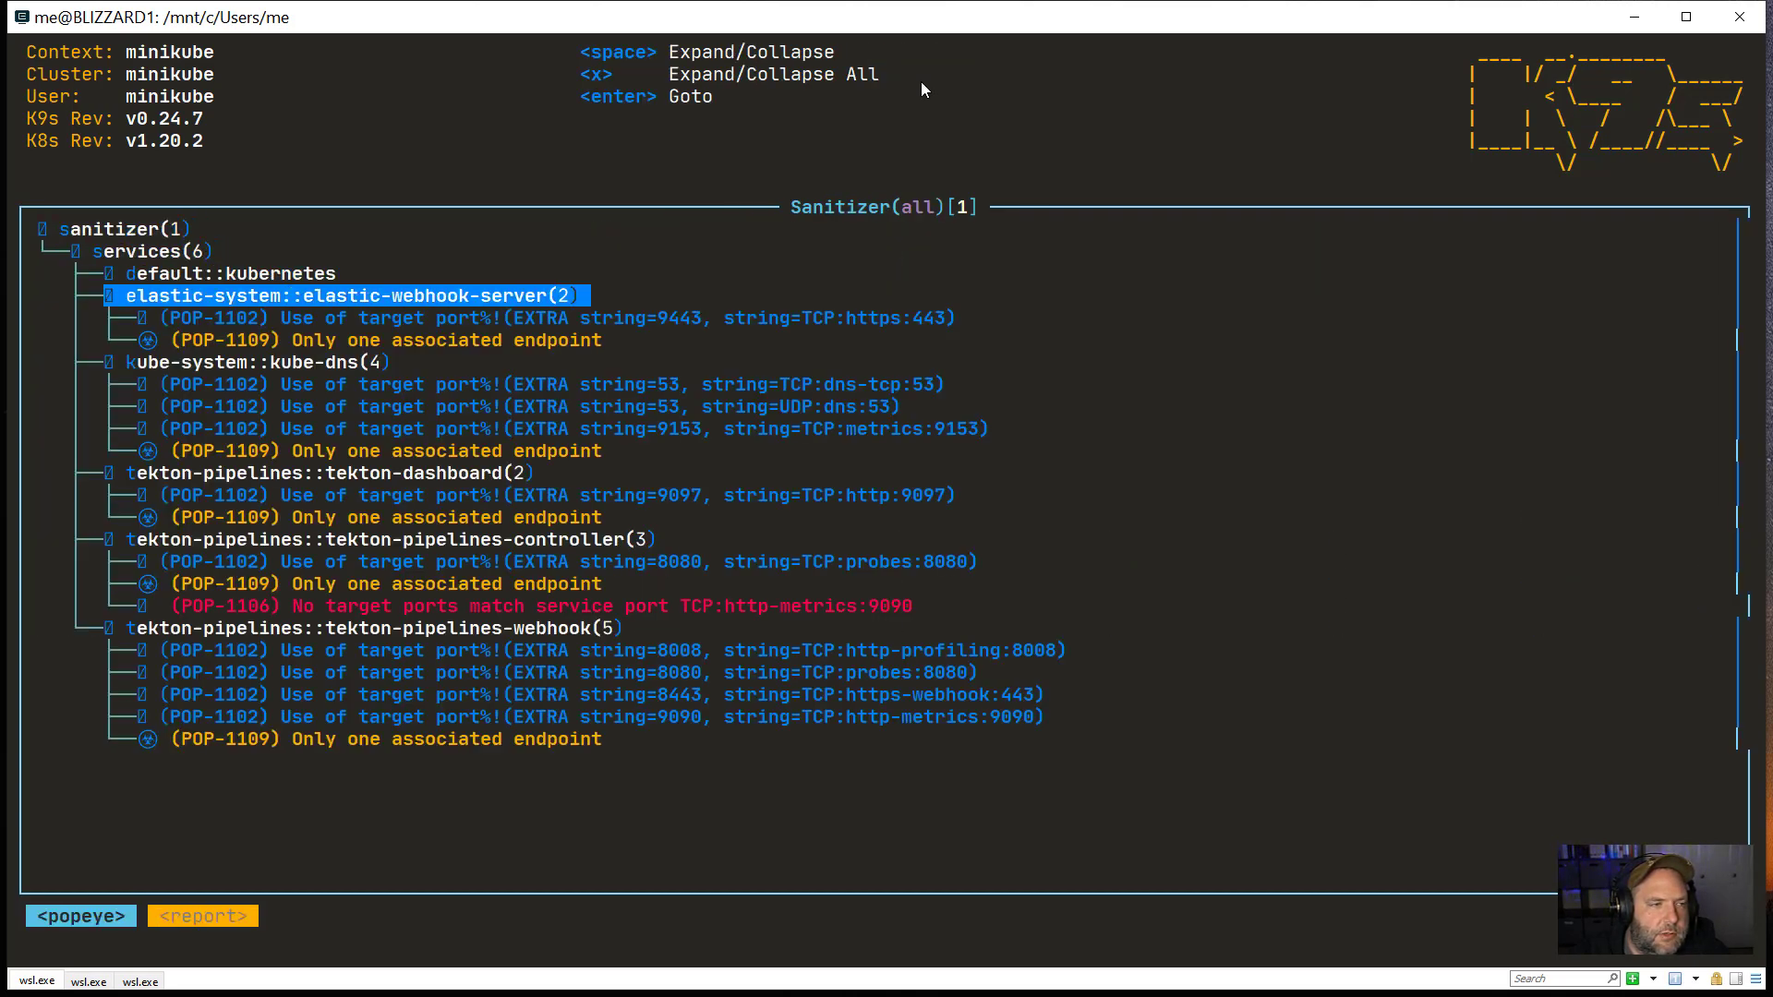
key("Down")
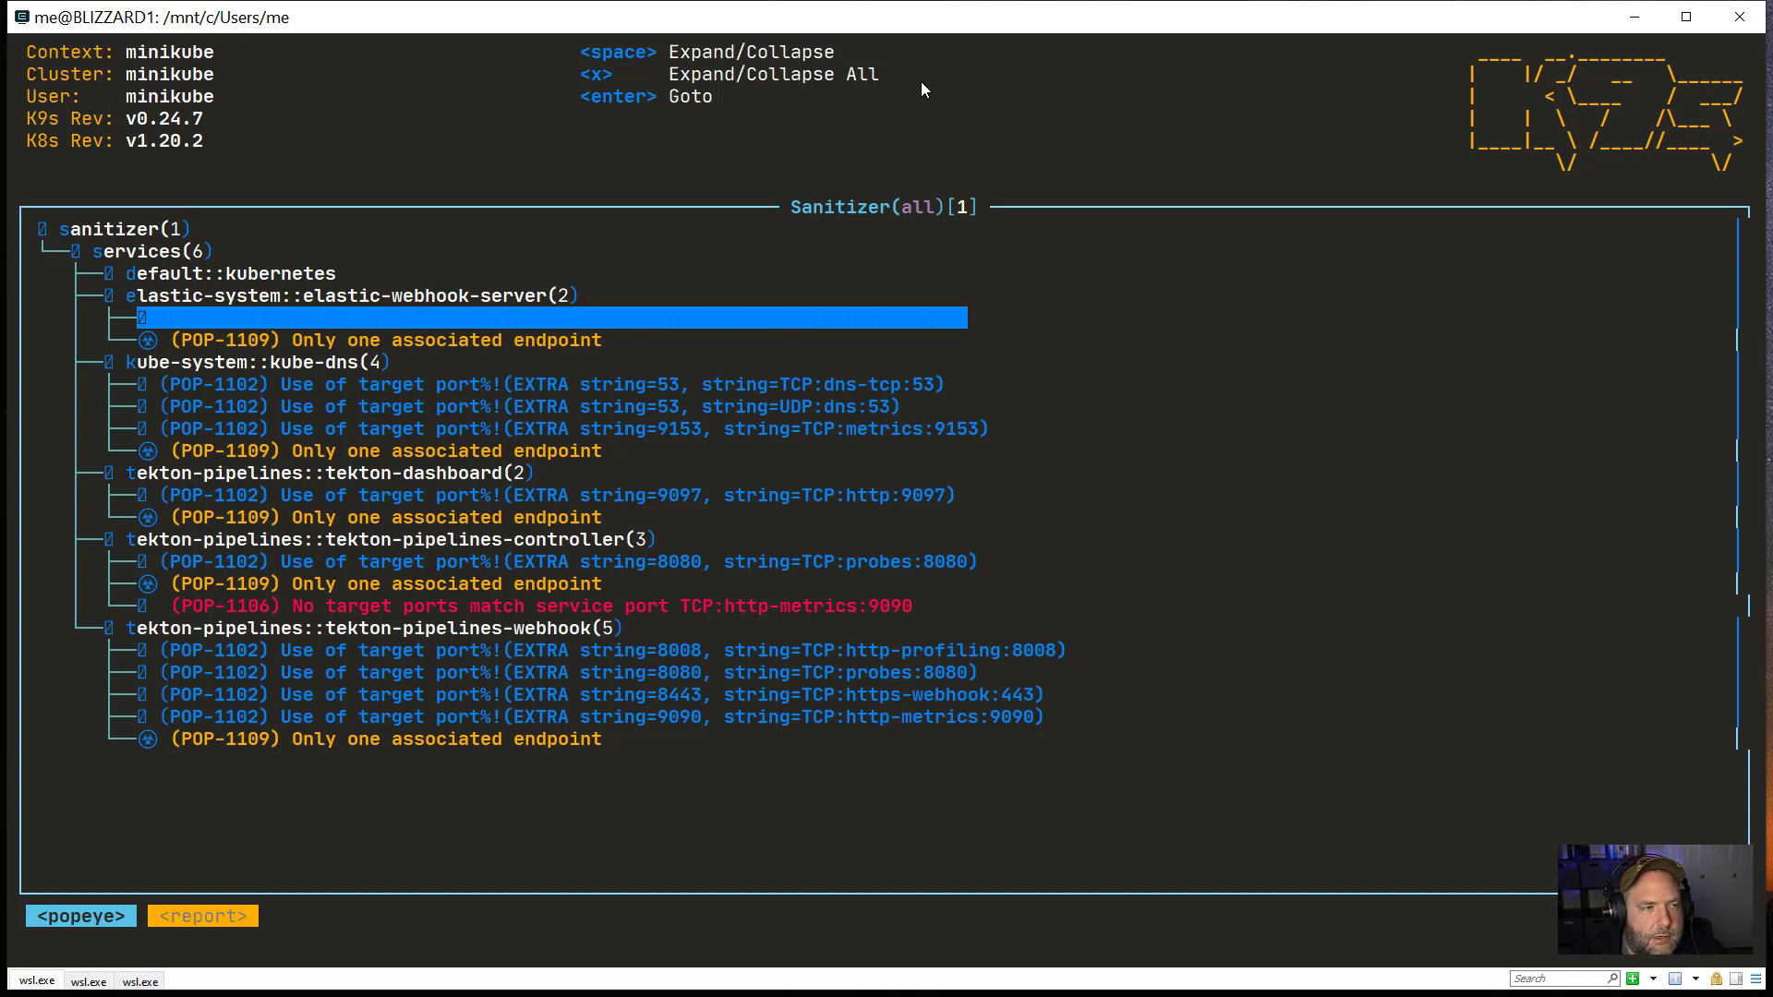
type("pc")
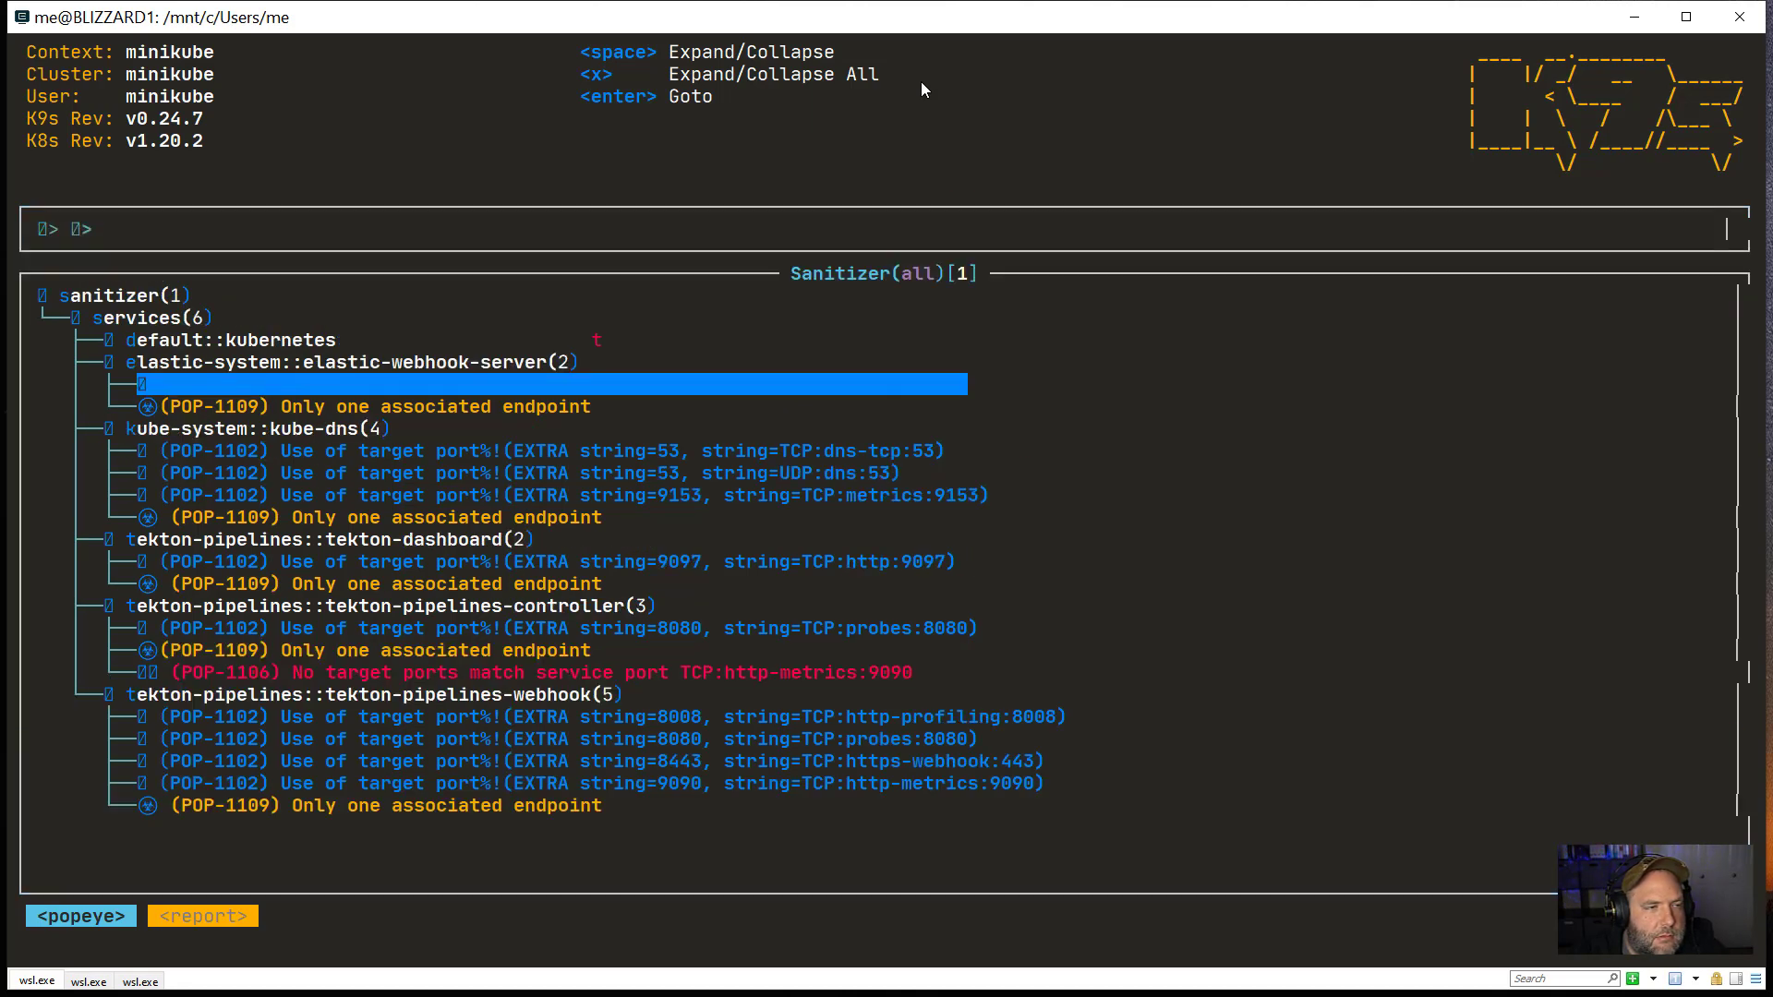
type("kuber")
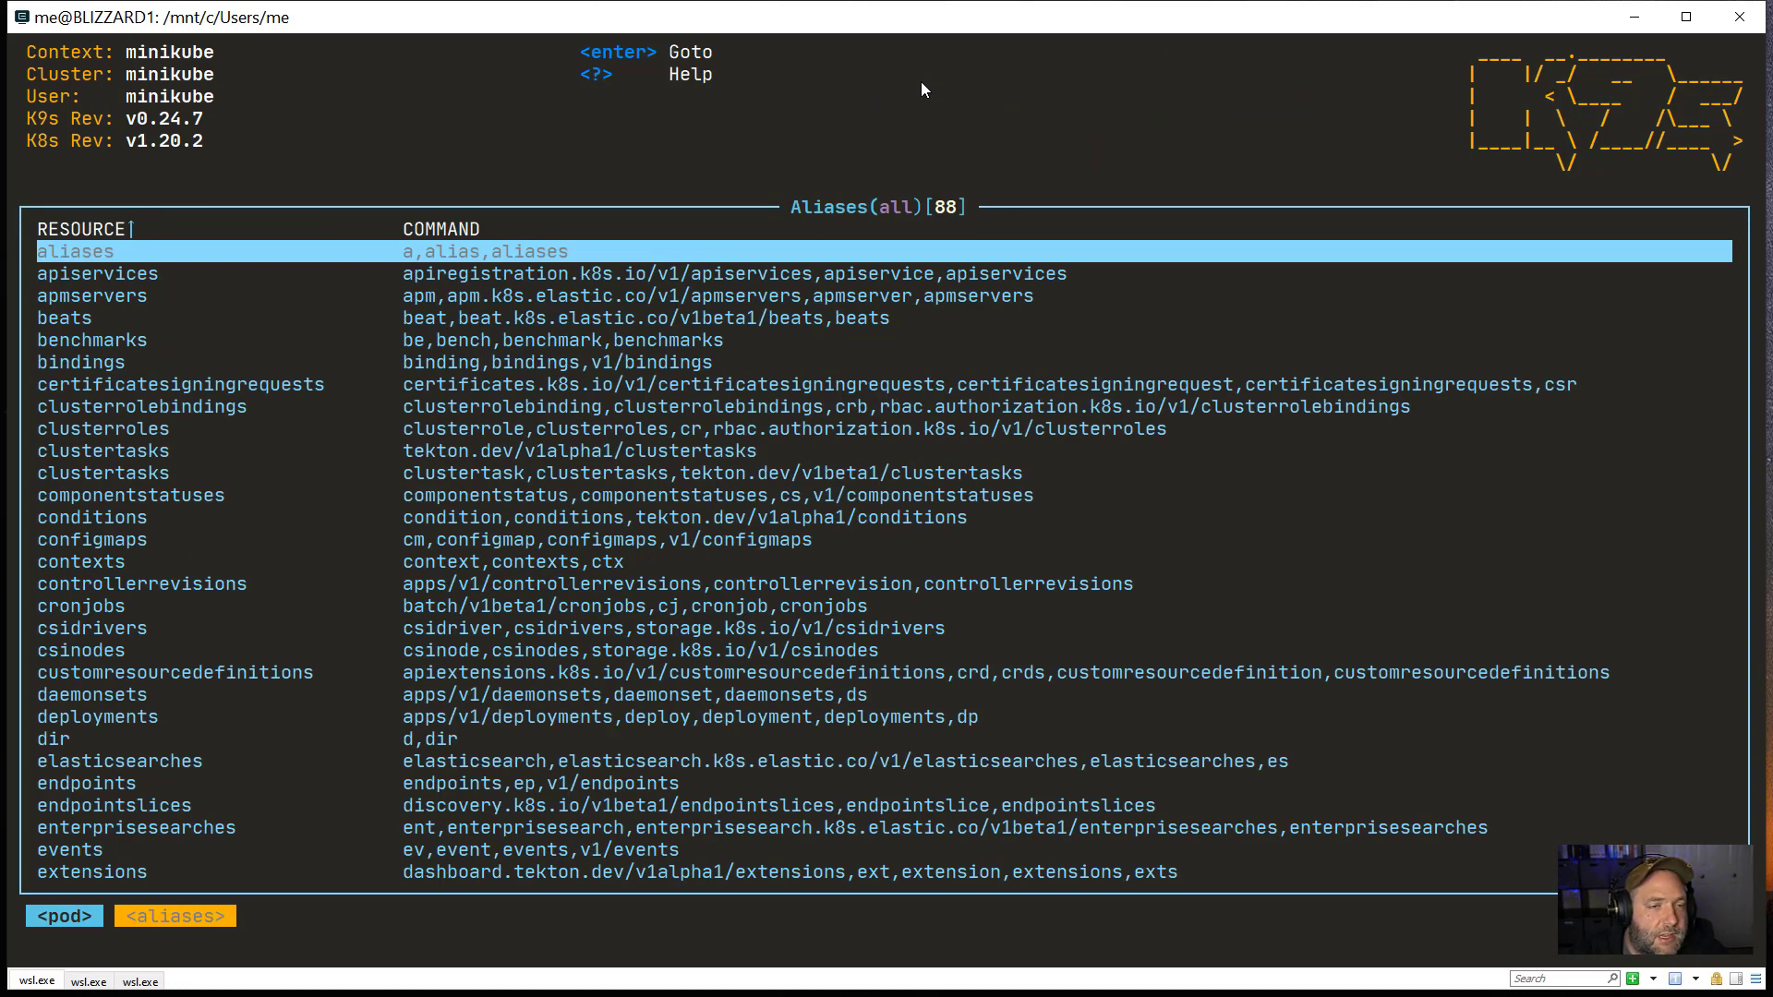
Step: Filter the aliases list for podsecuritypolicies, then leave the aliases list
type("podsecuritypolicies")
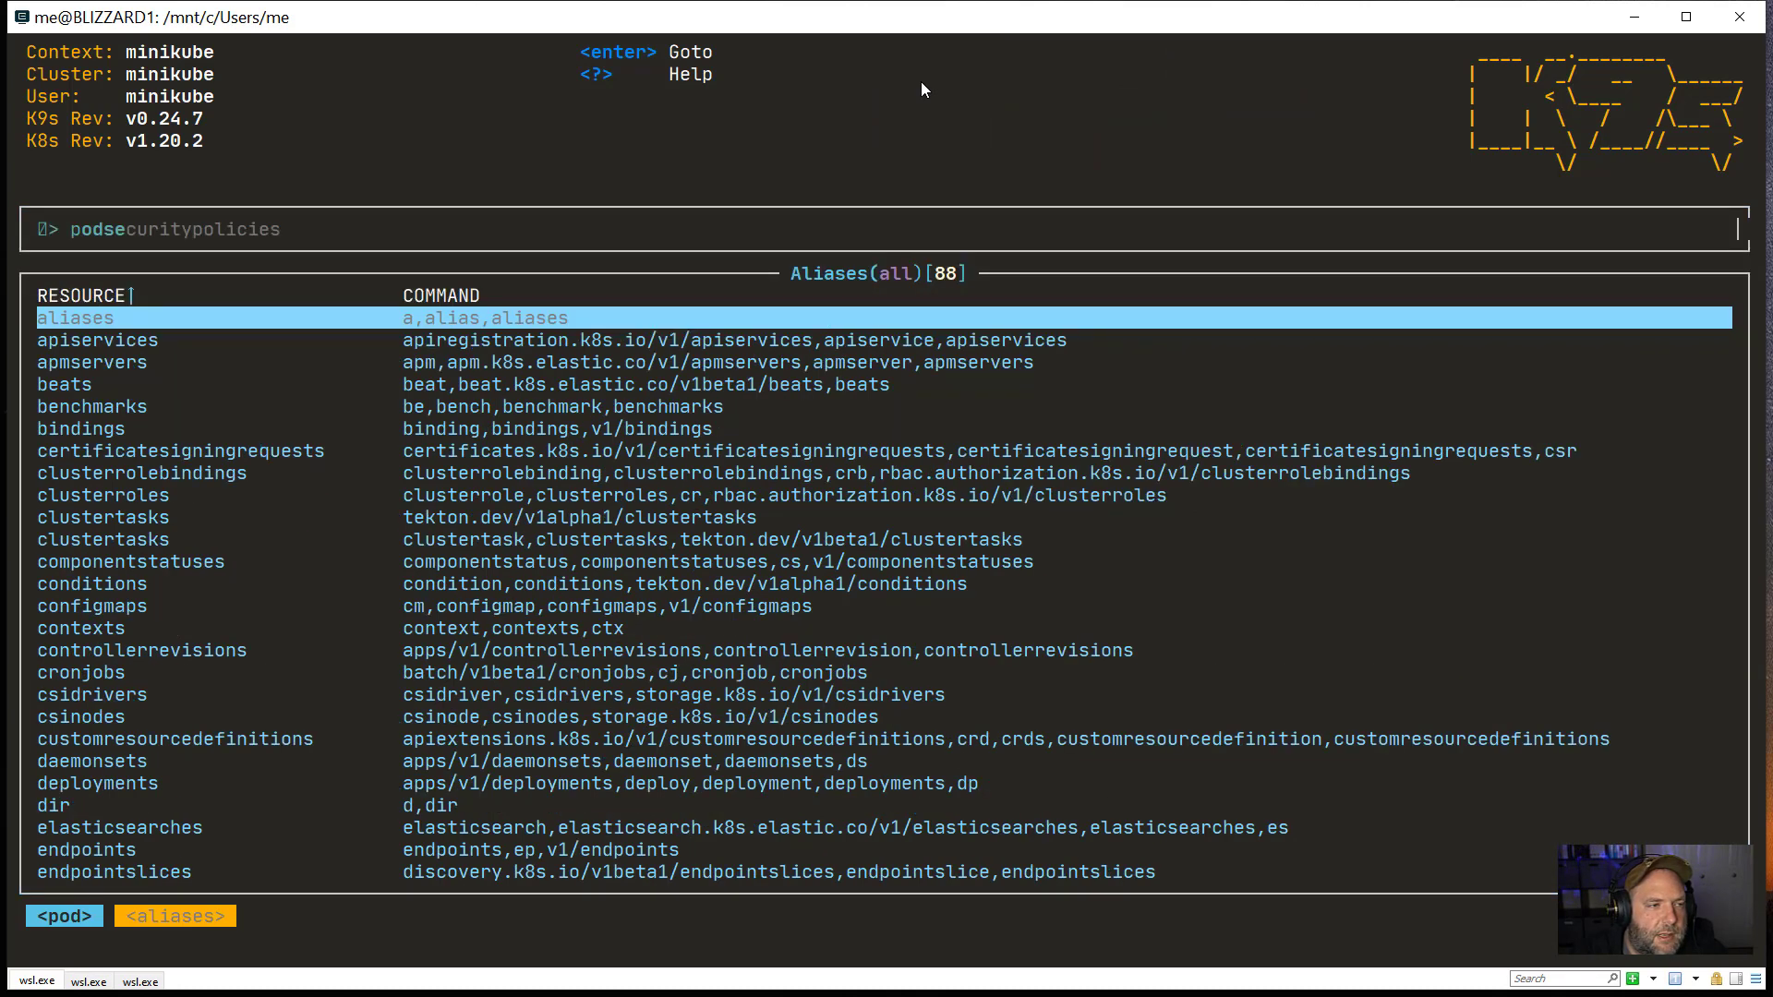
key("enter")
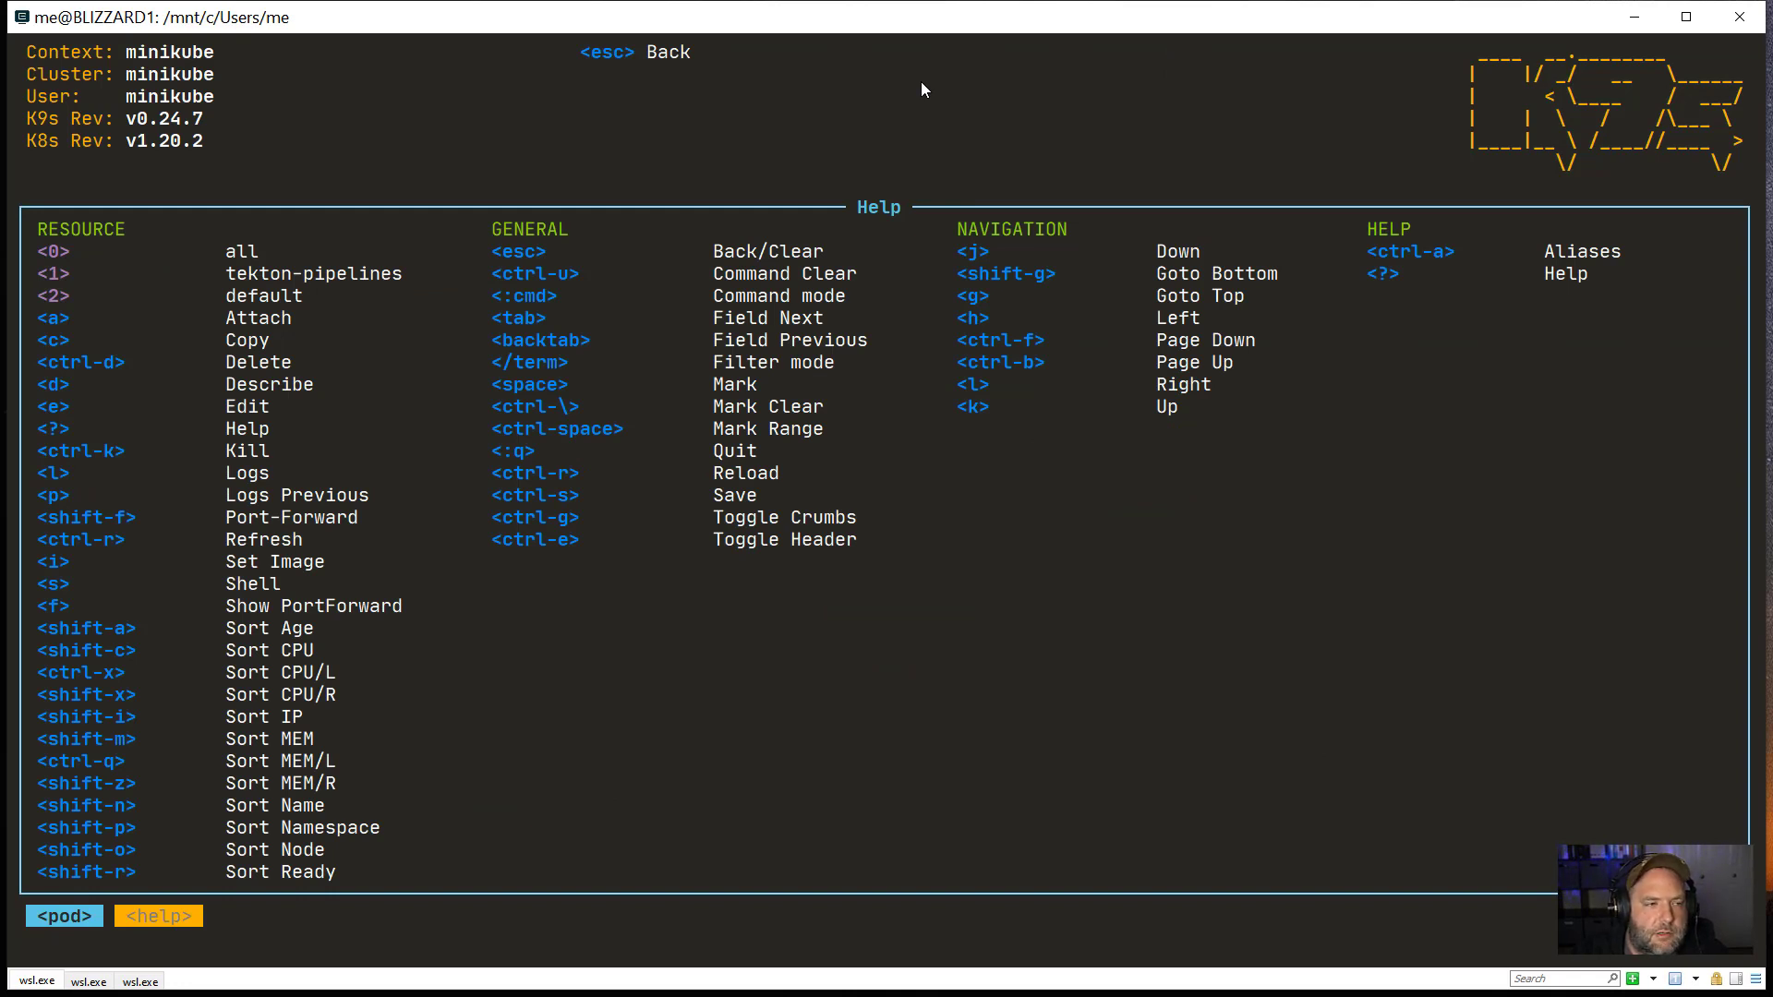
mouse_move(733, 798)
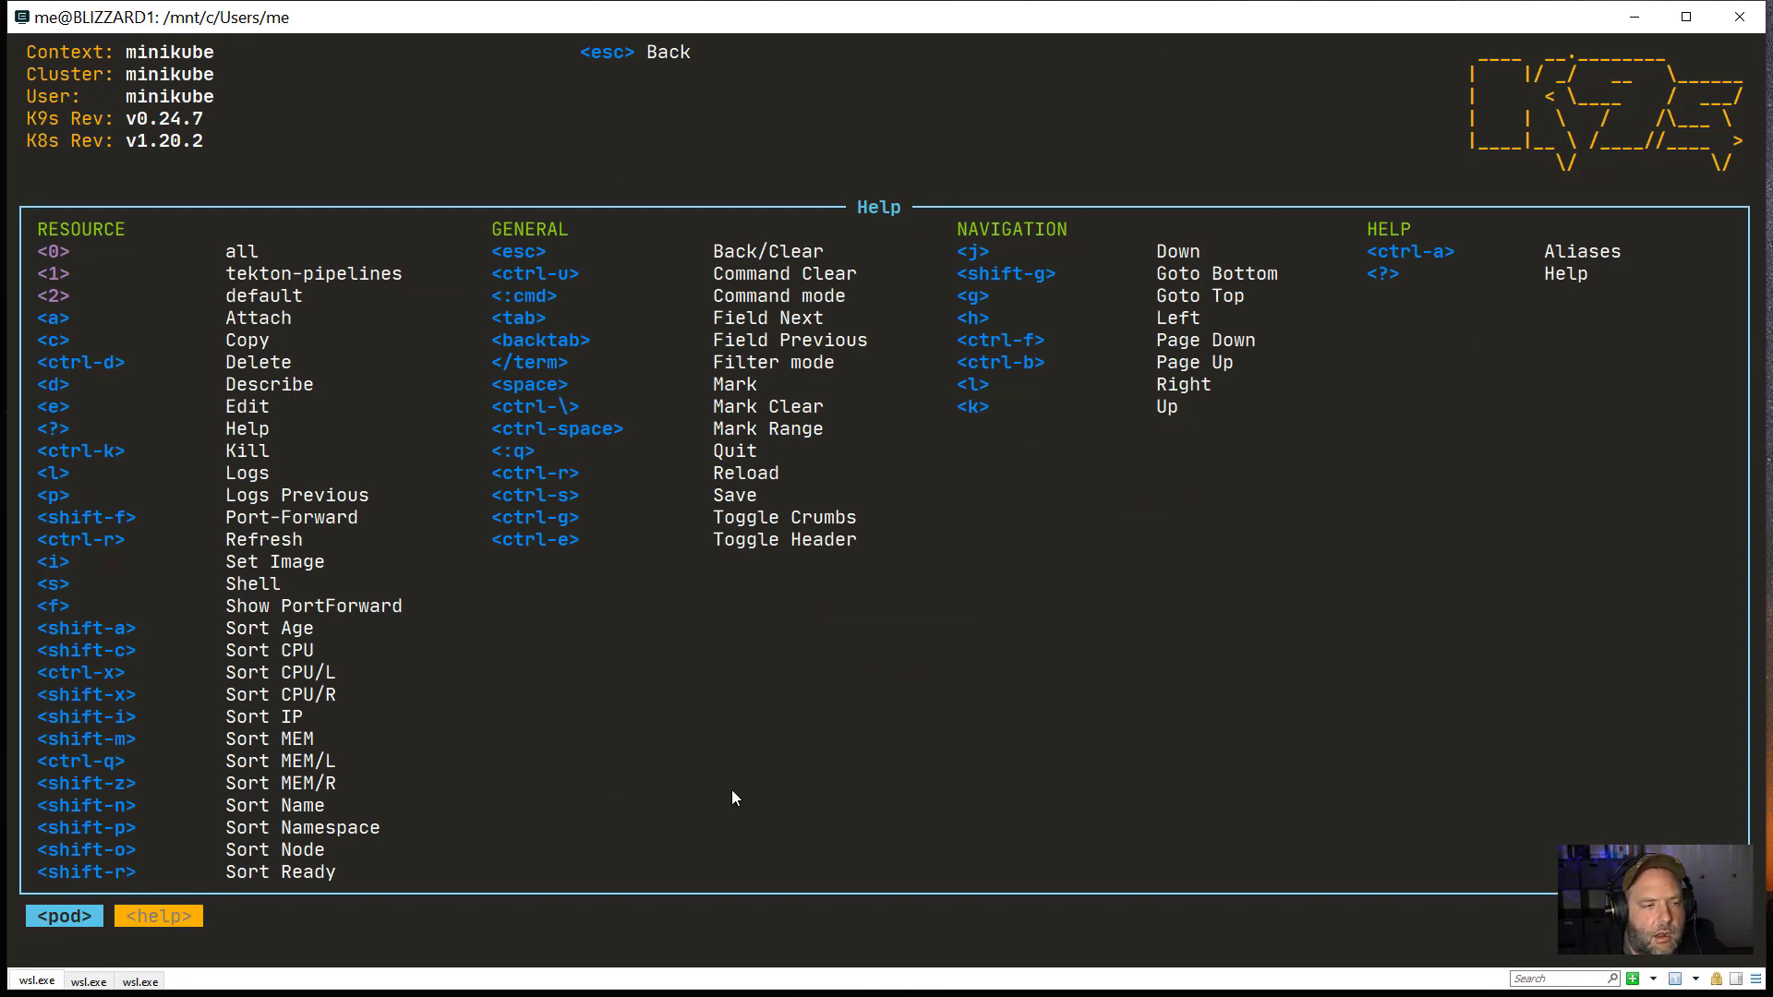
mouse_move(1436, 163)
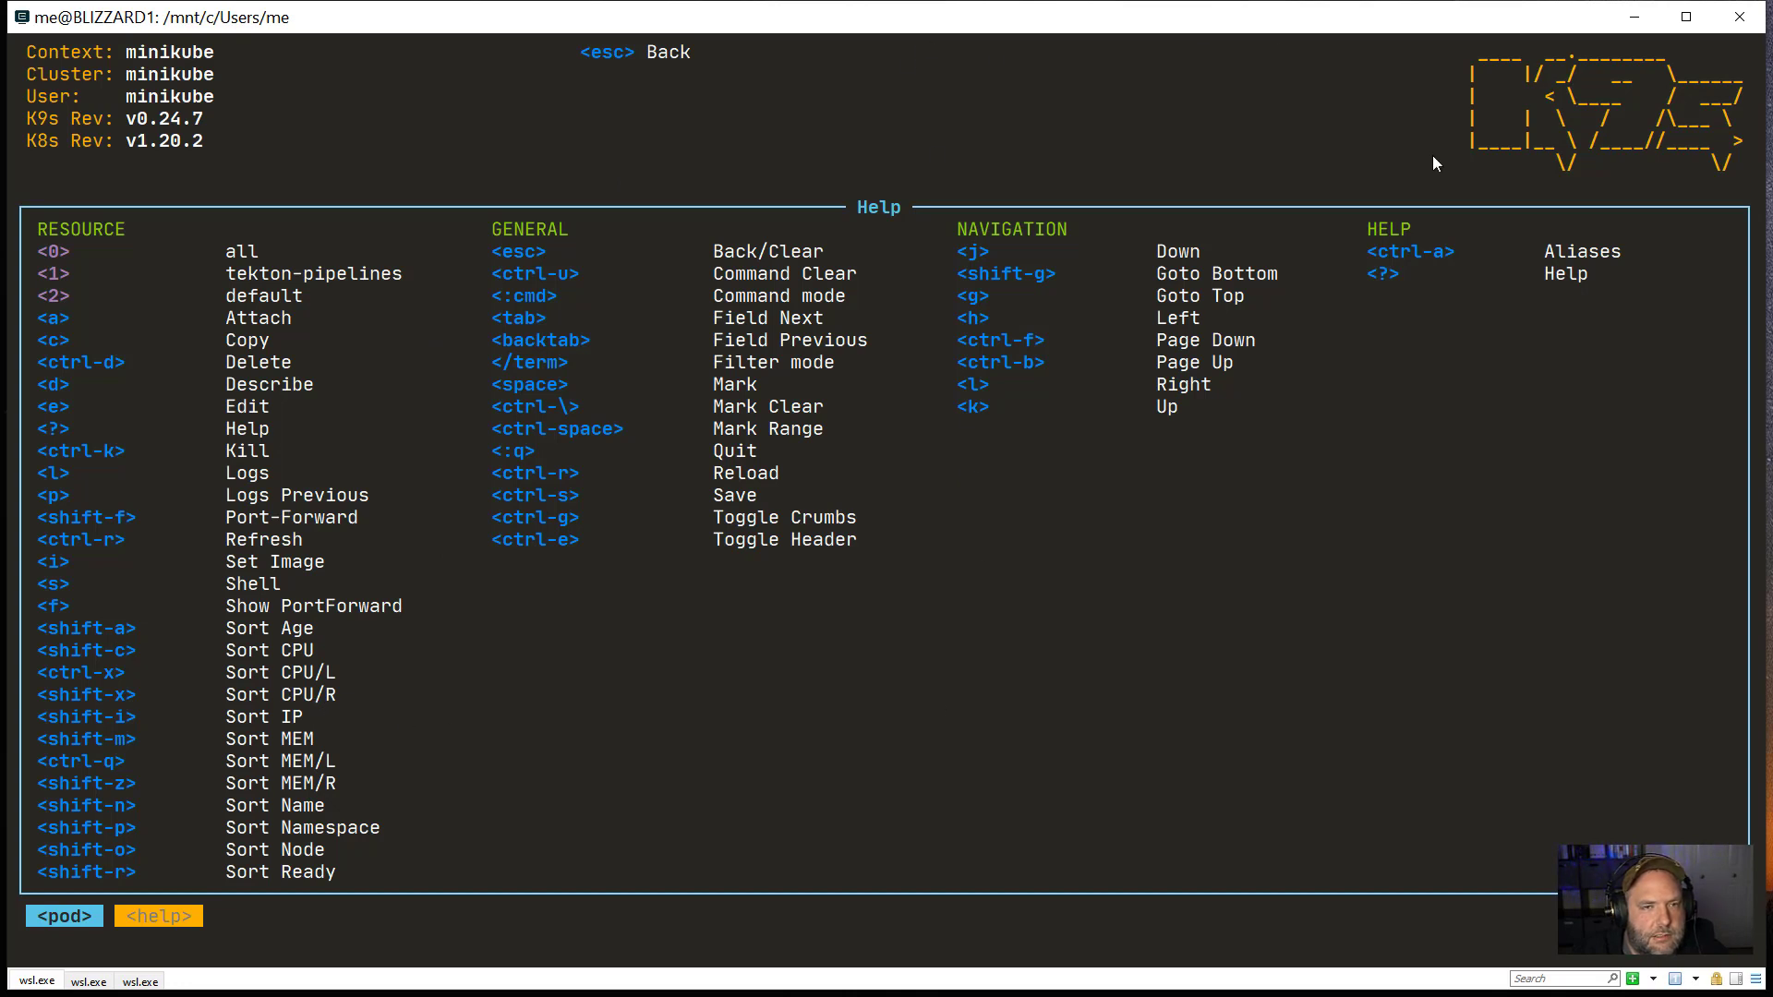
mouse_move(1294, 166)
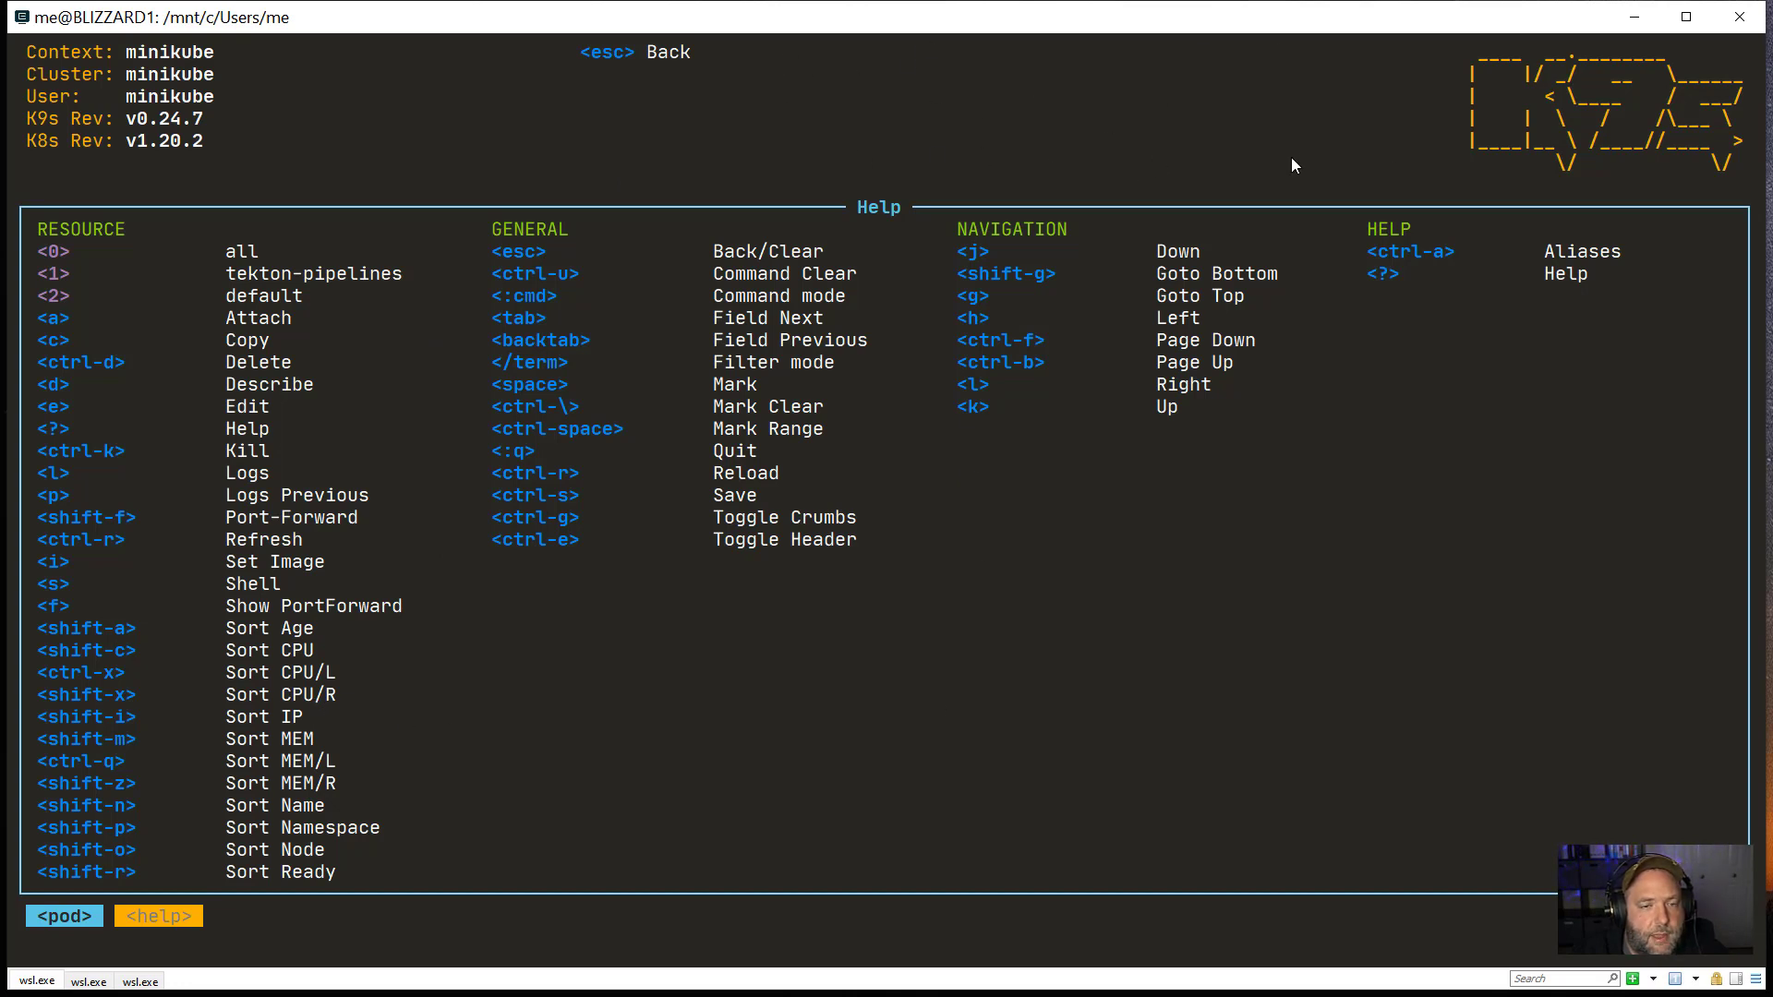
mouse_move(523, 277)
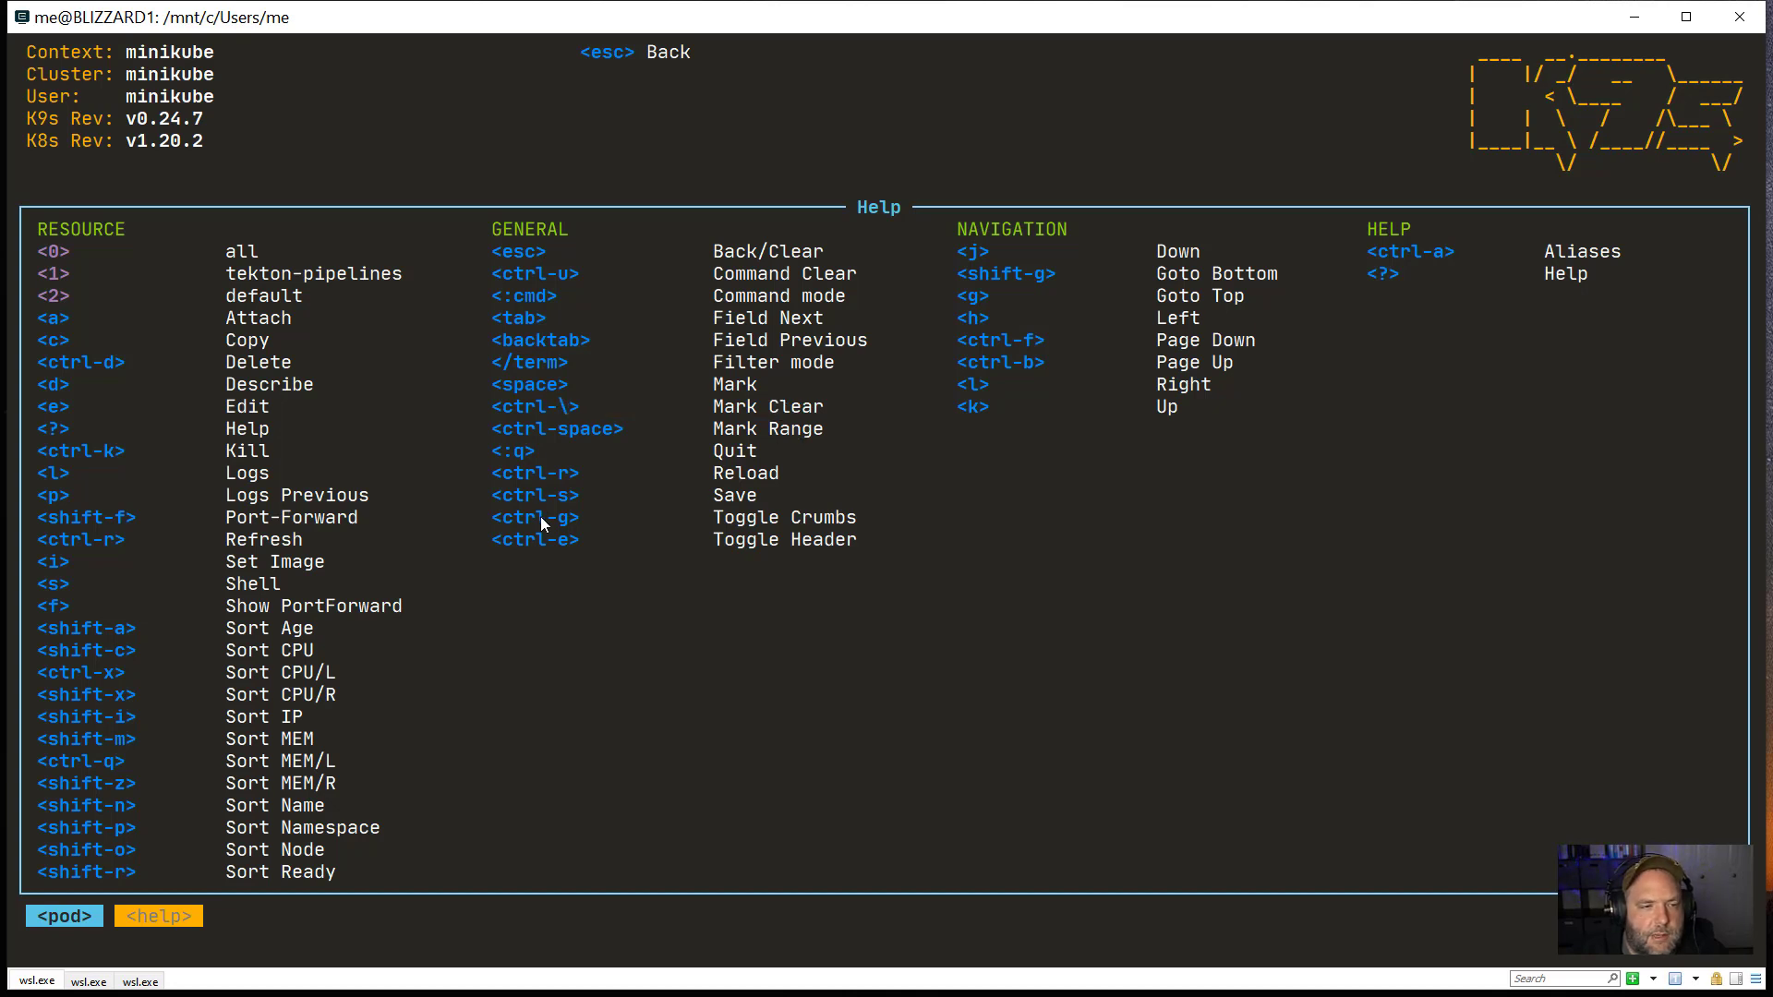
mouse_move(771, 481)
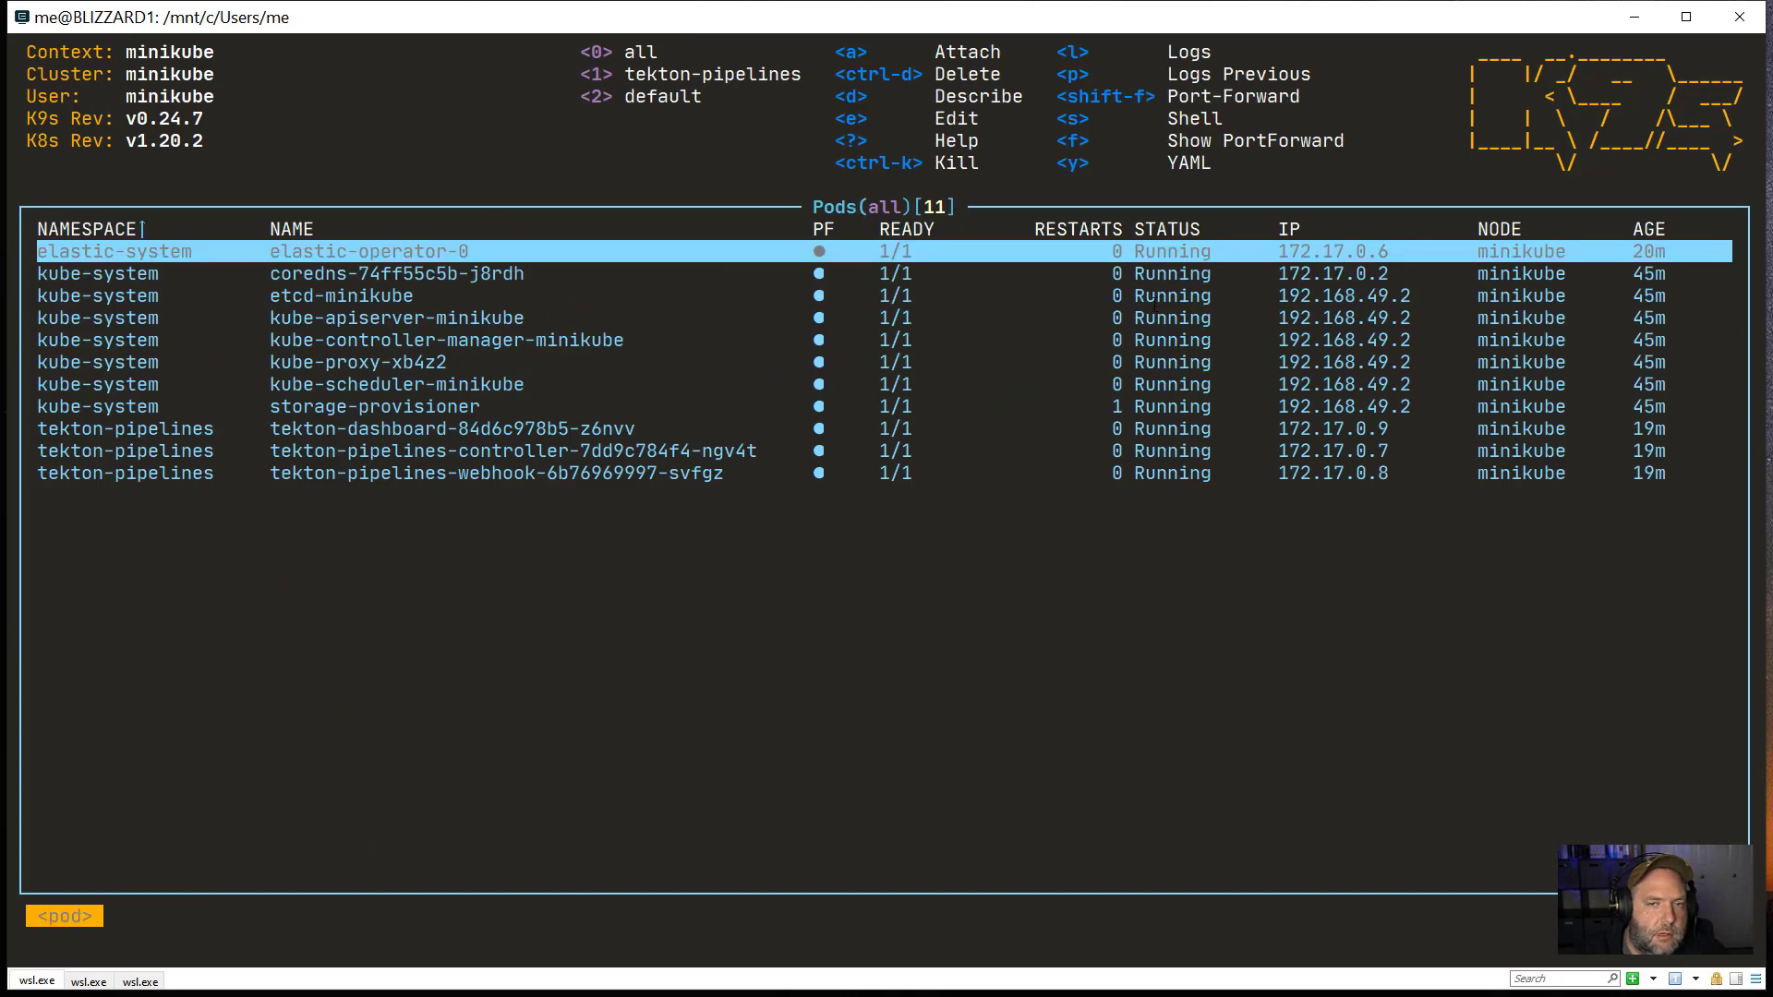
mouse_move(1047, 564)
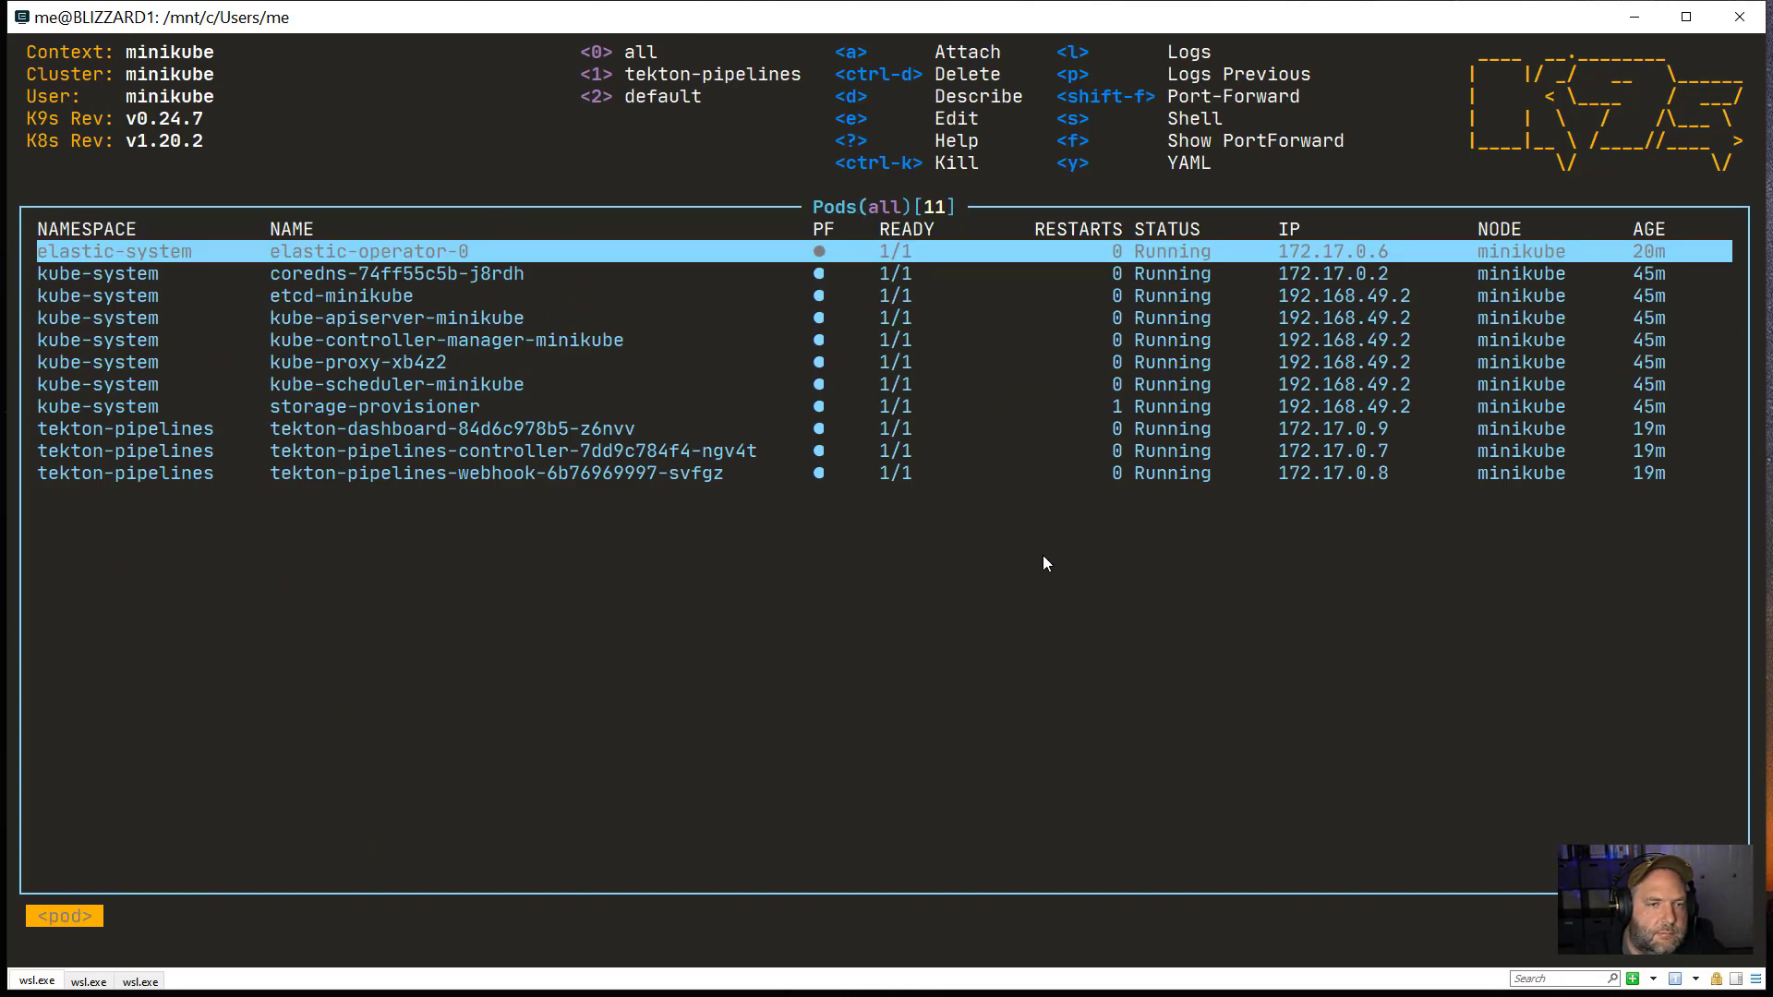
mouse_move(851, 413)
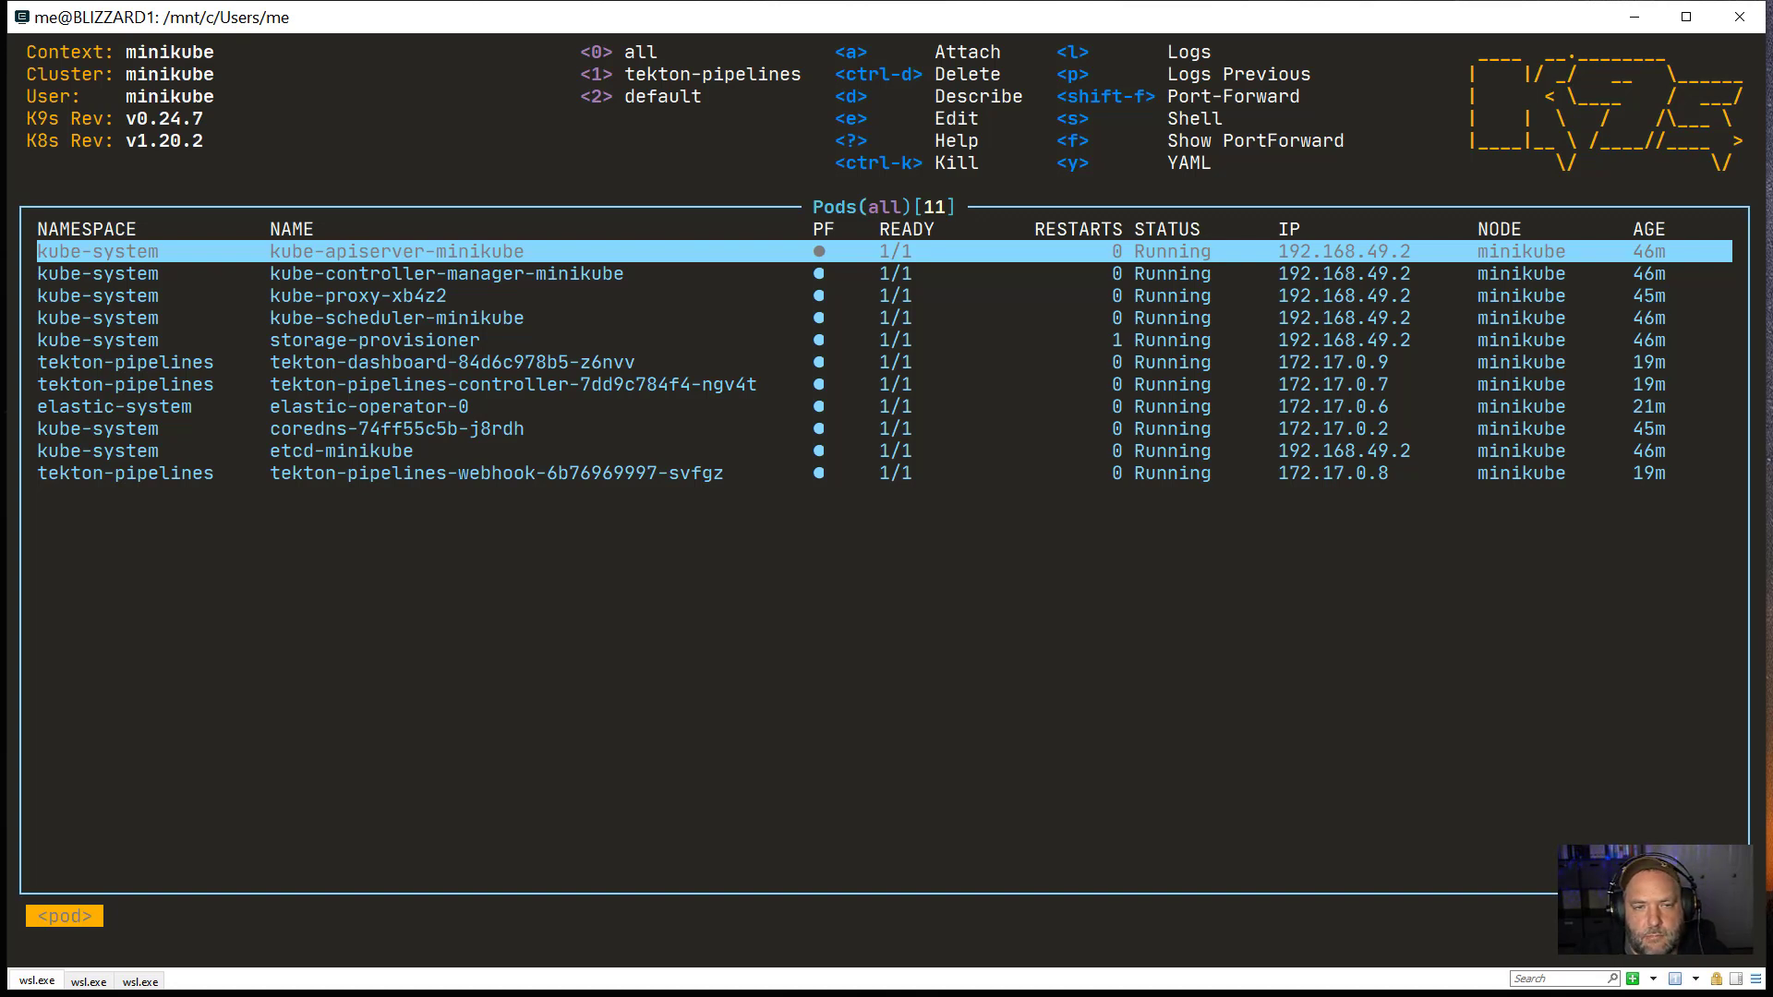
mouse_move(1410, 696)
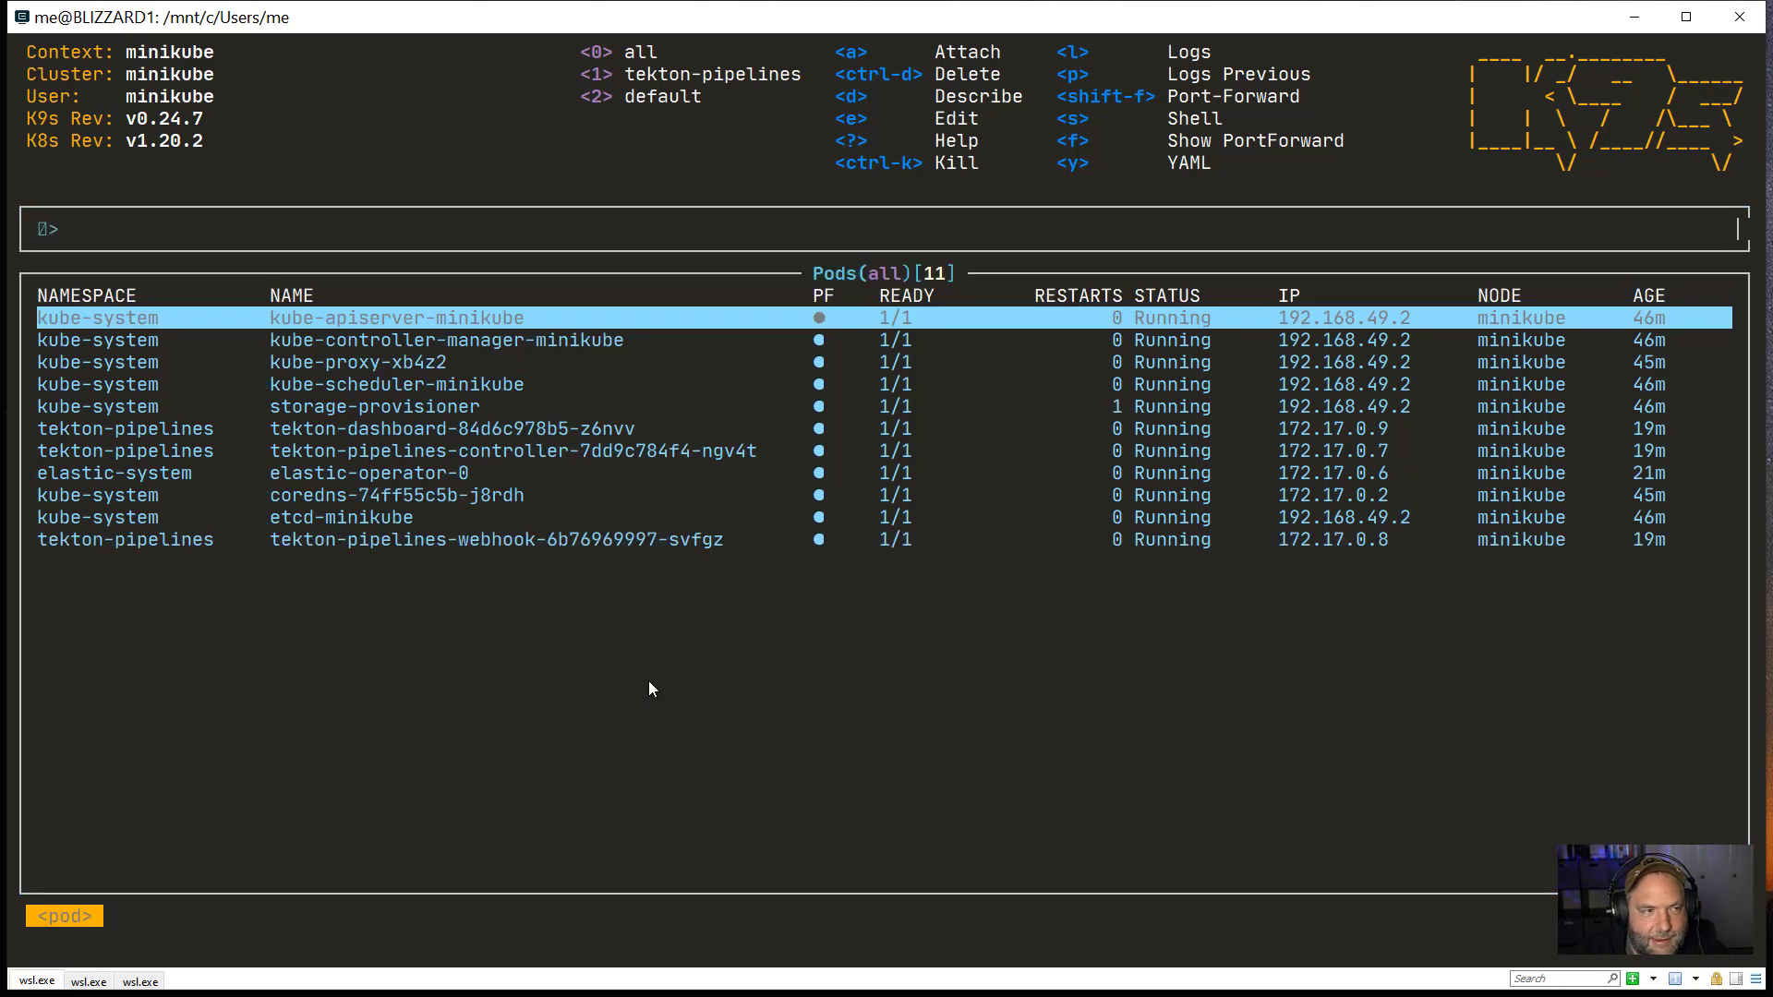
Step: List the cluster's deployments with :deployment and launch k9s in a second terminal window
type(":deployment")
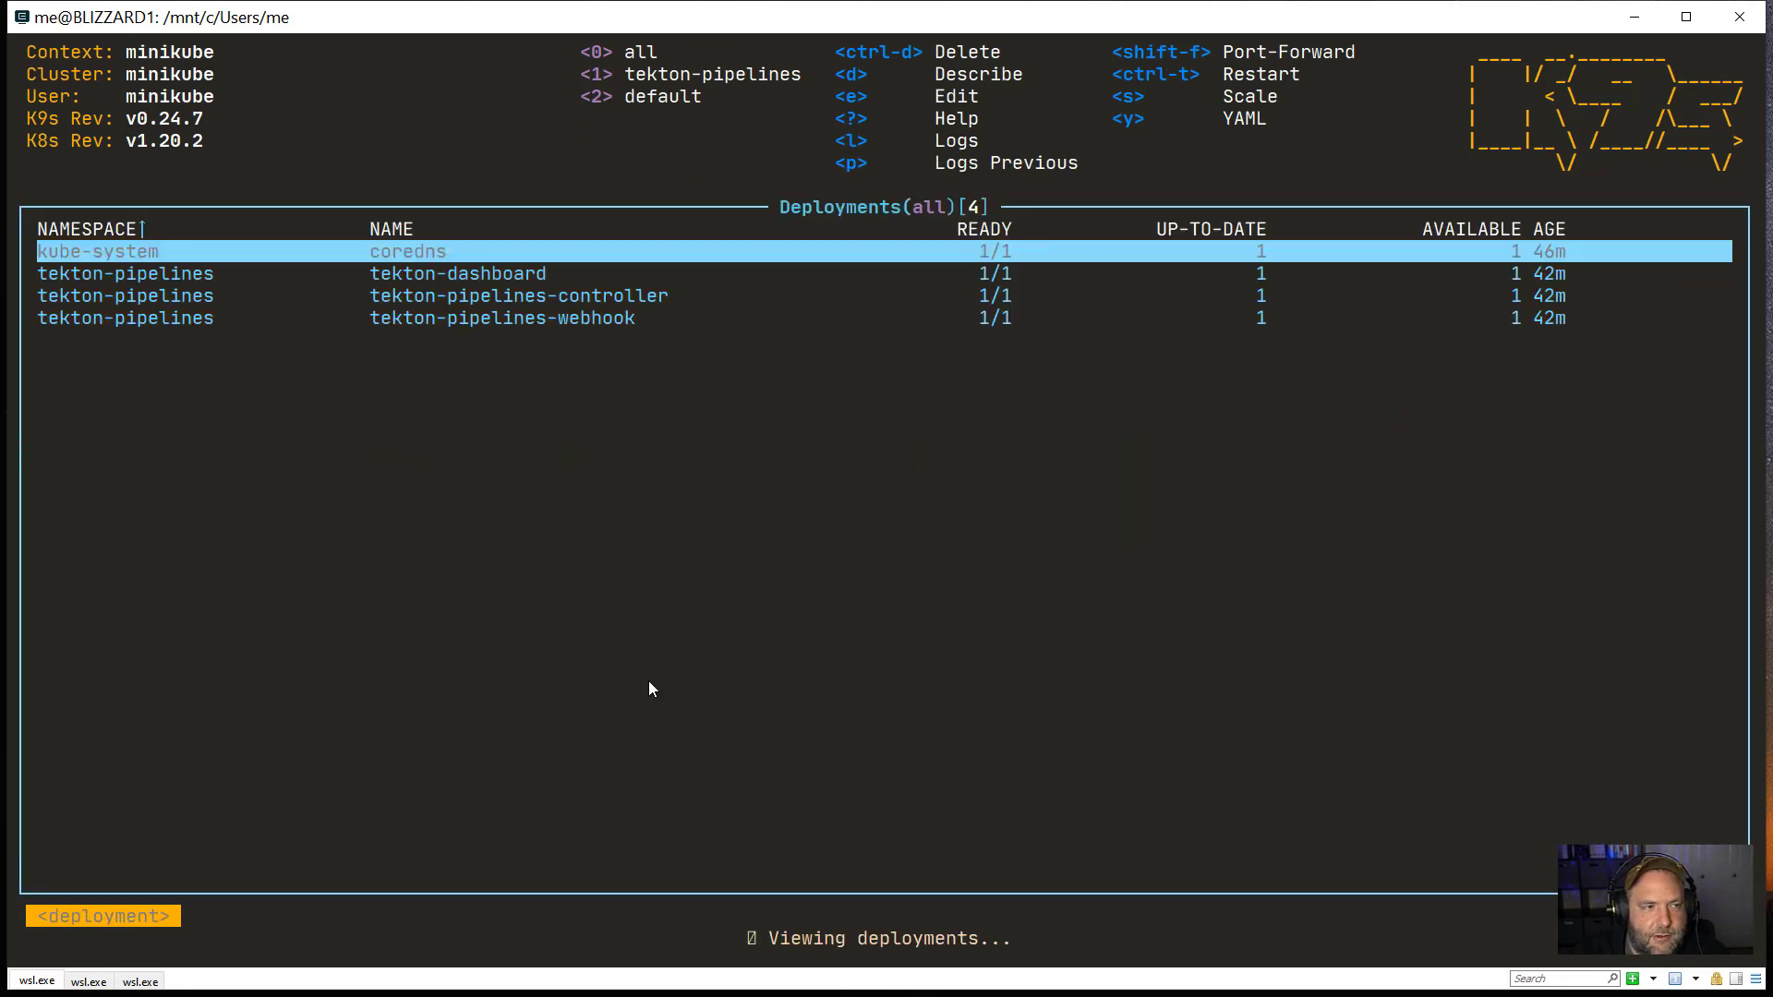
type("ctx")
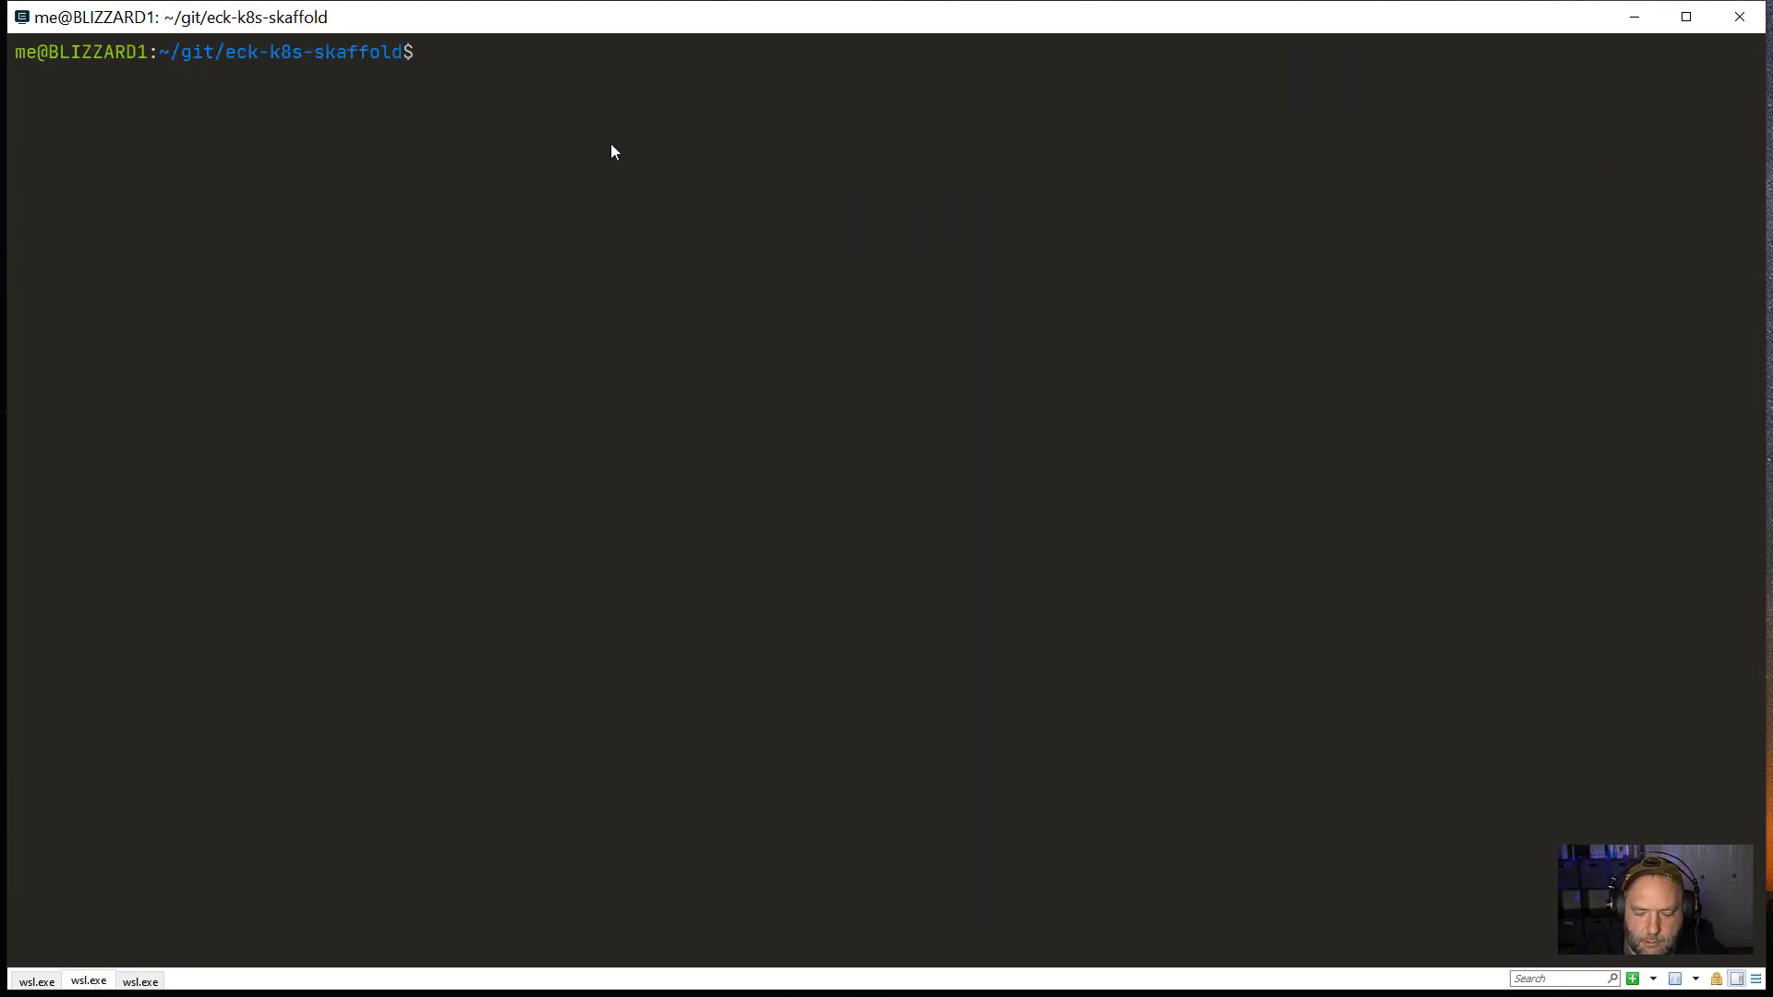
type("k9s")
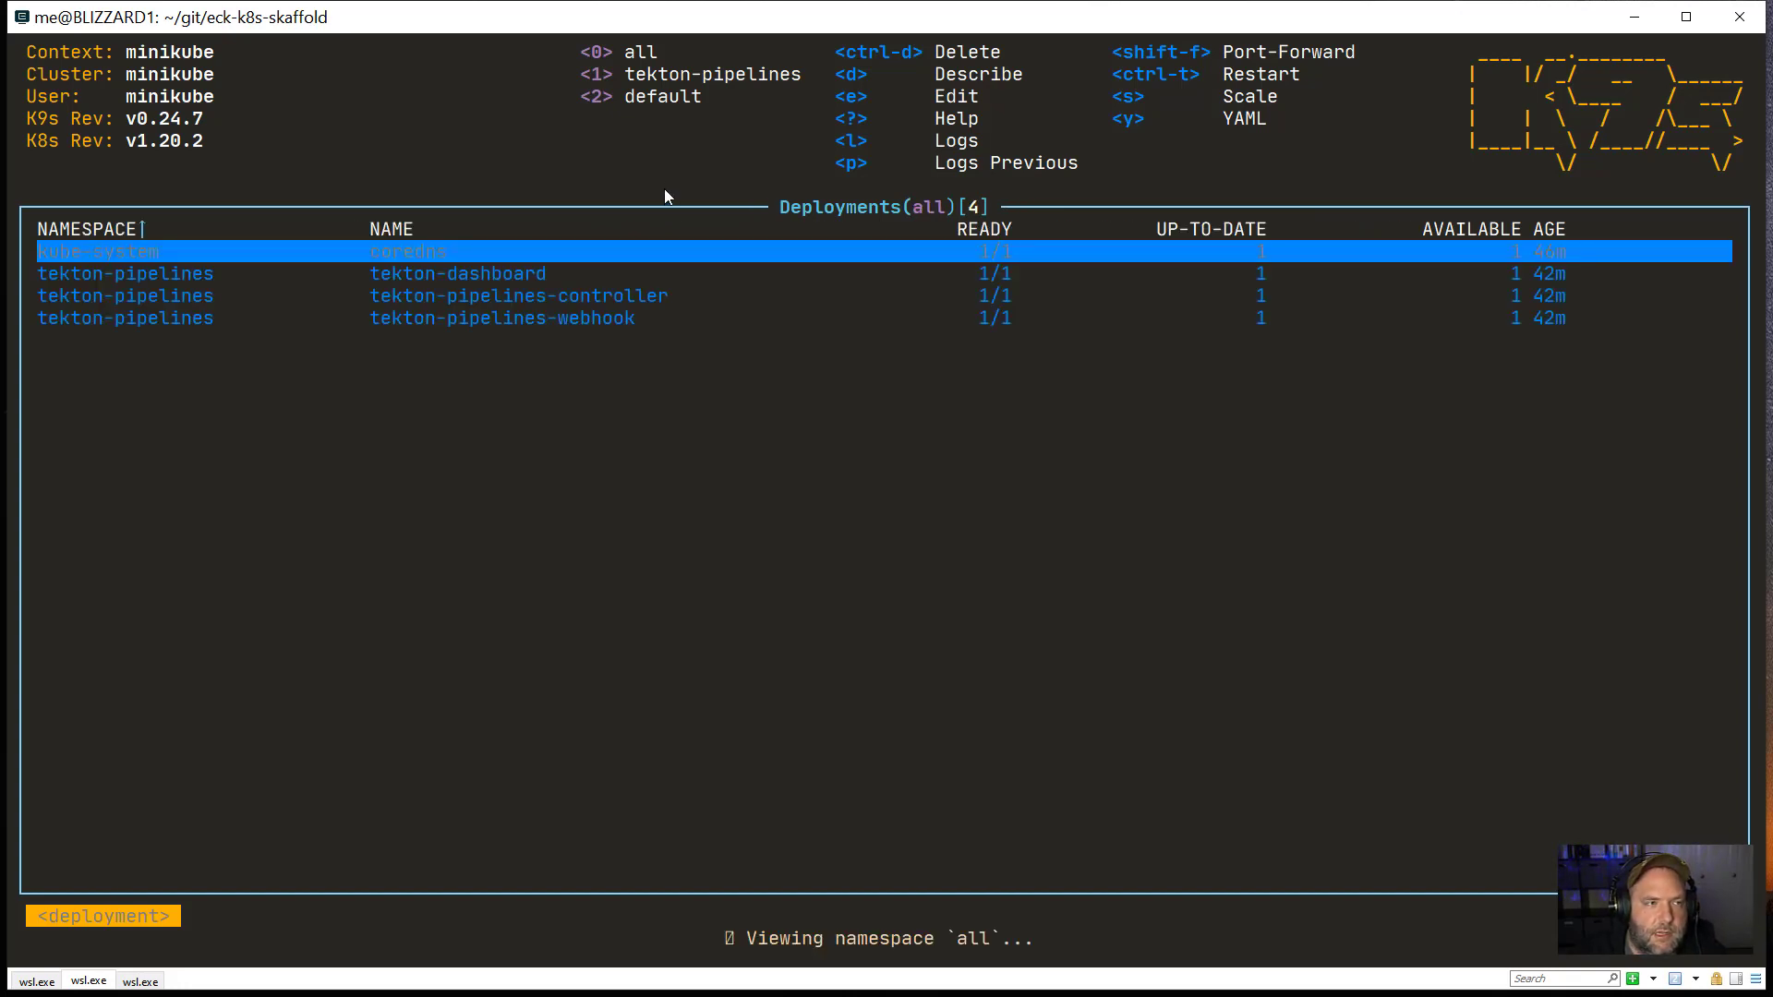
Step: Switch the second k9s session to the linode context
type("ctx")
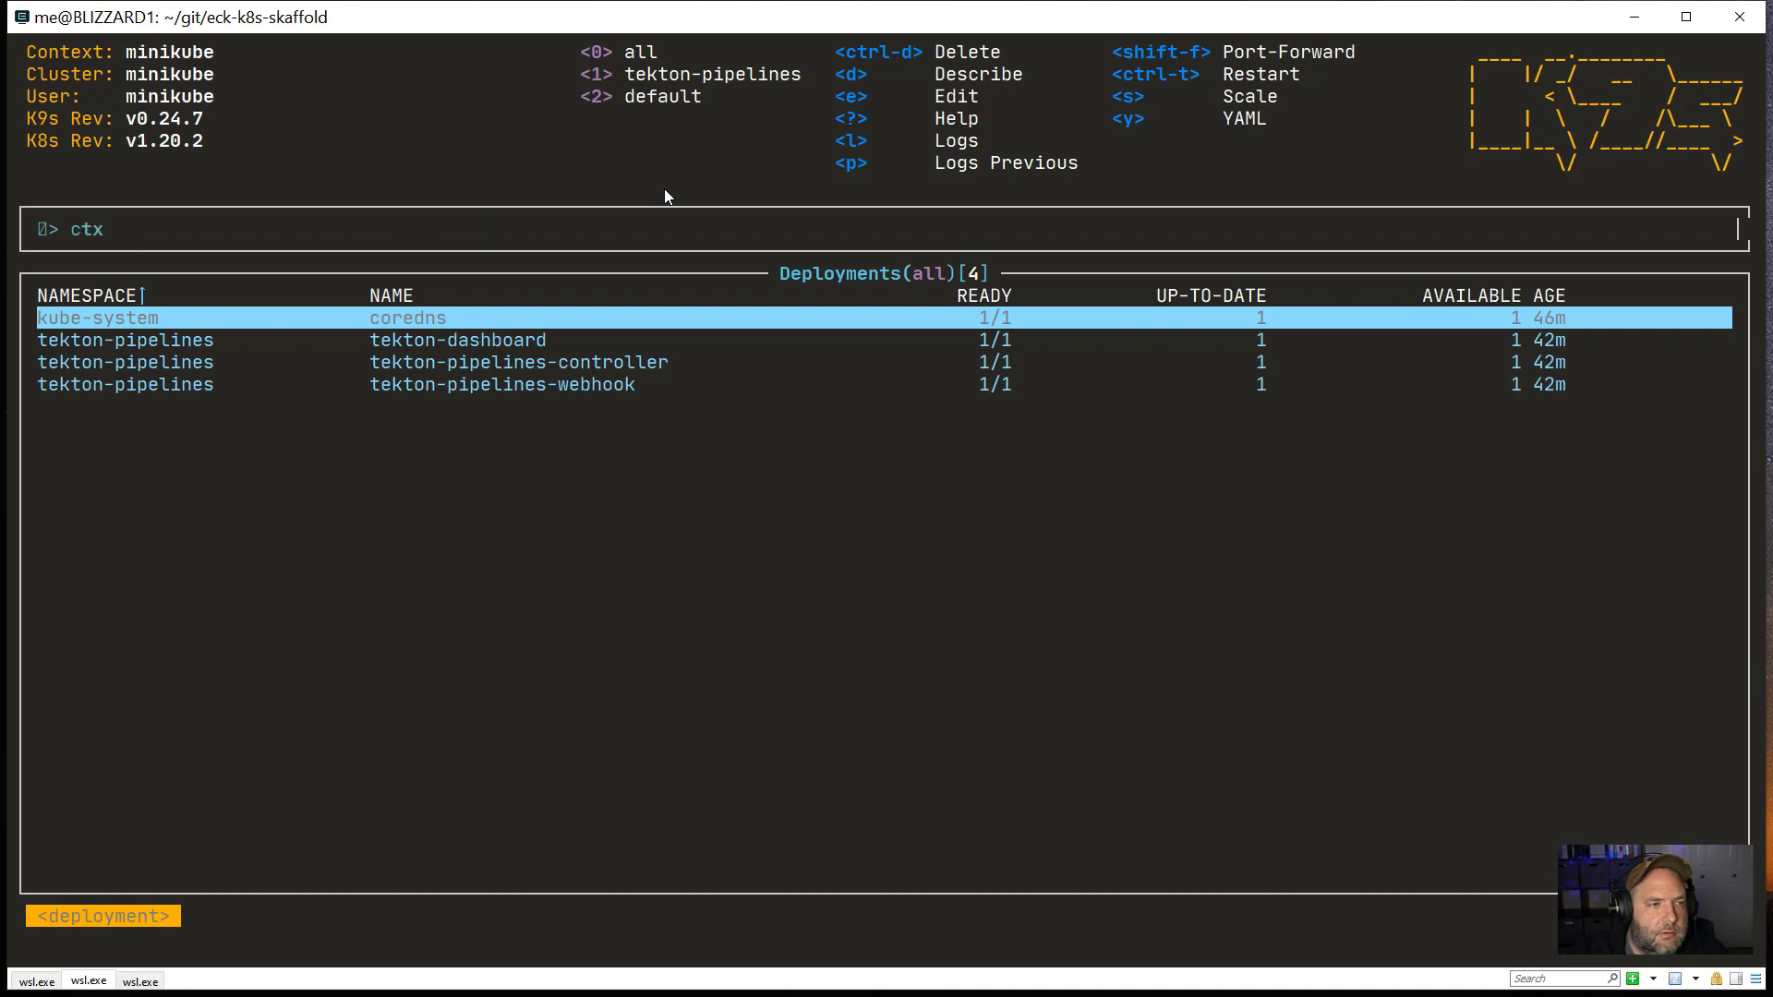
type("componentstatus")
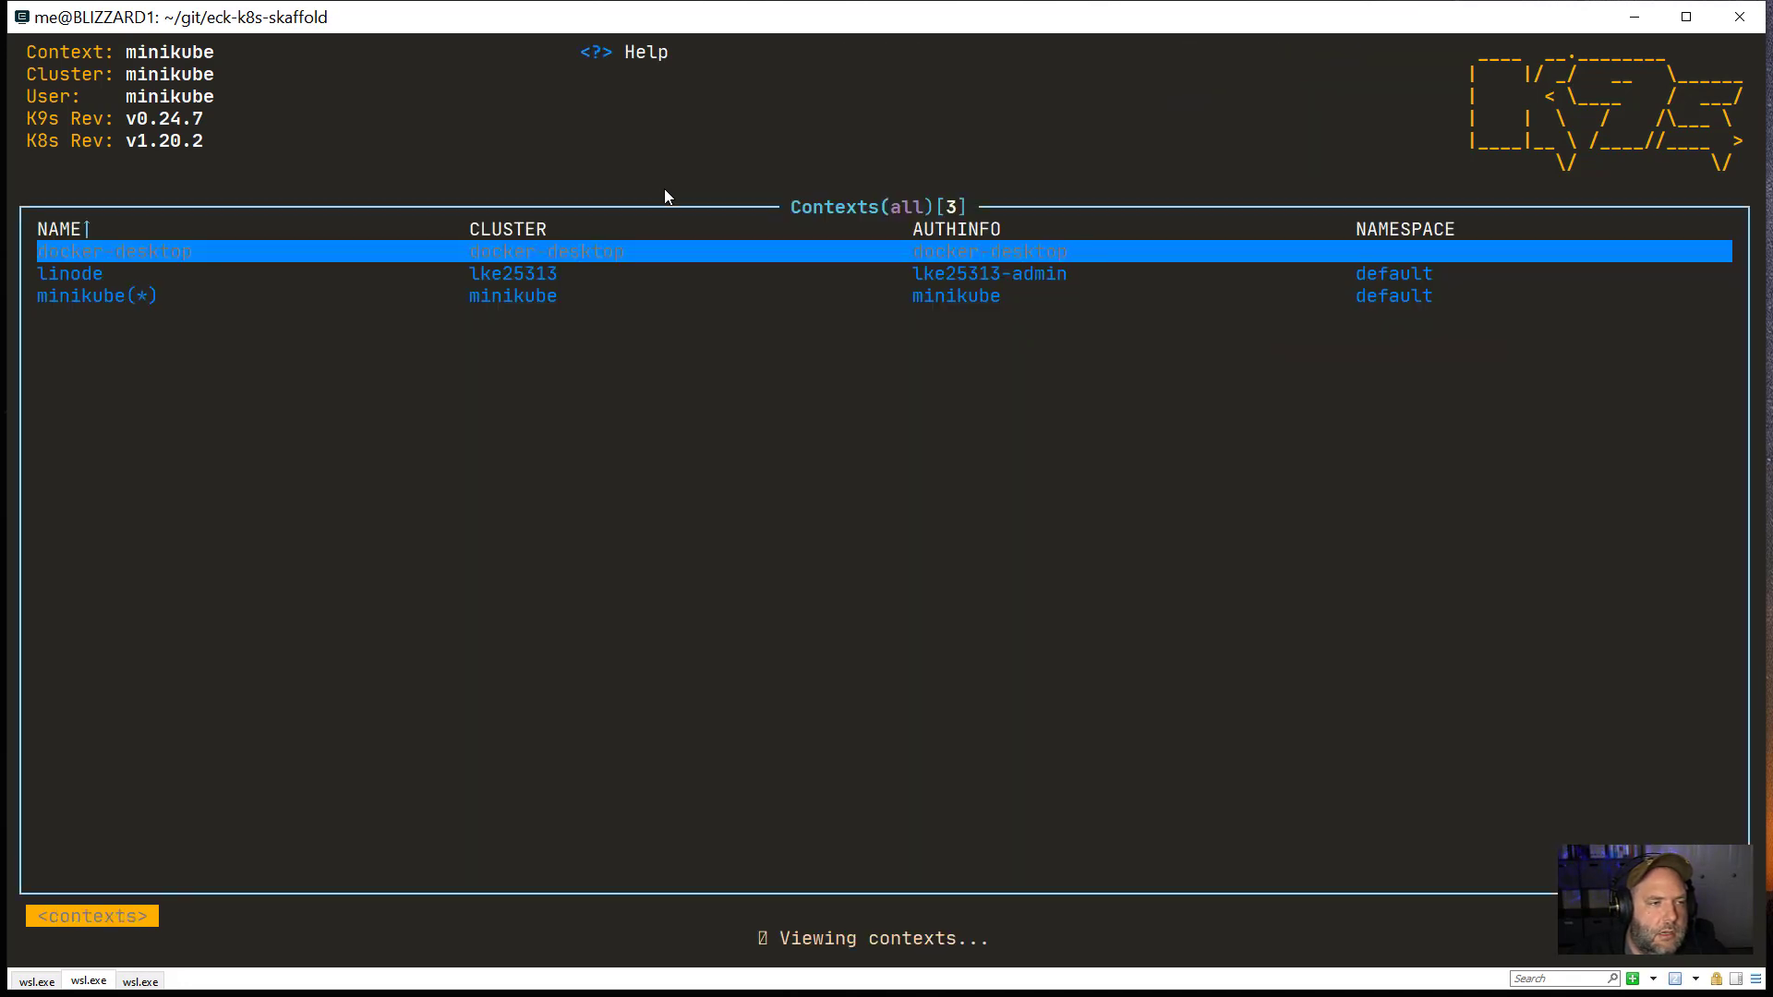
key("Down")
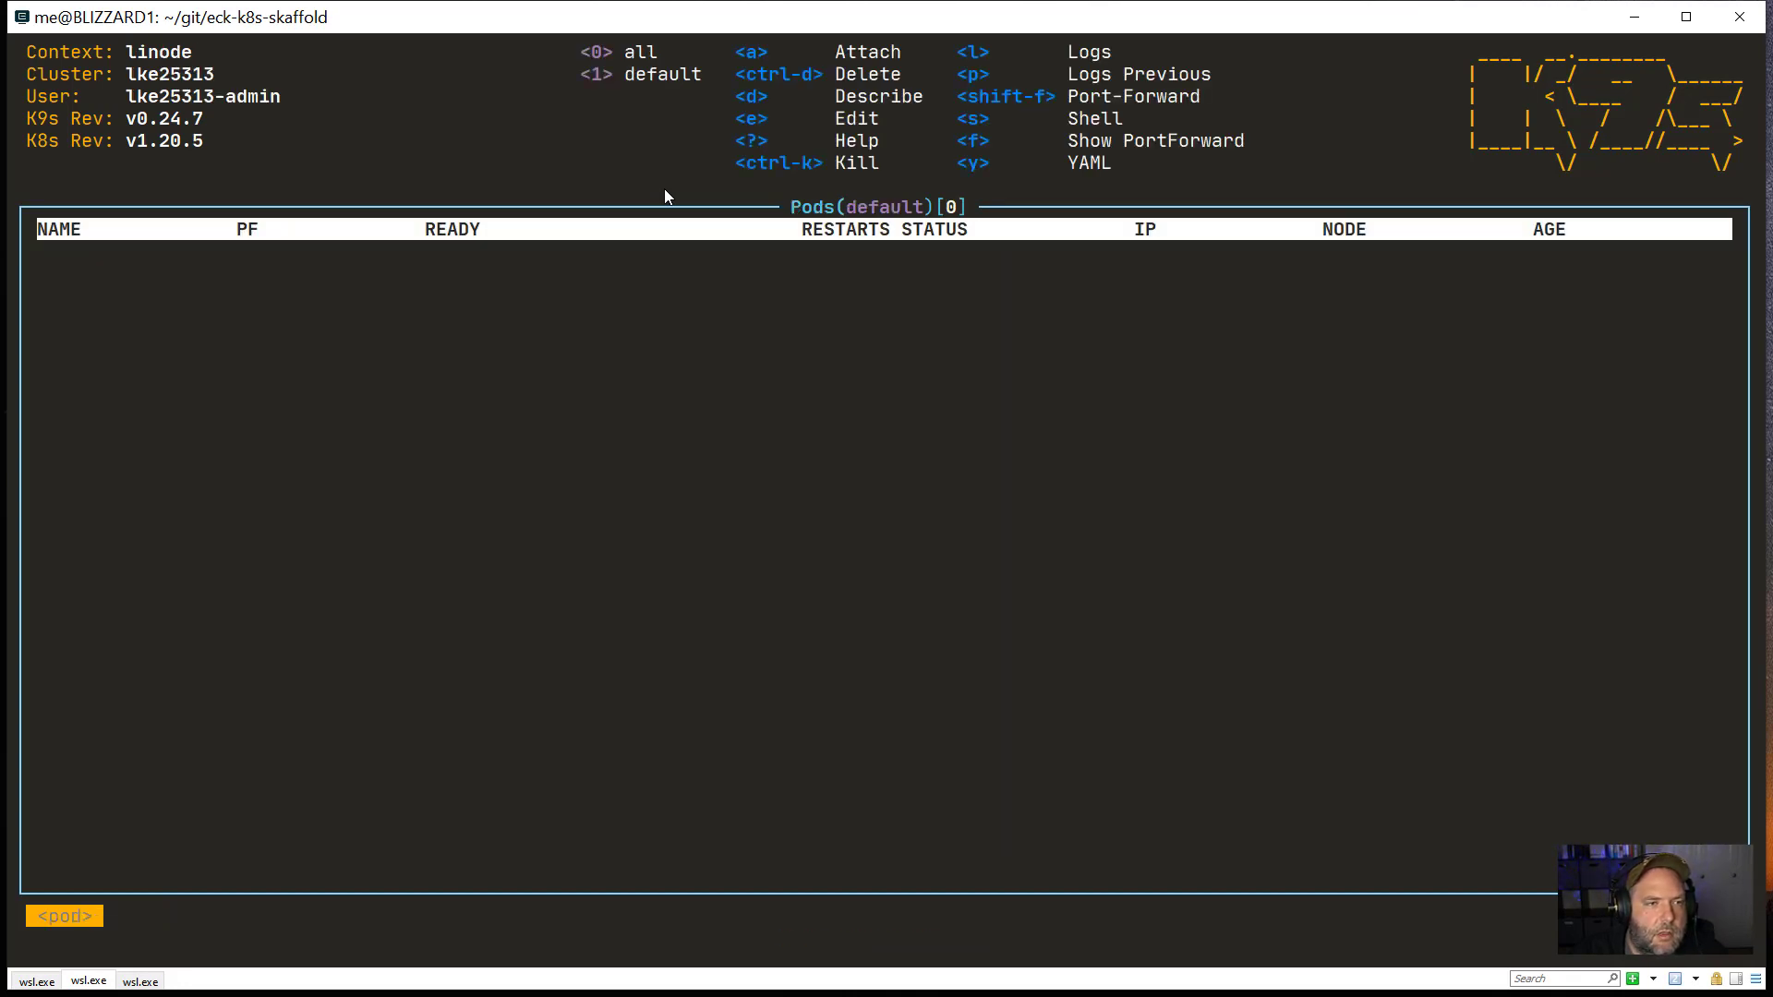
key("0")
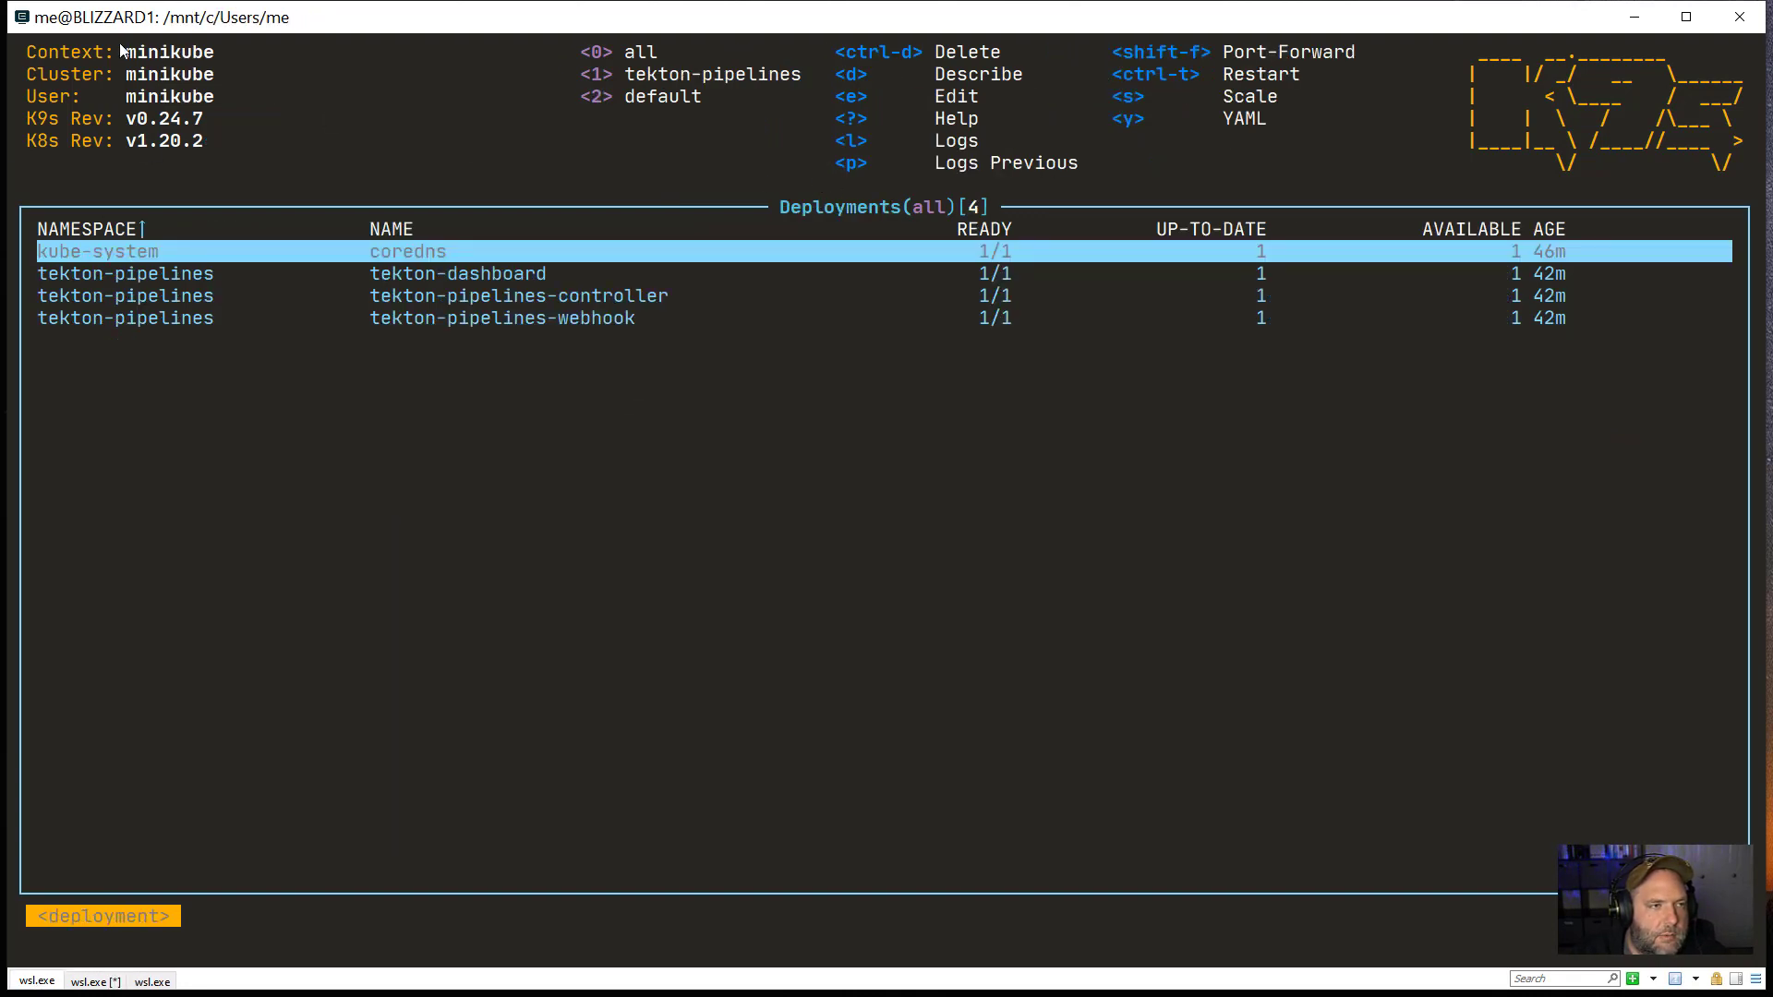
mouse_move(977, 157)
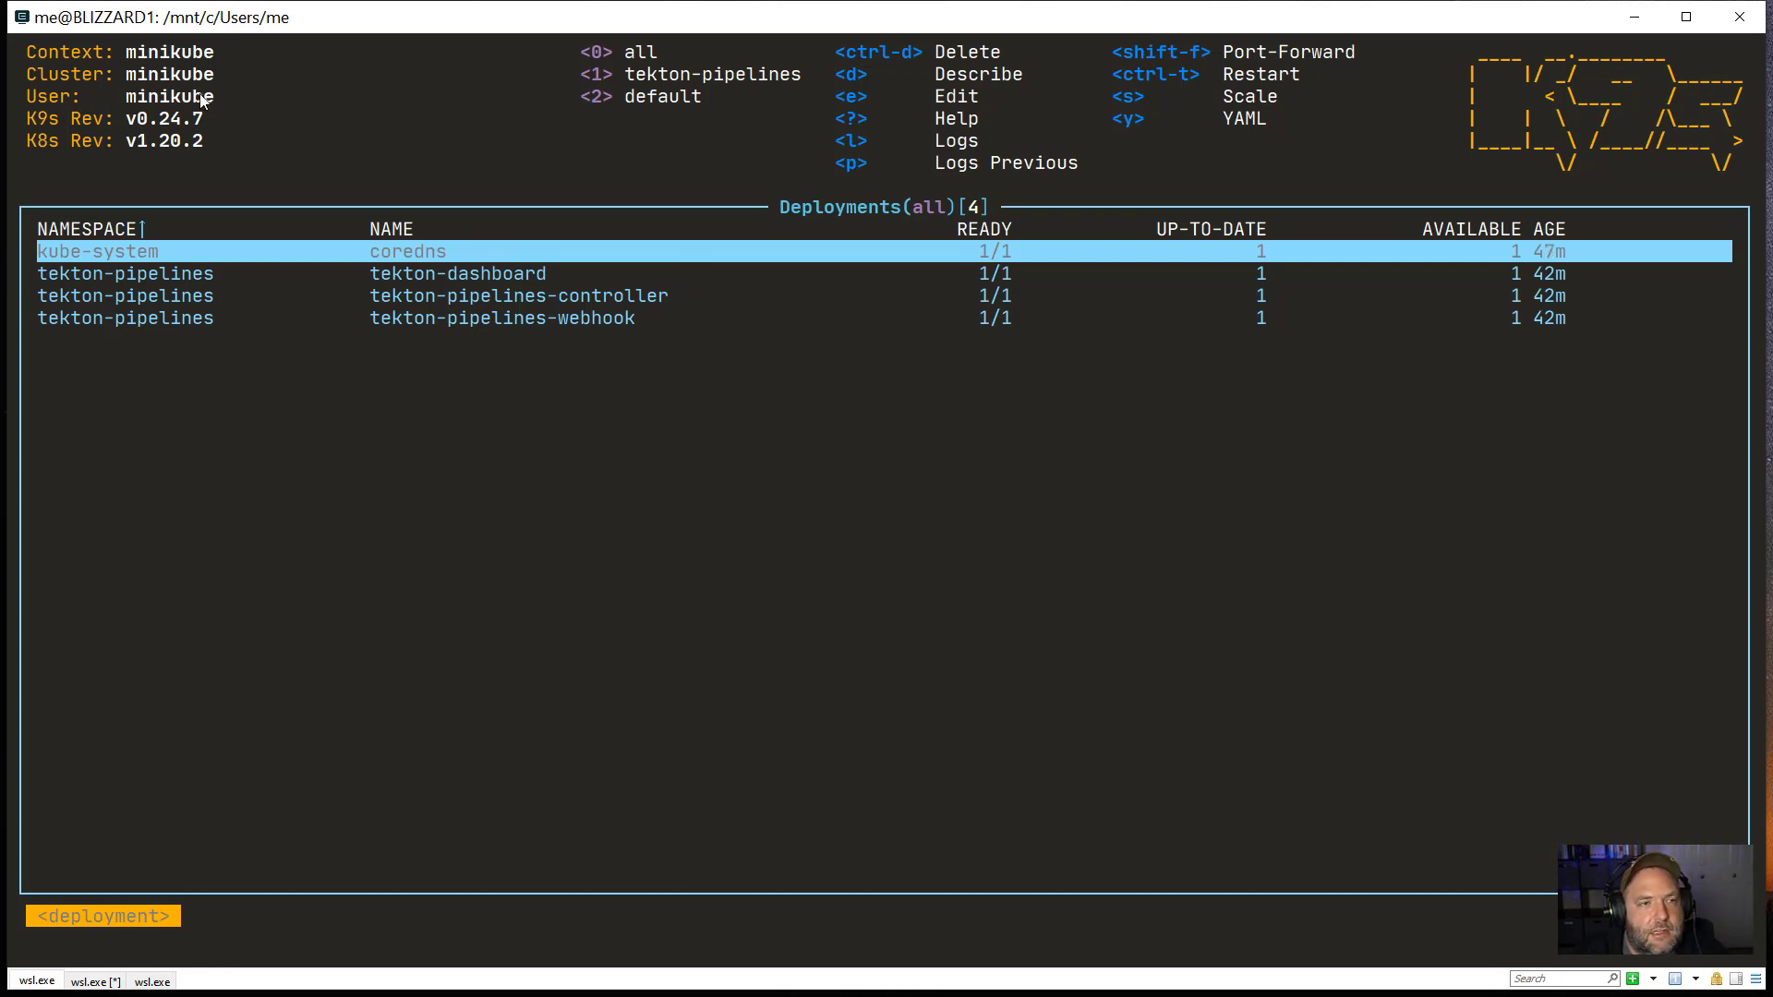
mouse_move(766, 196)
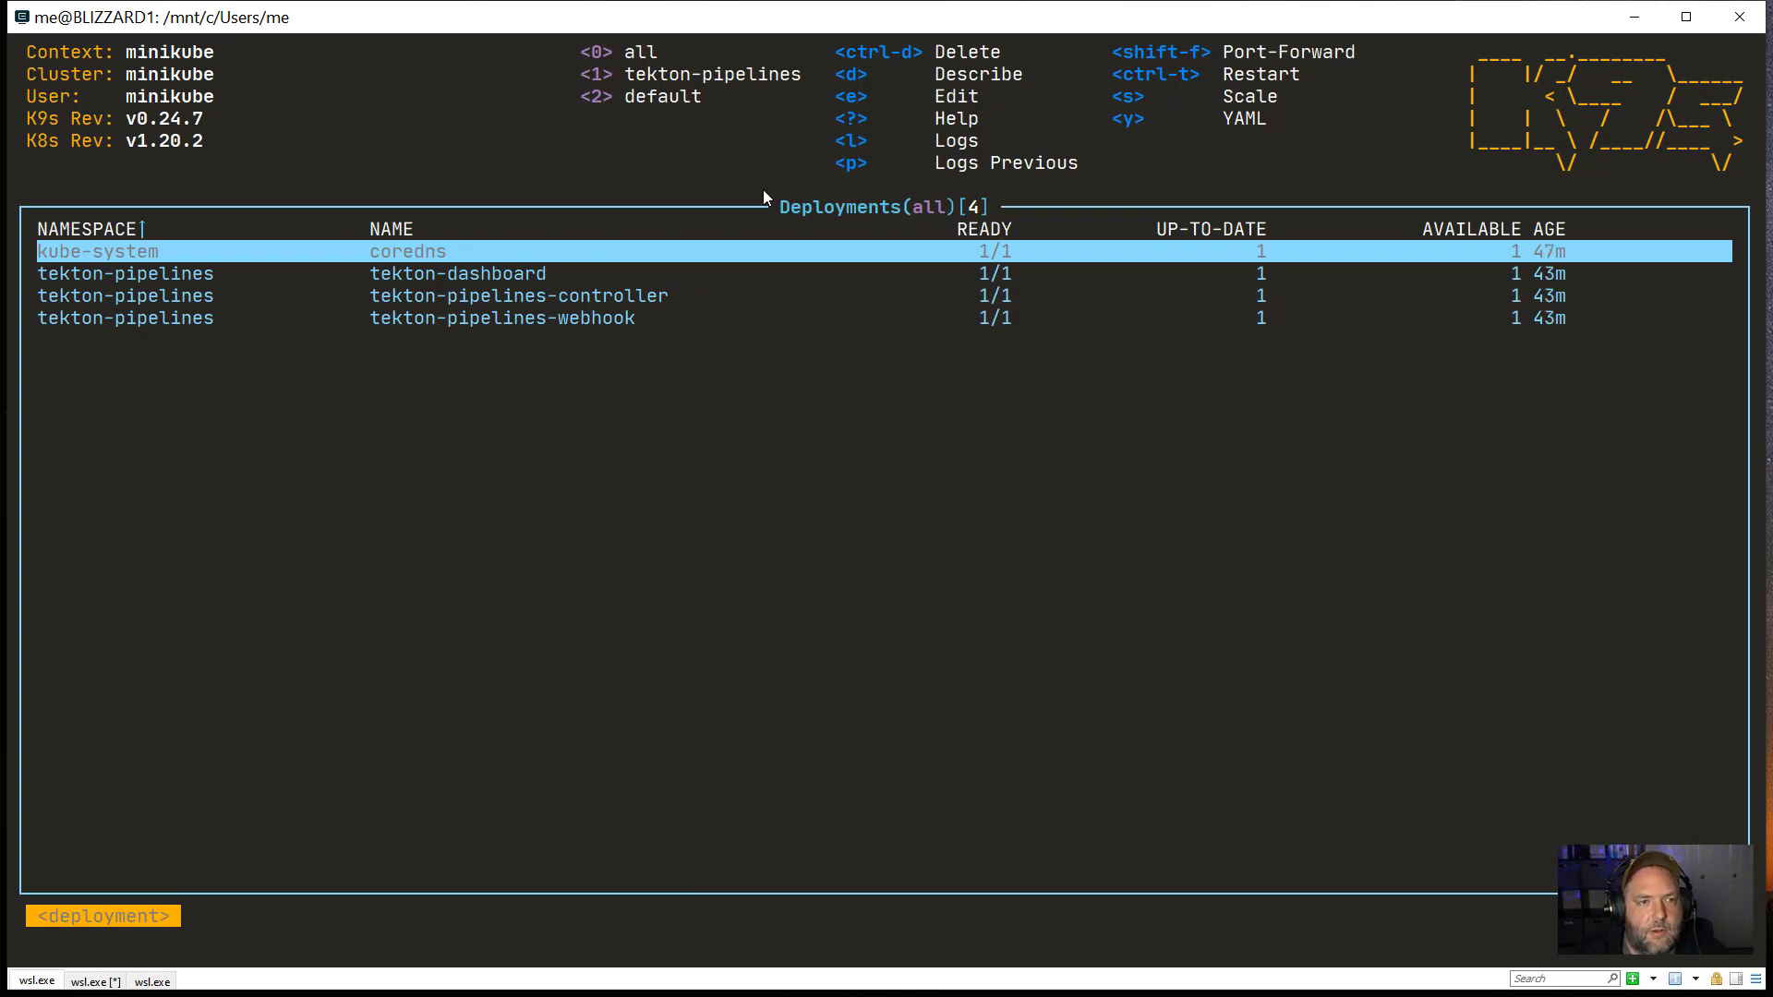
mouse_move(767, 325)
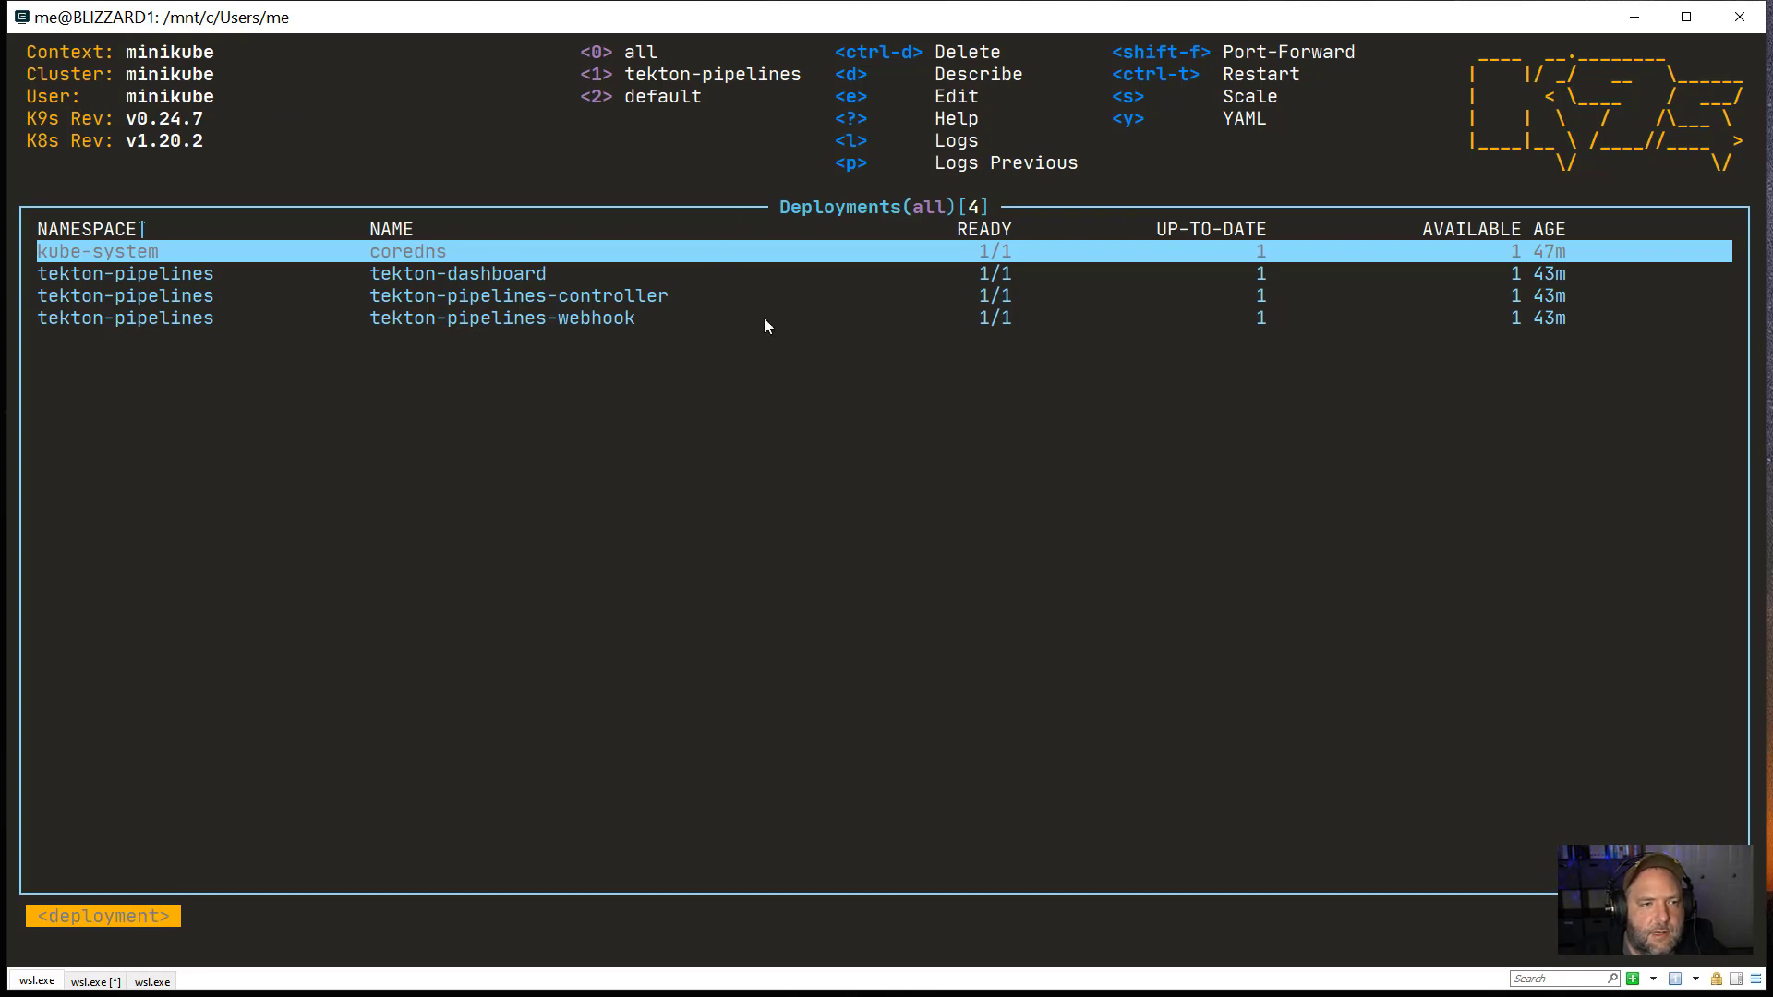
mouse_move(458, 341)
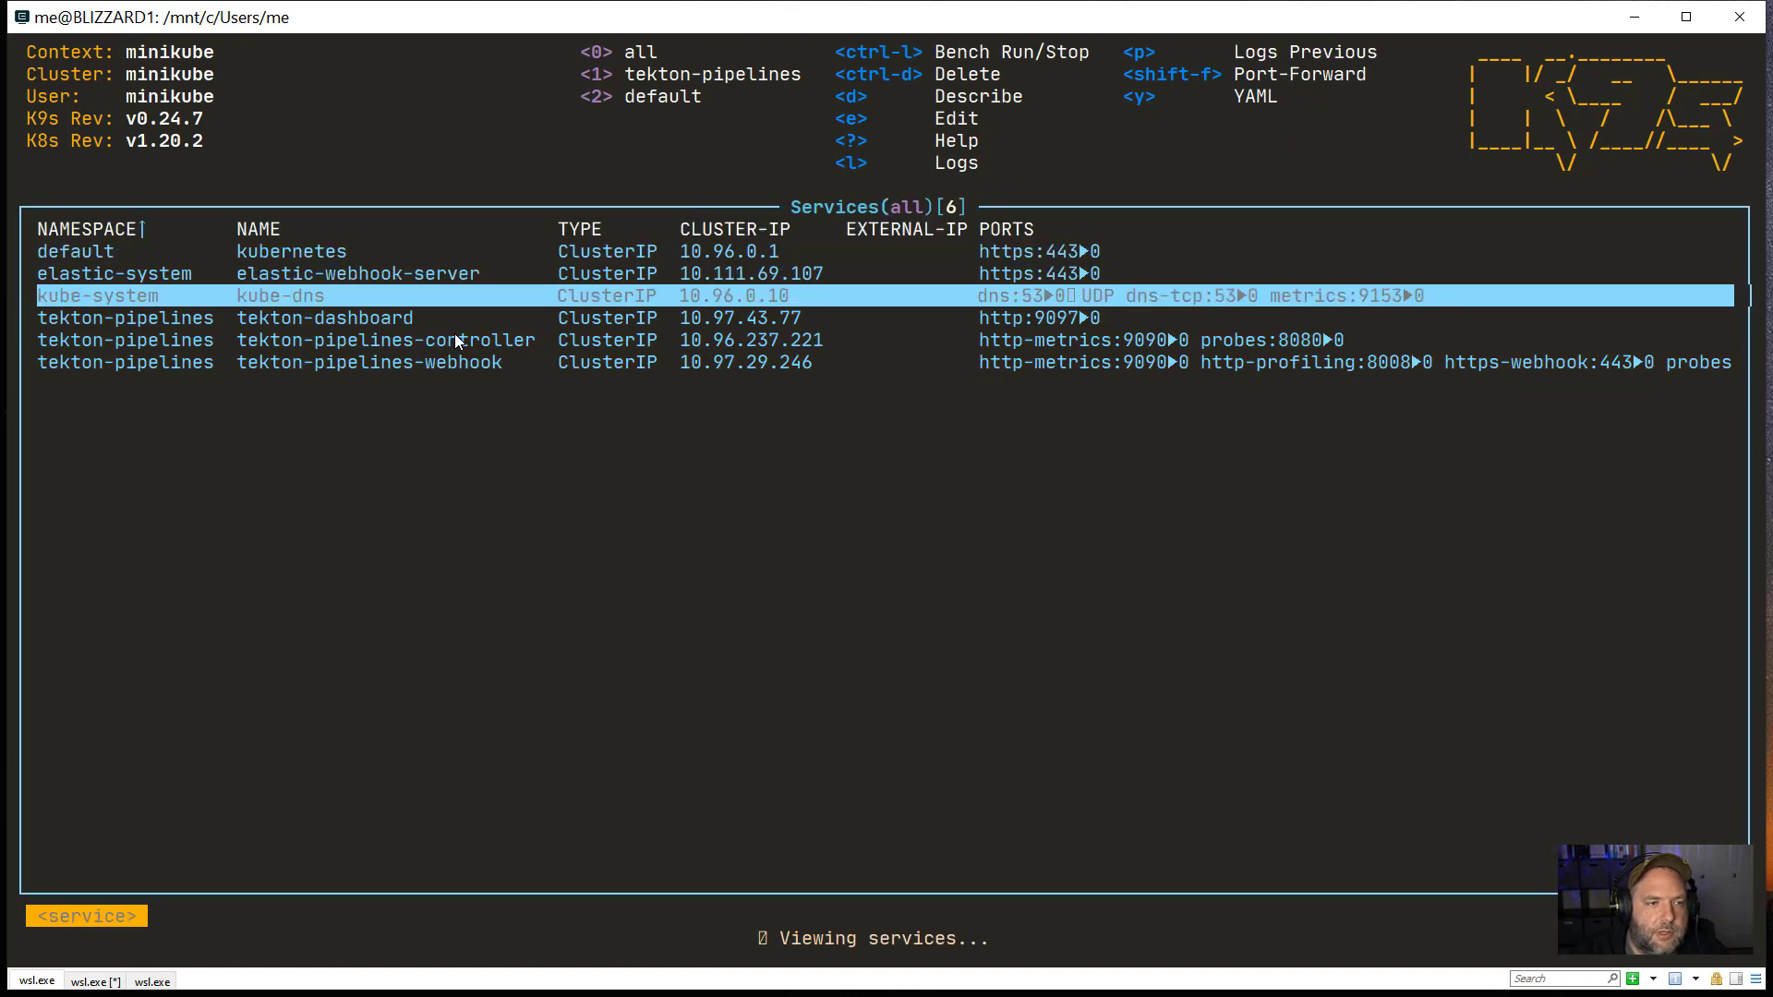
Step: Start a port forward for the kube-dns service on local port 53
key("shift+f")
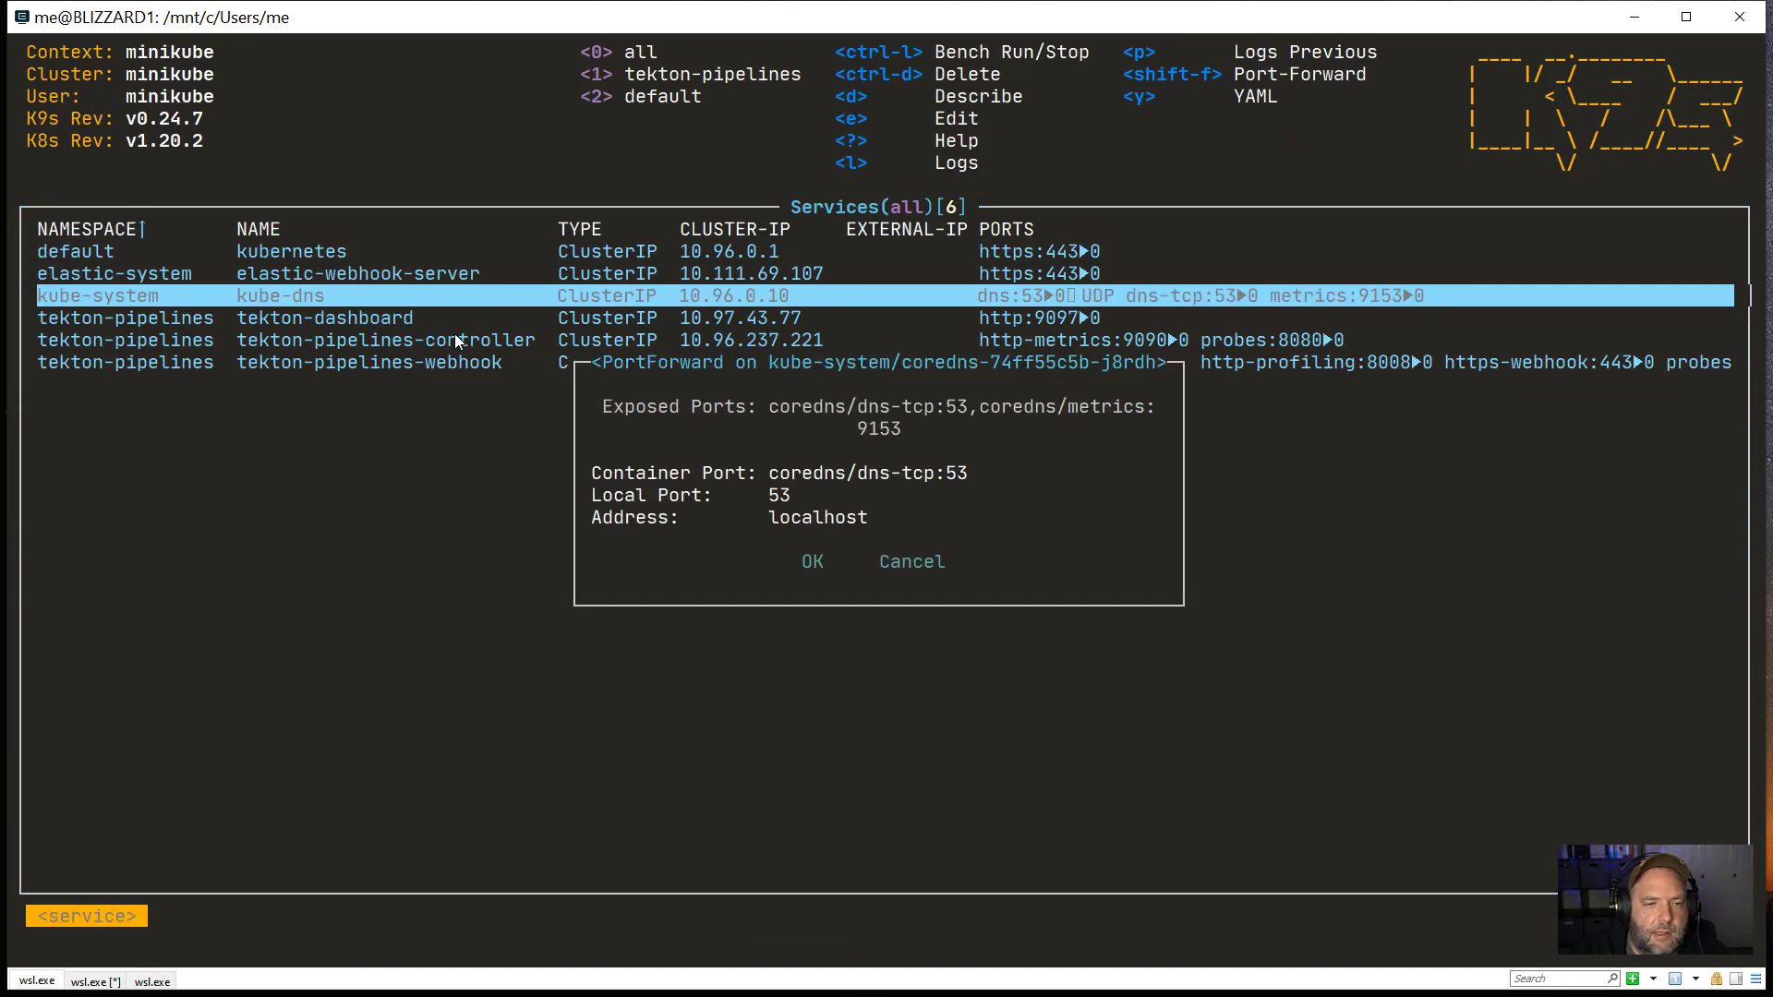